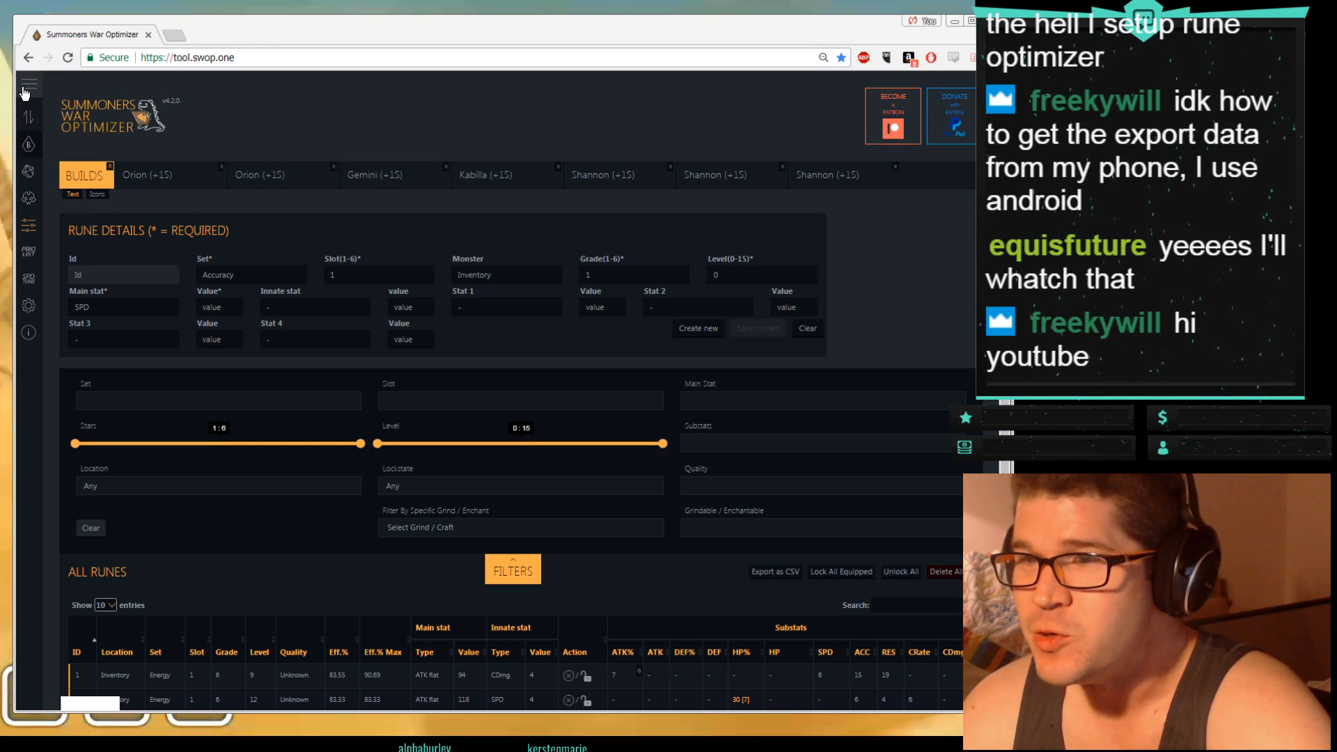
Step: Go to the Export / Import page from the side menu, then collapse the menu
left_click(27, 84)
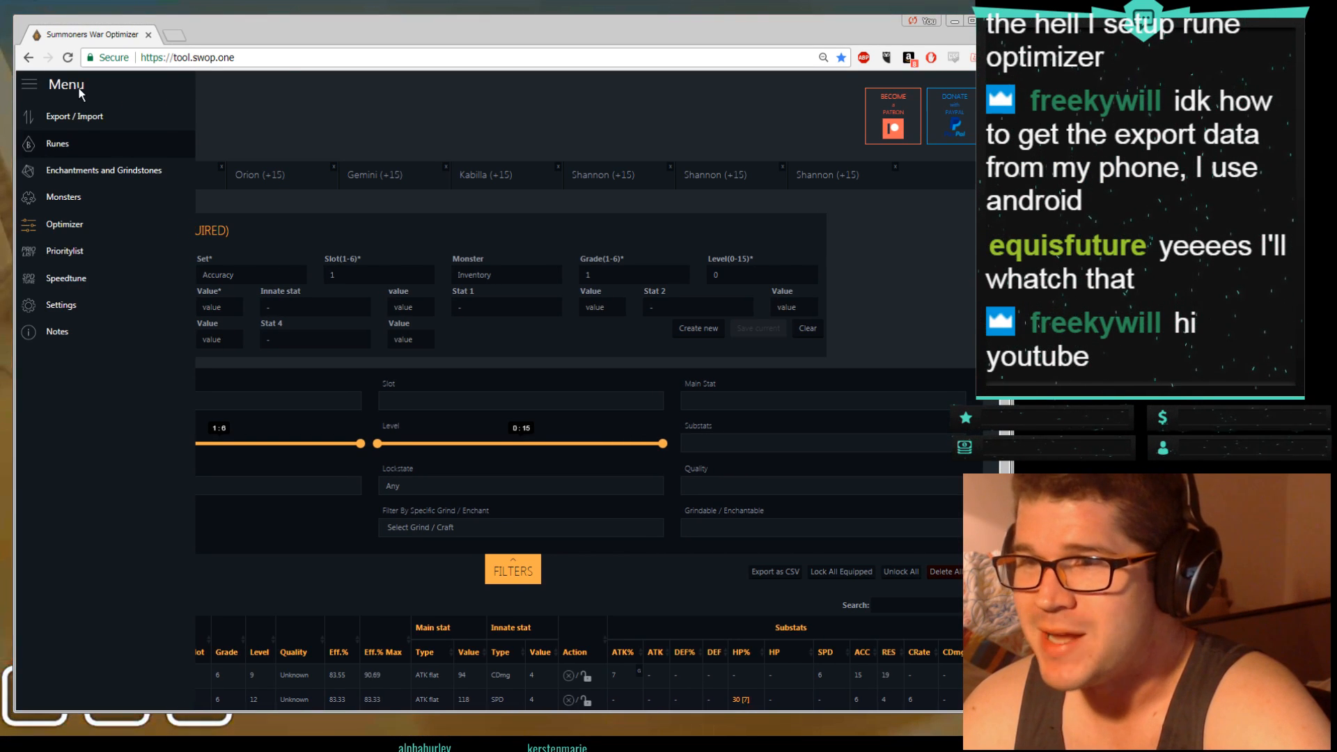
left_click(74, 117)
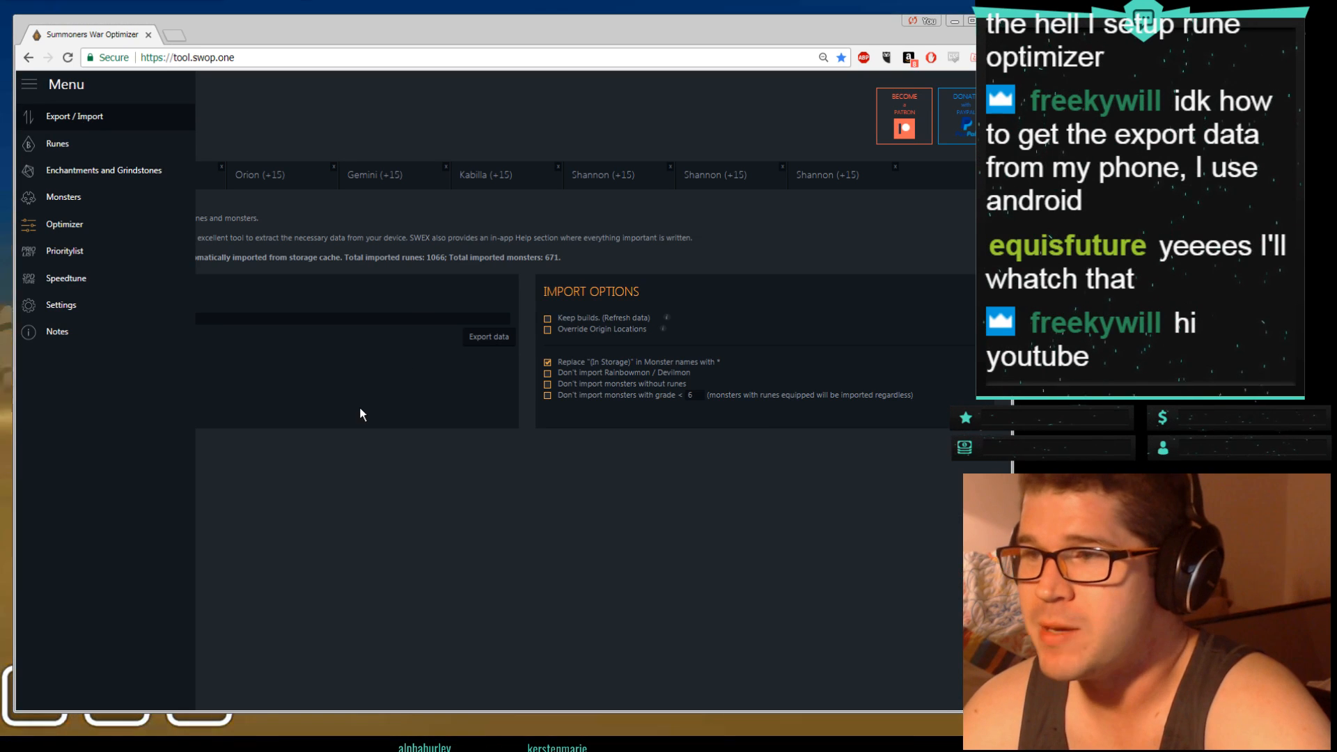
left_click(28, 84)
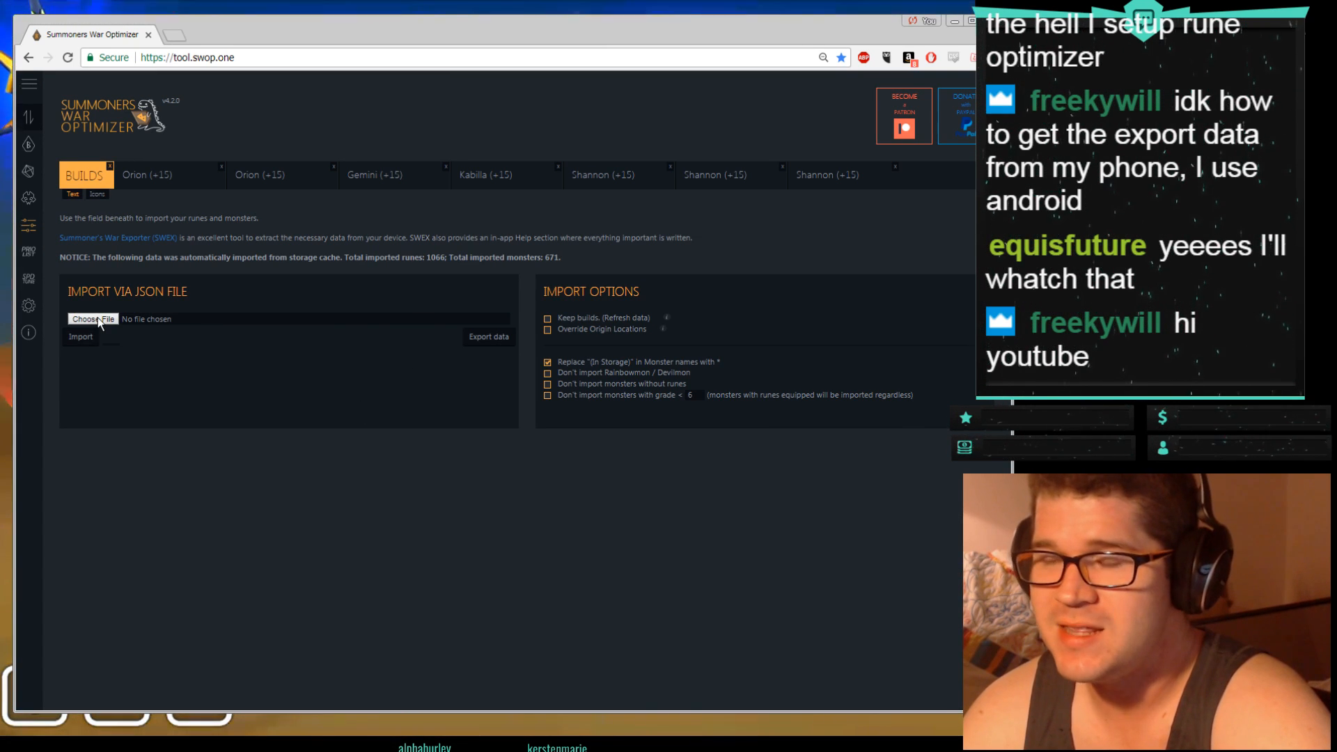
mouse_move(316, 325)
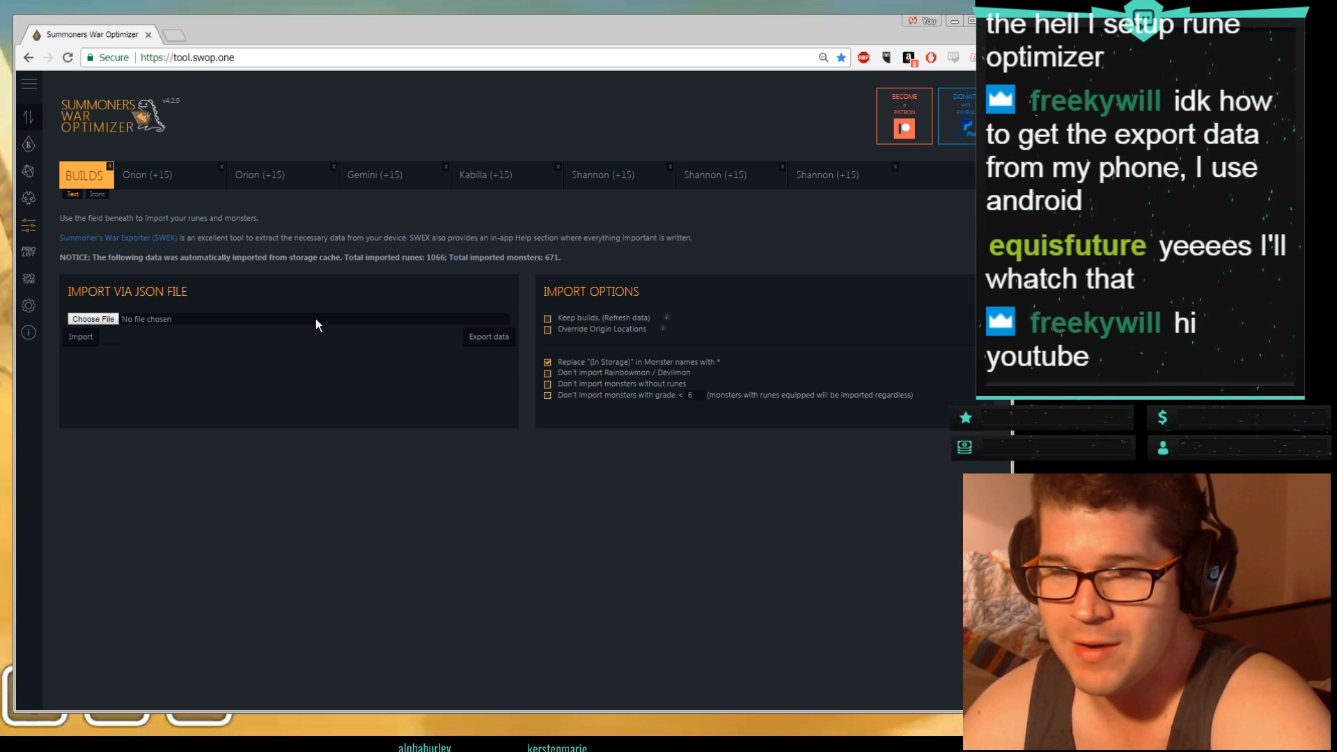
mouse_move(289, 326)
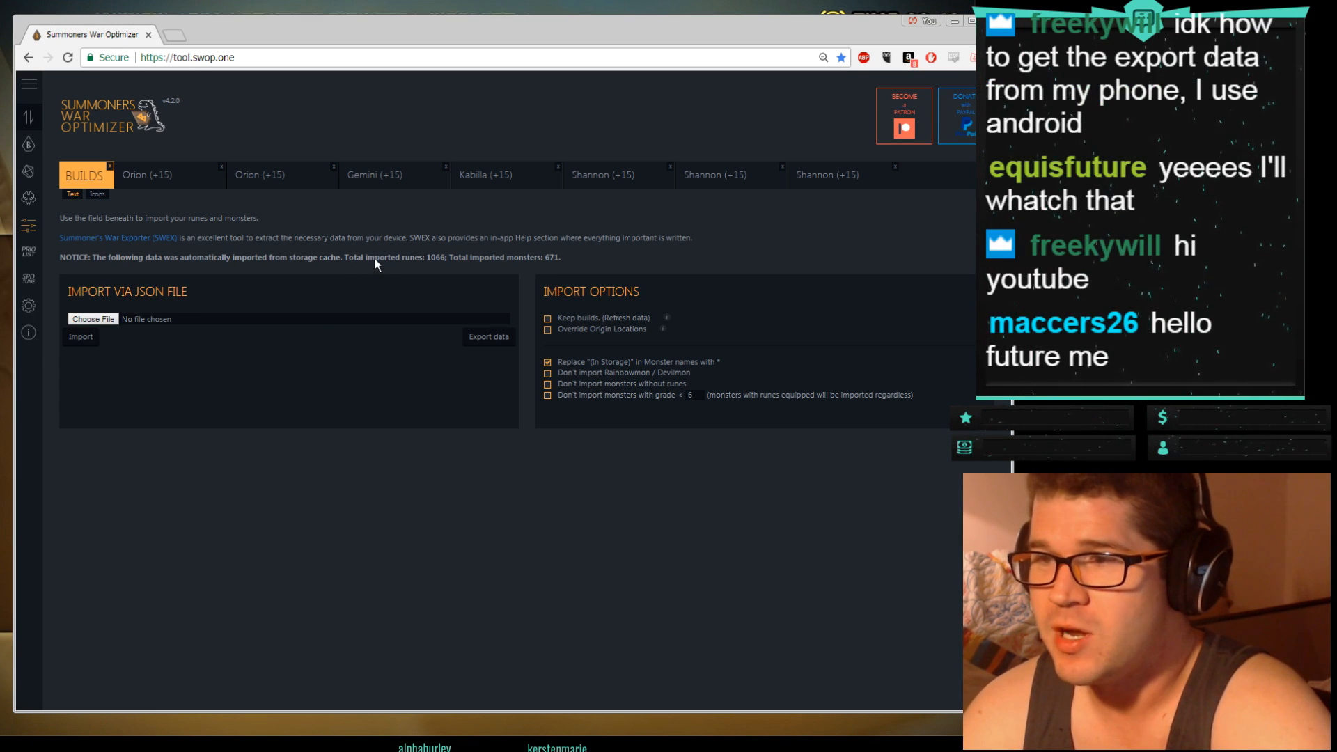
mouse_move(389, 267)
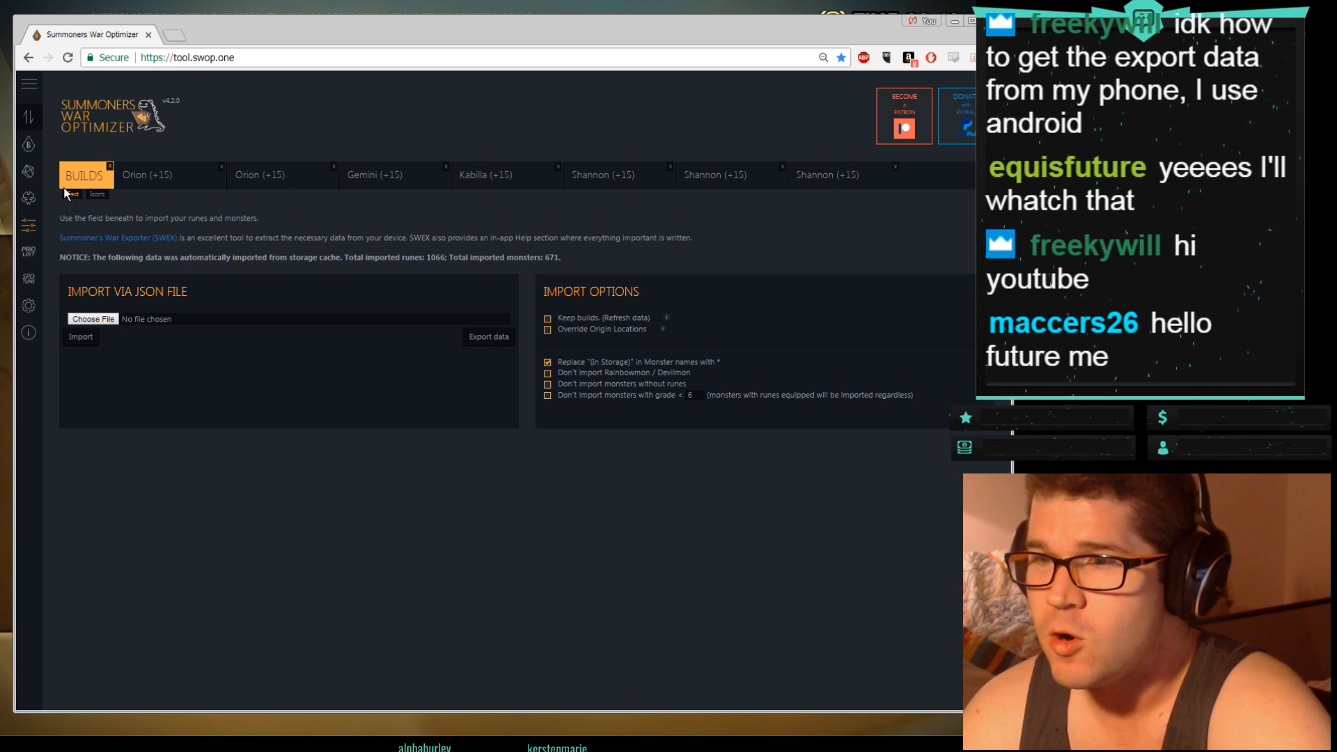
Step: Open the Runes list and sort the table by the ATK, HP% and DEF% substat columns
left_click(28, 144)
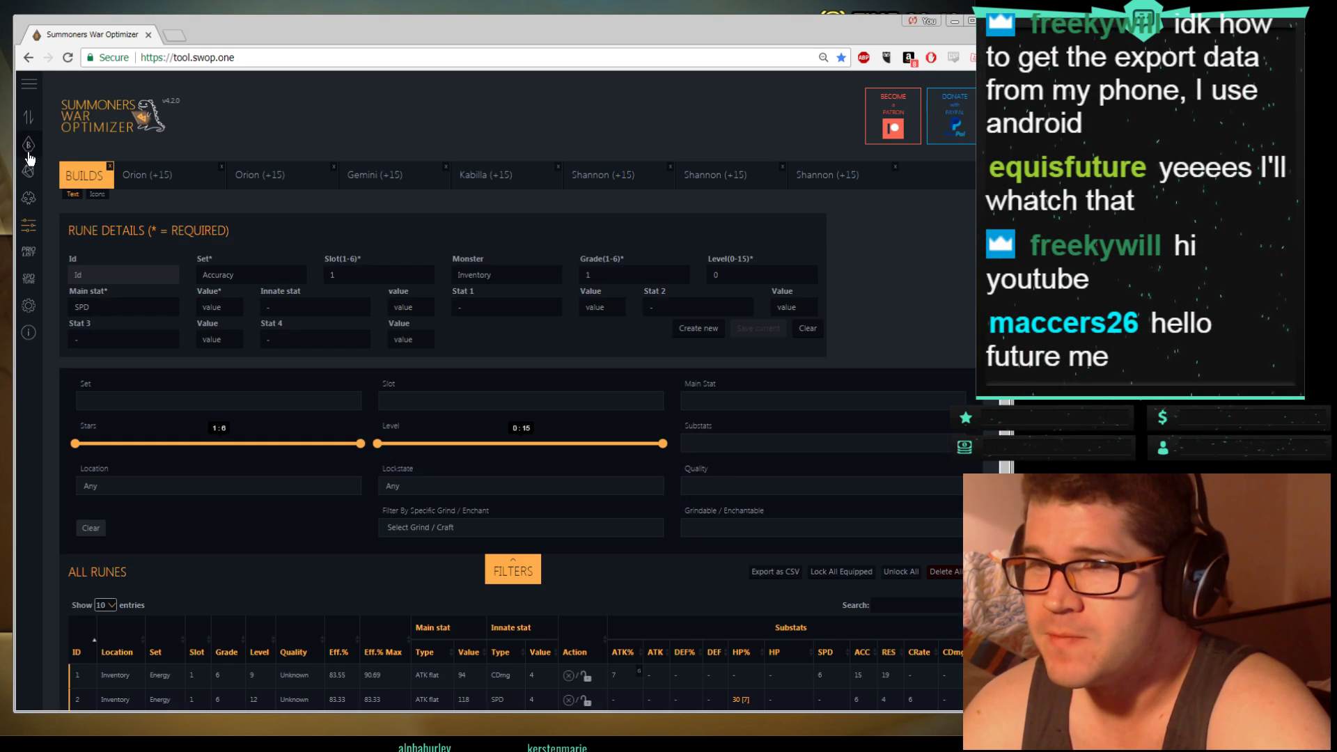
mouse_move(333, 529)
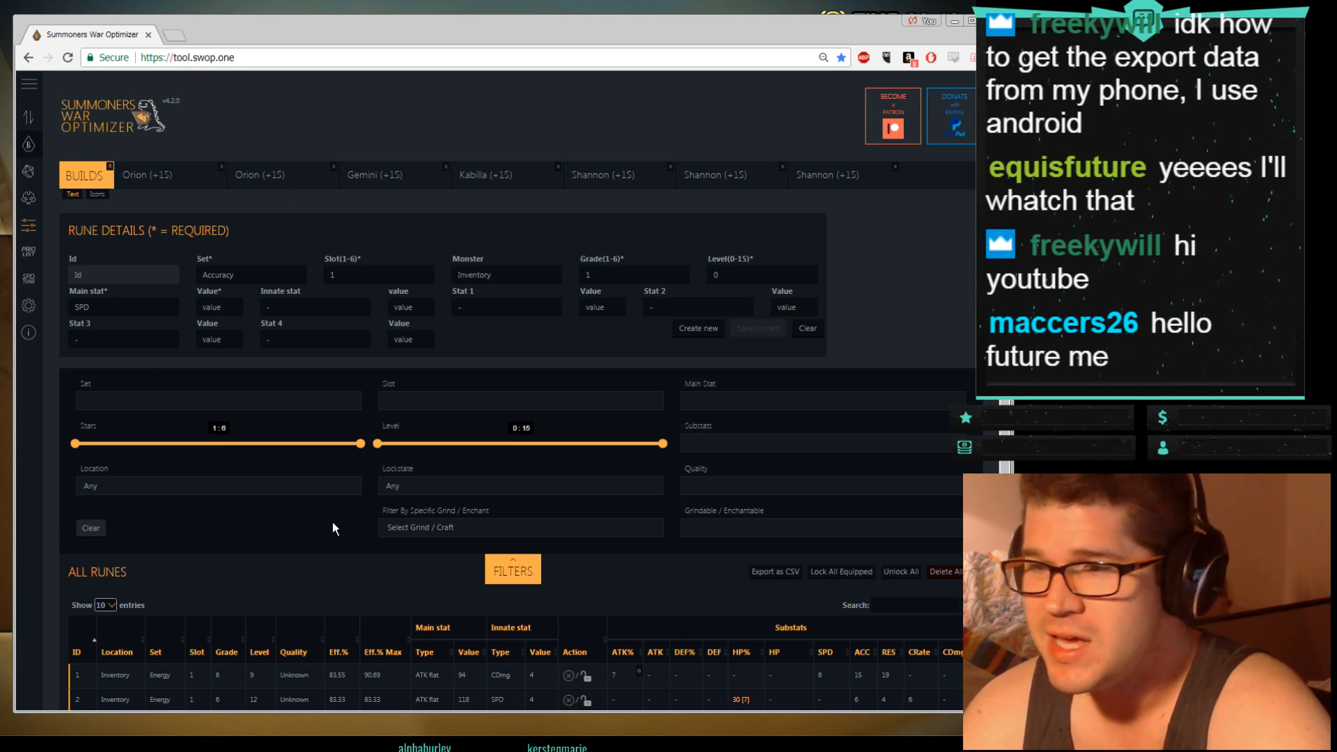
scroll("down", 3)
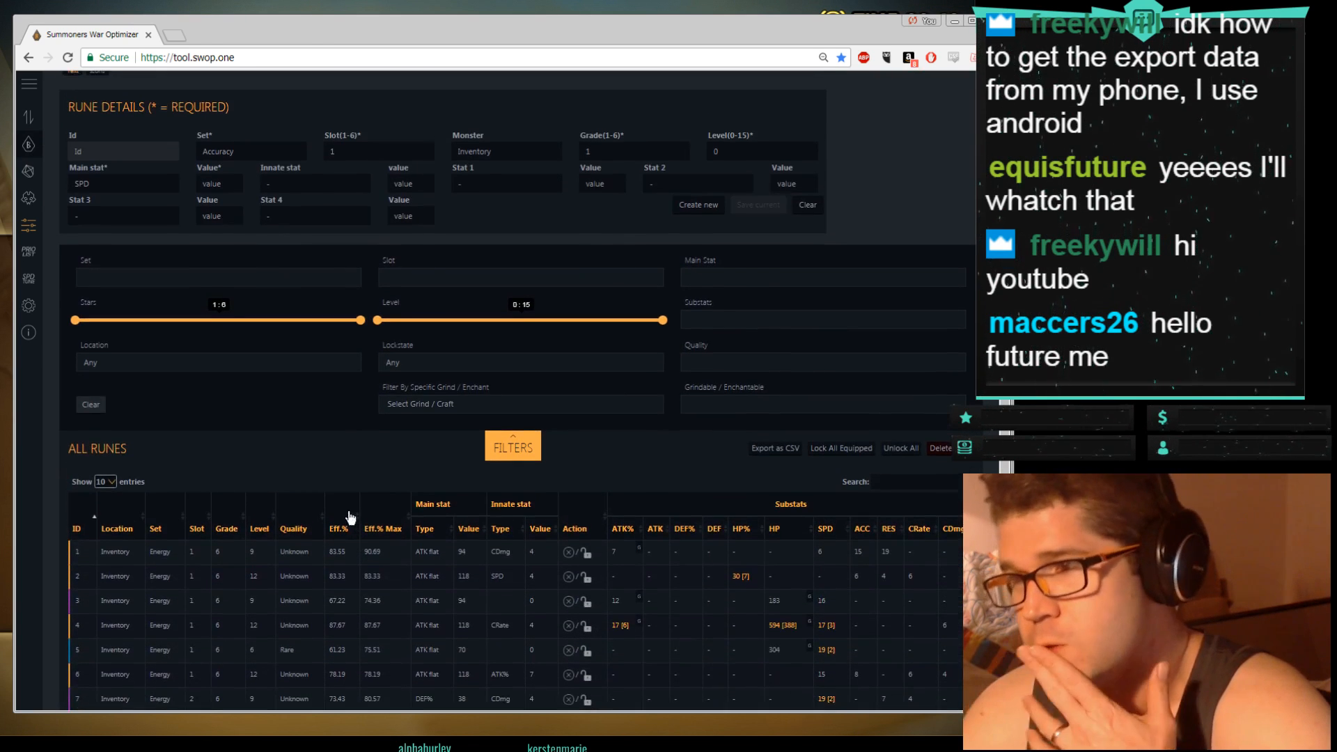
scroll("down", 3)
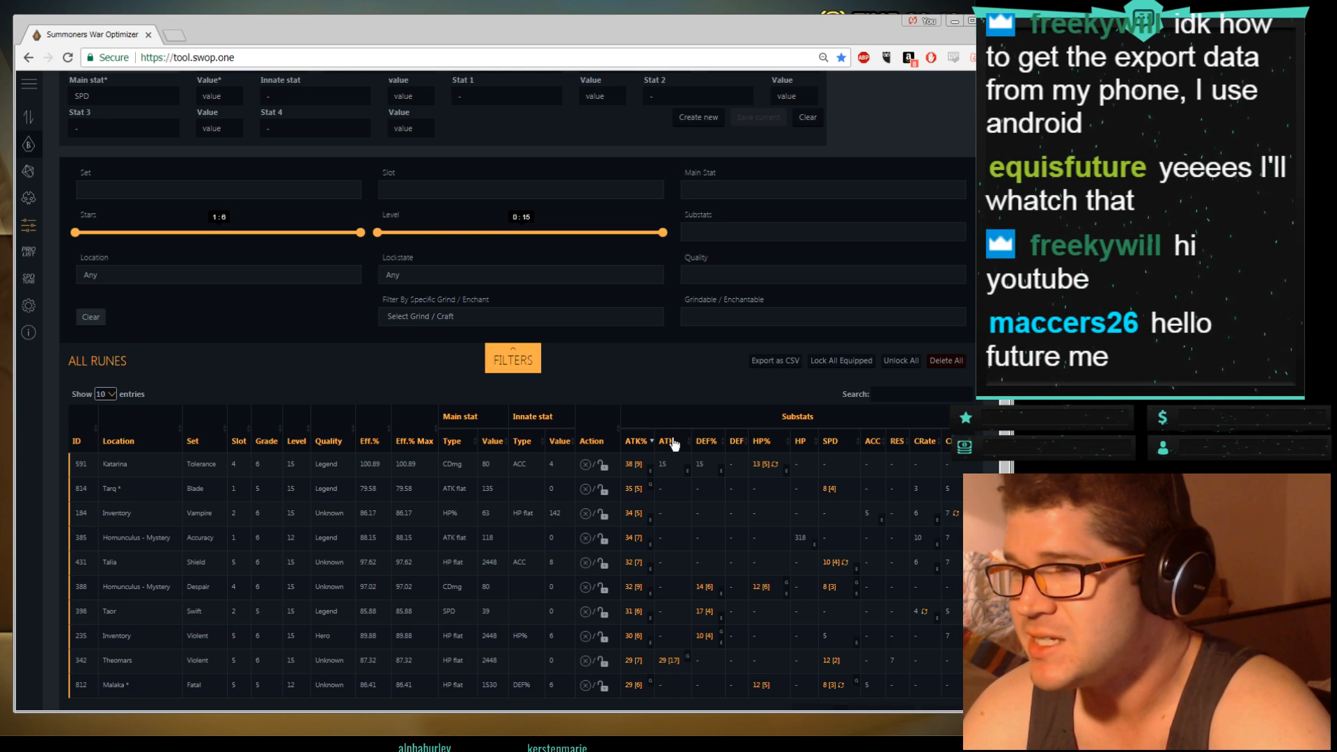
left_click(647, 441)
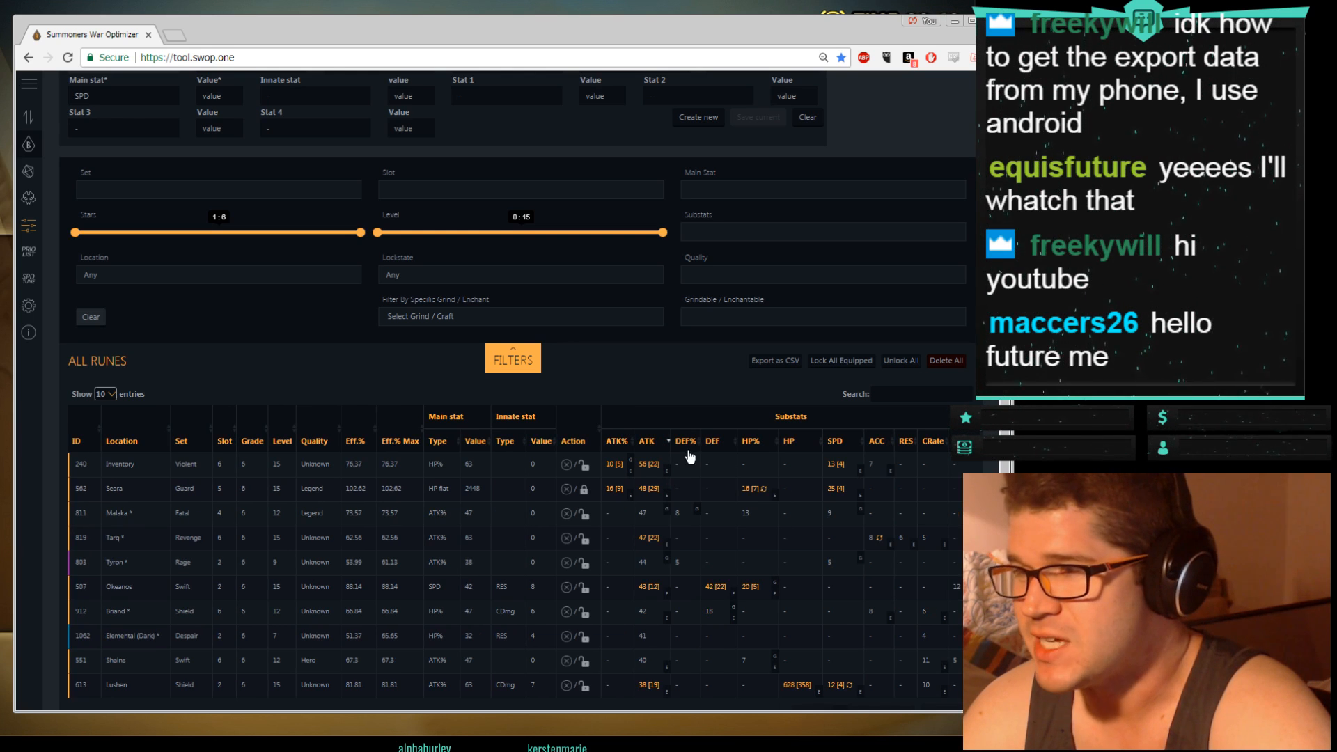
left_click(685, 441)
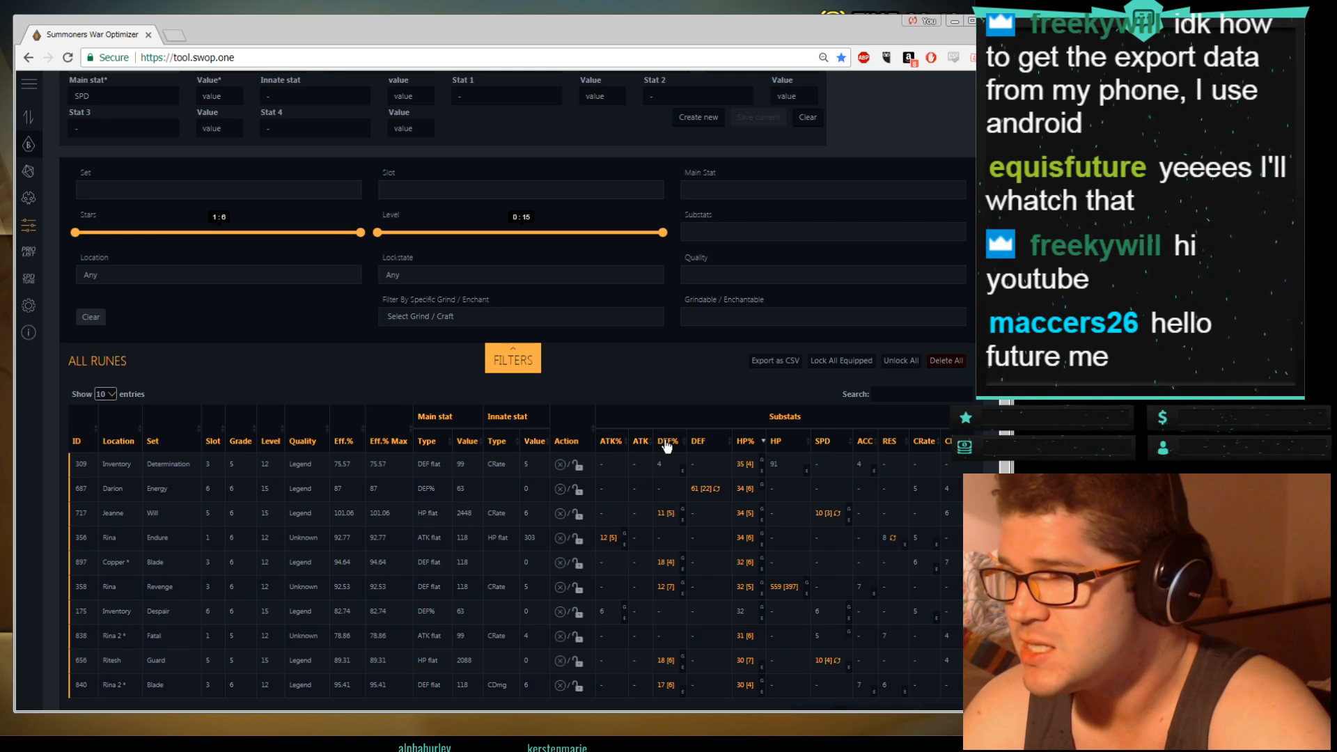
left_click(663, 441)
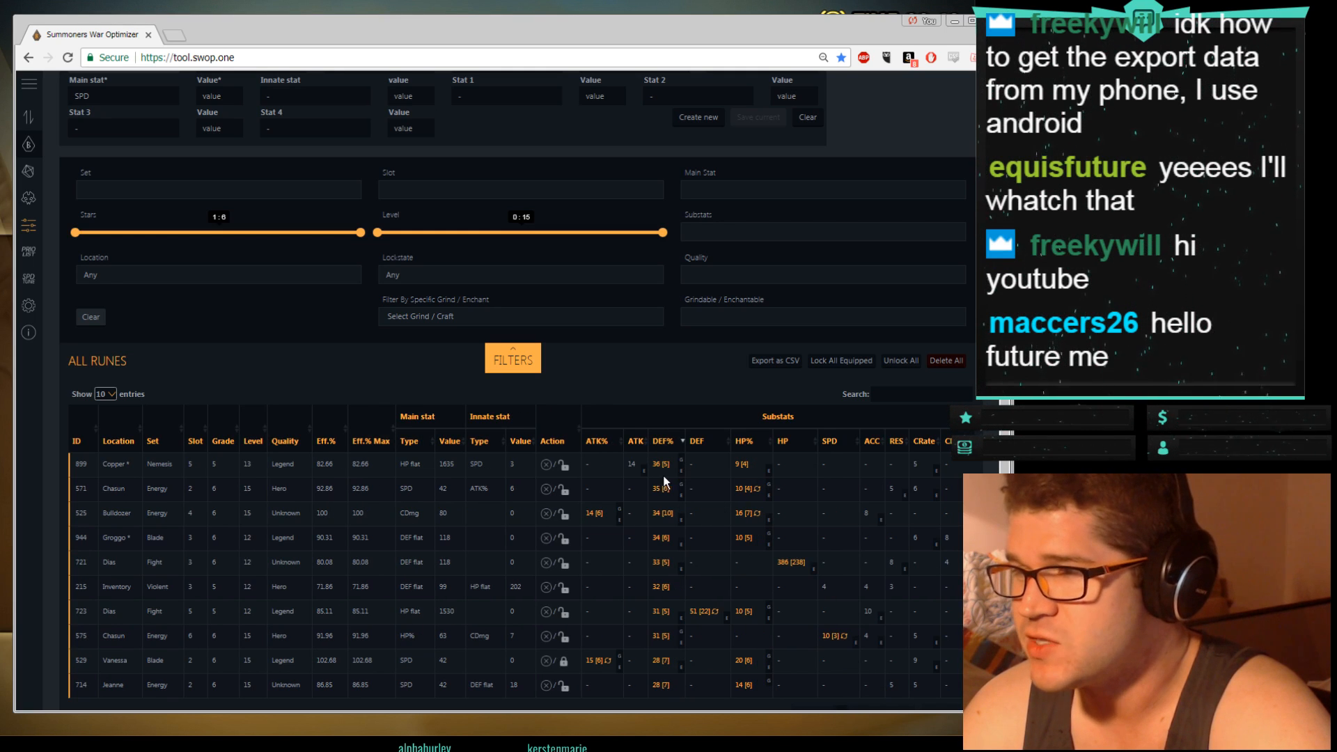
mouse_move(866, 455)
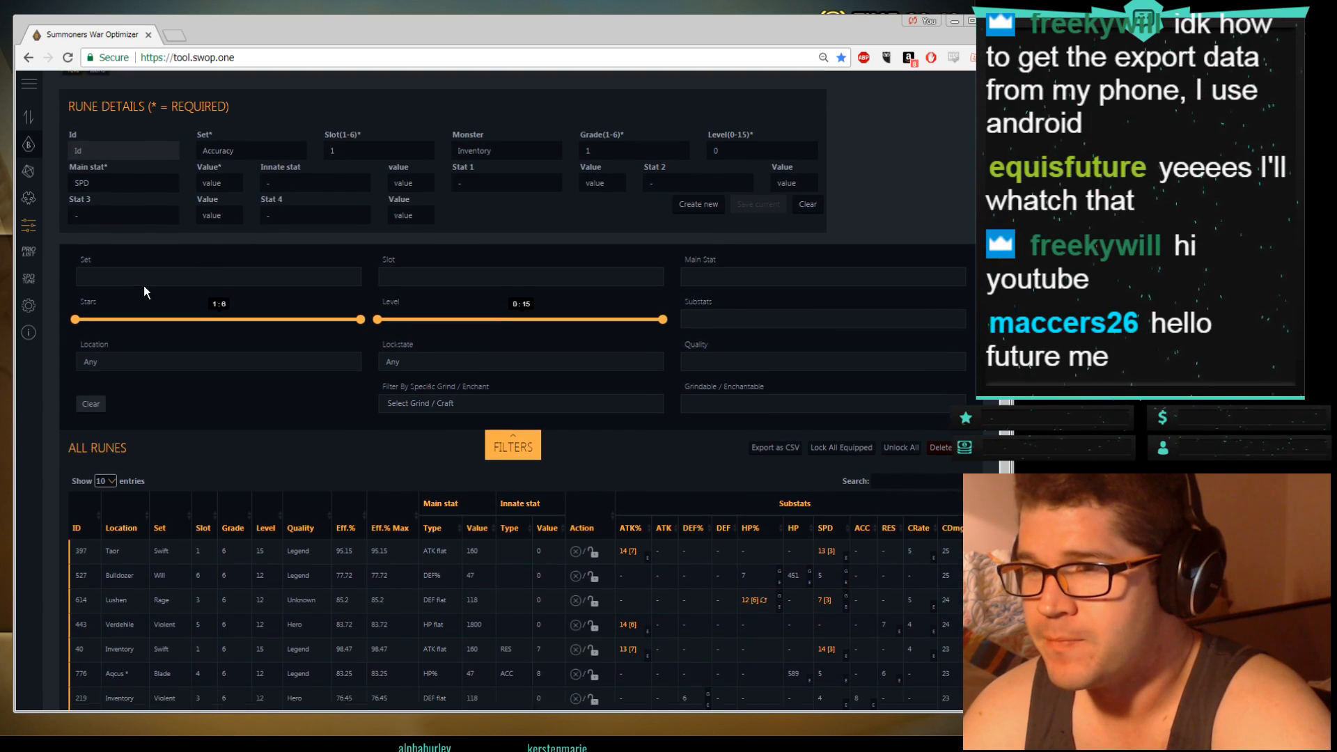
Step: Filter runes to the Blade set in slot 3, sorted by SPD substat descending
left_click(218, 275)
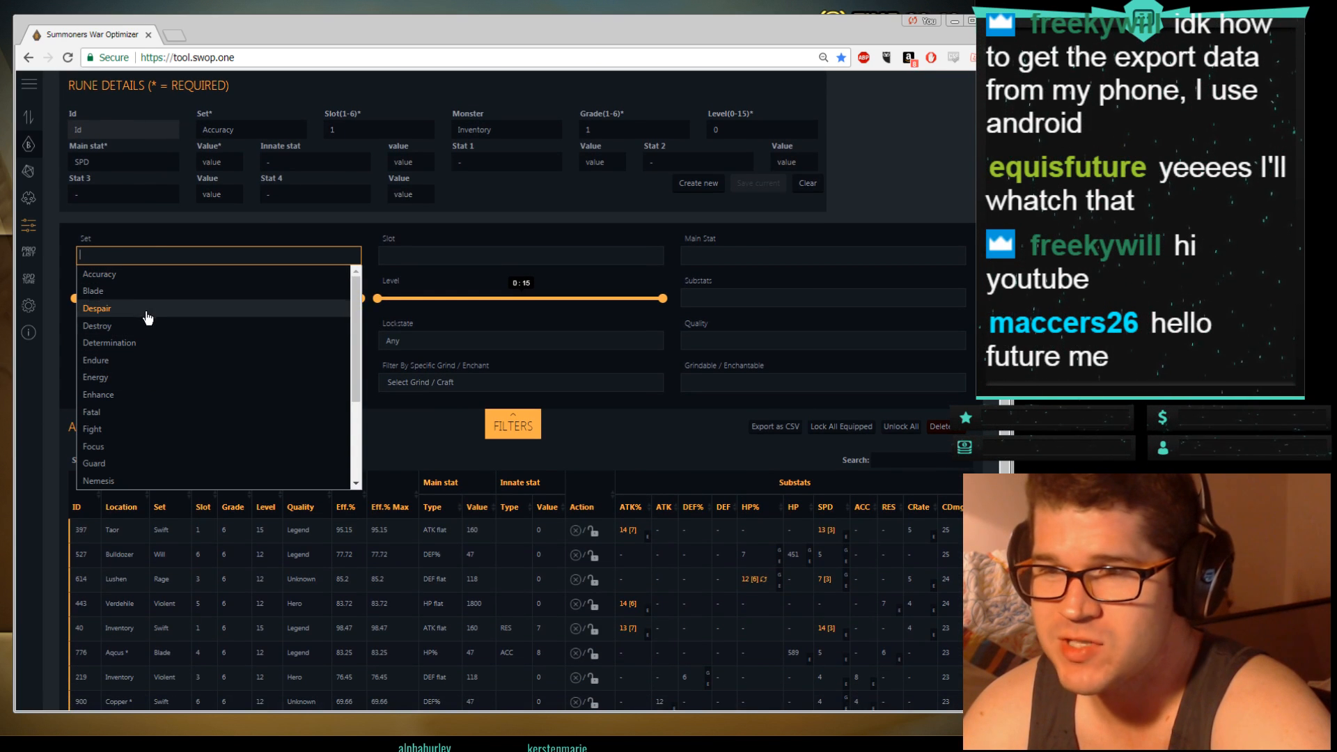
left_click(92, 291)
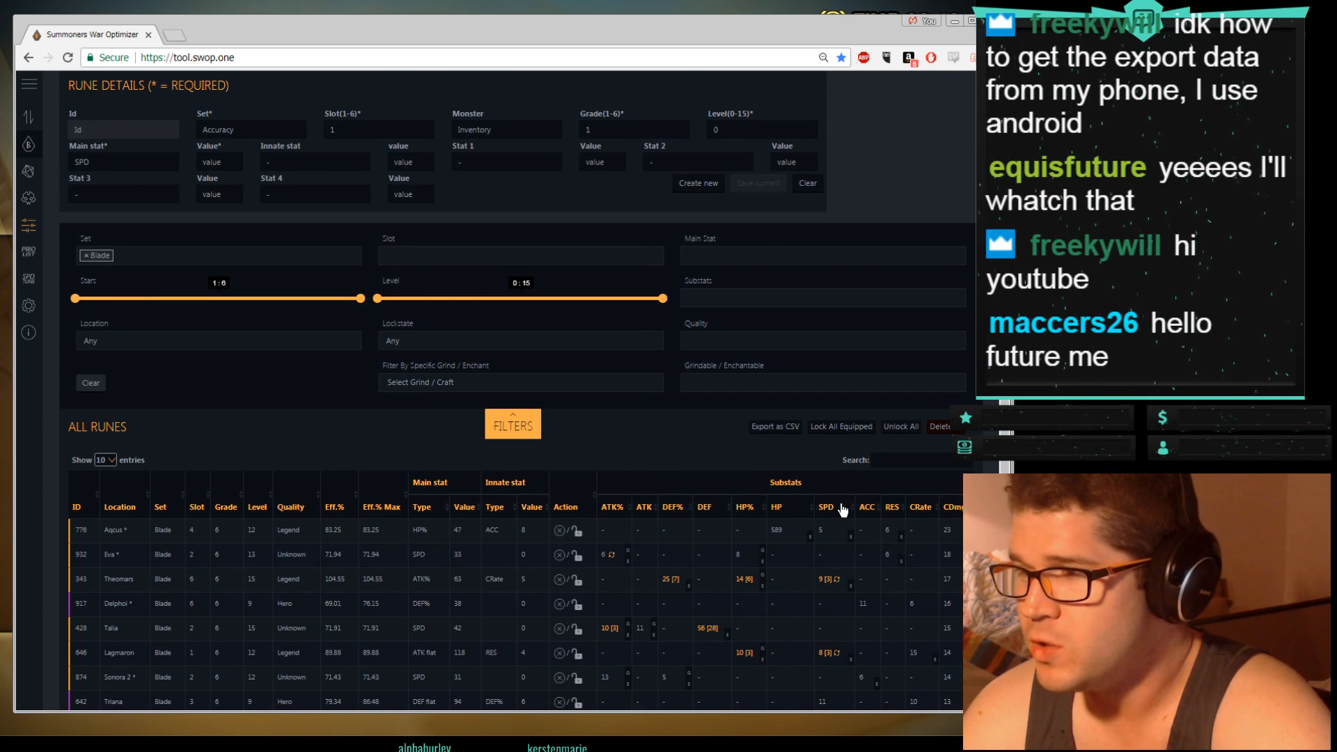
left_click(825, 506)
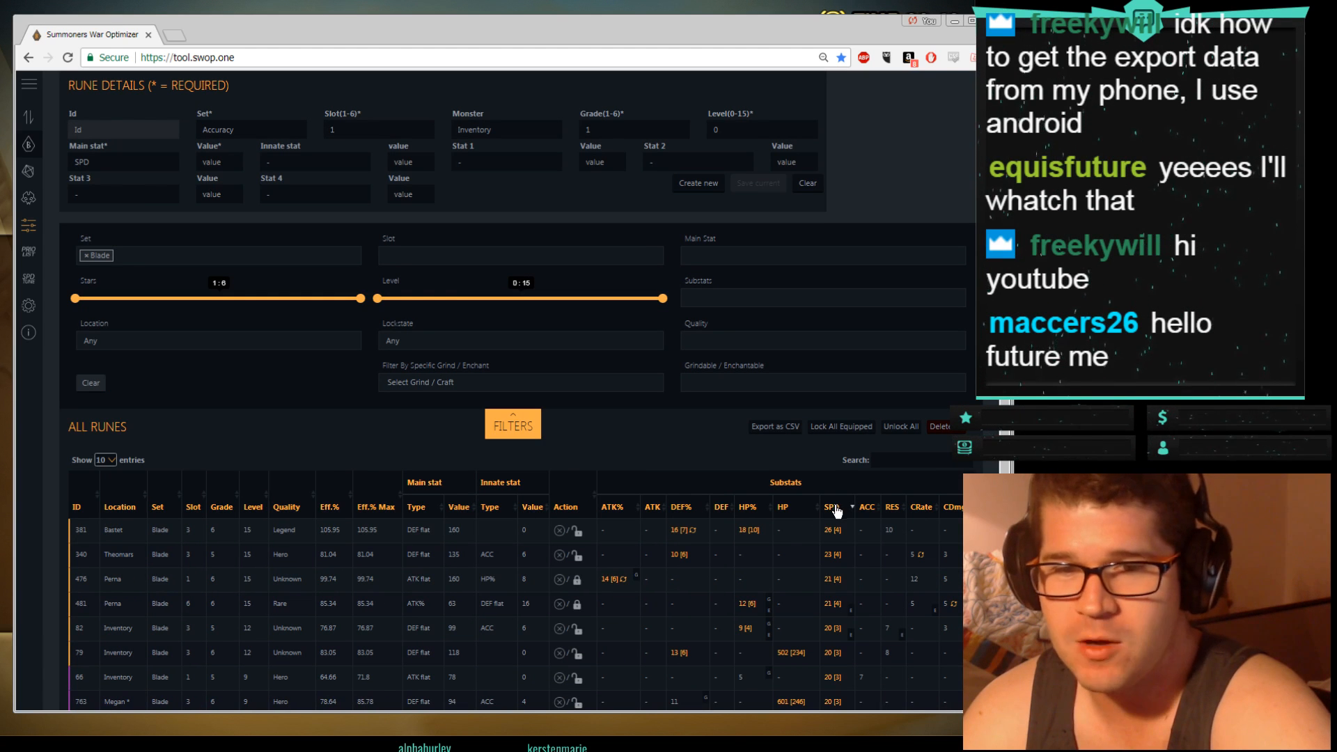
scroll("down", 3)
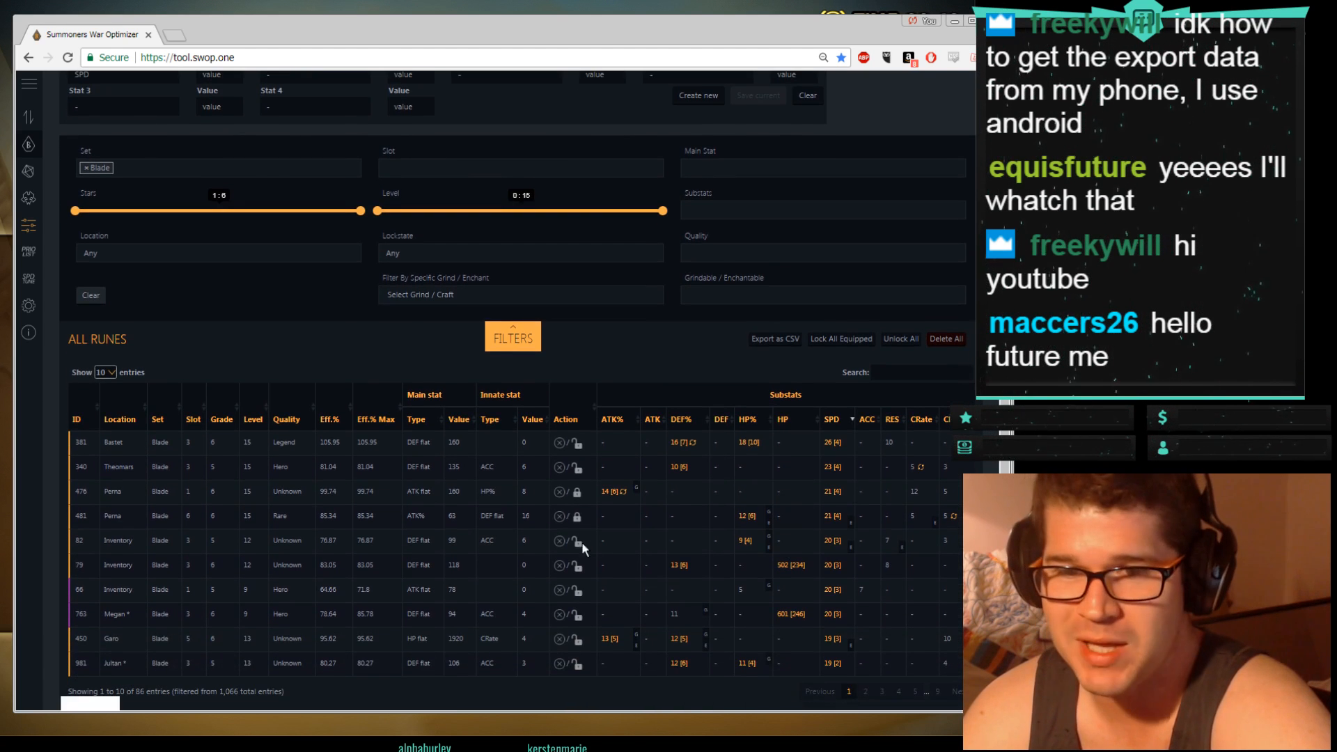
scroll("up", 3)
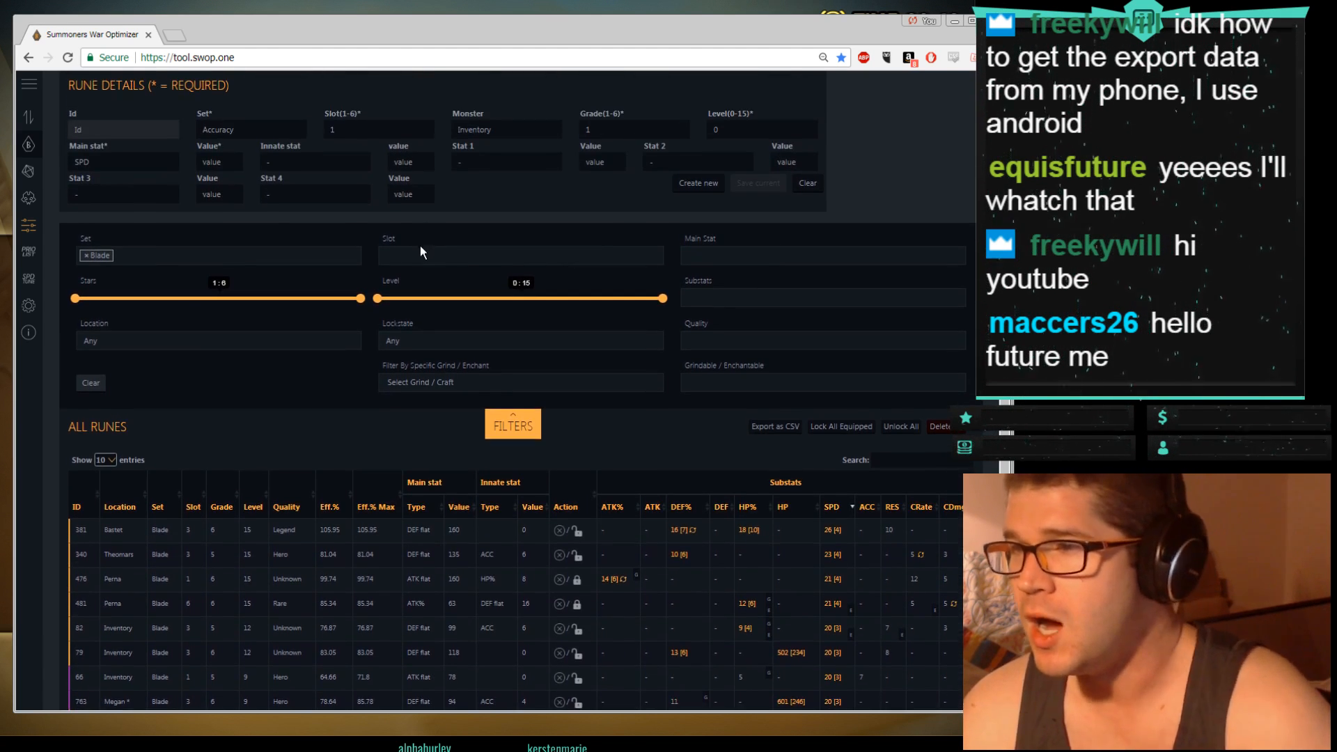
left_click(521, 255)
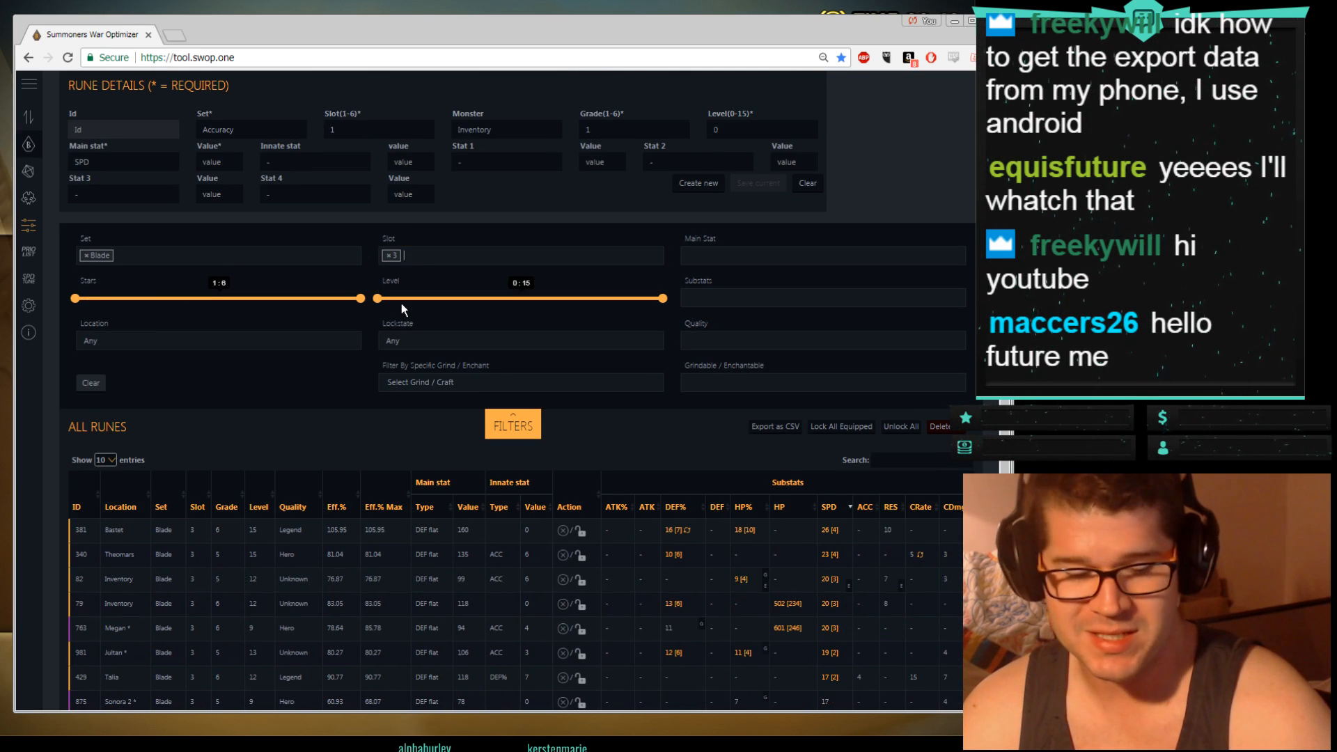
mouse_move(863, 557)
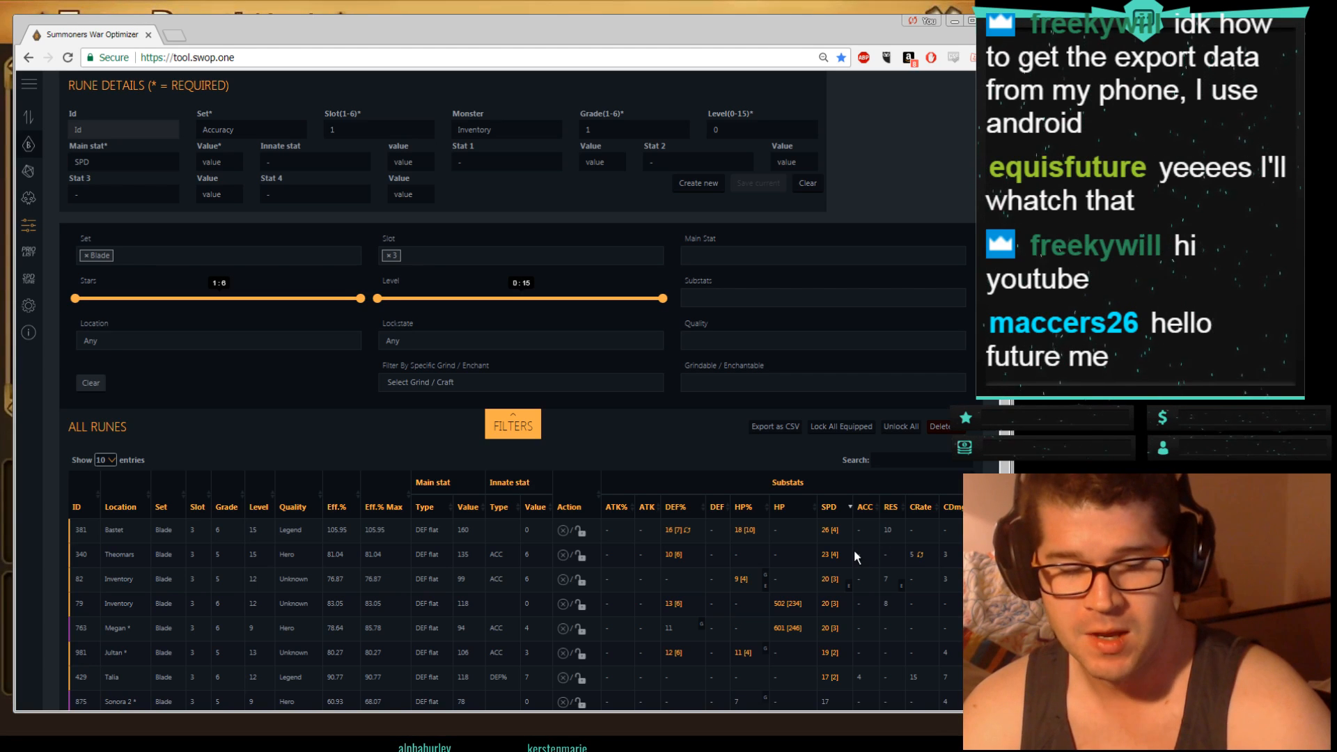
mouse_move(710, 550)
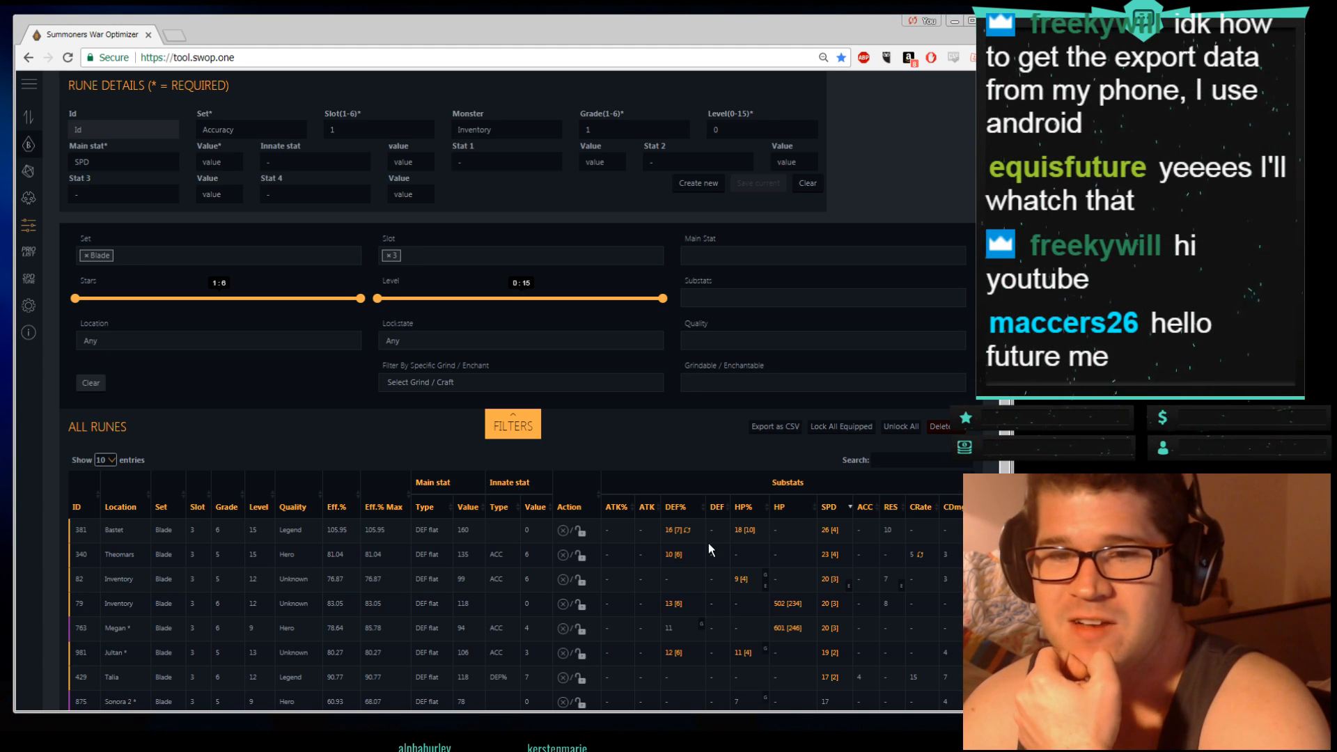
mouse_move(642, 282)
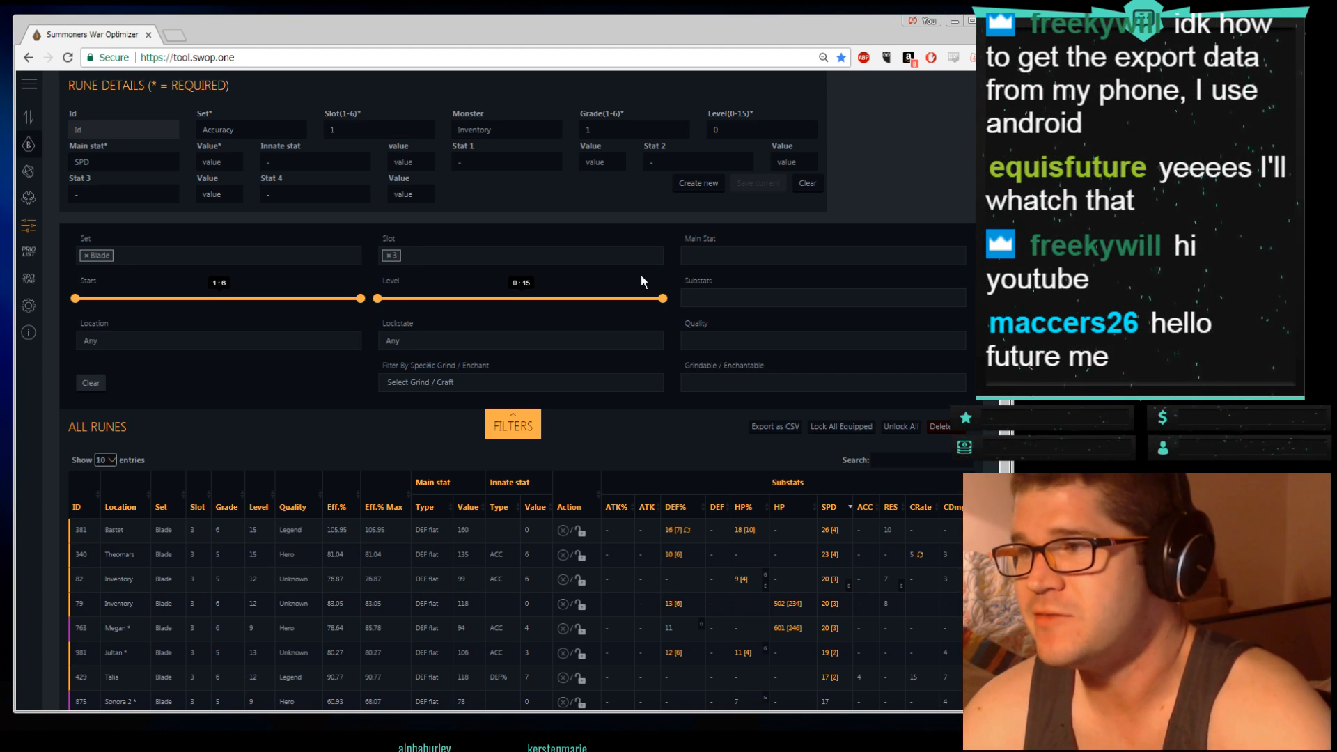
mouse_move(77, 307)
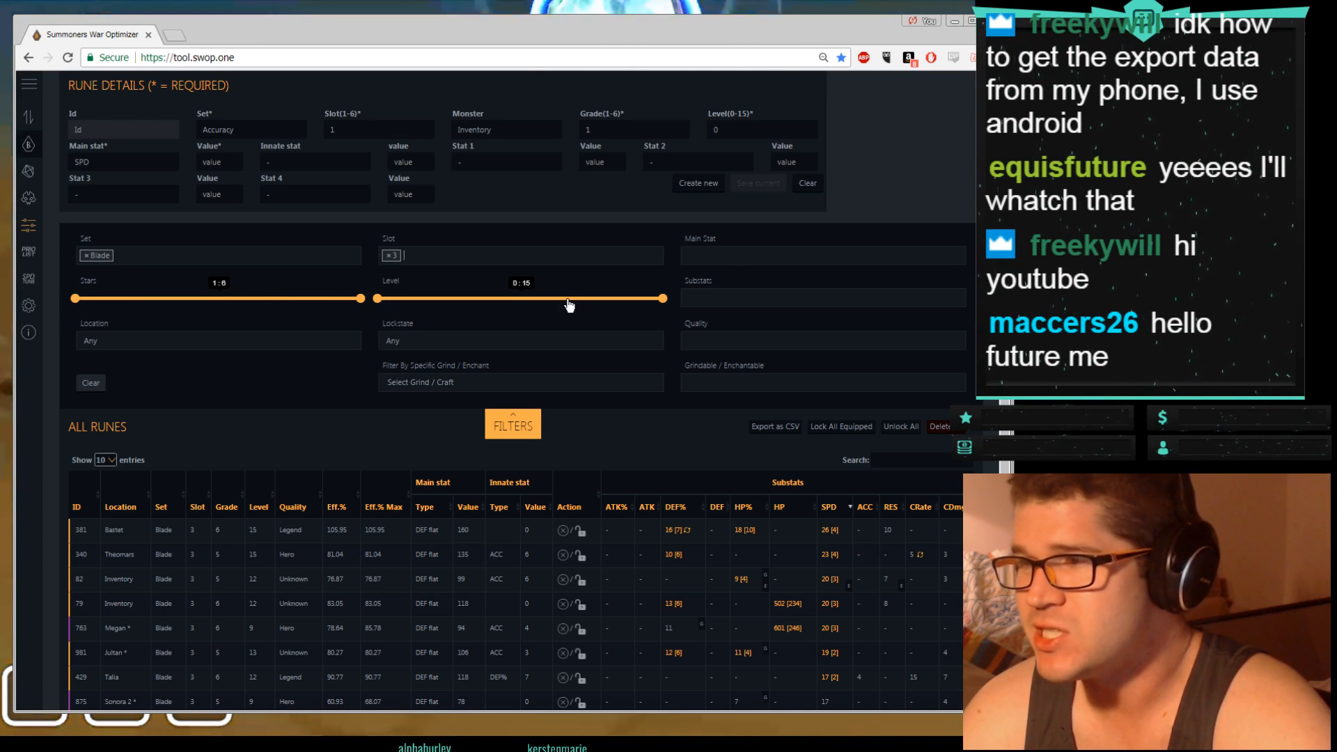
Step: Filter to 6-star Legend Swift runes and sort them by innate stat type
left_click(822, 340)
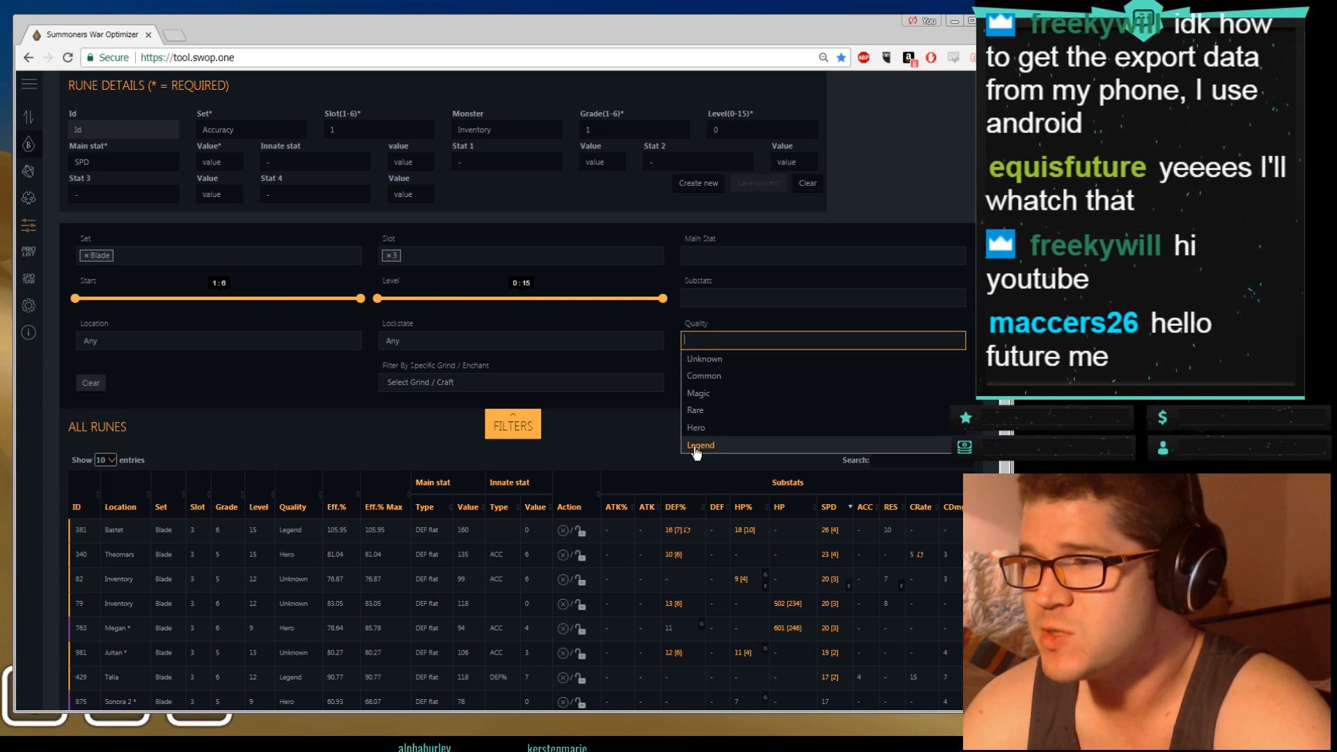
left_click(700, 444)
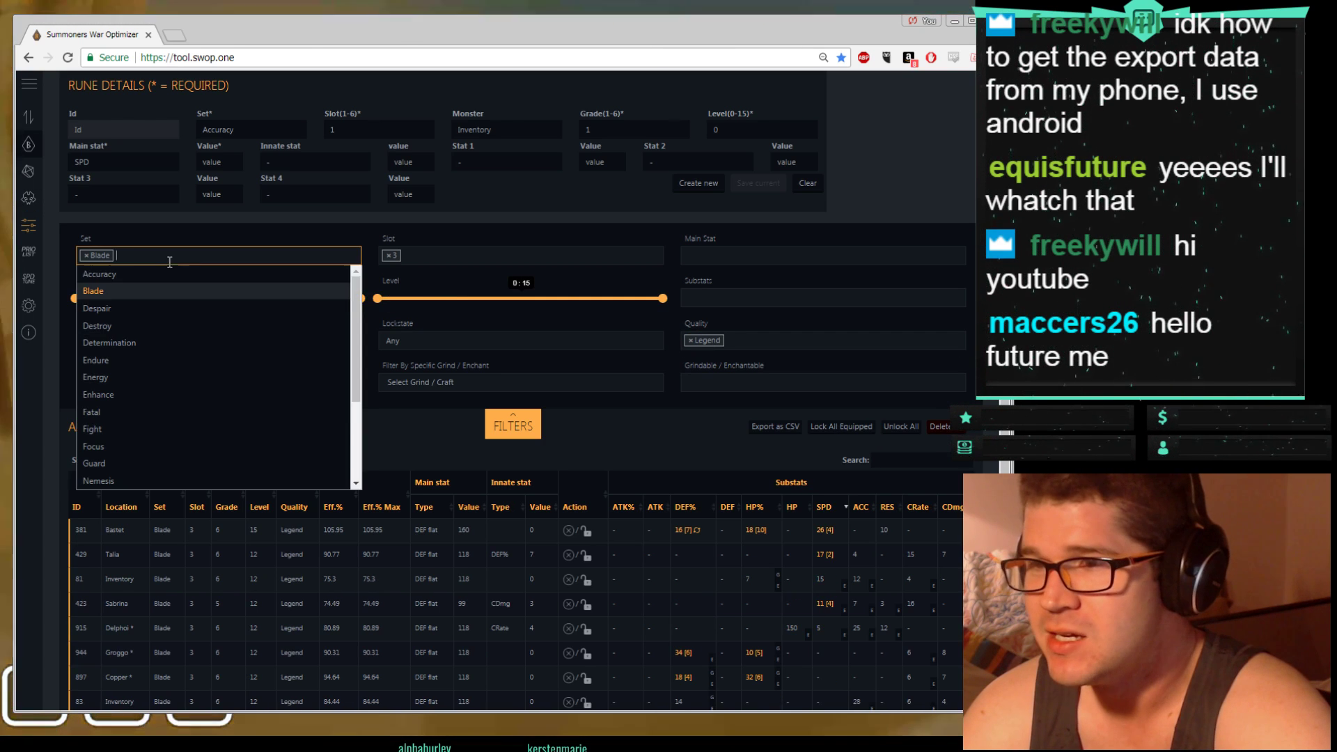
scroll("down", 3)
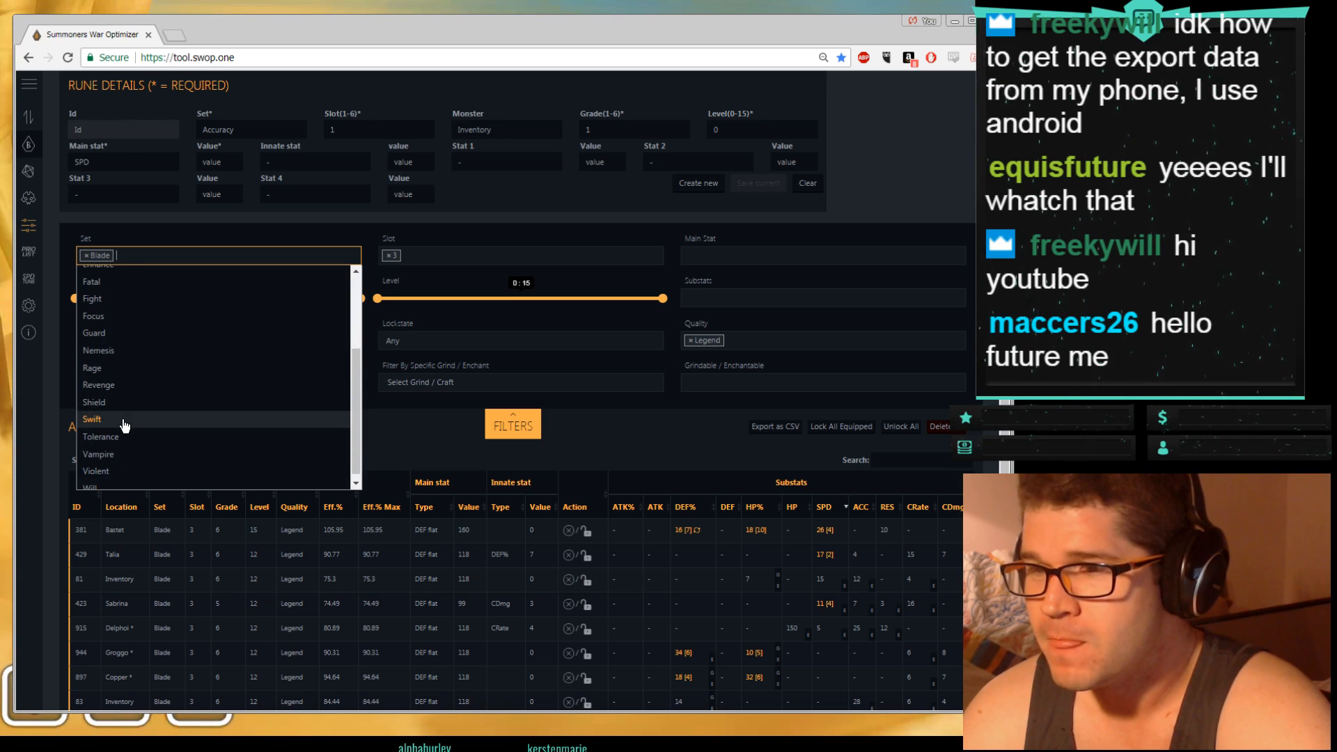
left_click(91, 418)
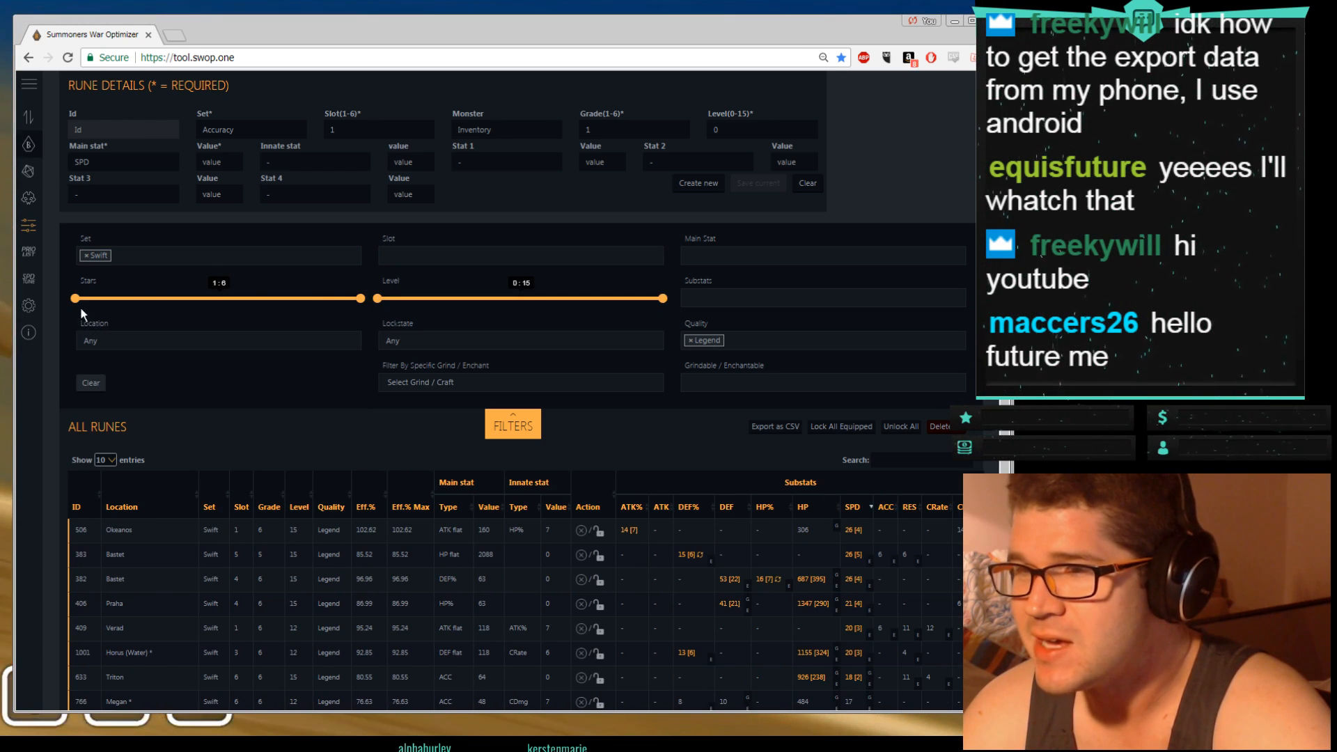
left_click_drag(75, 297, 360, 297)
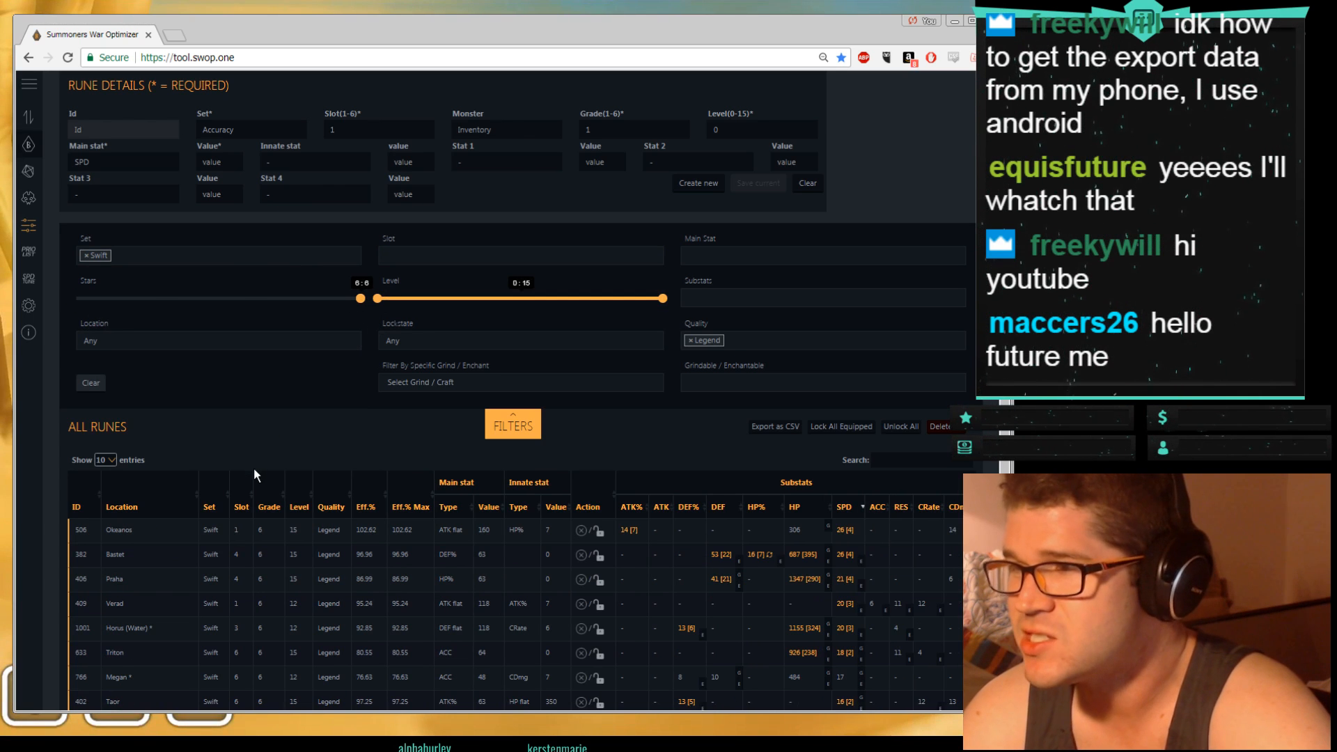
scroll("down", 3)
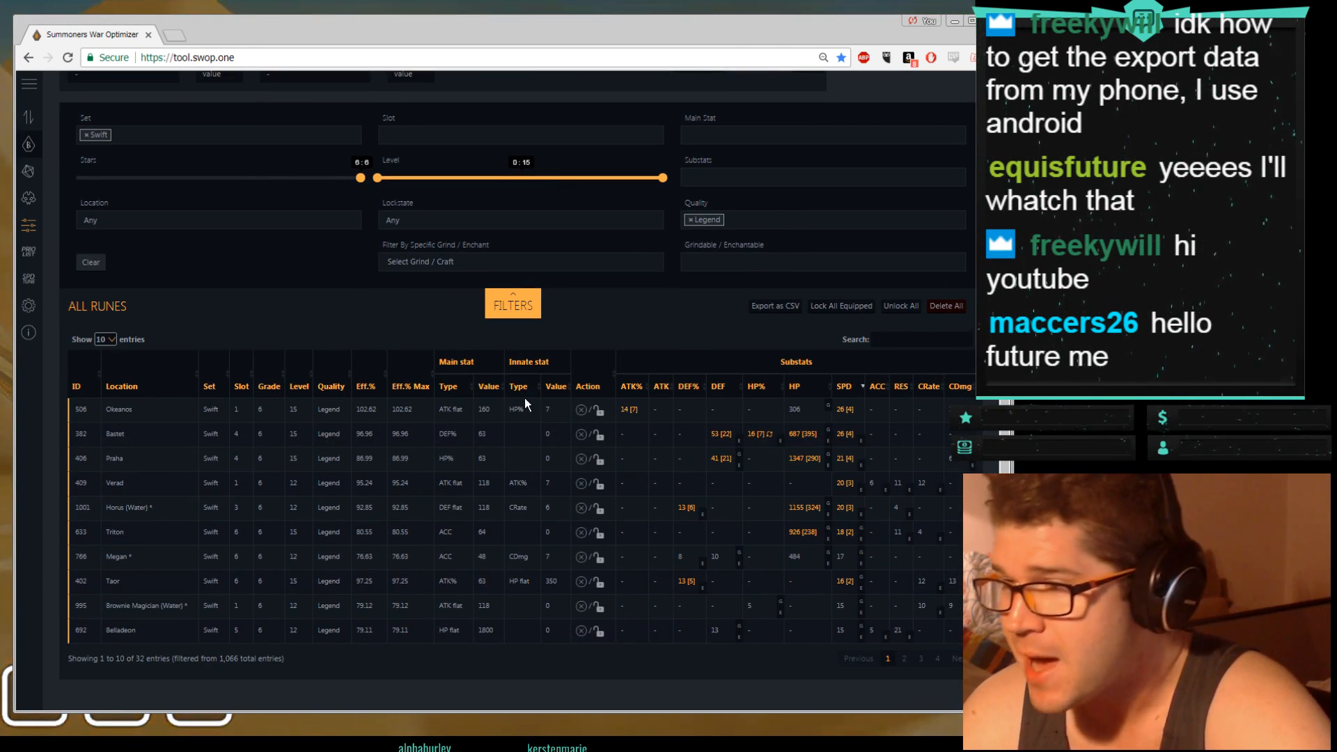
left_click(518, 387)
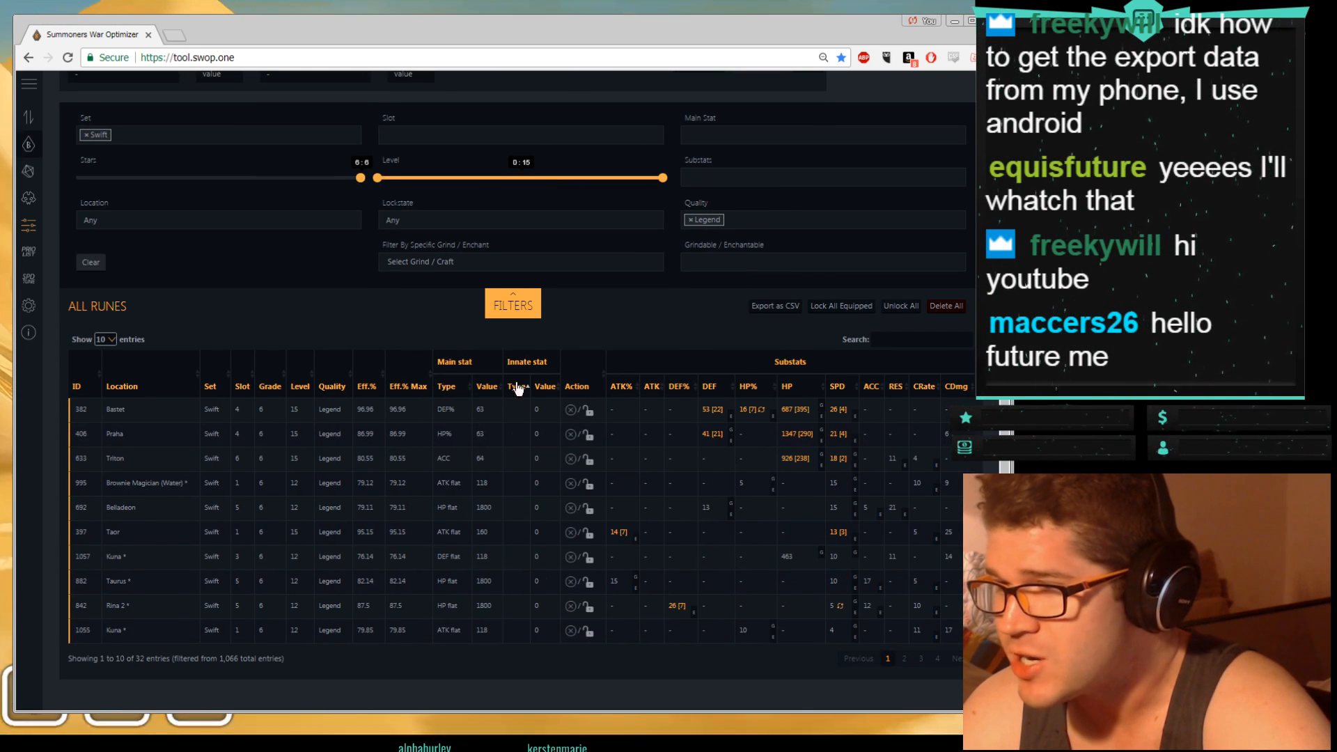
left_click(516, 387)
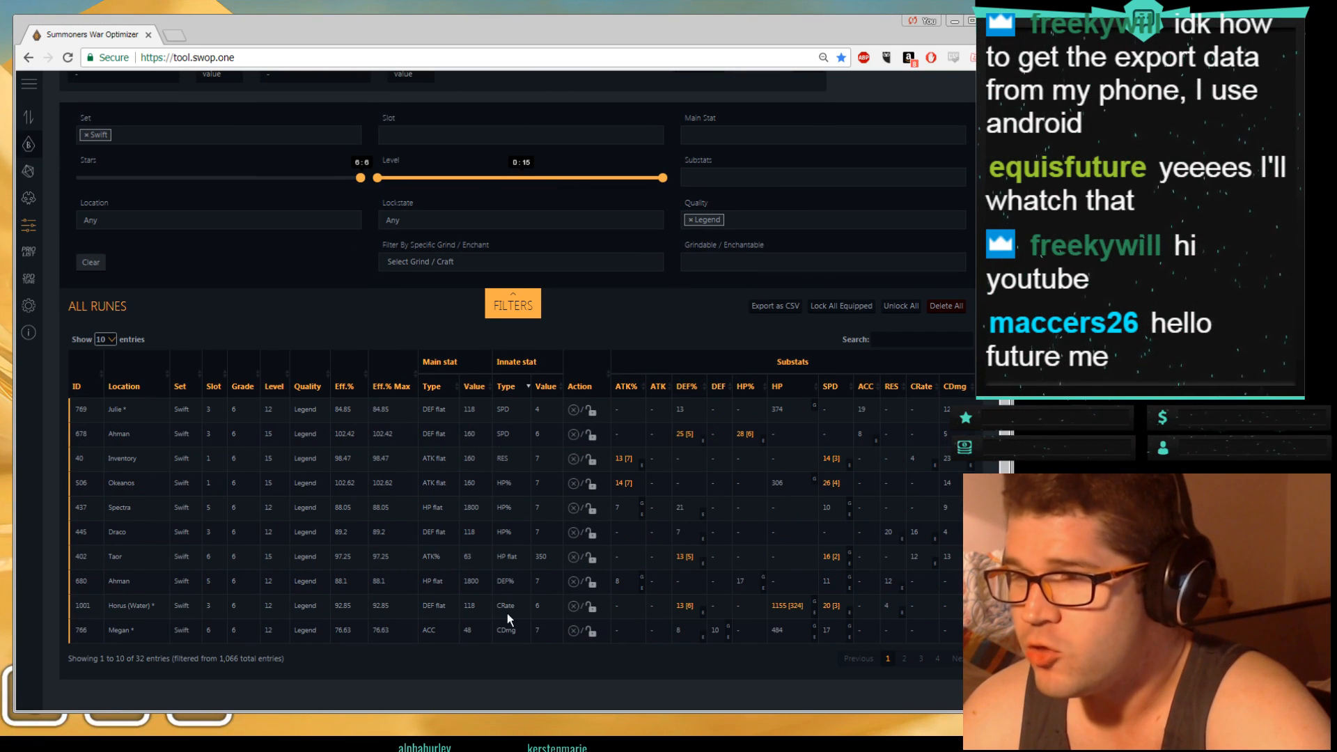
mouse_move(499, 514)
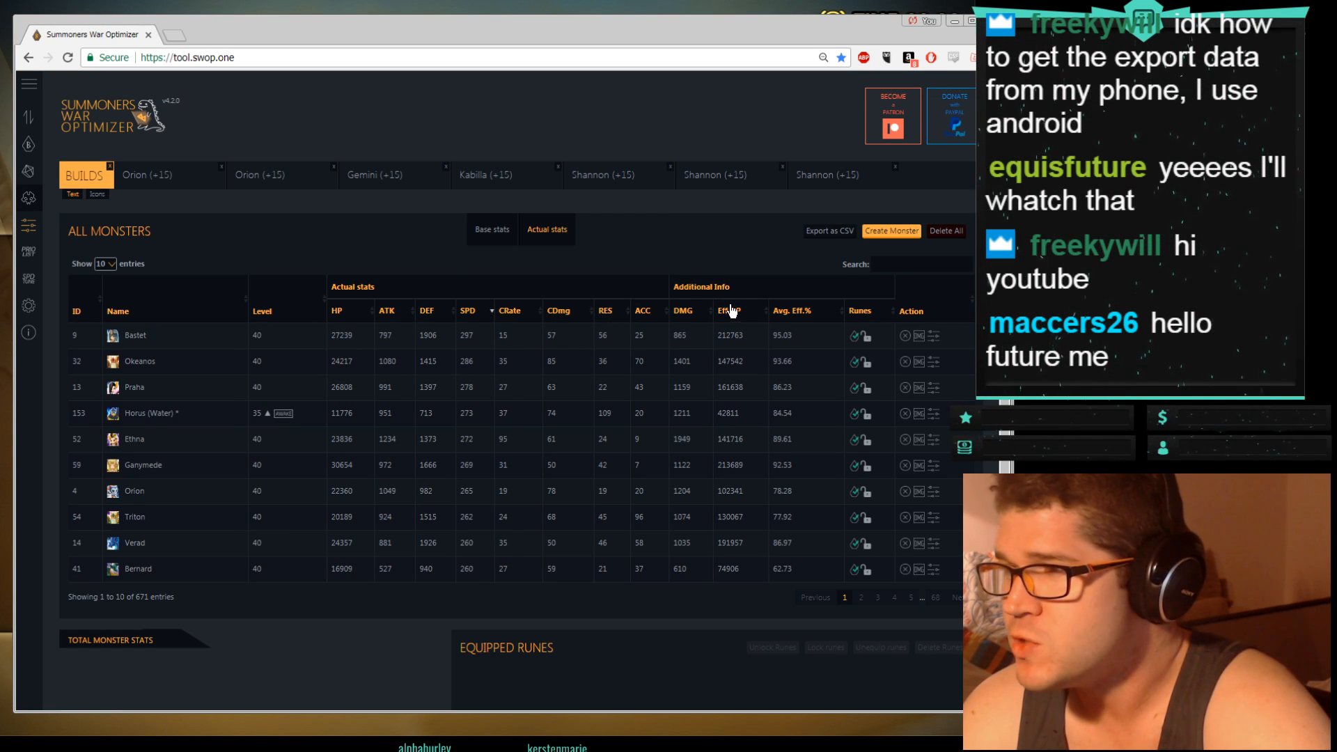
Step: Sort the monster list by Eff.HP, then by Avg. Eff.% from highest
left_click(710, 310)
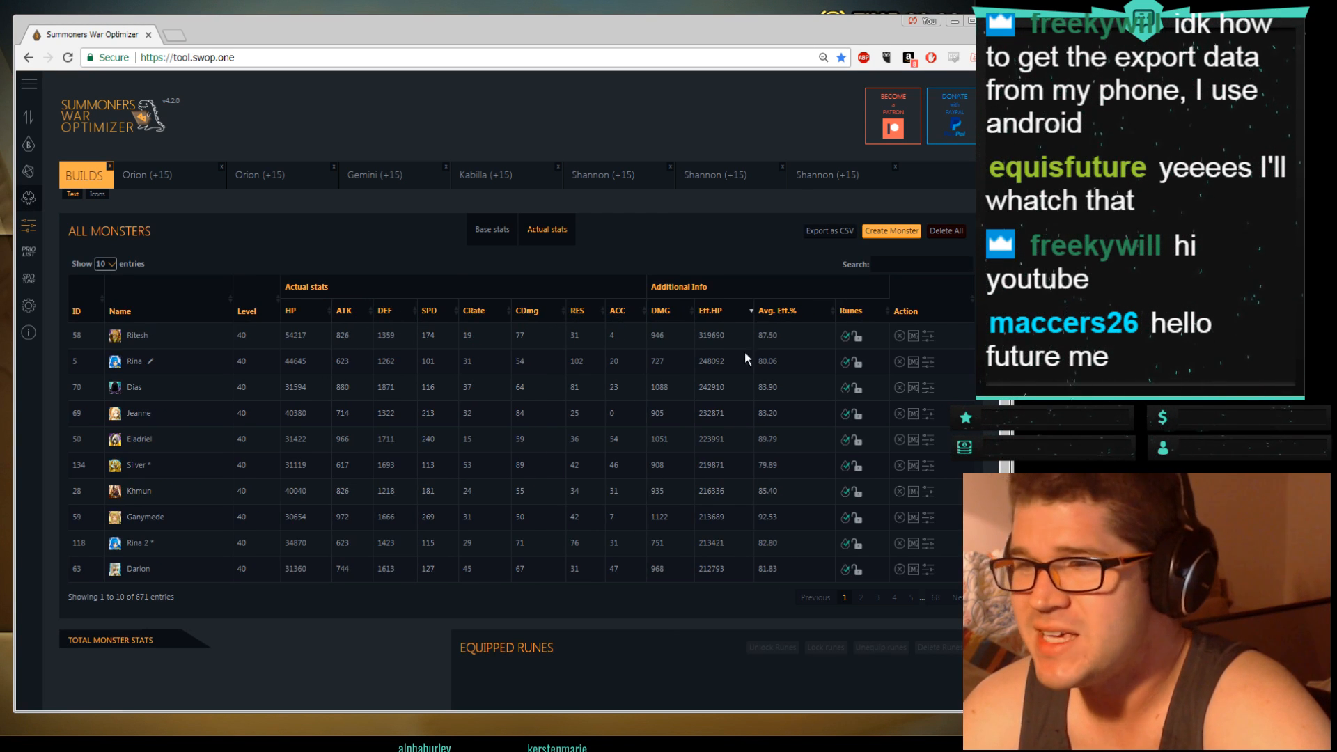
mouse_move(687, 356)
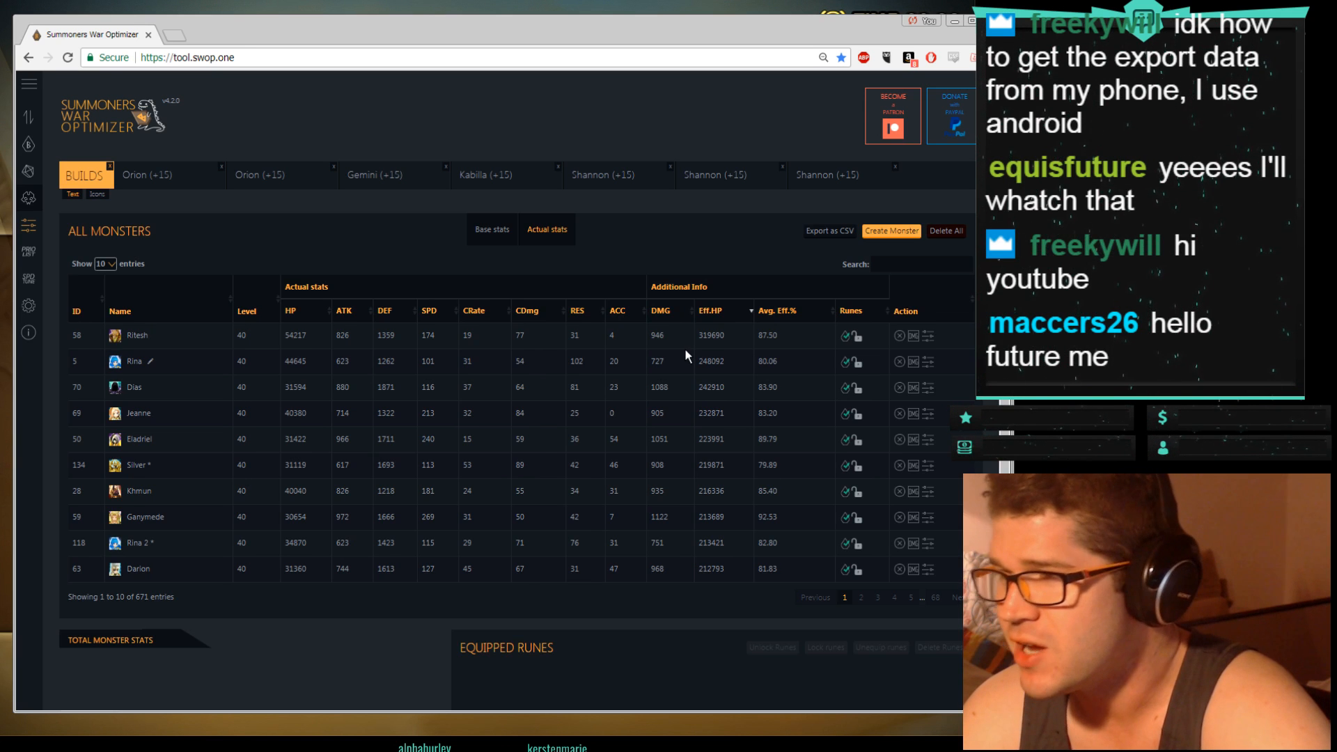
mouse_move(699, 358)
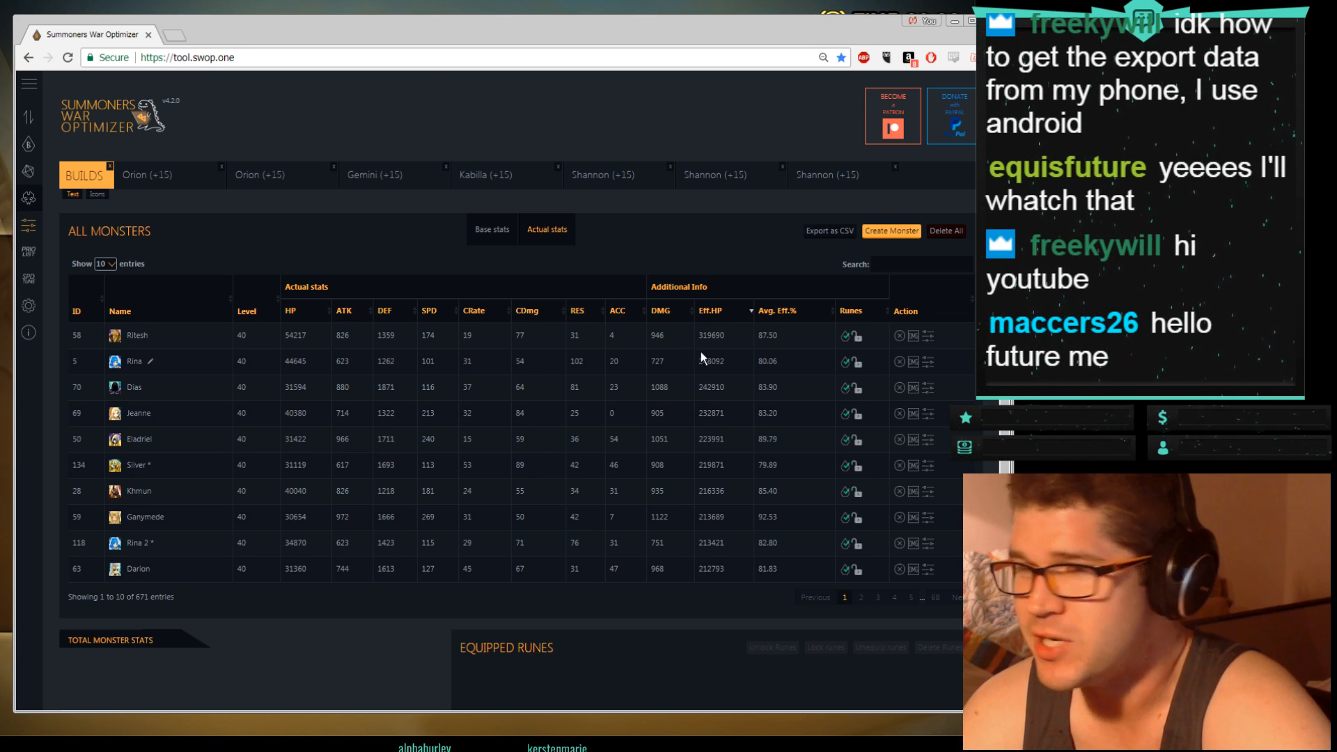
mouse_move(783, 319)
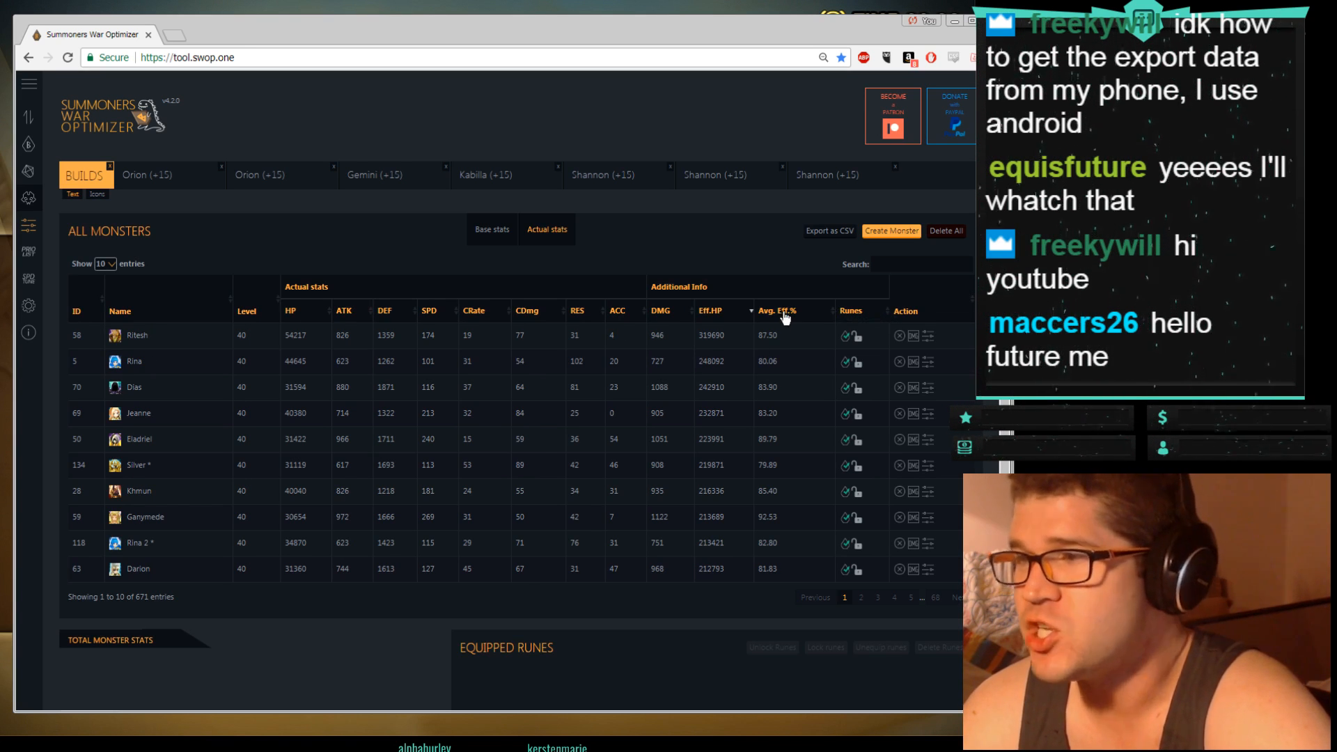
left_click(776, 311)
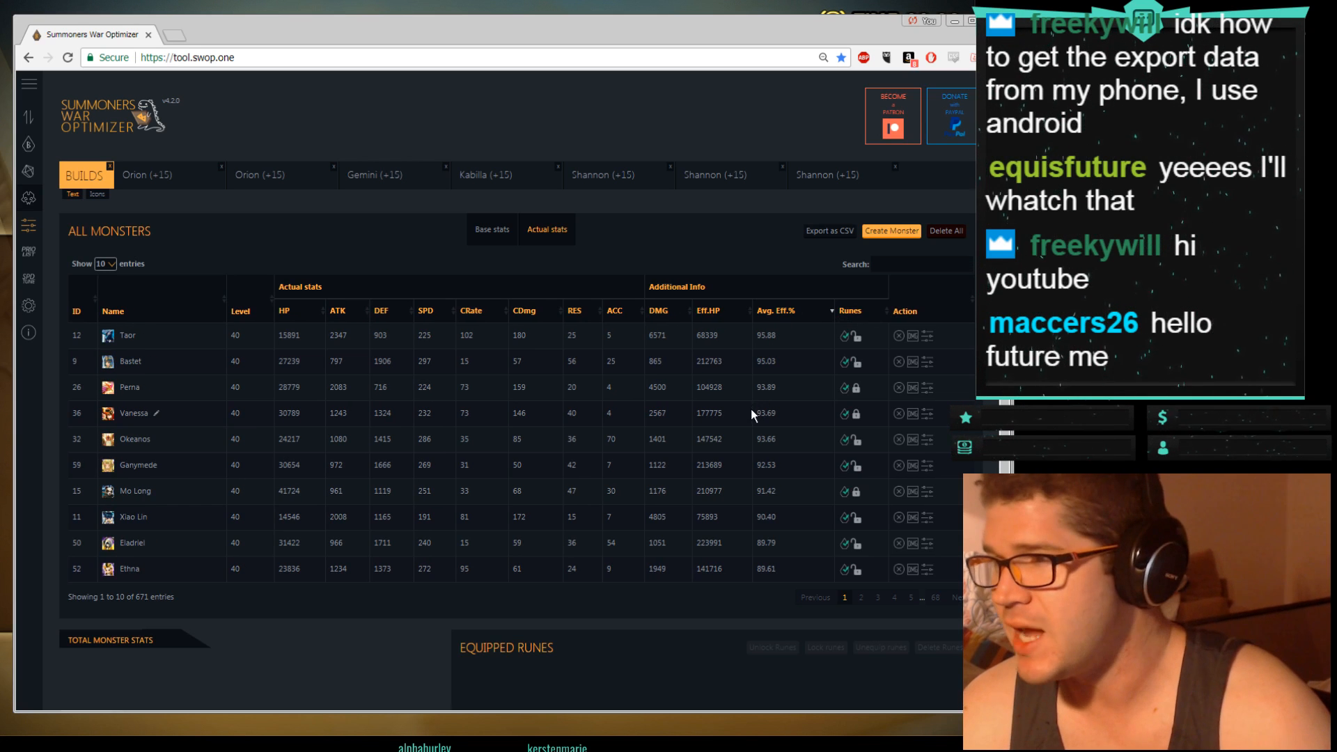
mouse_move(685, 452)
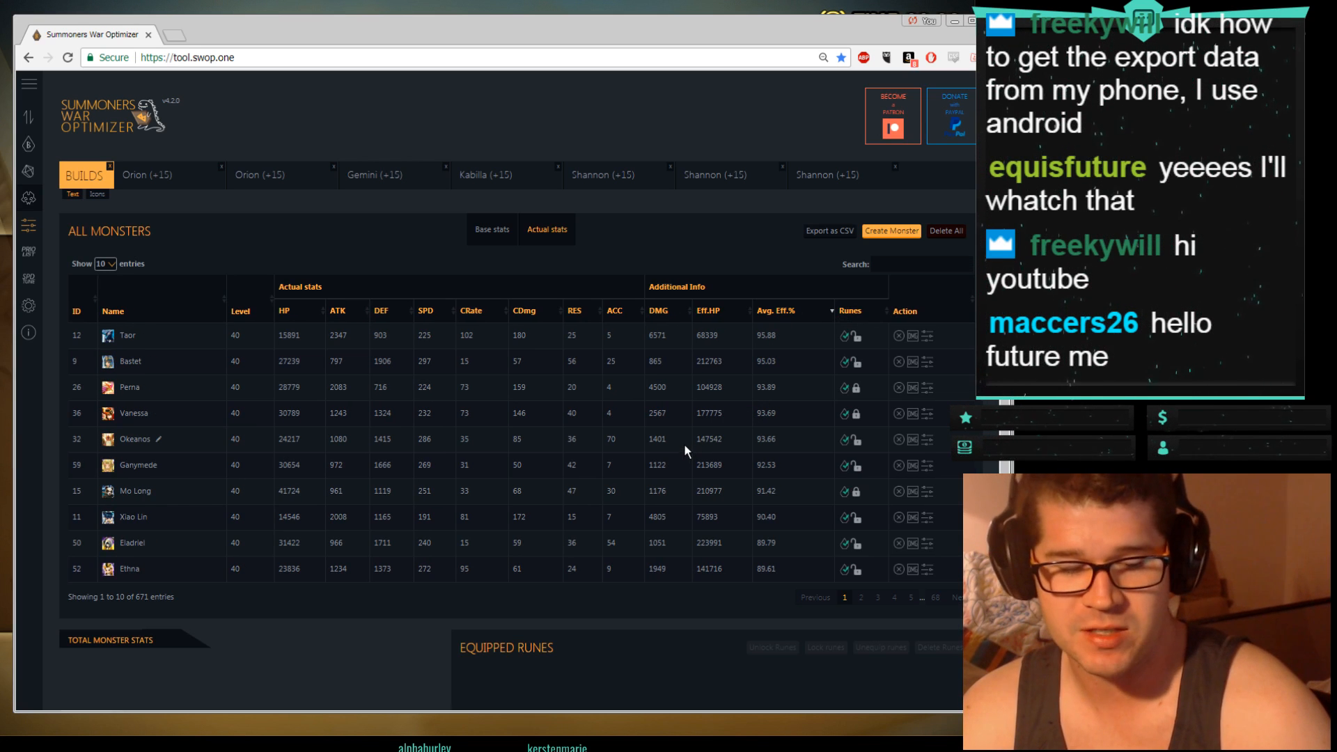
mouse_move(350, 508)
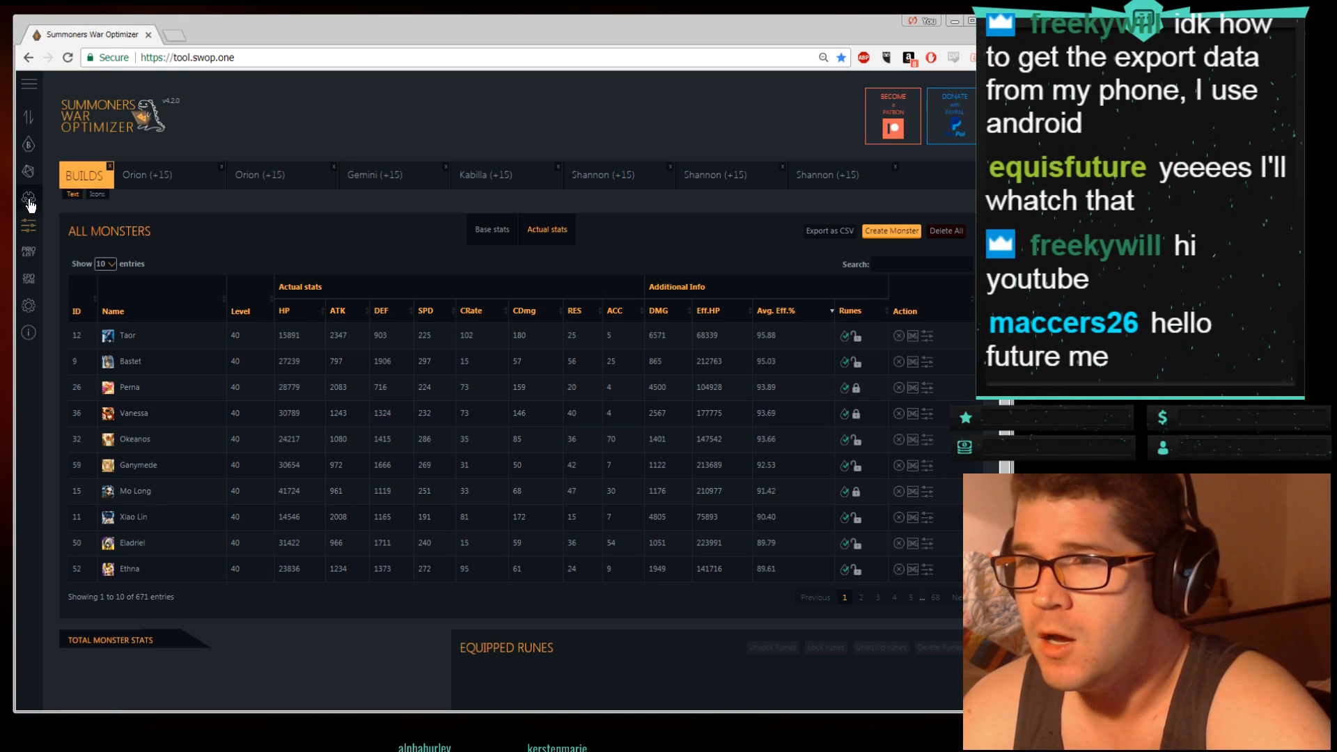
mouse_move(362, 299)
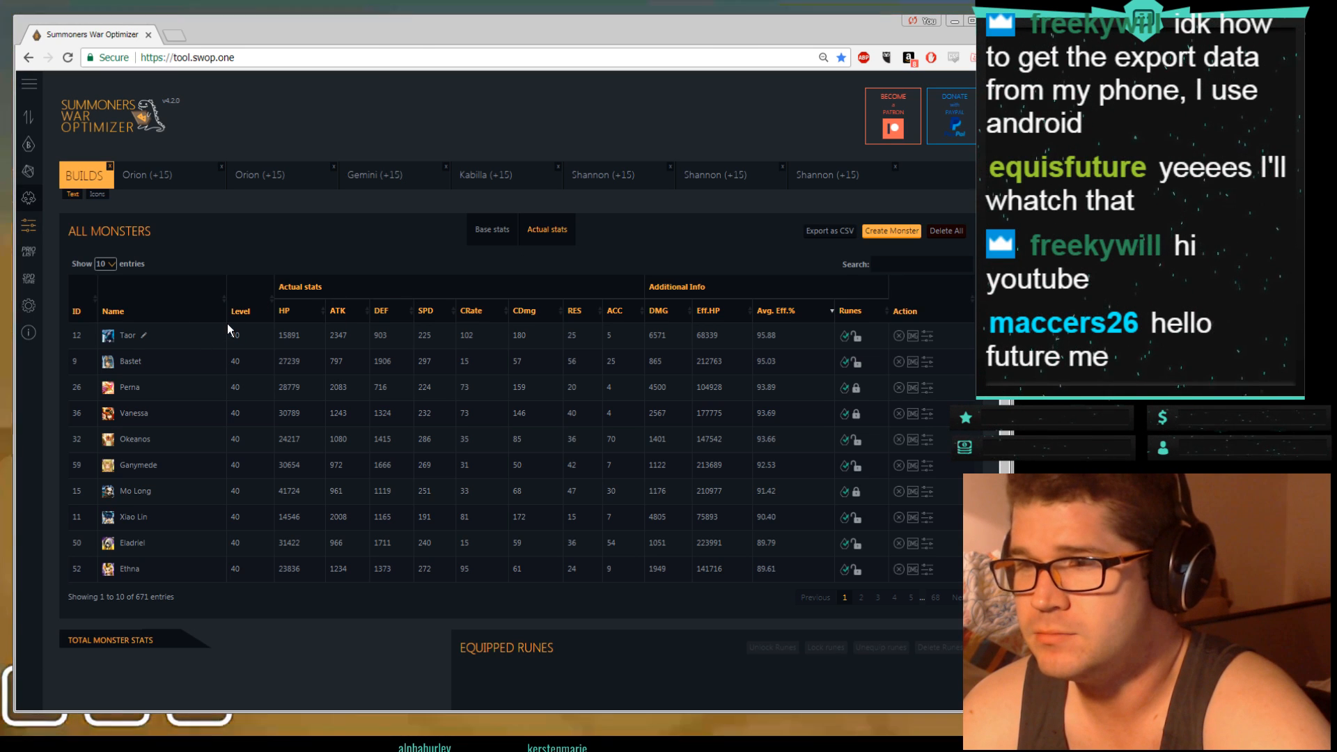
mouse_move(42, 339)
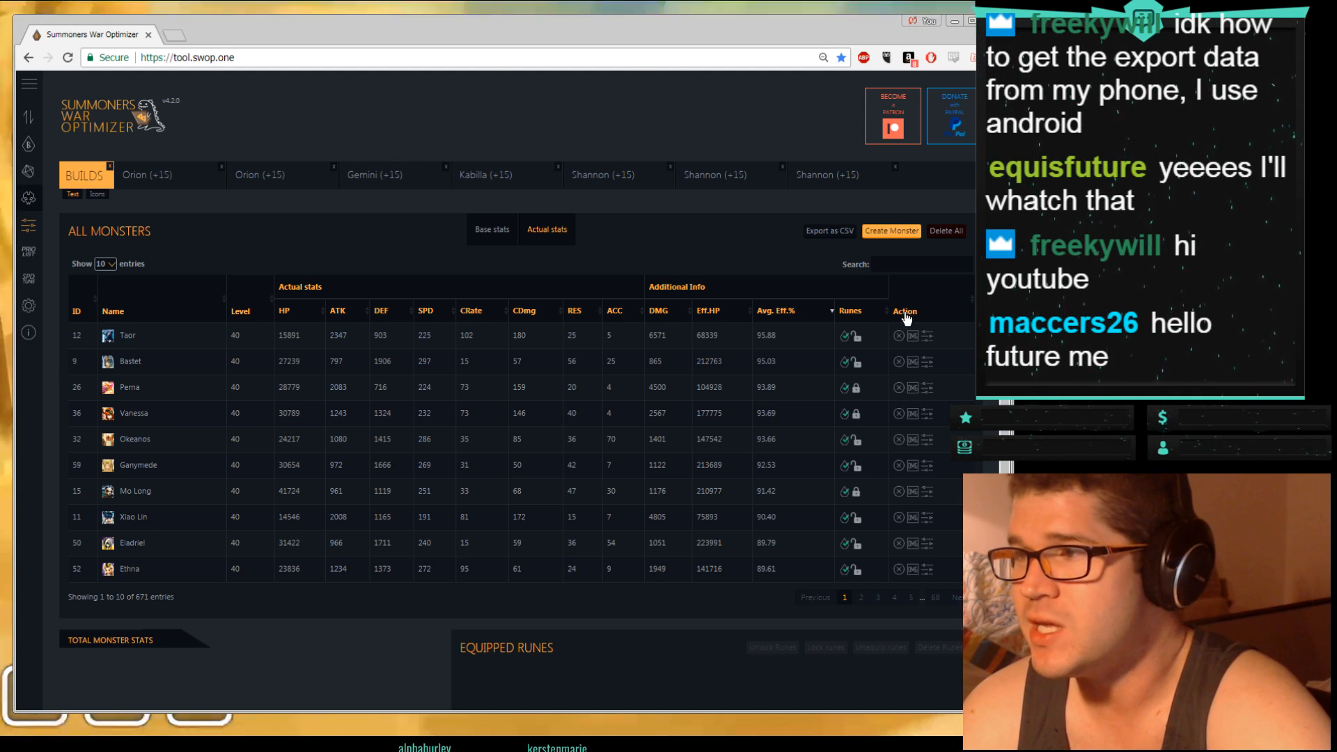
mouse_move(402, 440)
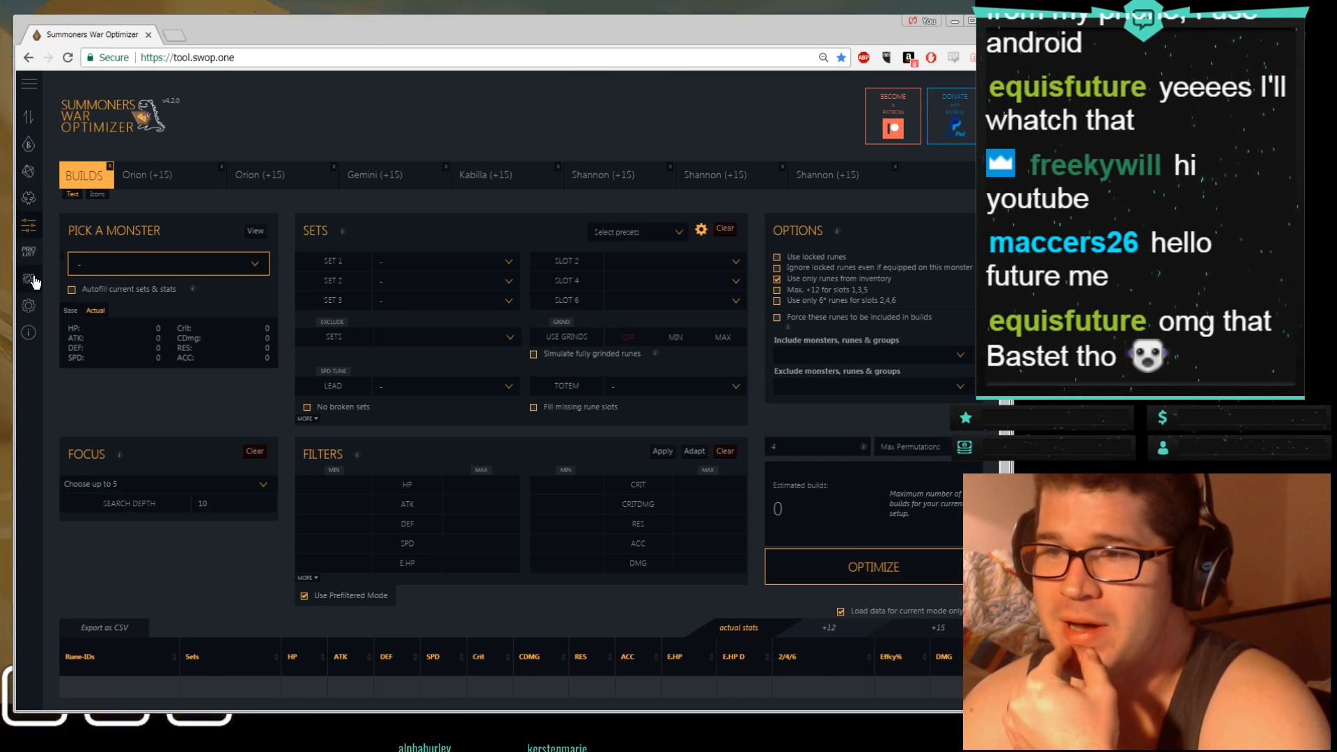
mouse_move(280, 382)
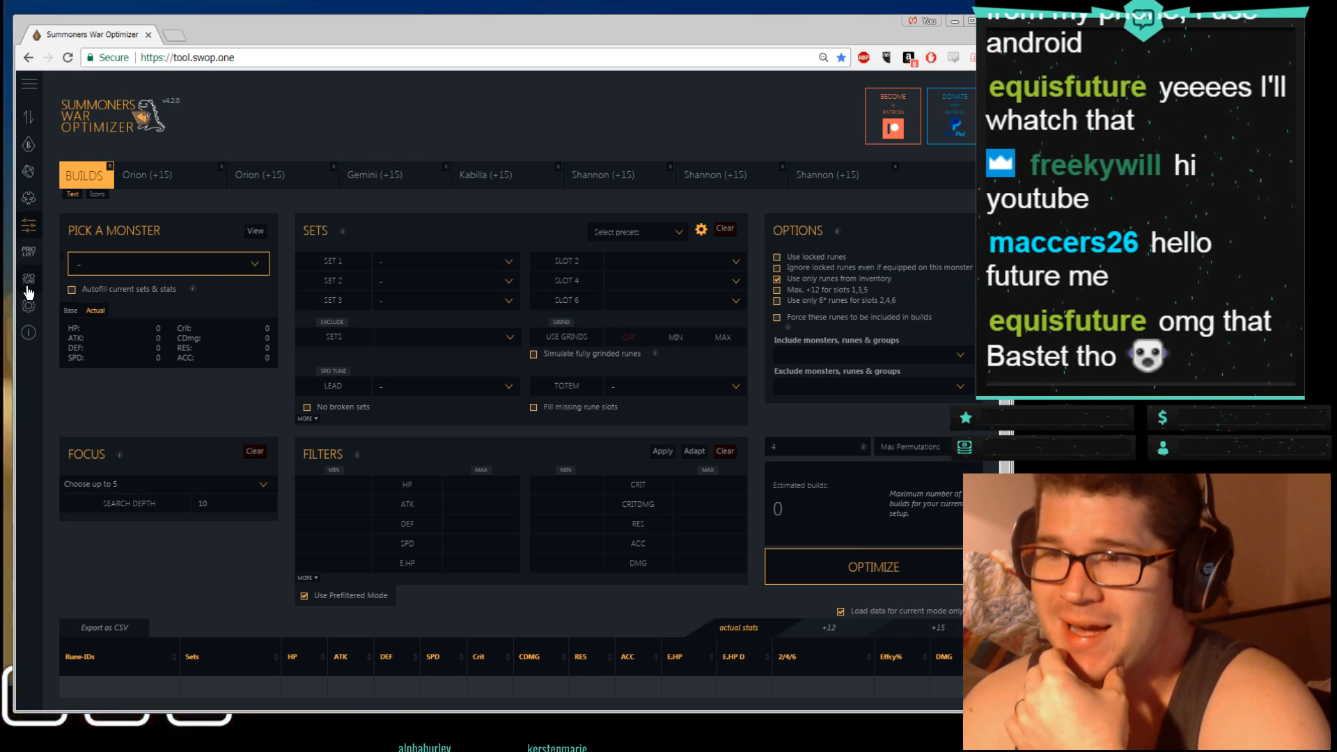
Step: Open the Speed Tuner and add Bastet, Seara, Liebli and Triton to the team
left_click(28, 279)
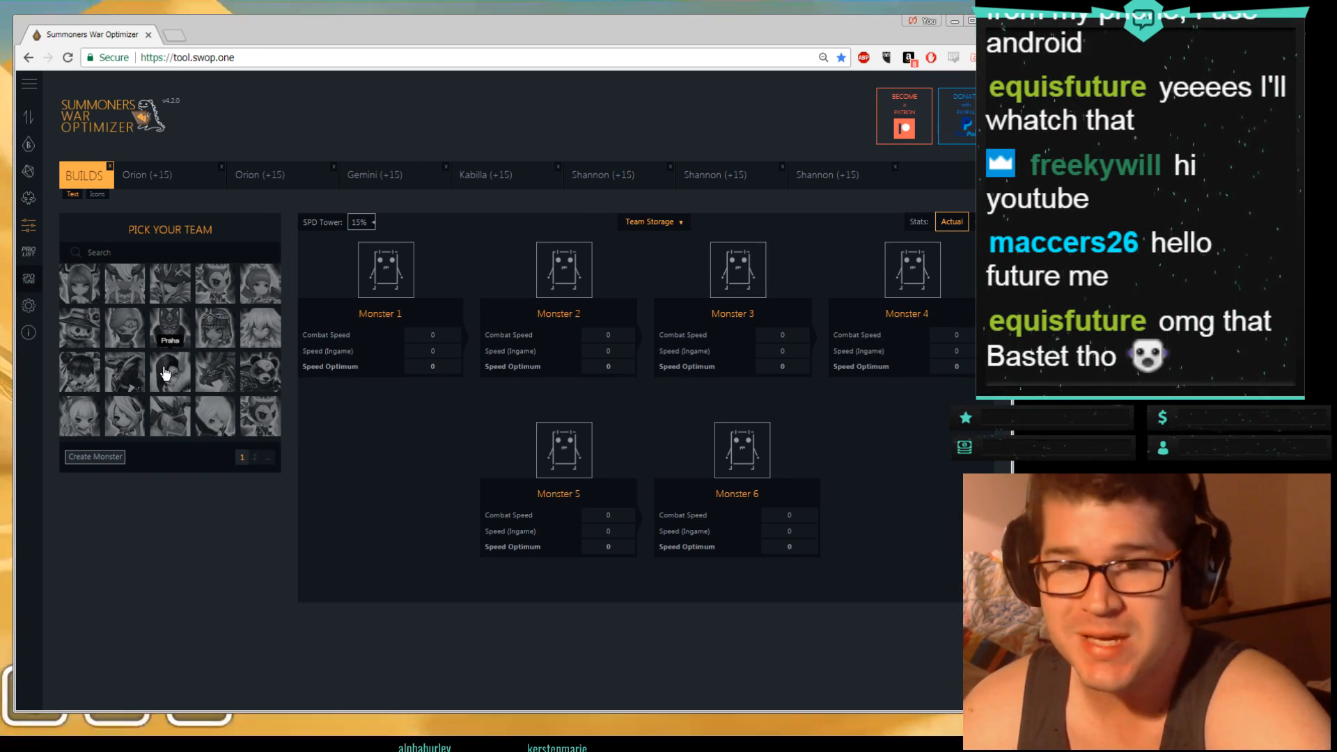
mouse_move(173, 319)
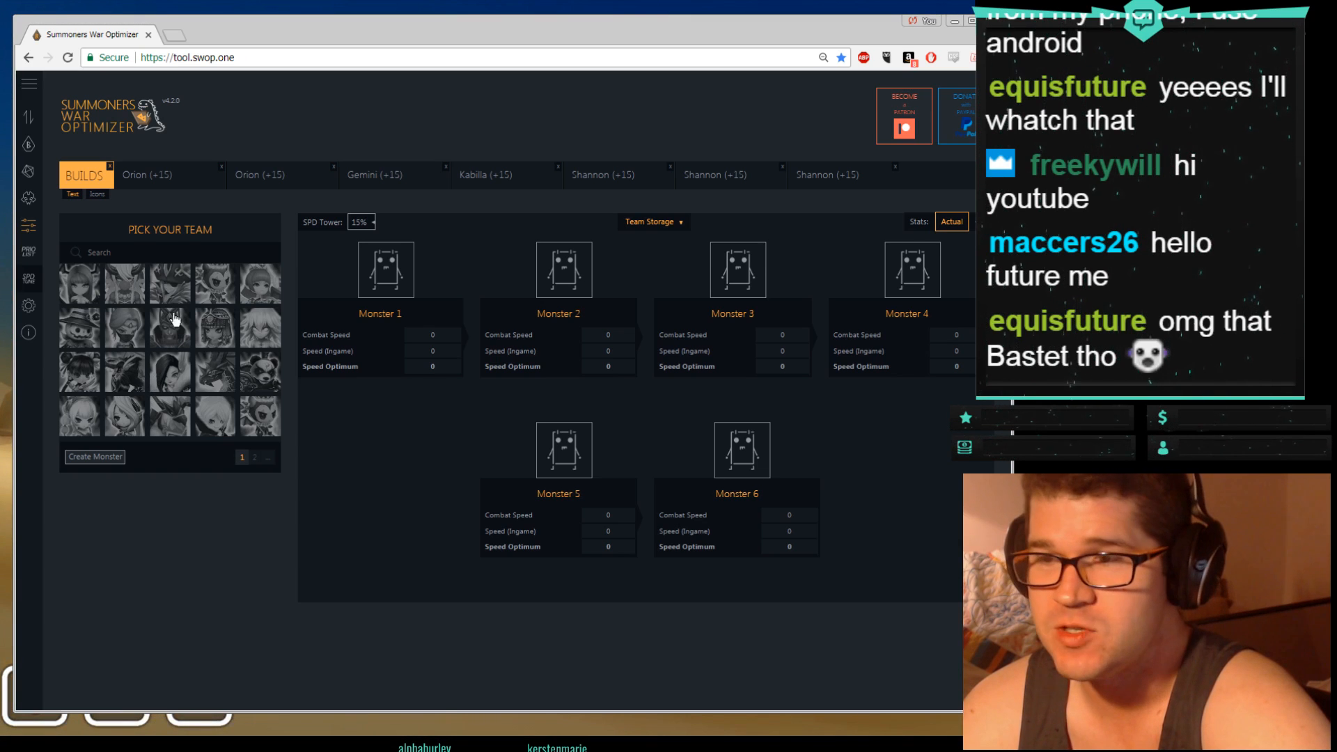
left_click(486, 175)
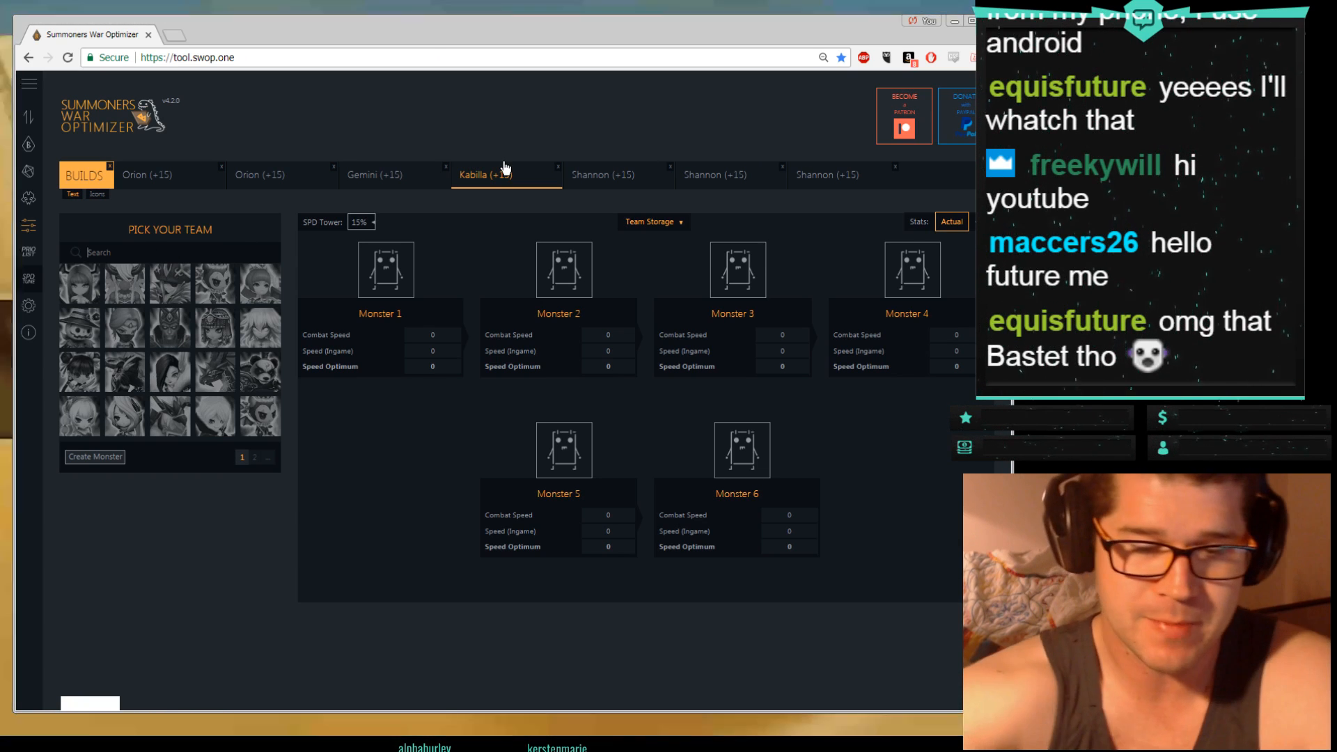
type("baste")
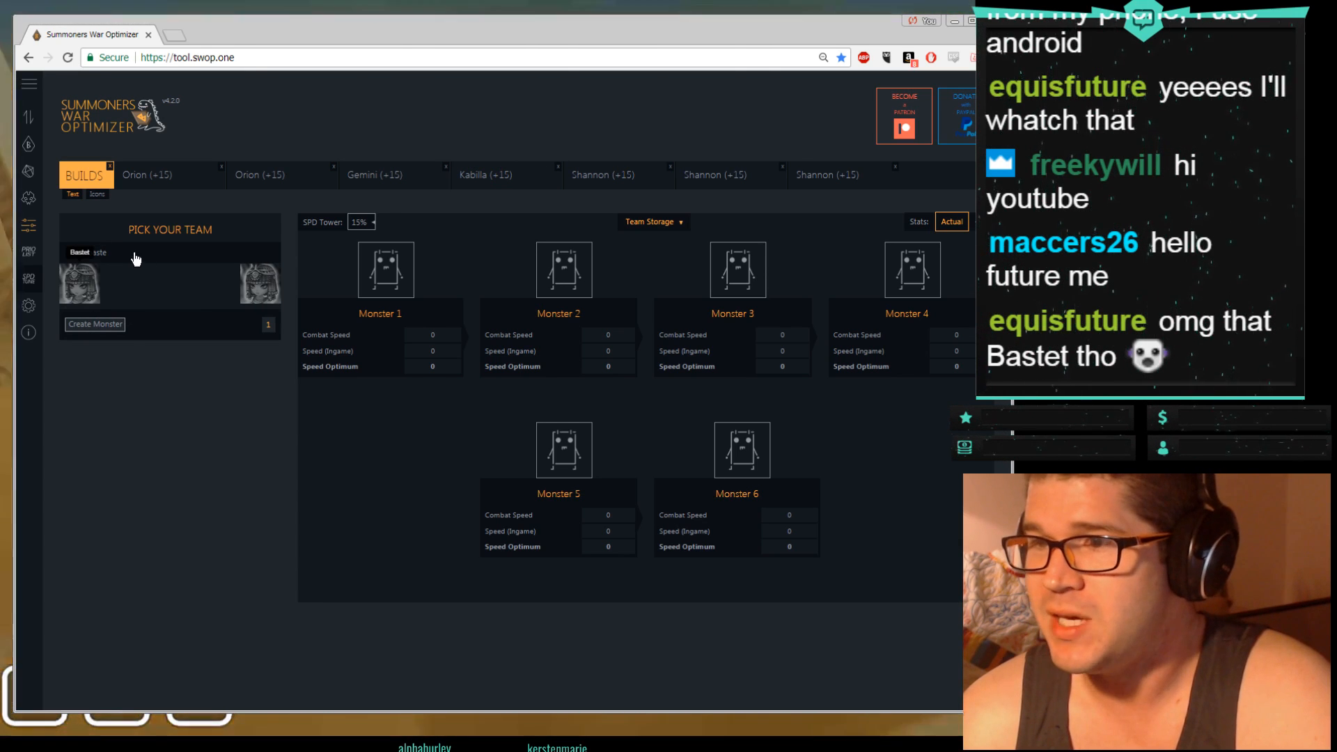
left_click(79, 284)
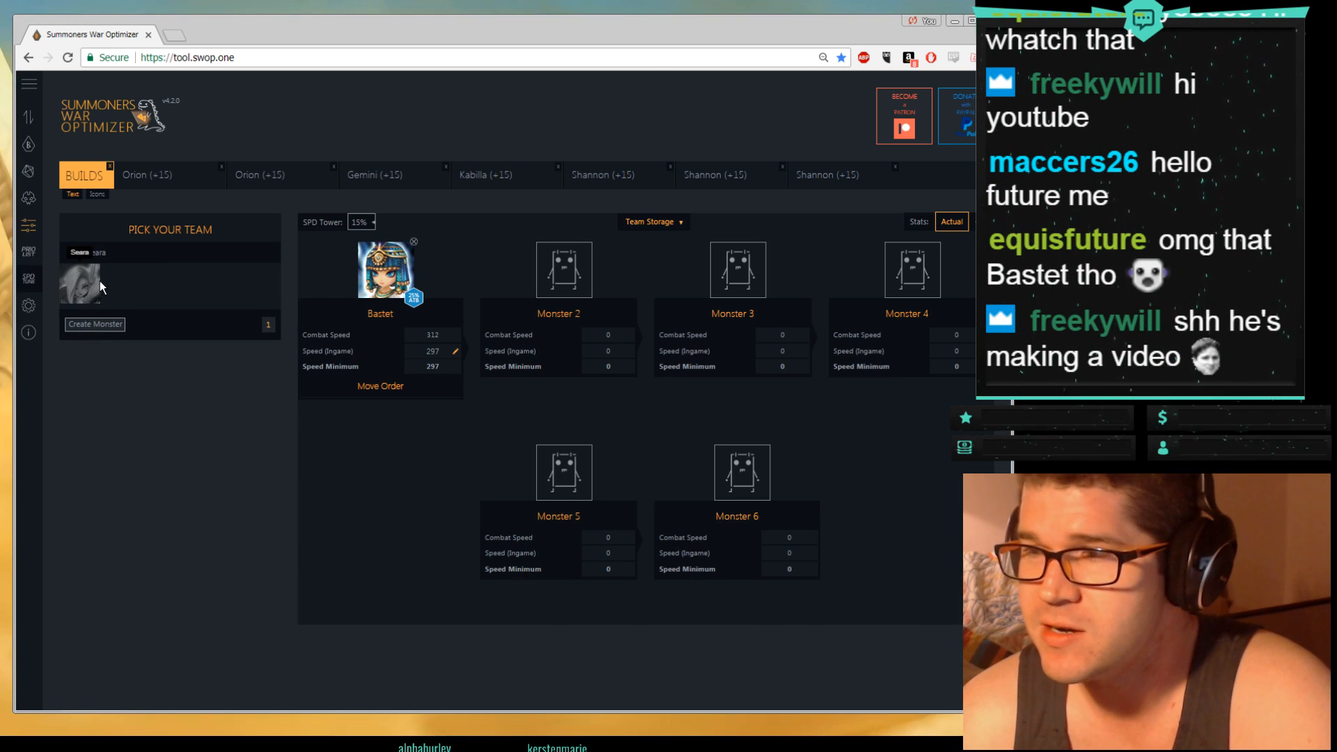
left_click(80, 286)
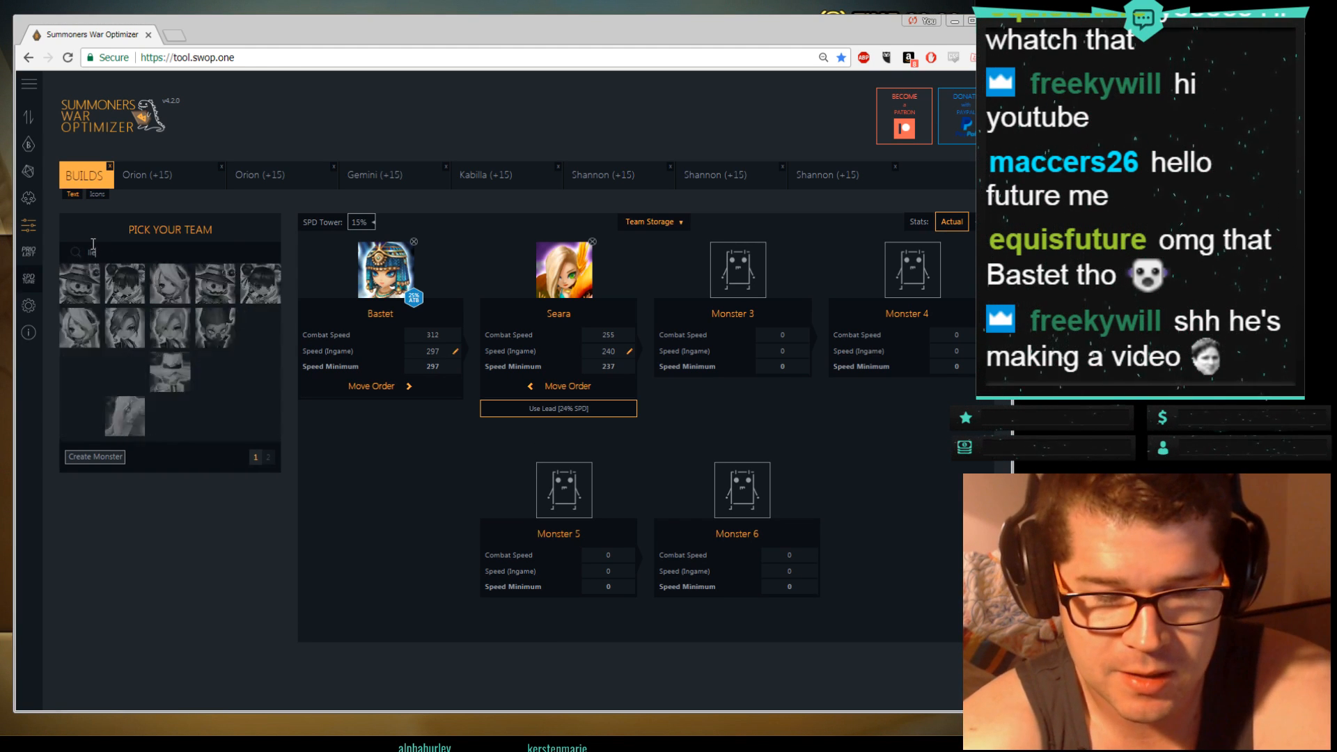
type("Liebli")
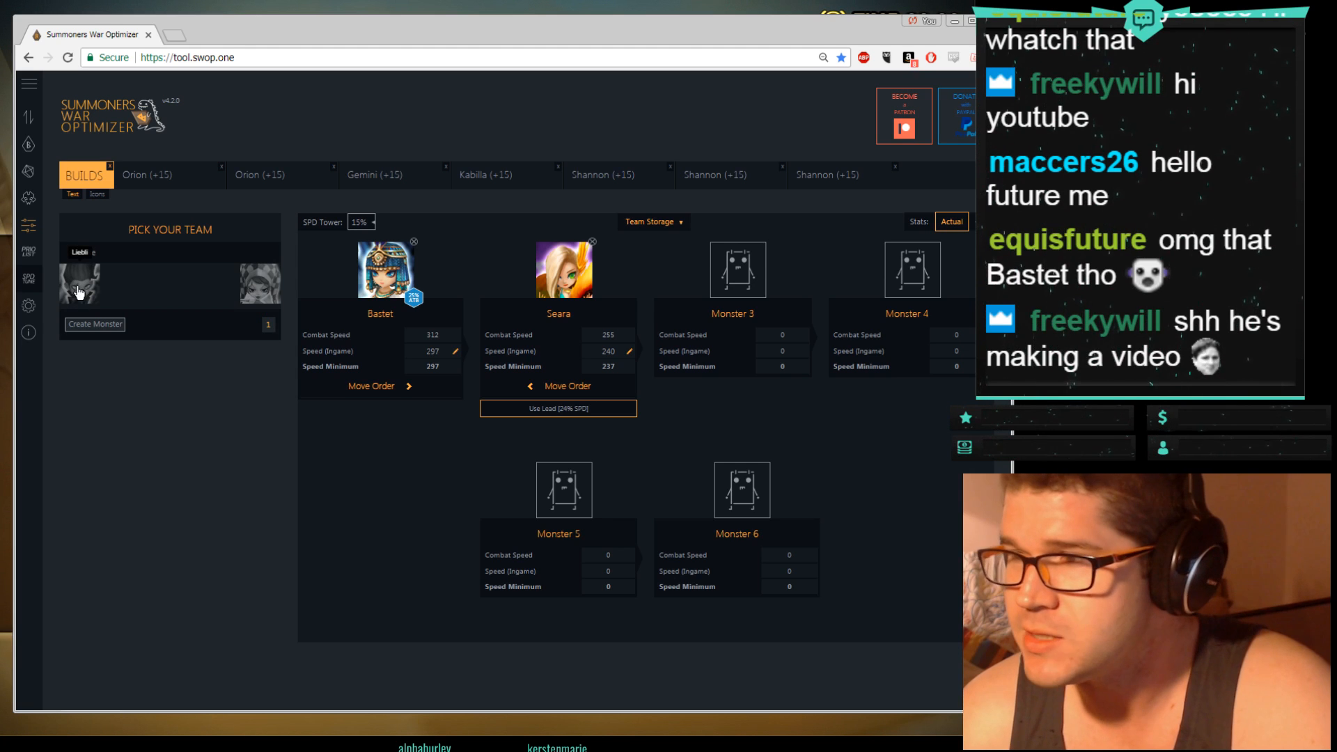
left_click(79, 284)
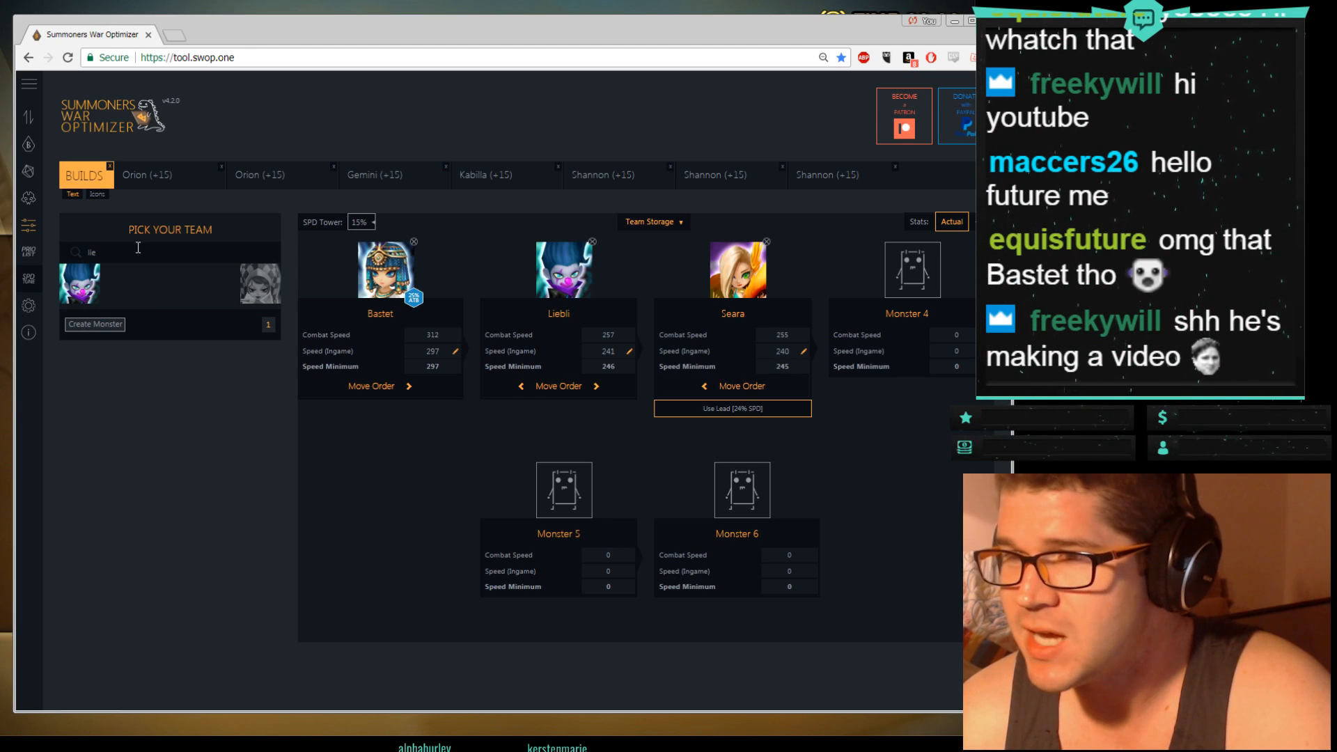
type("trit")
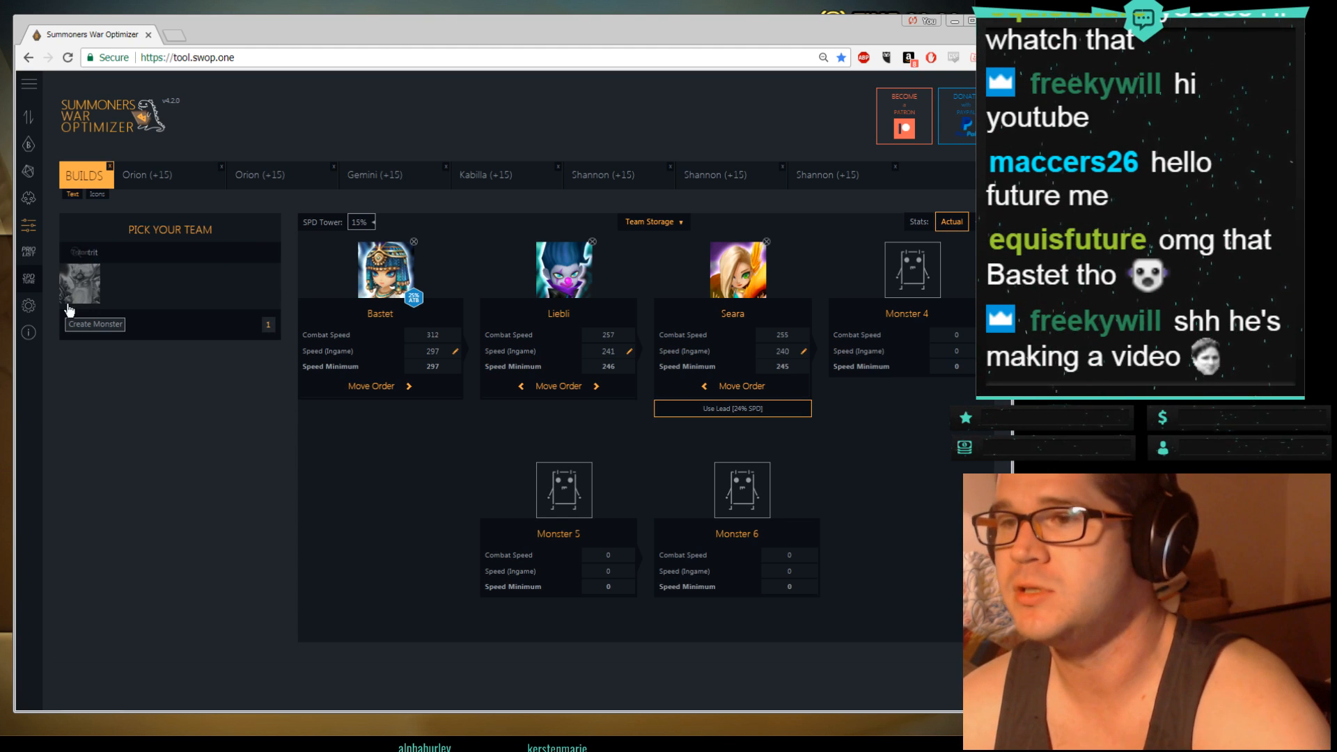
left_click(80, 286)
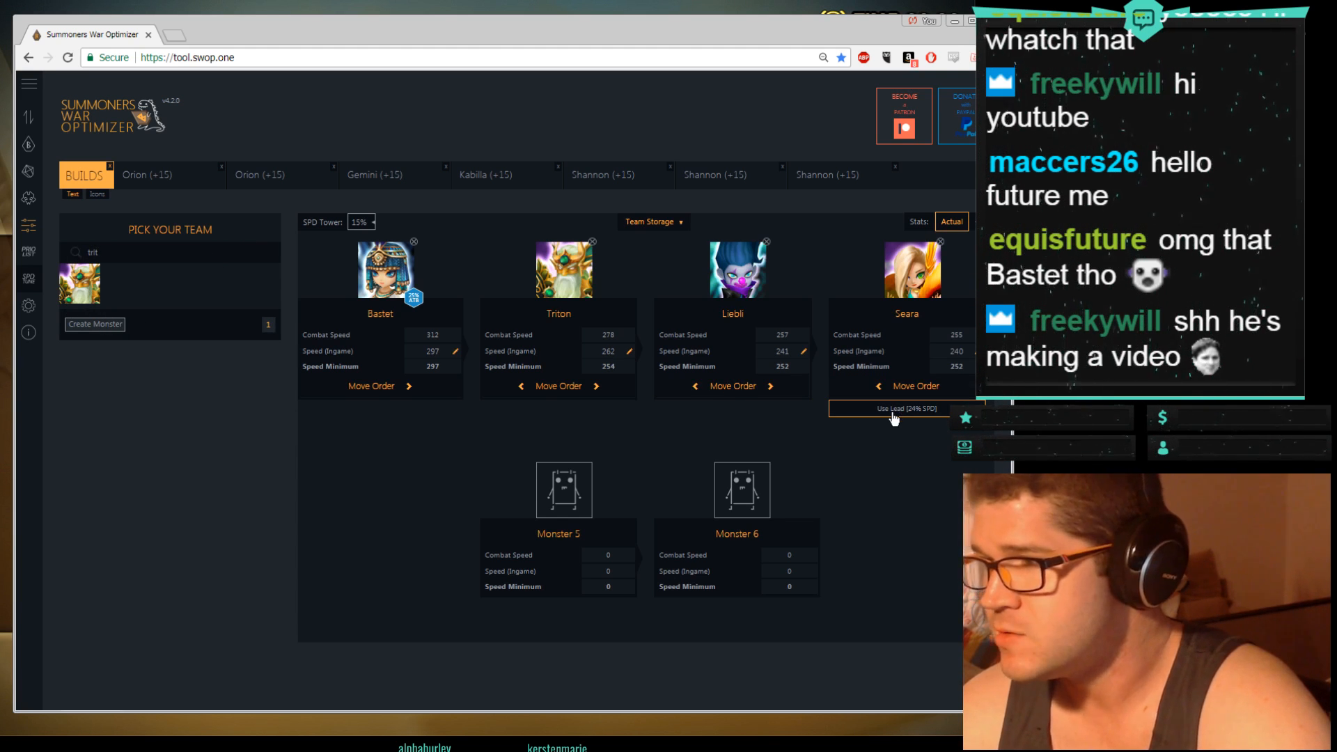
Step: Apply Seara's 24% speed leader skill, raising Bastet's combat speed to 336
left_click(890, 409)
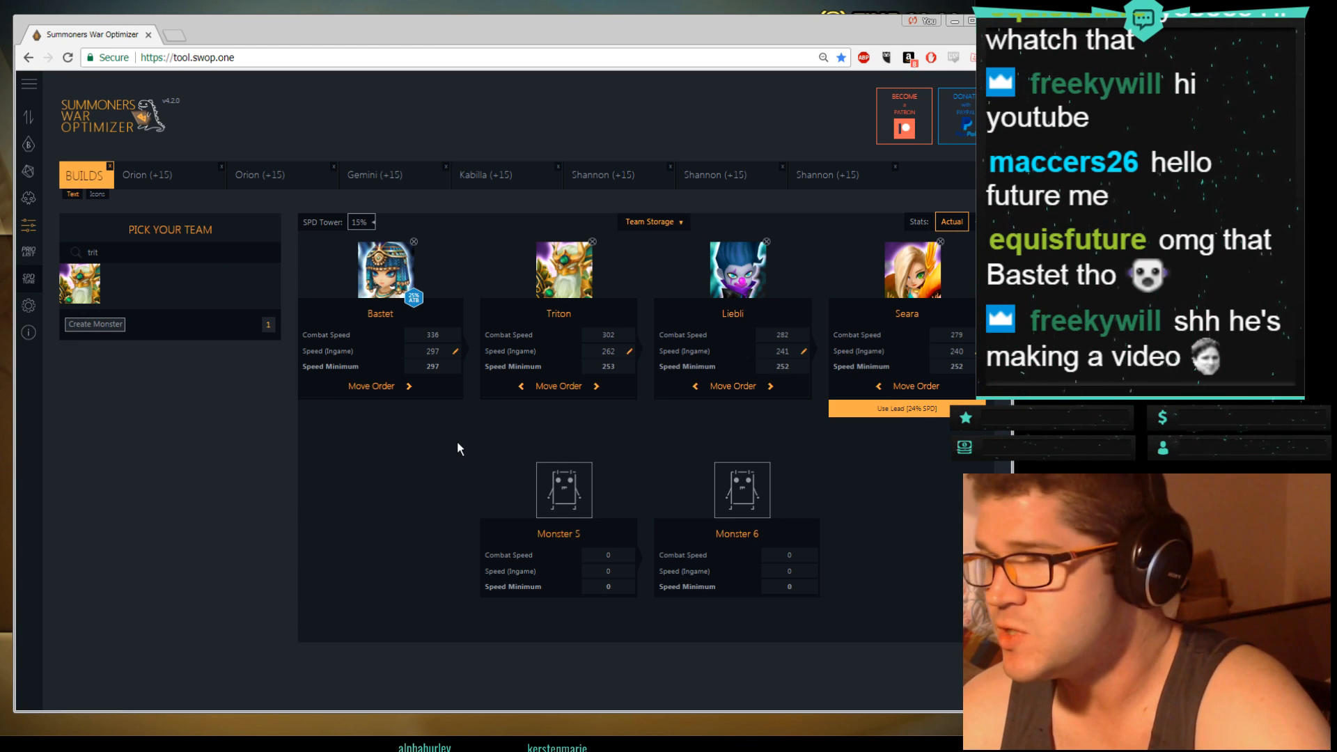
mouse_move(383, 361)
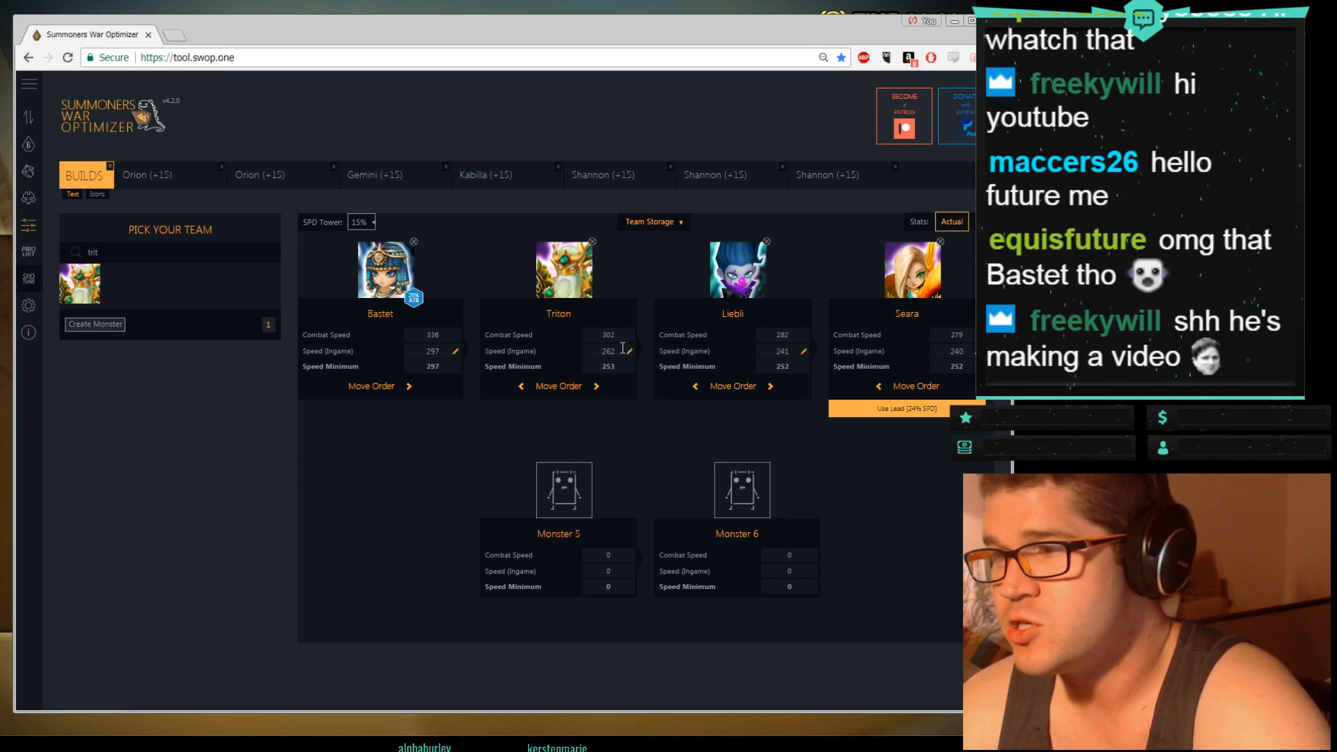
mouse_move(620, 373)
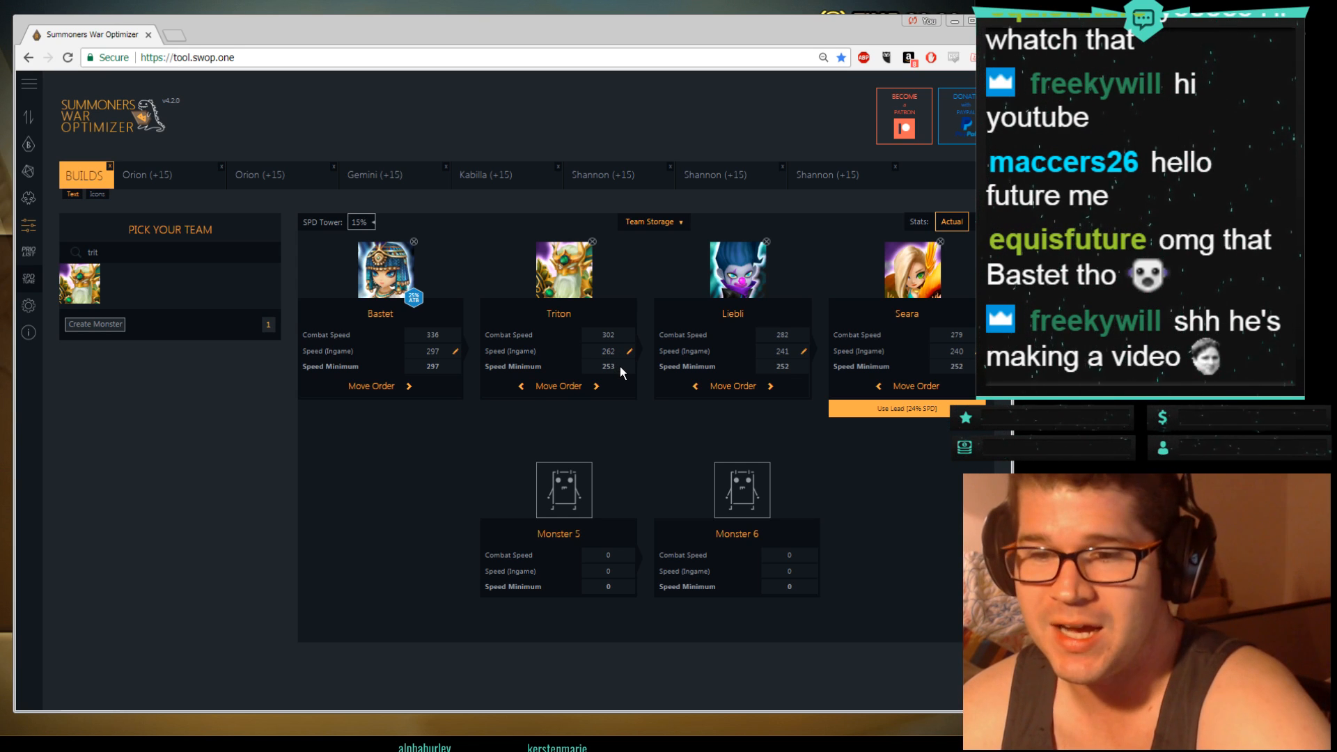
mouse_move(585, 320)
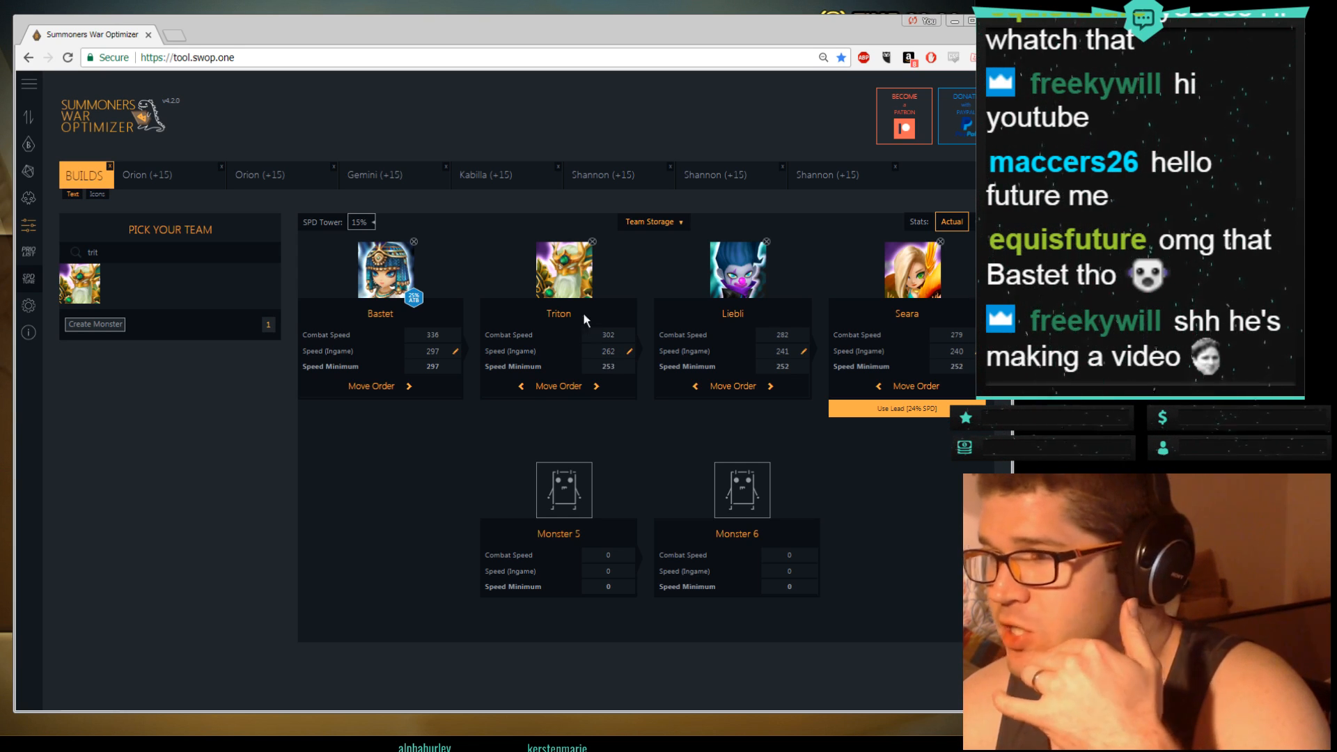
mouse_move(600, 376)
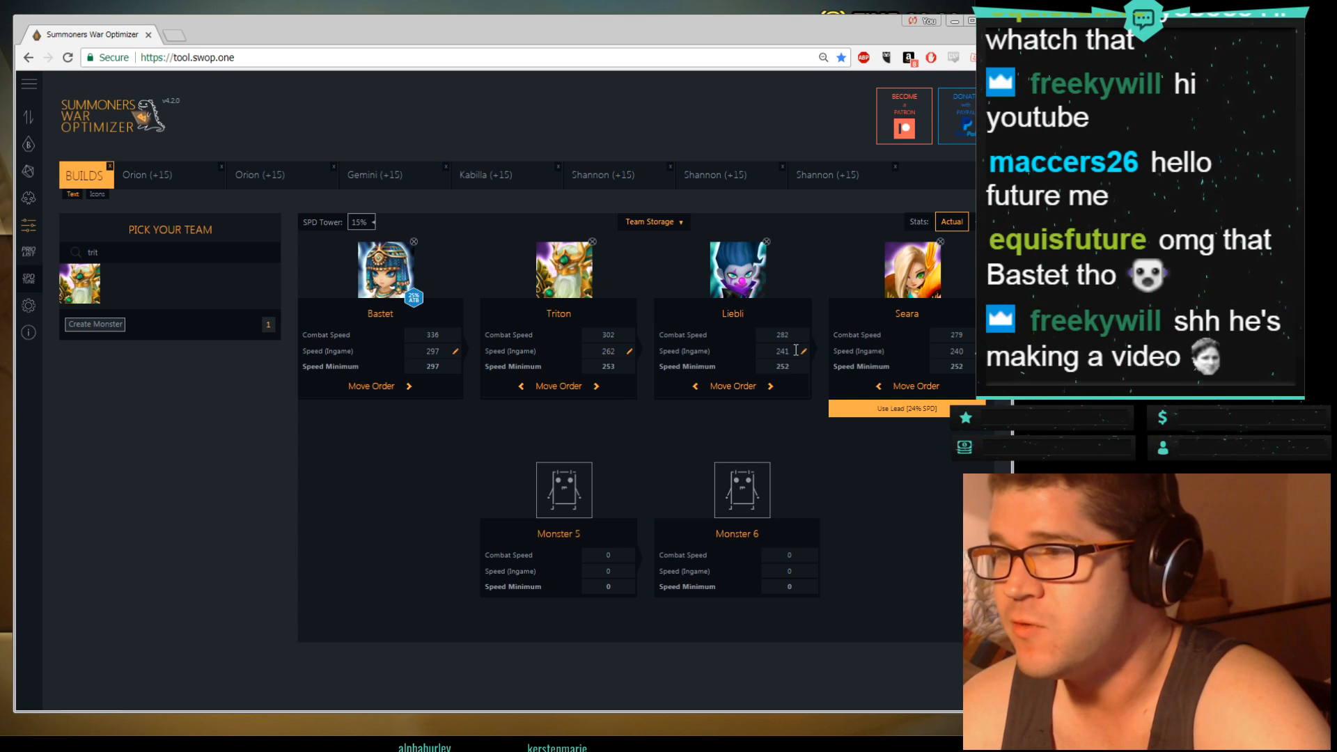
mouse_move(801, 373)
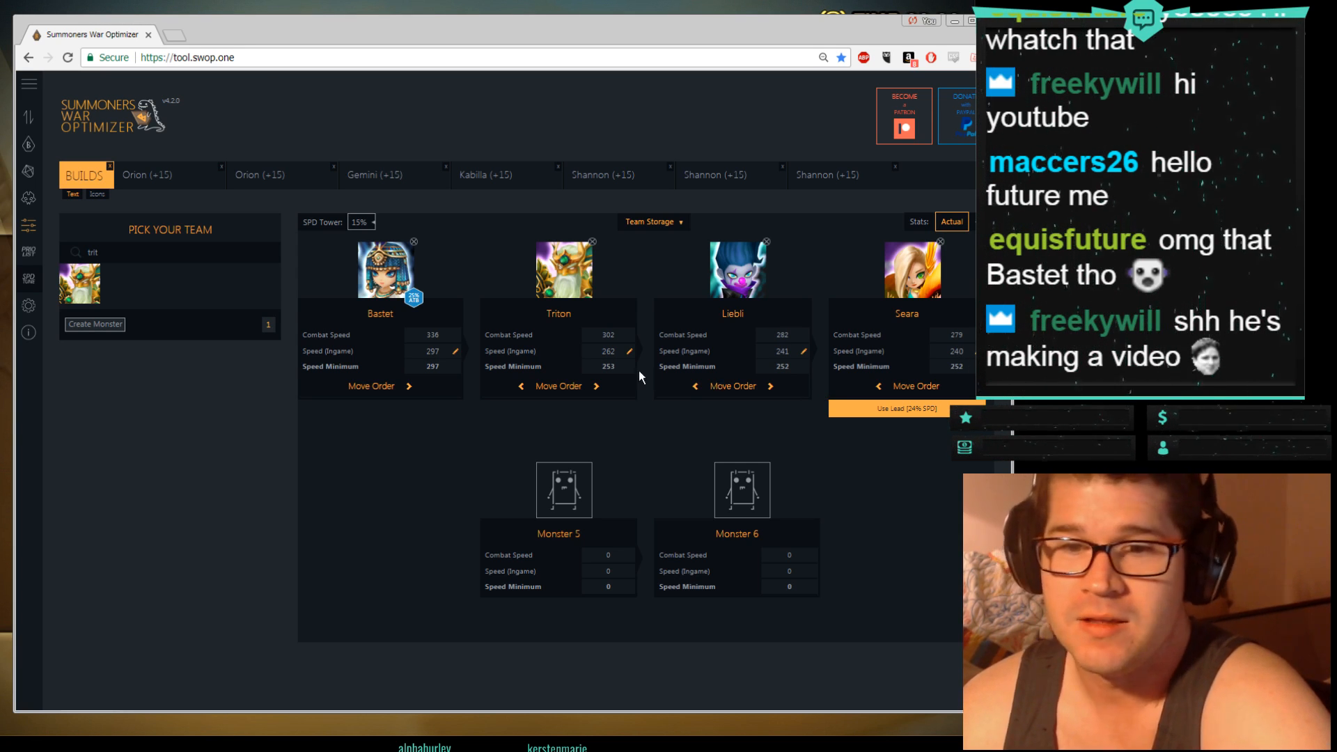
mouse_move(551, 323)
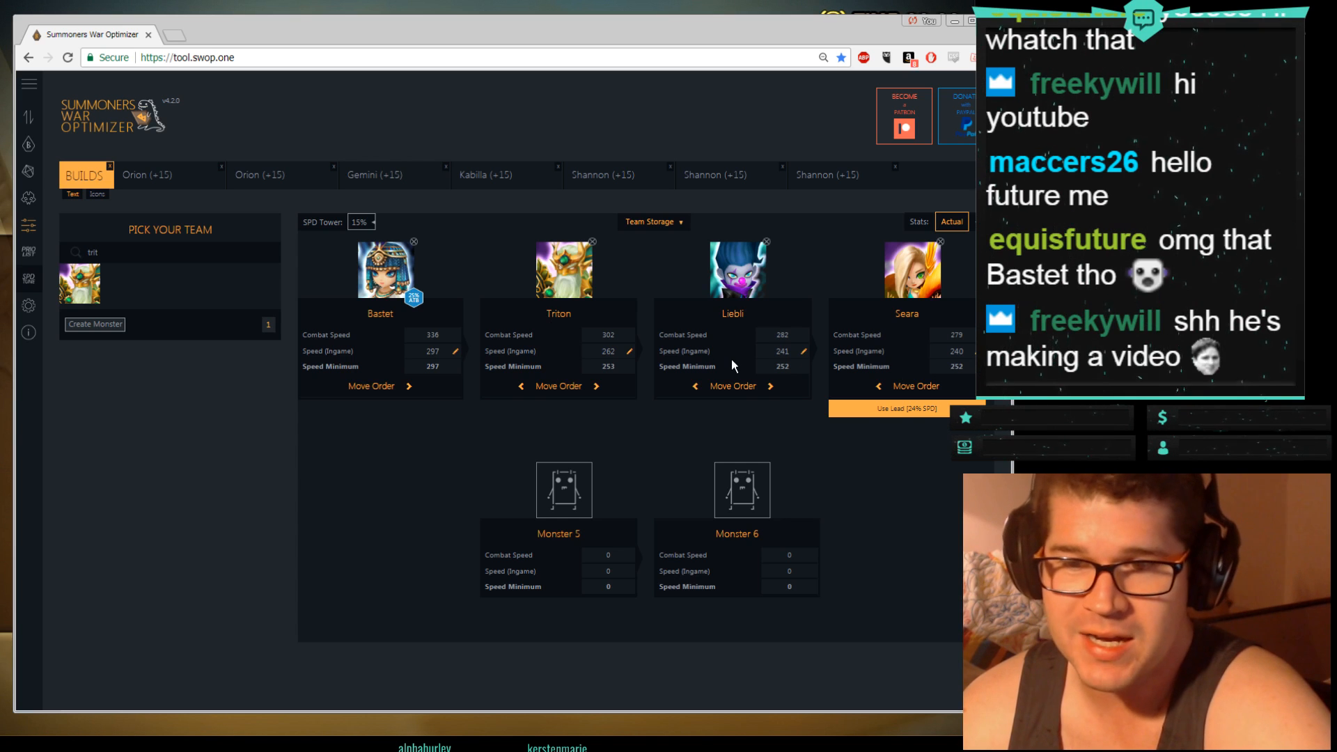
mouse_move(622, 378)
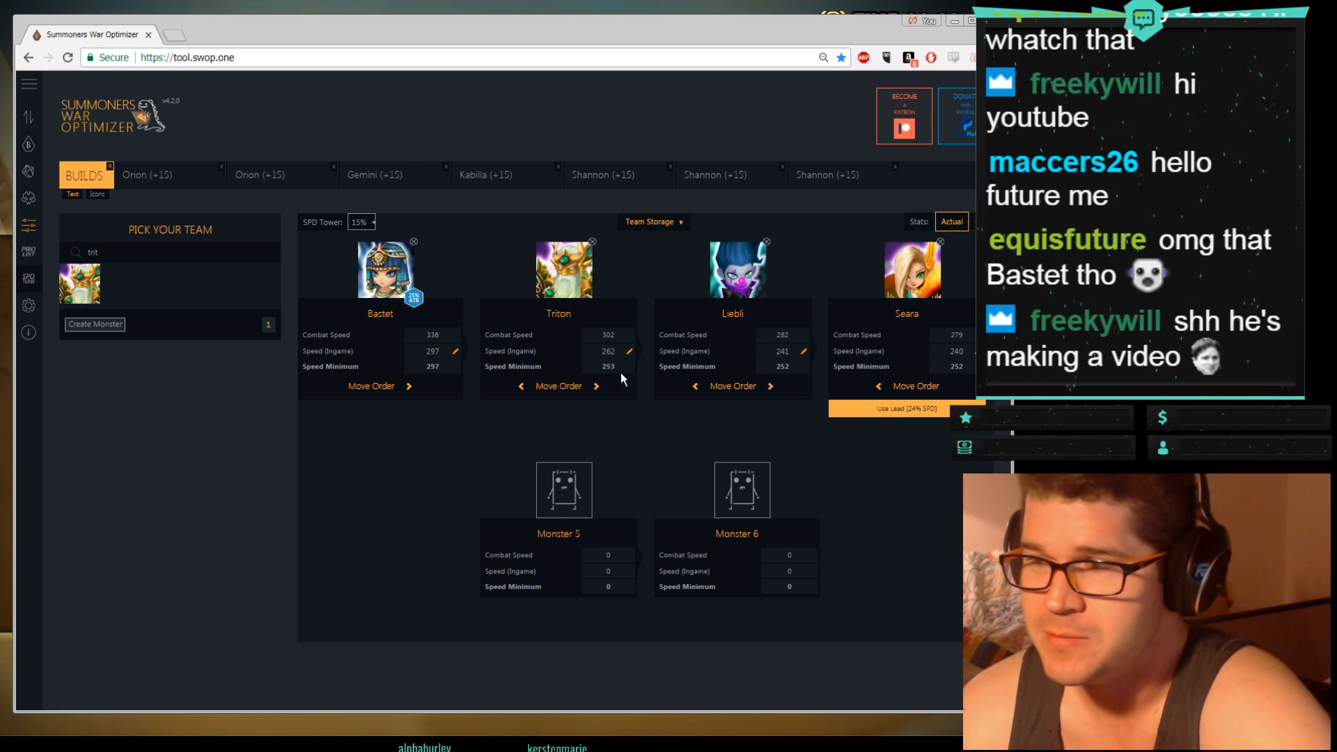
mouse_move(598, 387)
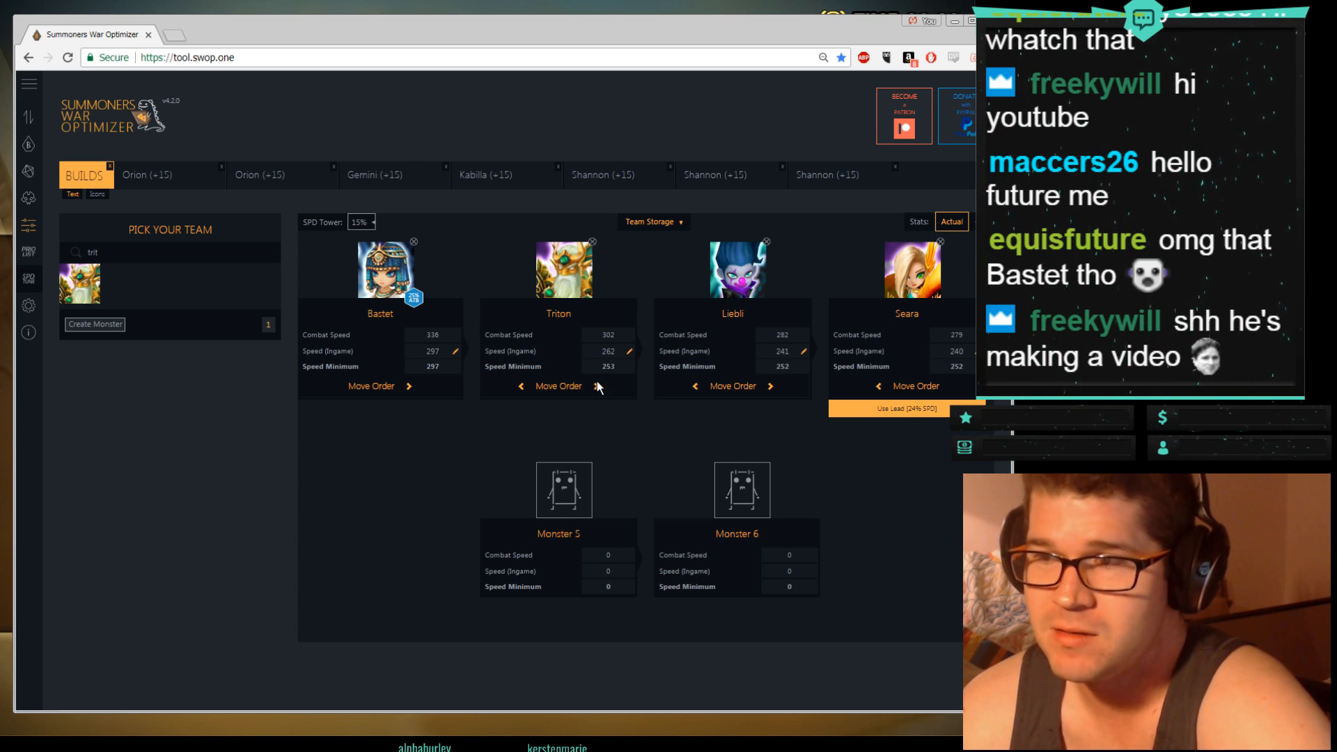
mouse_move(56, 224)
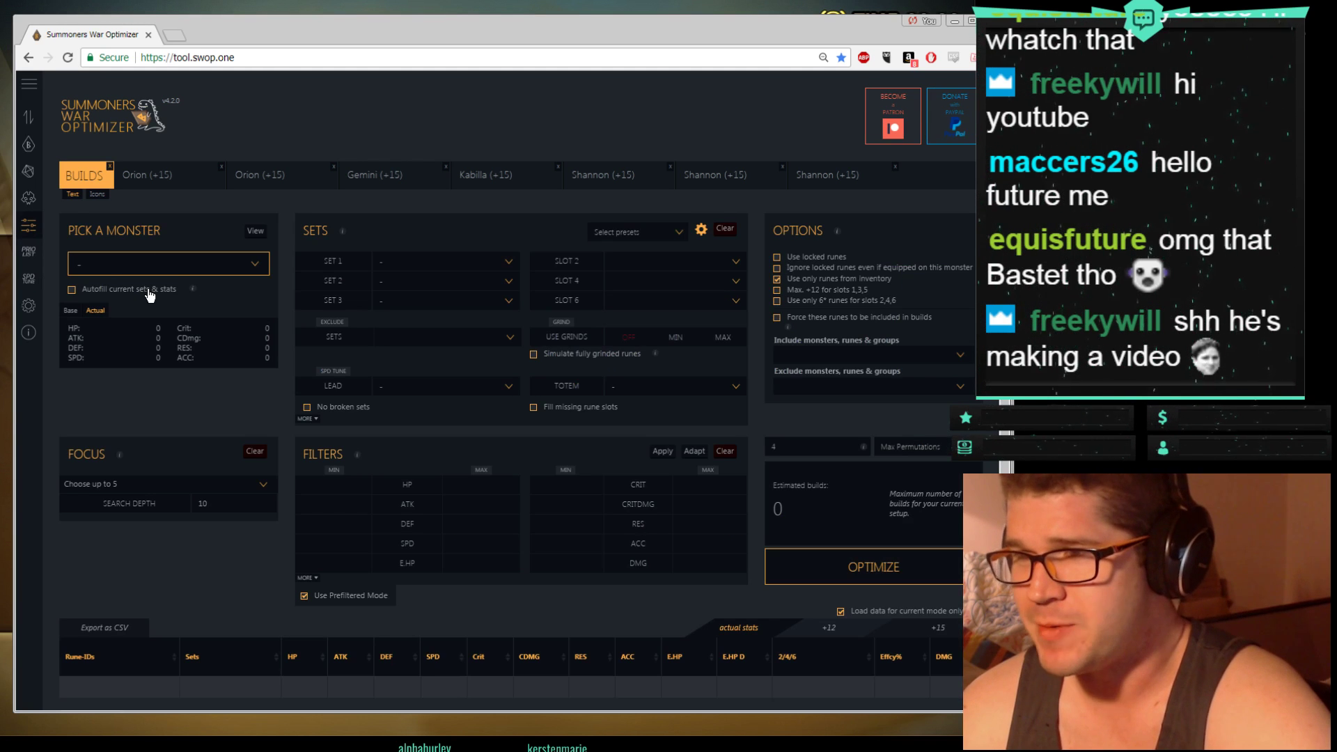
Step: Target Bastet in the optimizer with Swift as Set 1 and SPD on slot 2
left_click(168, 262)
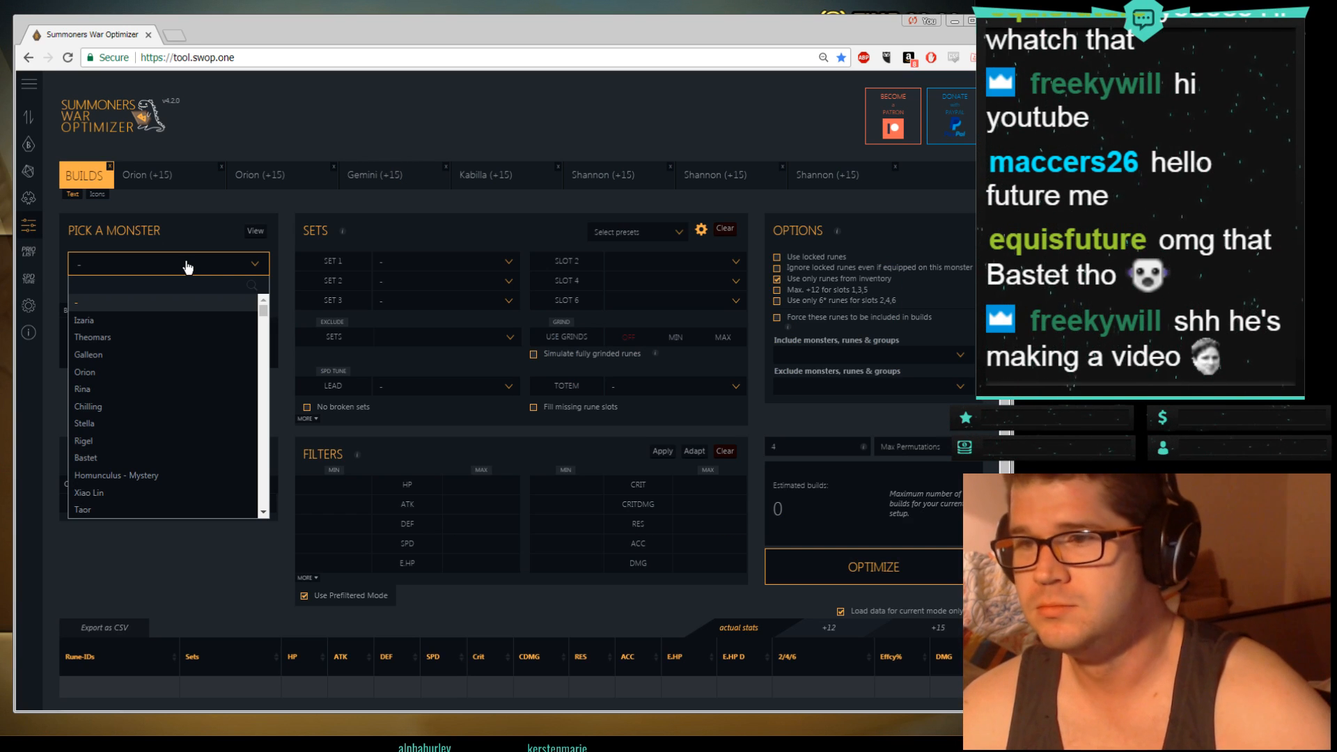
type("b")
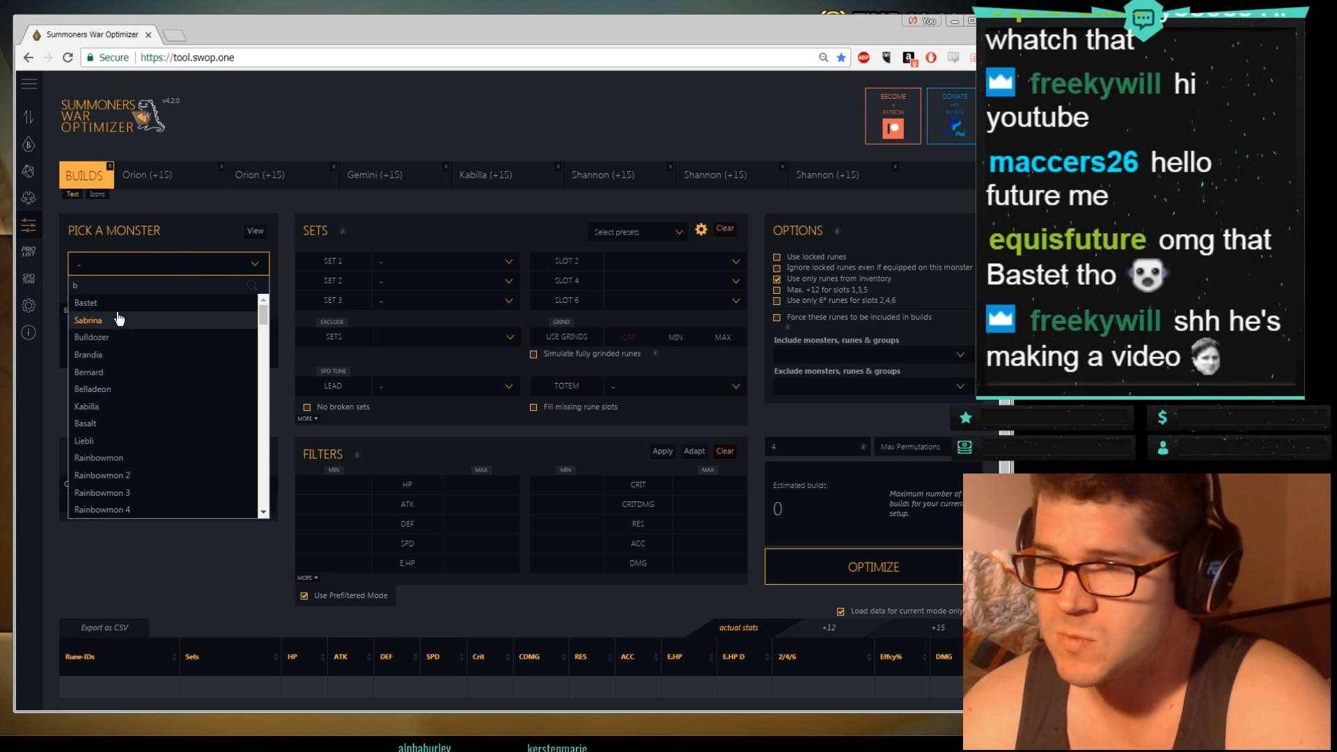
left_click(85, 303)
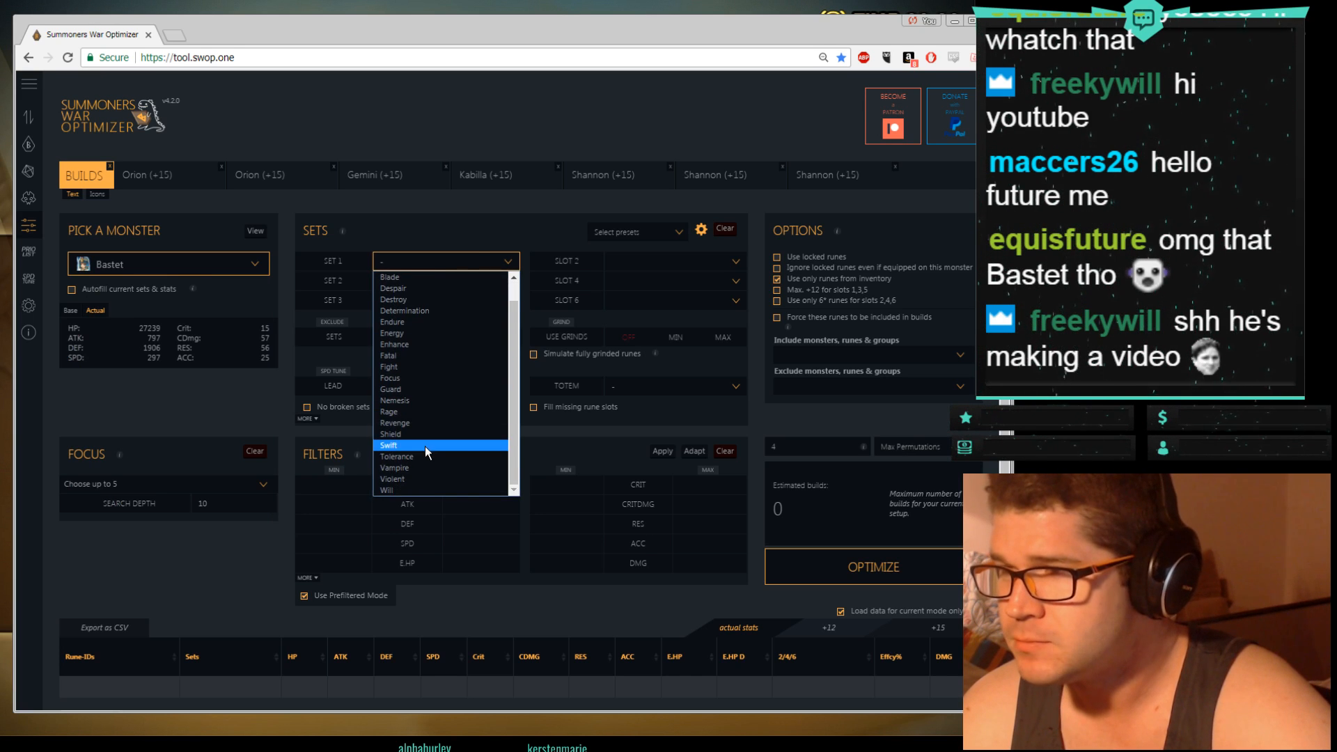
left_click(390, 444)
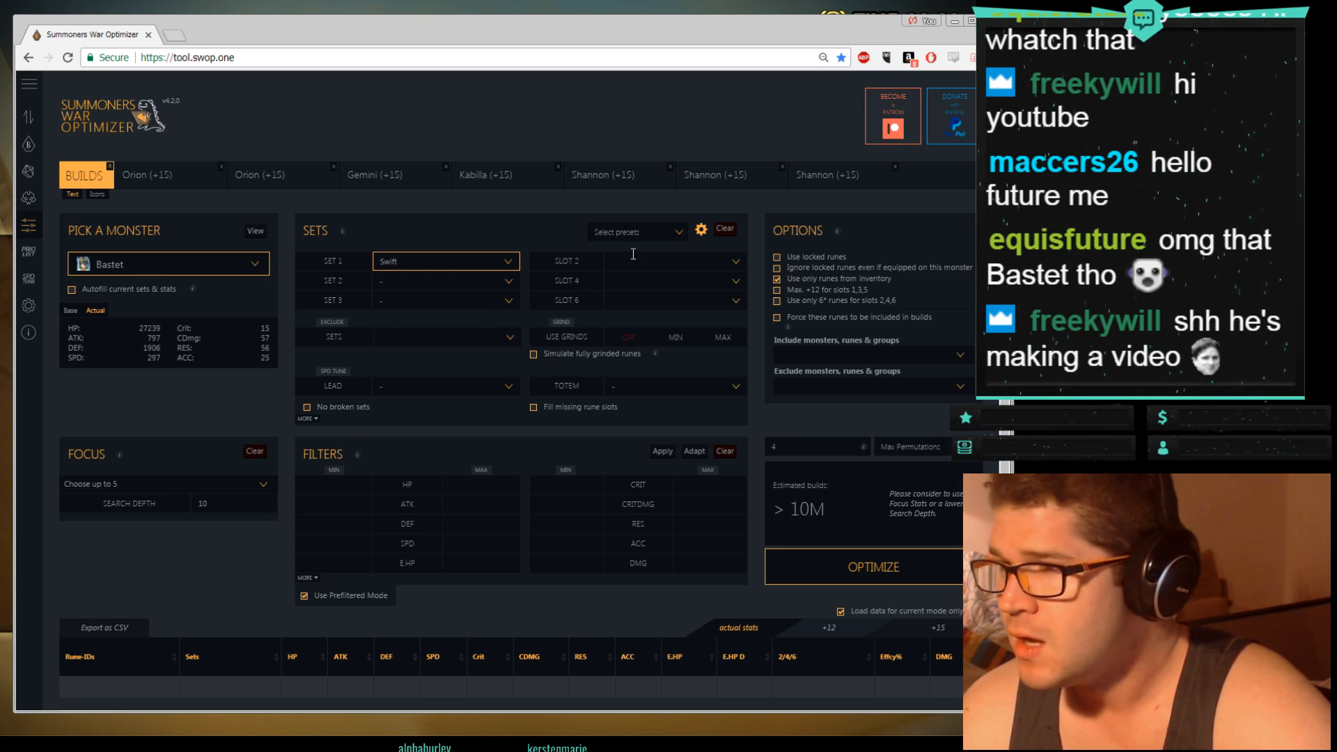
left_click(691, 261)
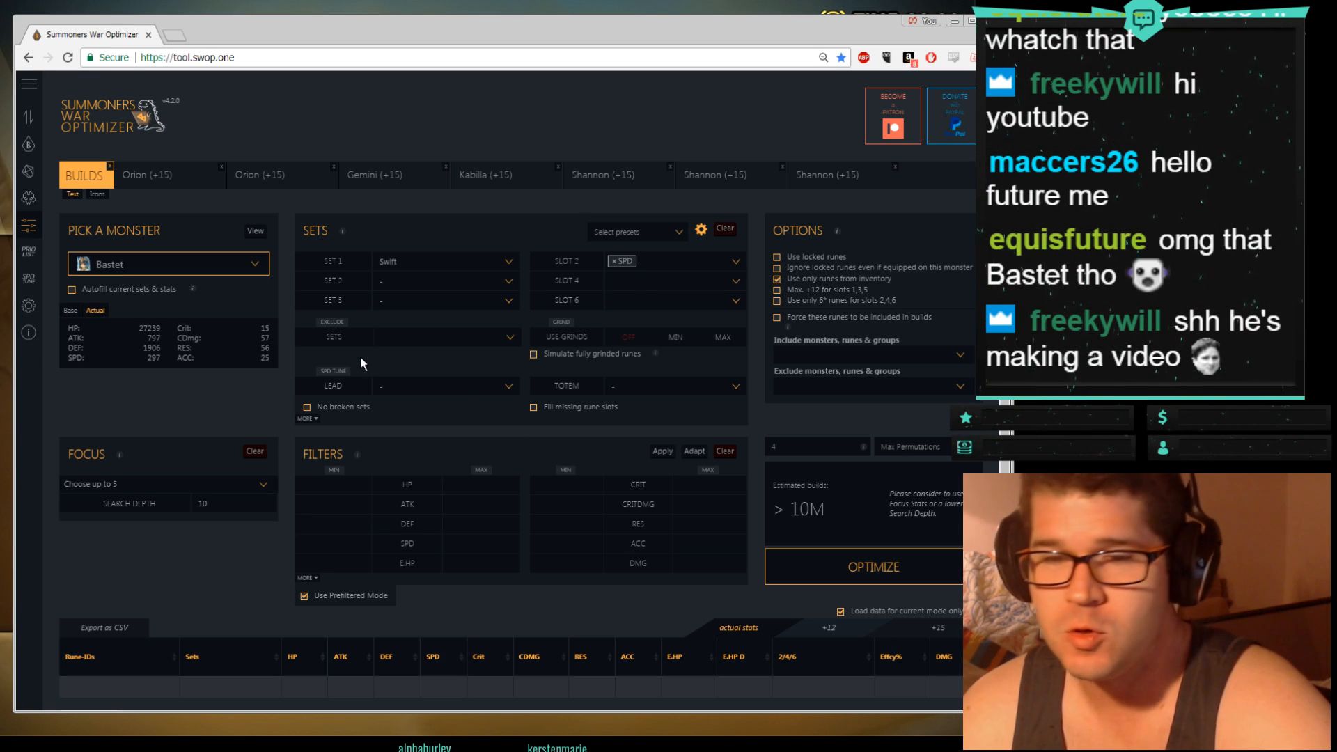
mouse_move(339, 373)
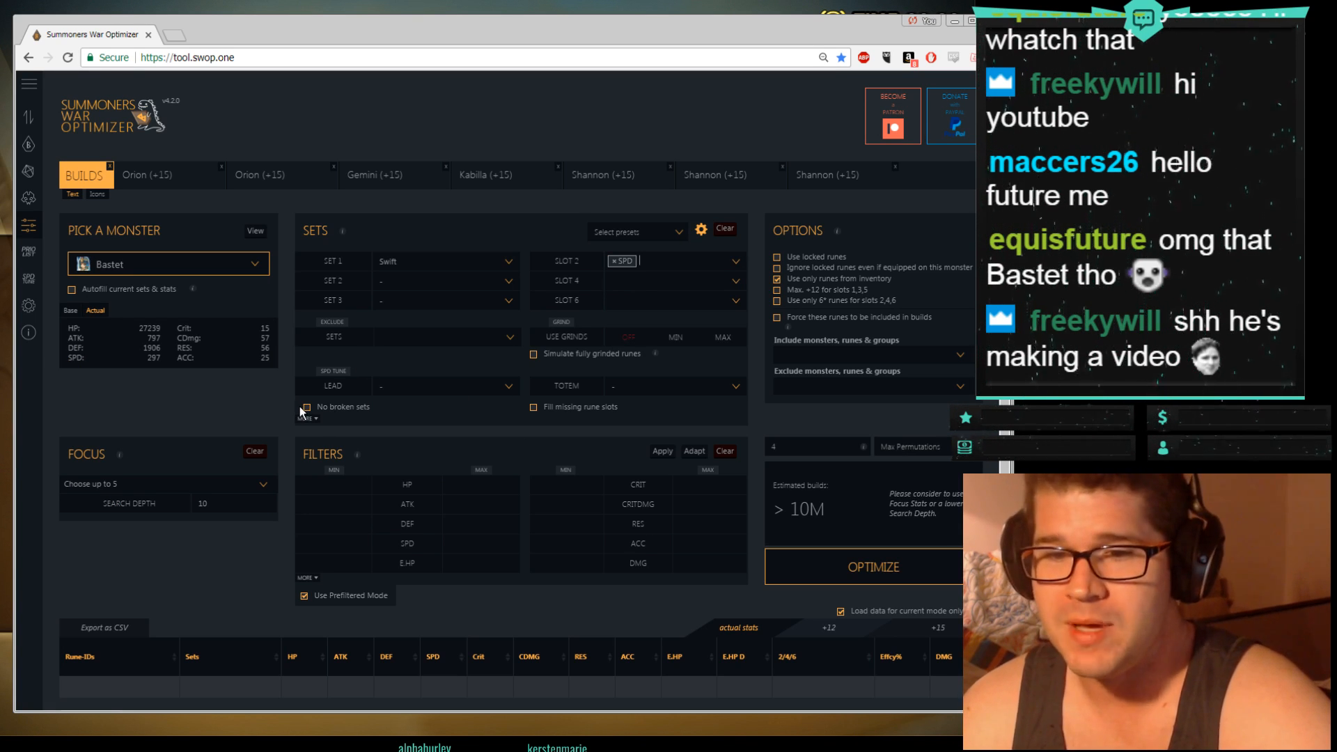
mouse_move(693, 258)
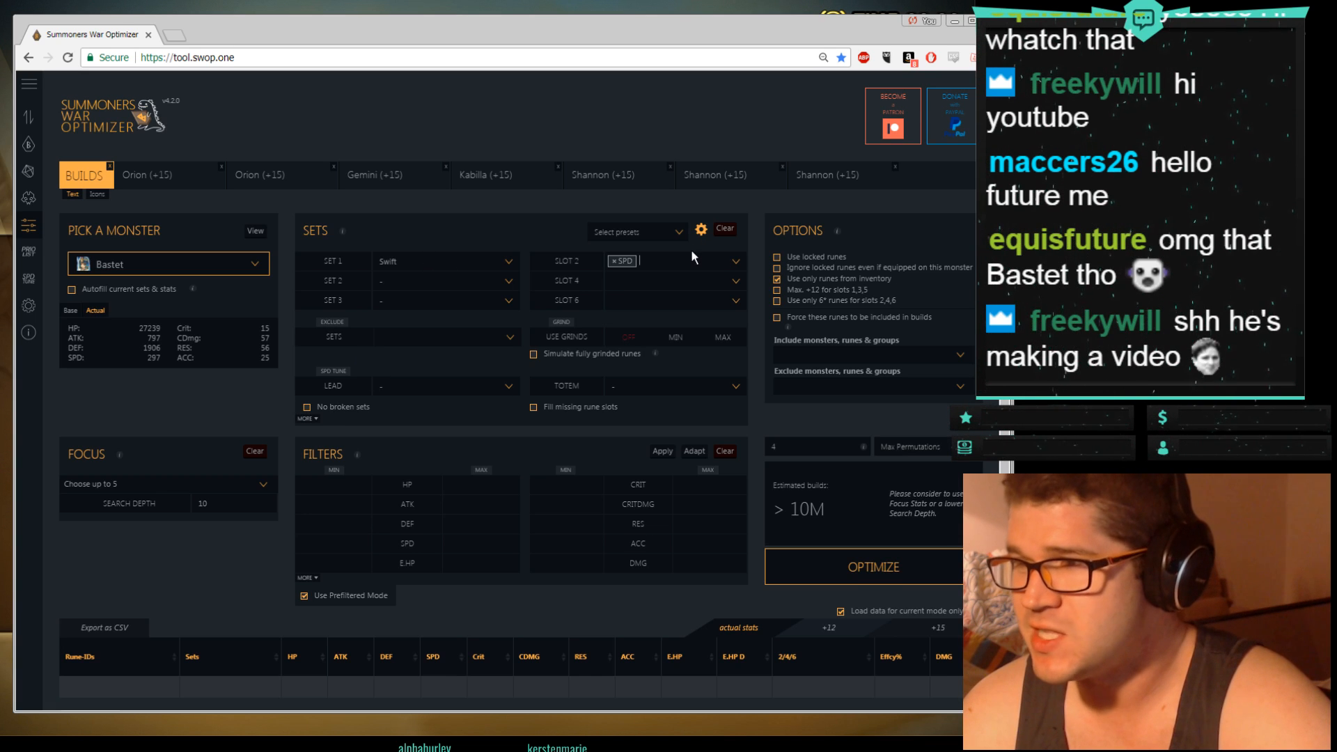
mouse_move(309, 418)
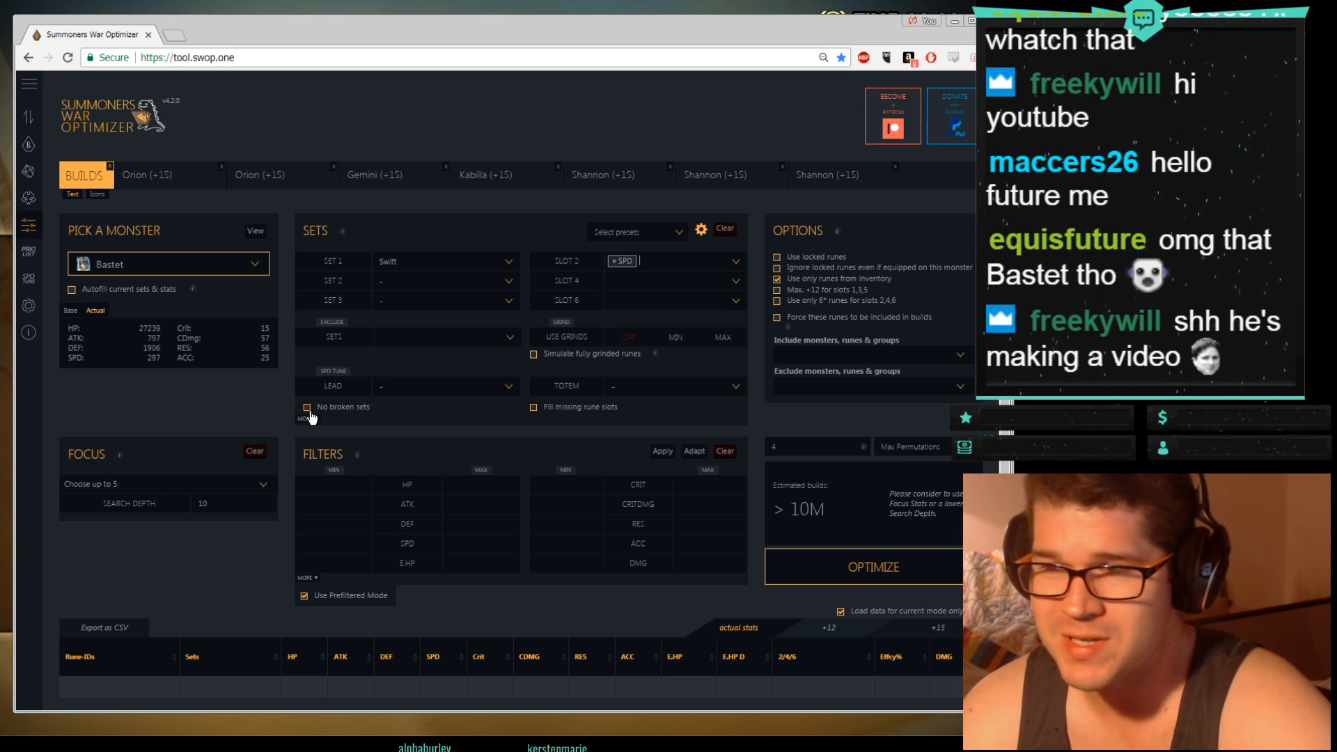
mouse_move(374, 415)
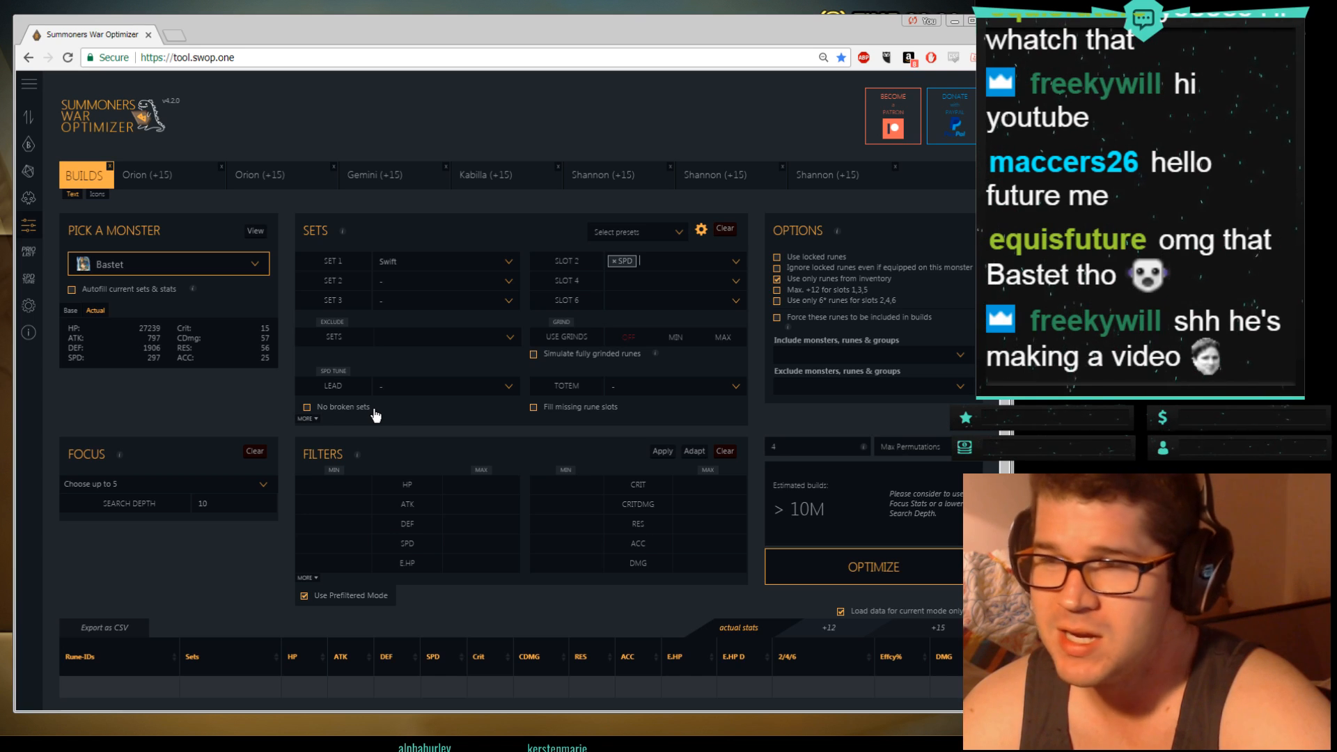
mouse_move(615, 365)
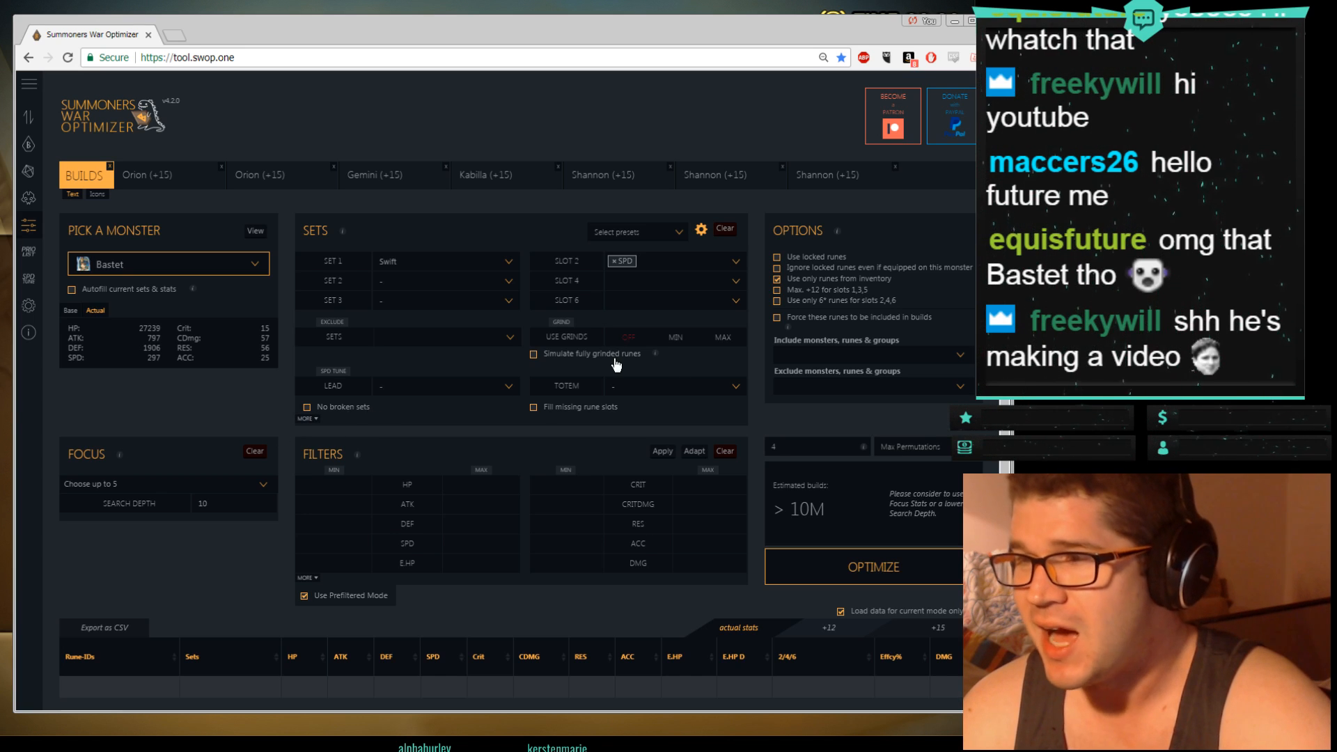
mouse_move(425, 354)
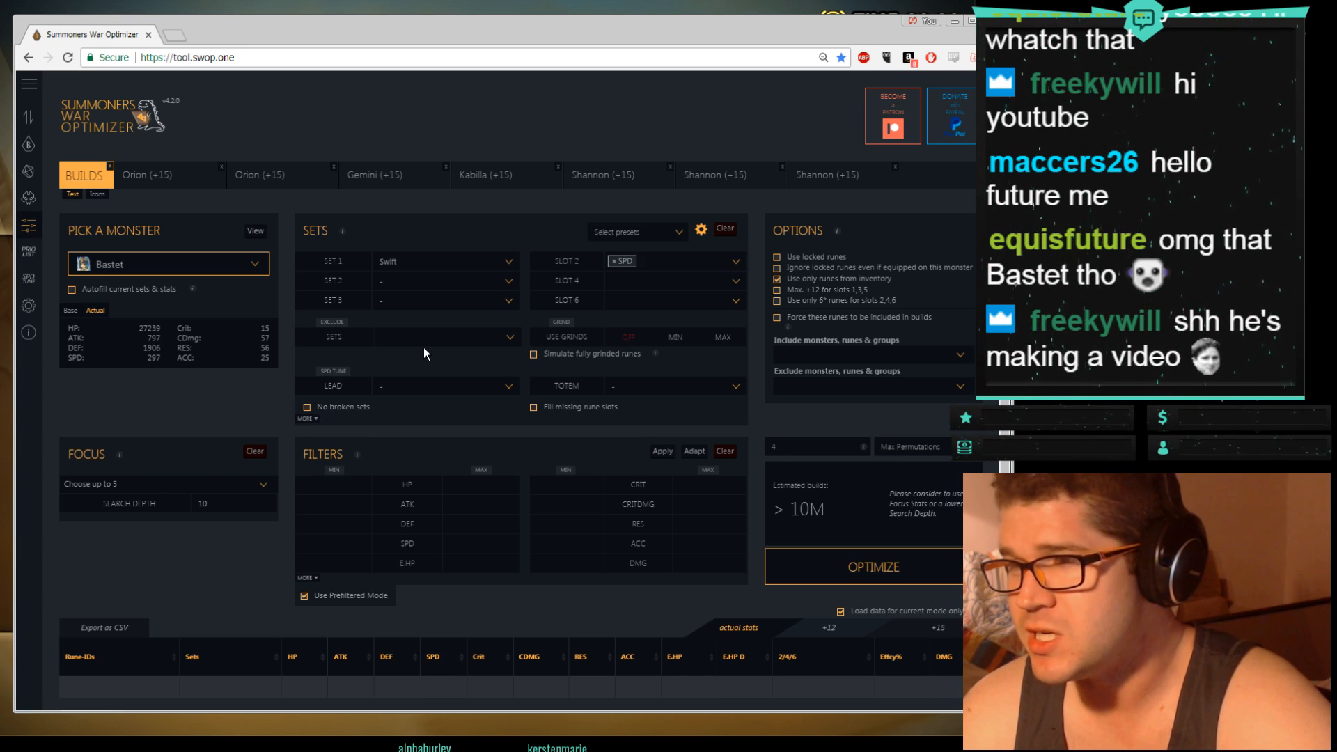
mouse_move(308, 372)
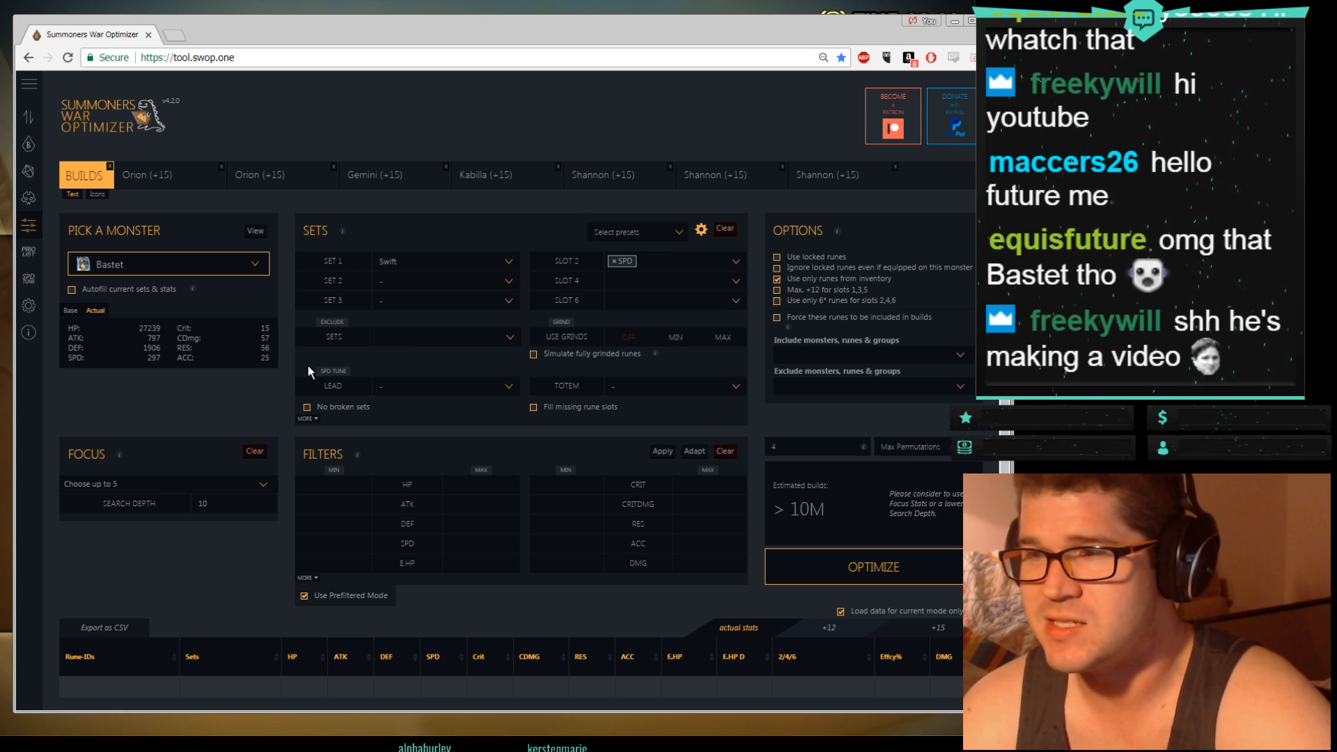
mouse_move(419, 401)
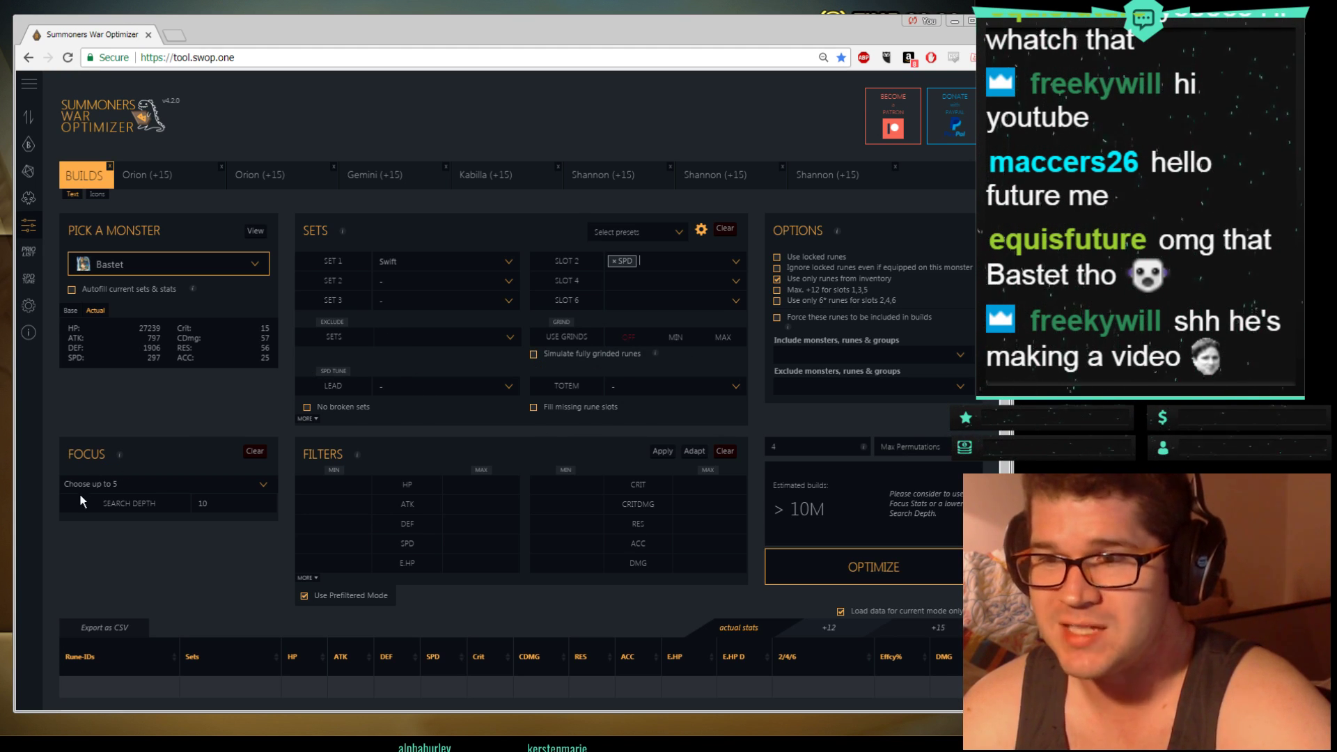
Step: Set the optimizer's Focus stat to SPD, cutting the estimate to 68,040 builds
left_click(166, 484)
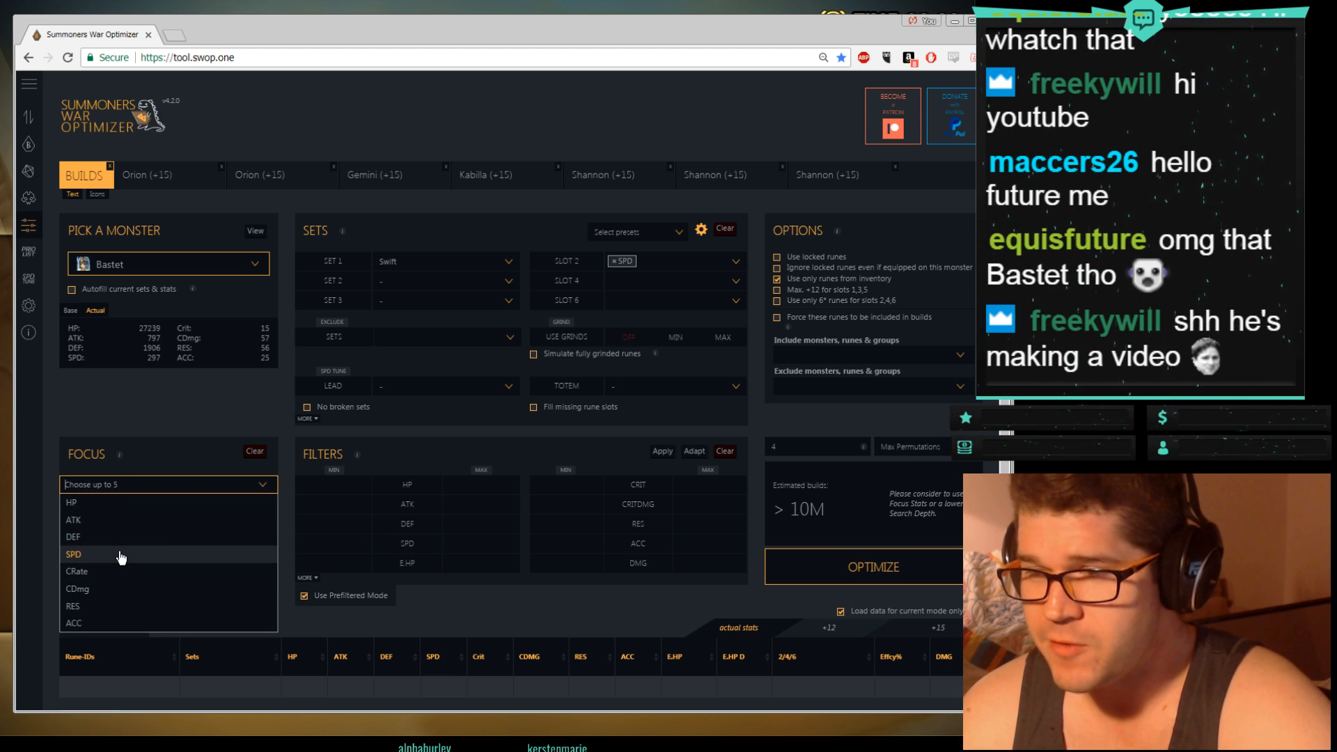
left_click(72, 554)
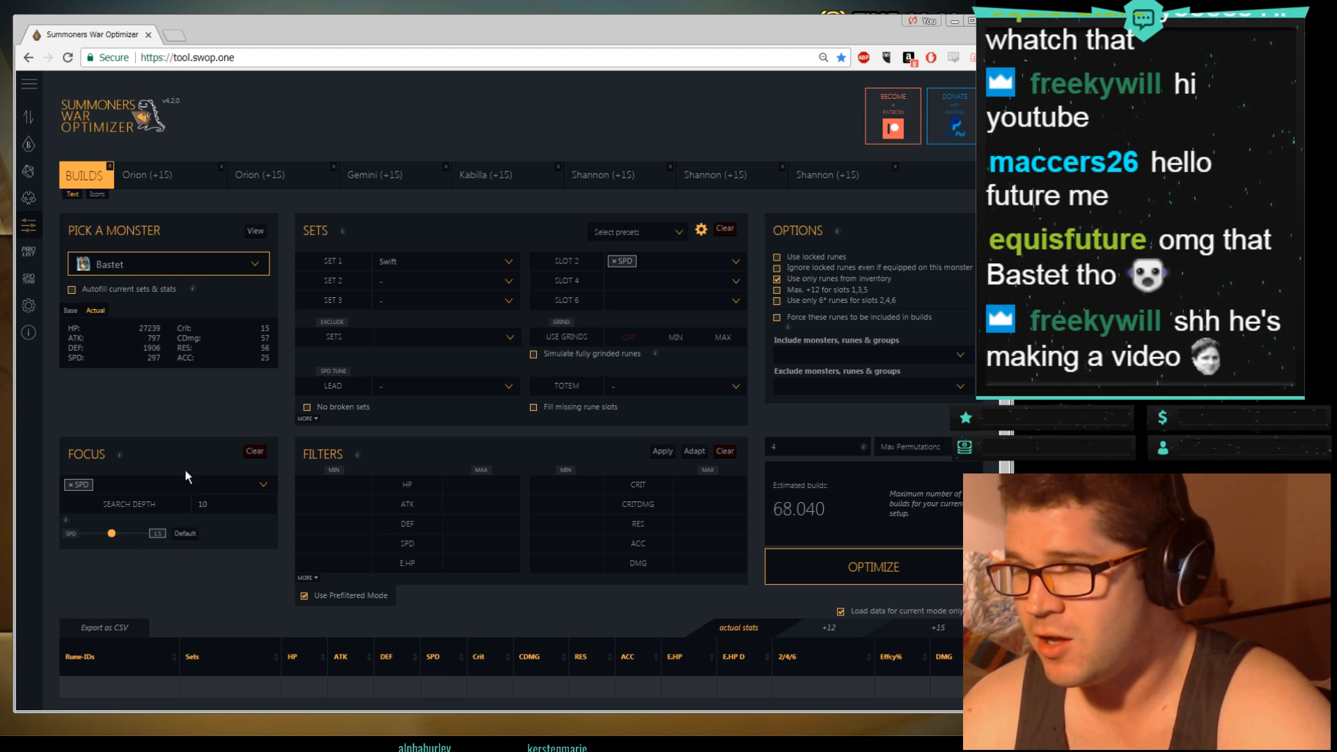
scroll("down", 3)
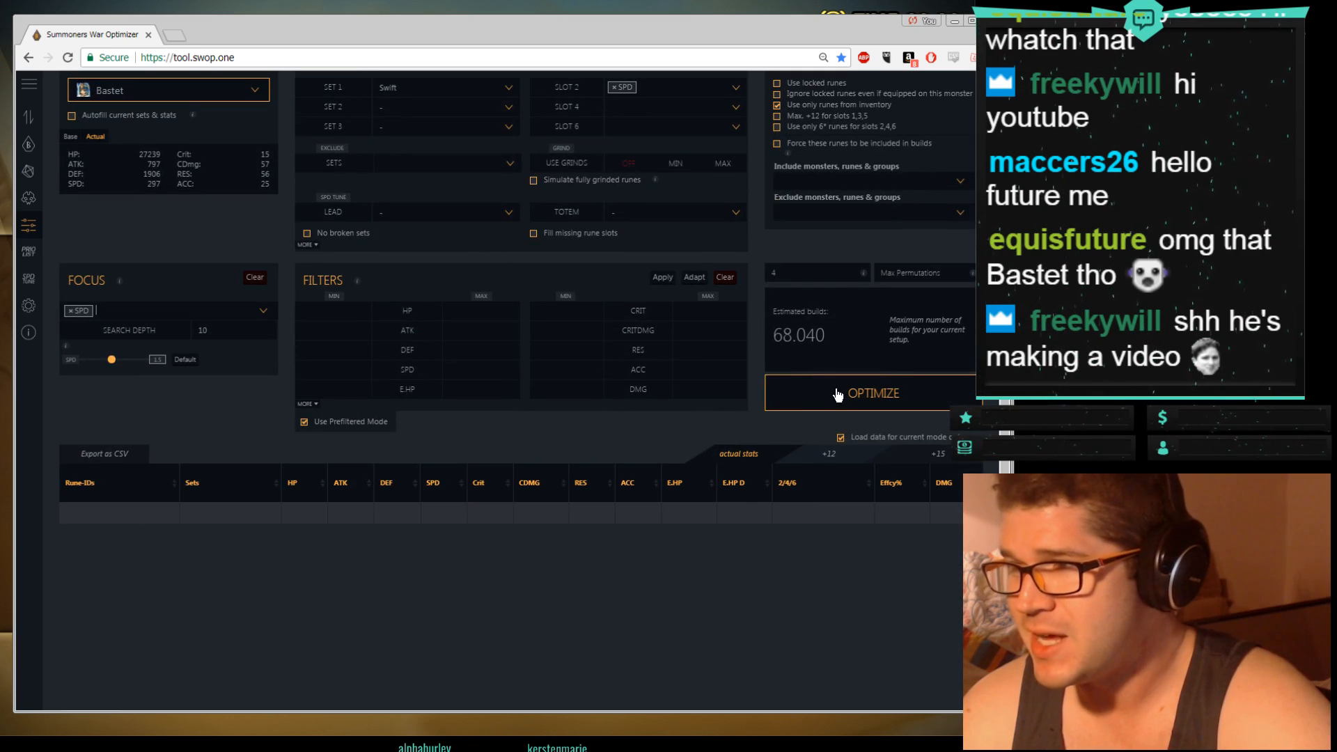
Step: Run Bastet's optimization for 9,336 Swift builds and show their stats at +15
left_click(873, 393)
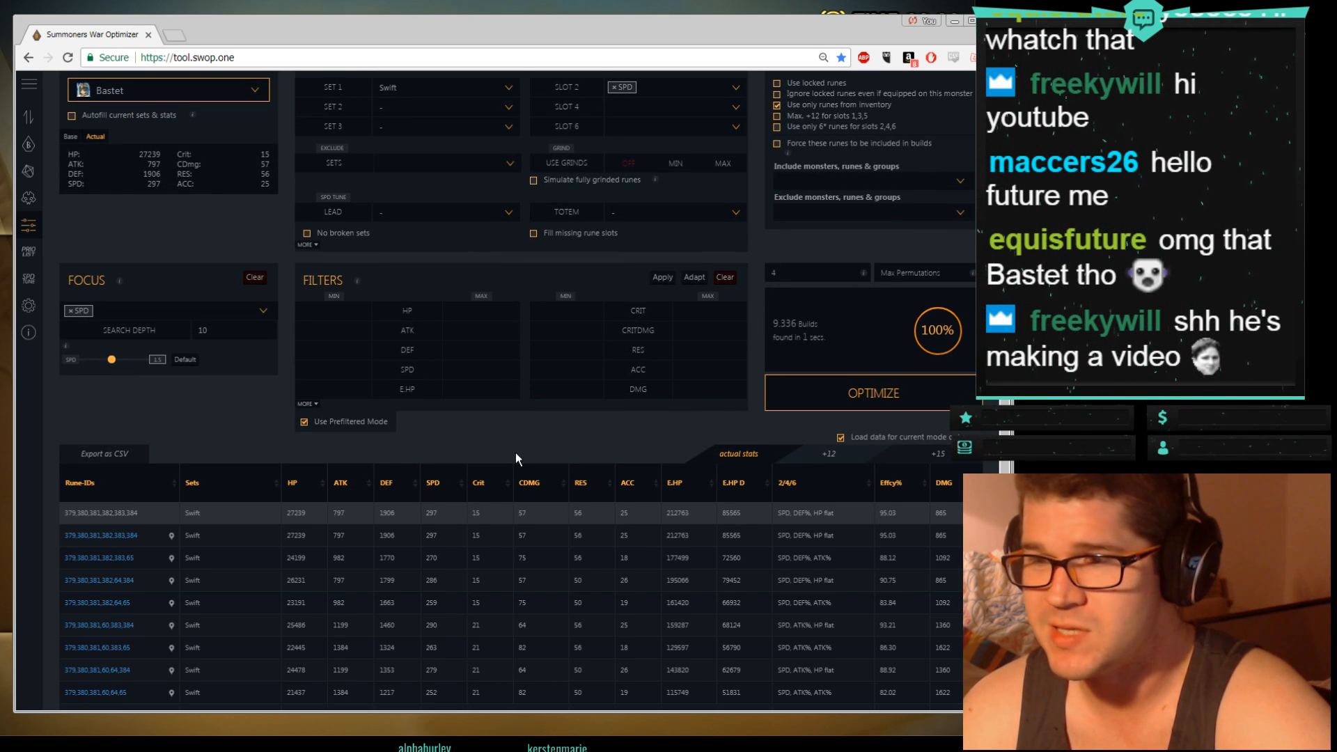
scroll("down", 3)
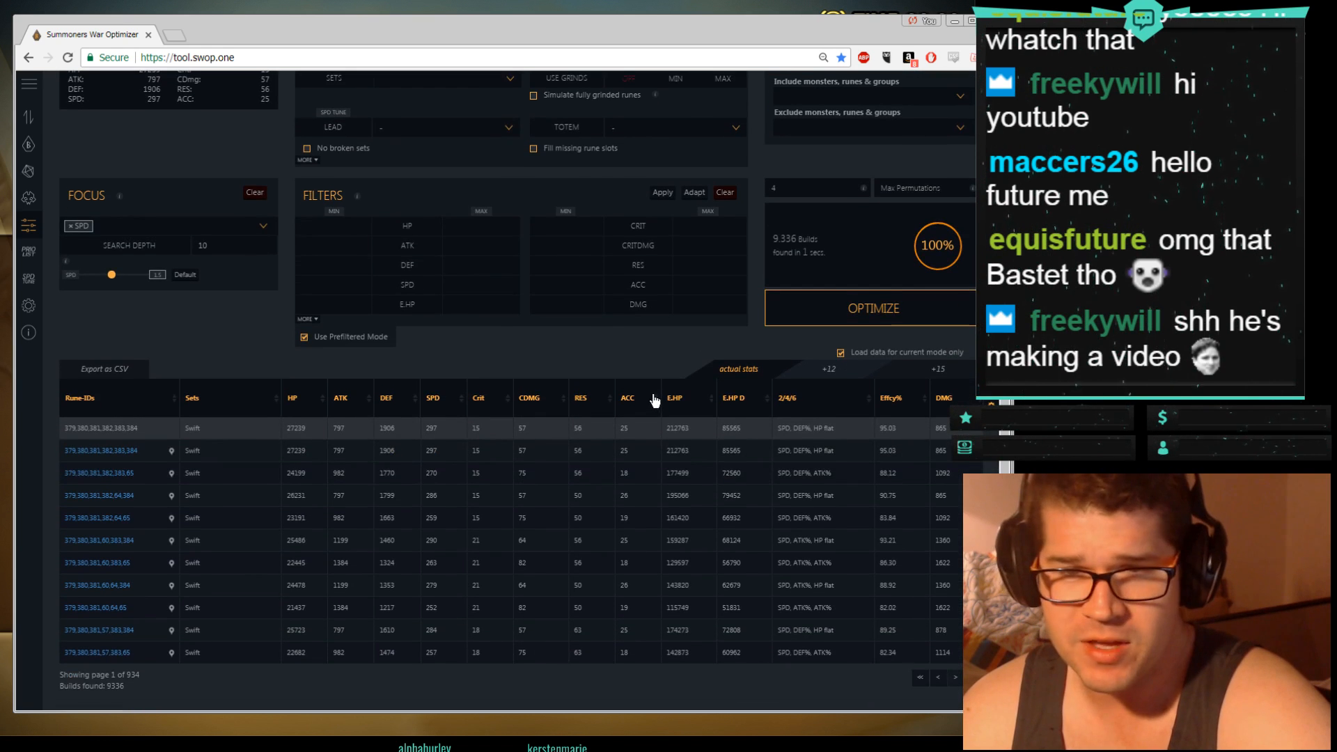
scroll("up", 3)
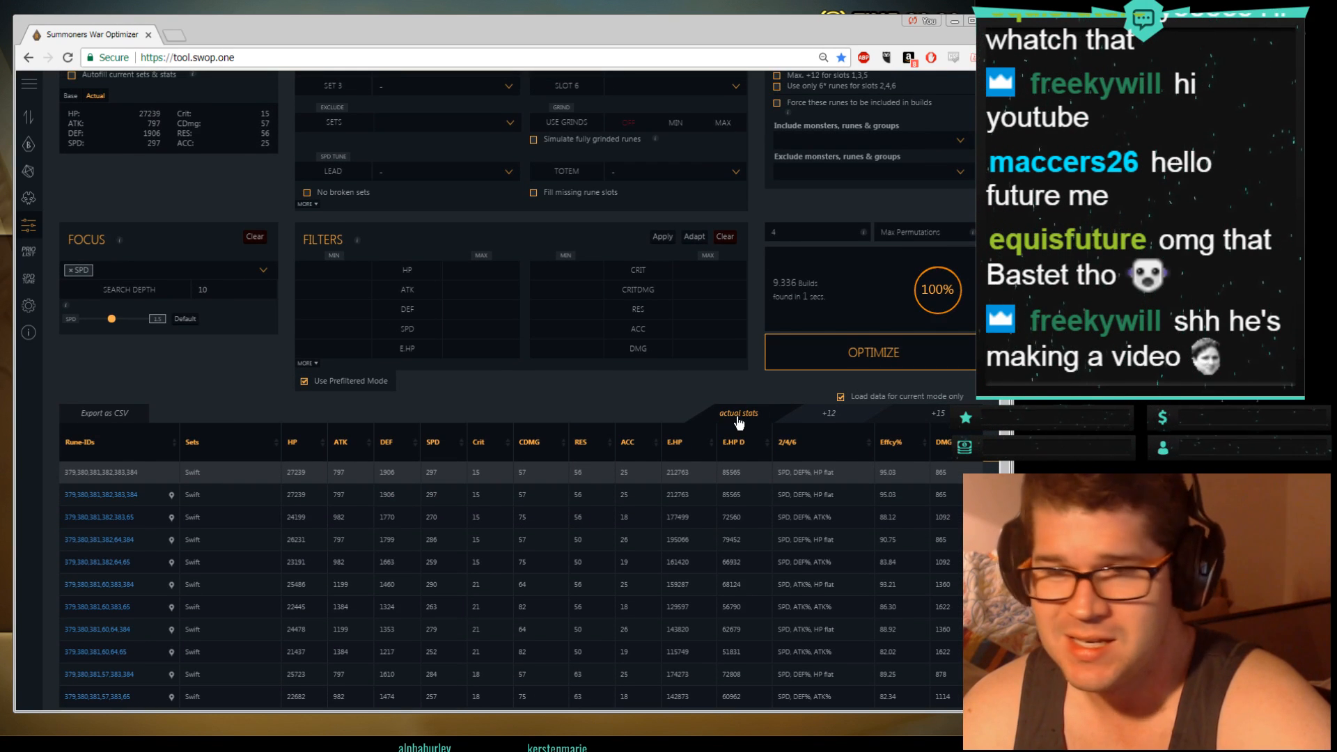
mouse_move(664, 578)
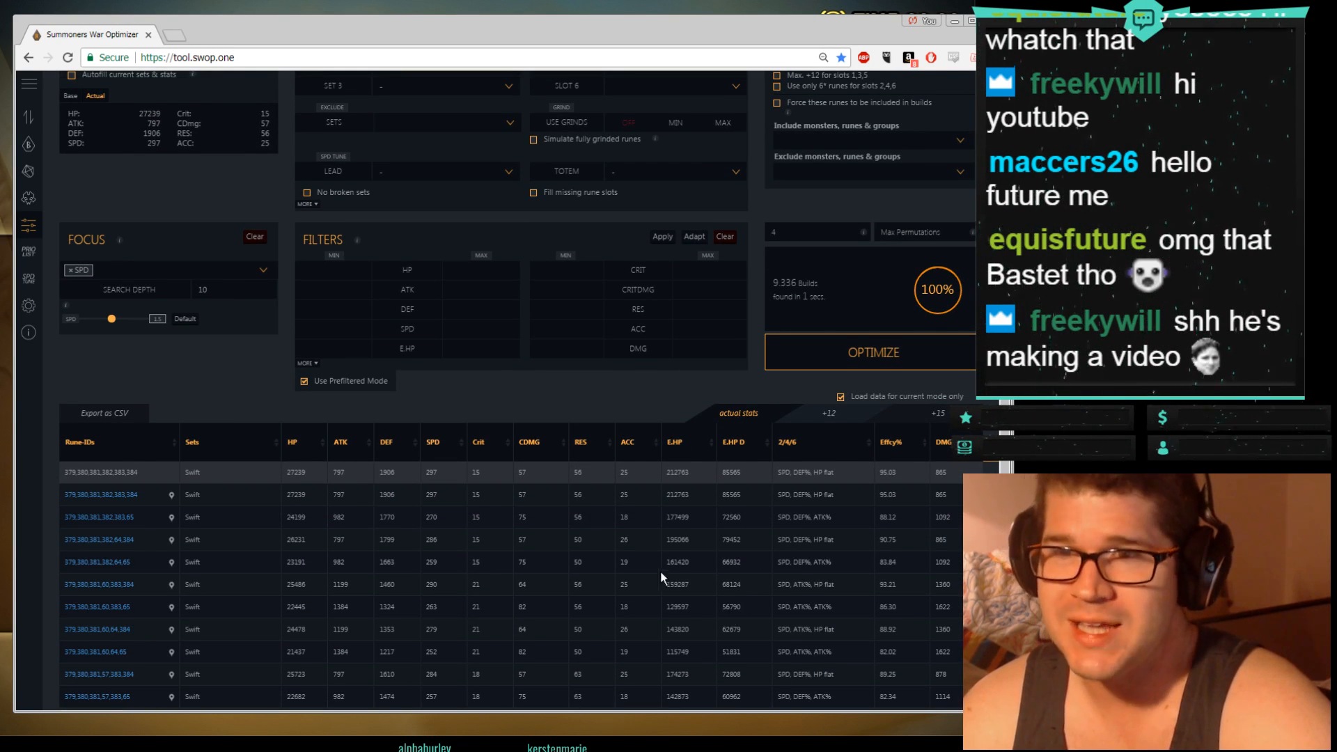
mouse_move(938, 422)
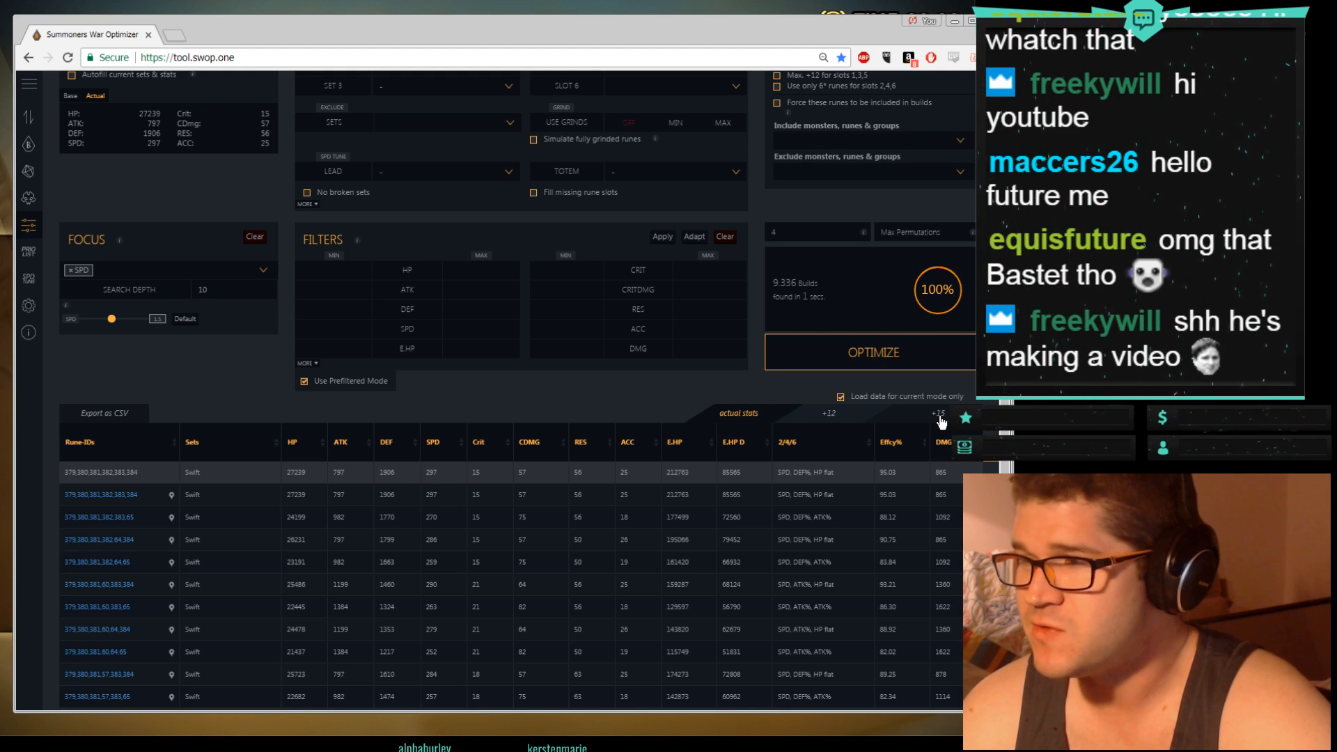
left_click(870, 353)
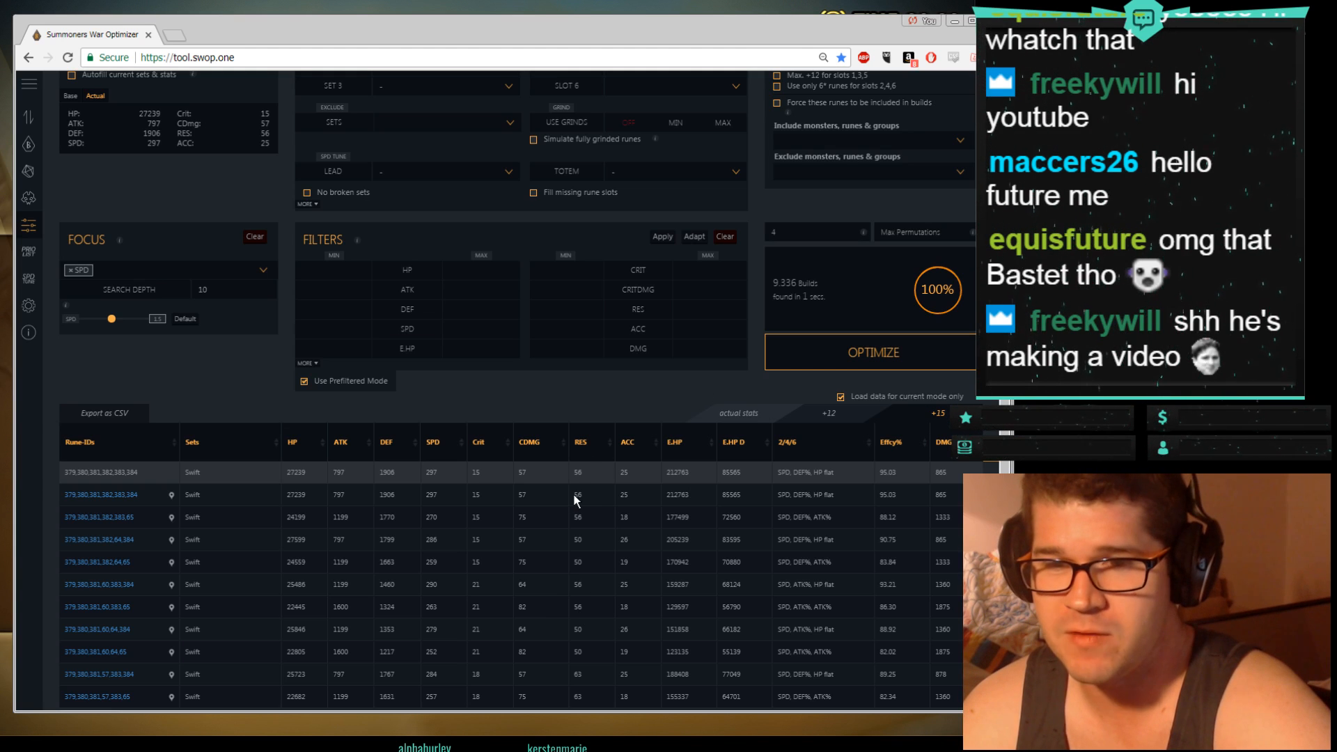
scroll("down", 3)
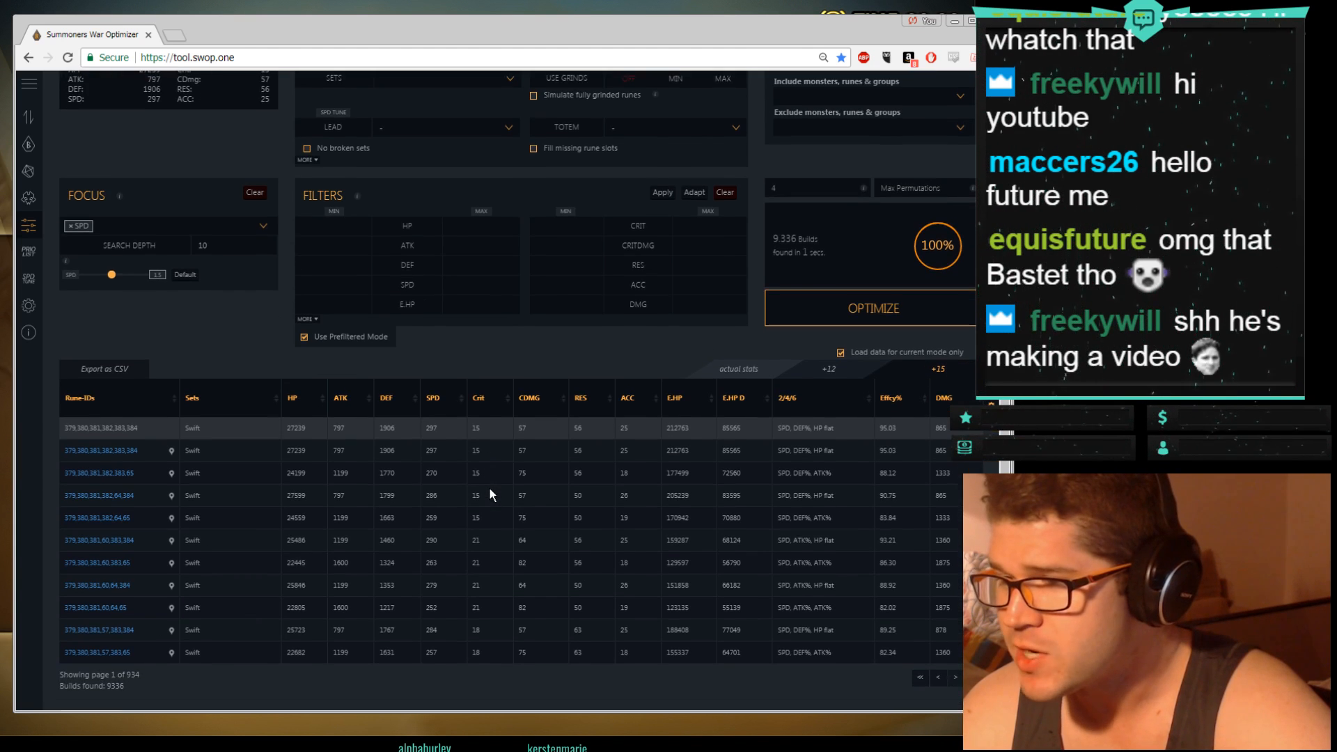
mouse_move(255, 413)
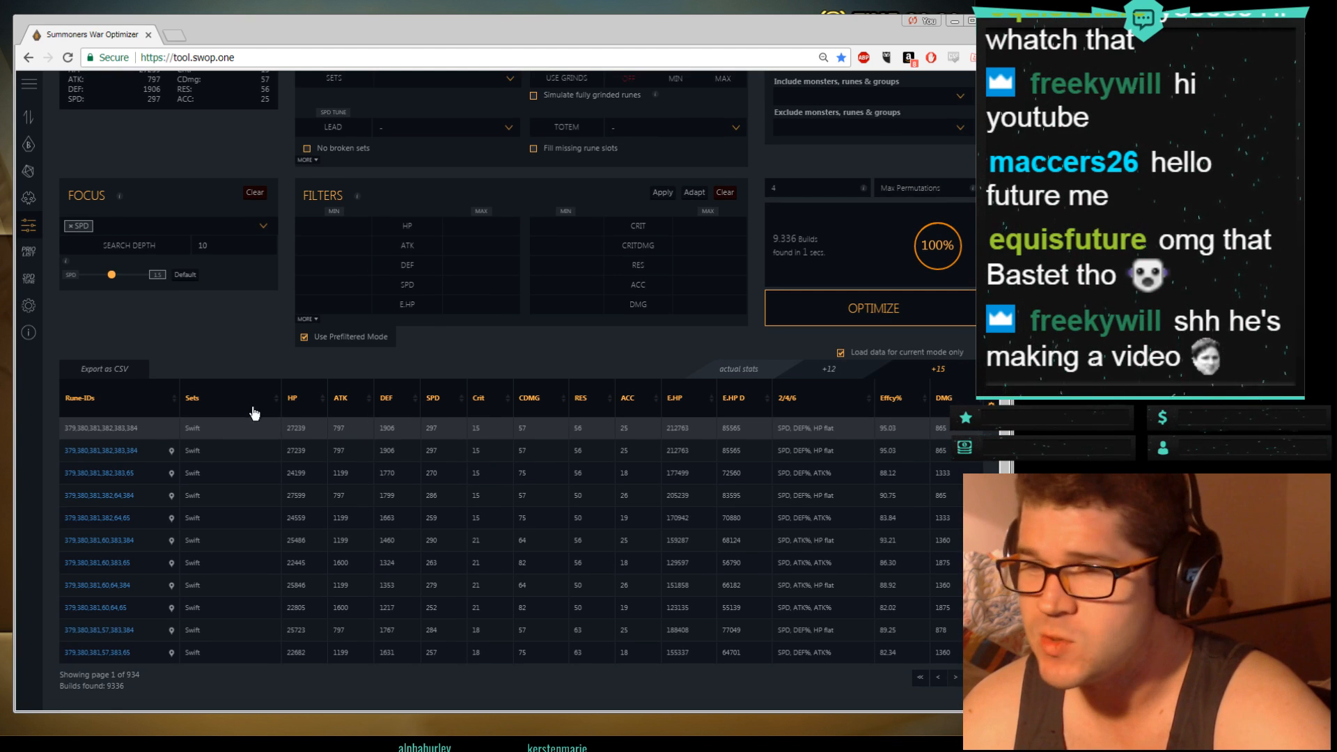
mouse_move(396, 393)
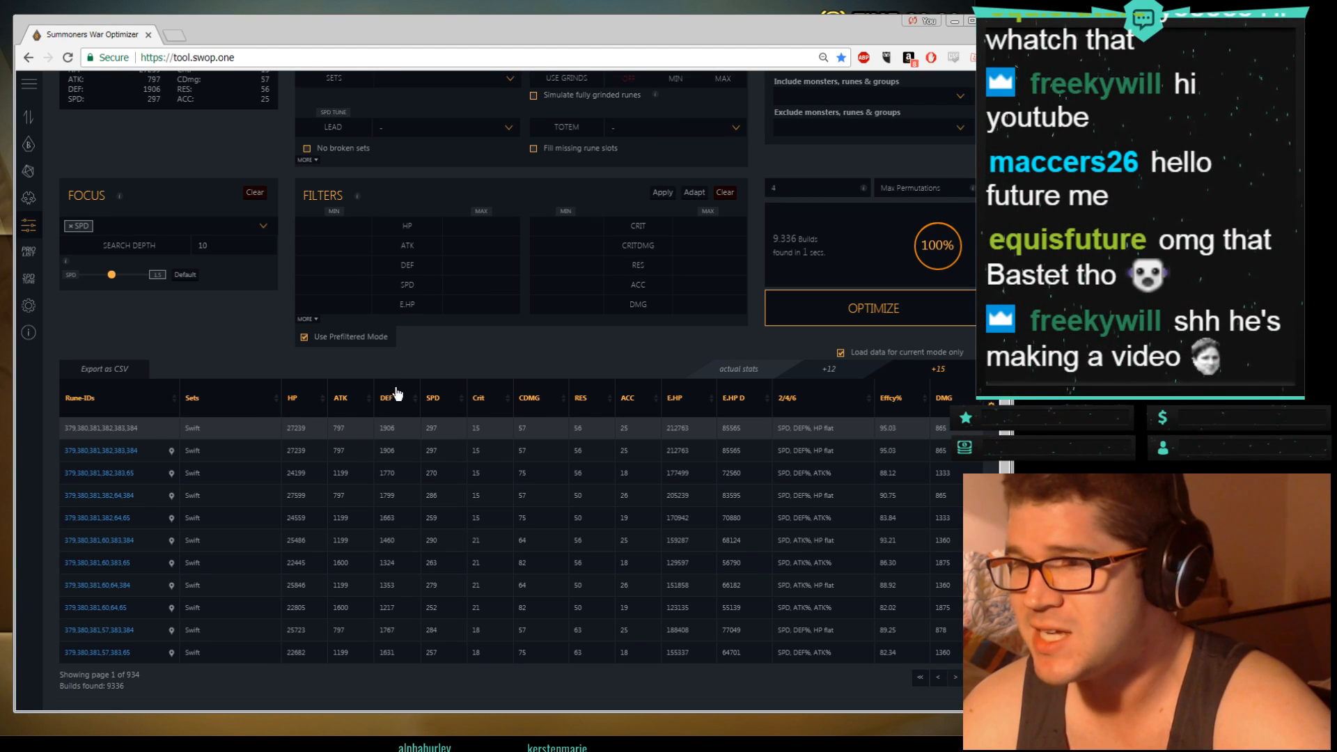
mouse_move(426, 407)
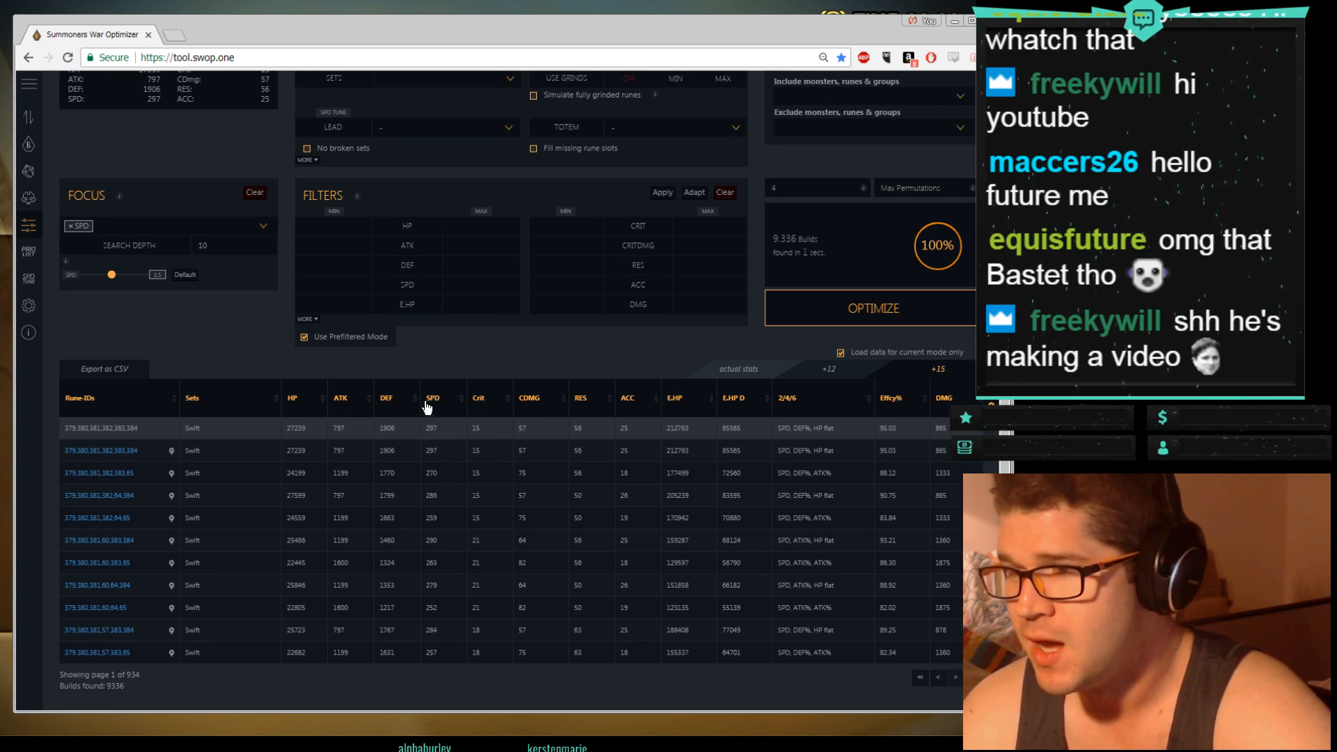
Step: Sort Bastet's builds by SPD, highest first, and scroll back up to the settings
left_click(433, 399)
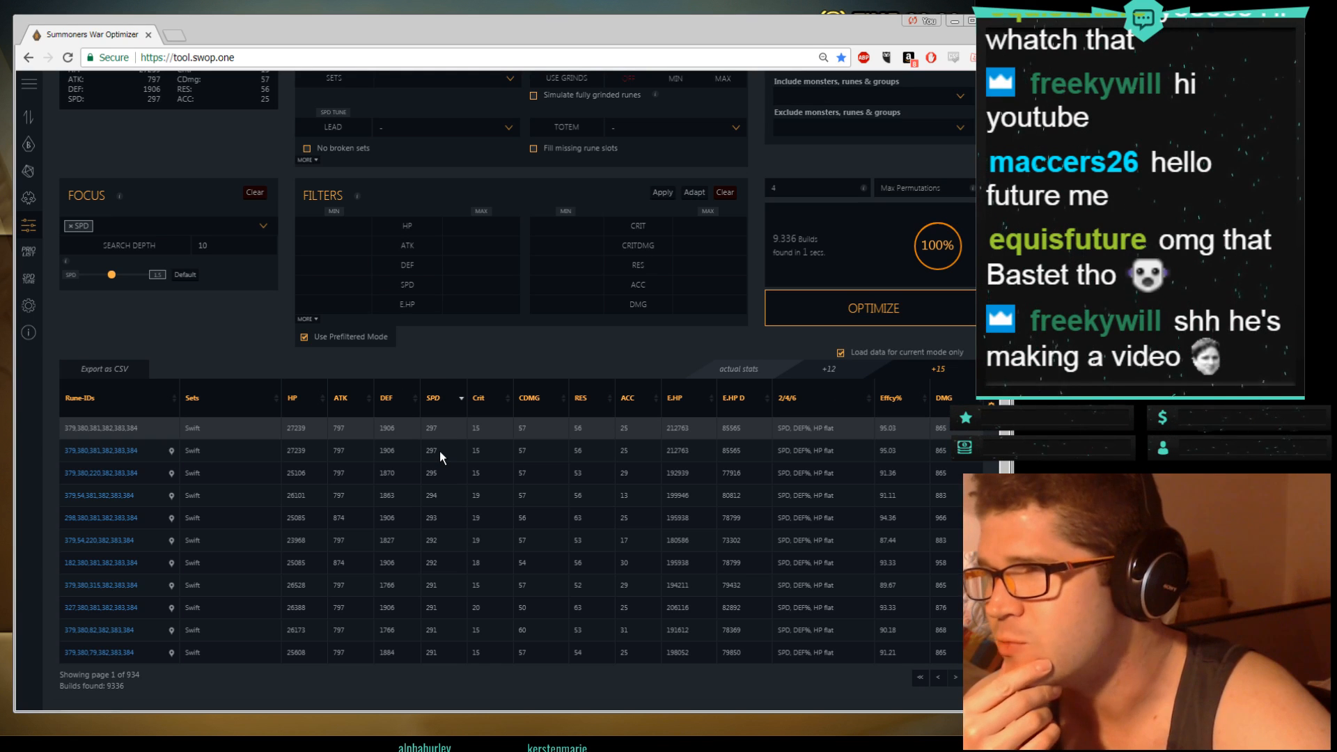
scroll("up", 3)
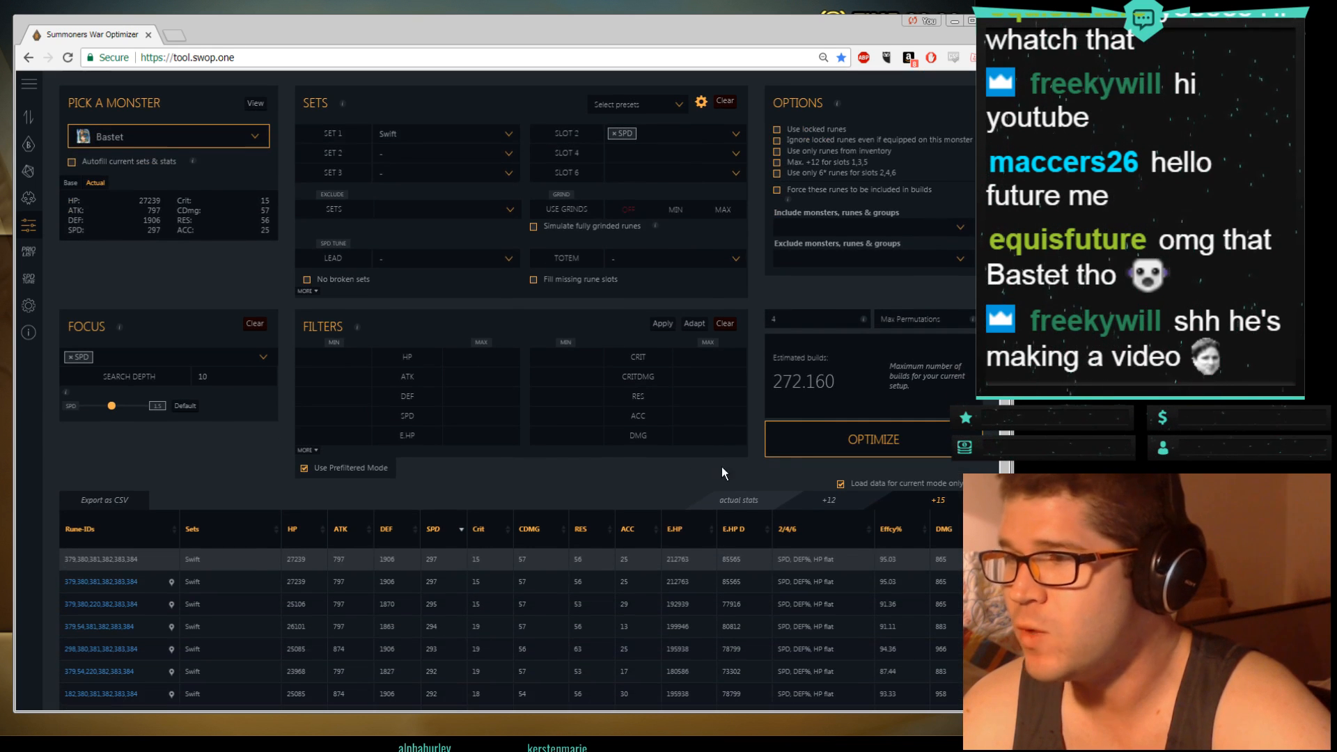
Step: Rerun Bastet's optimization and review the 181,500 Swift builds topping at 297 SPD
left_click(872, 440)
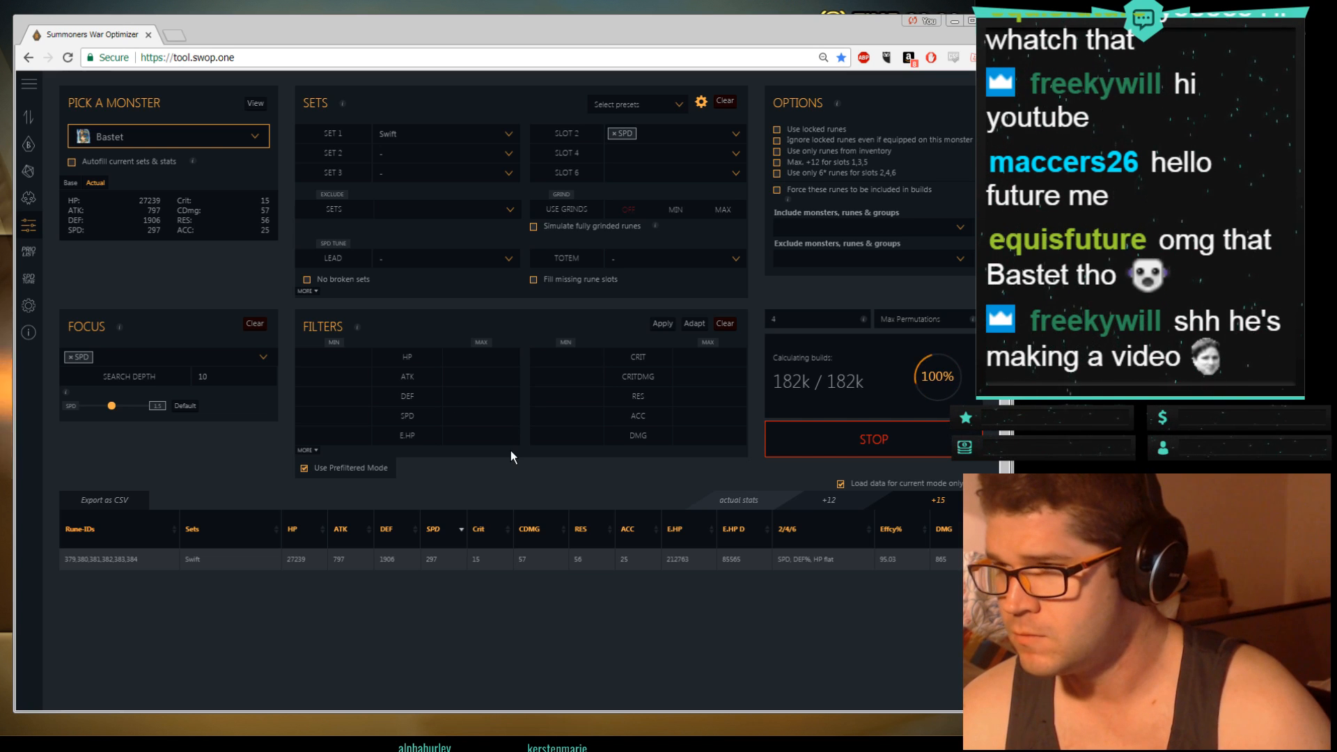
left_click(872, 439)
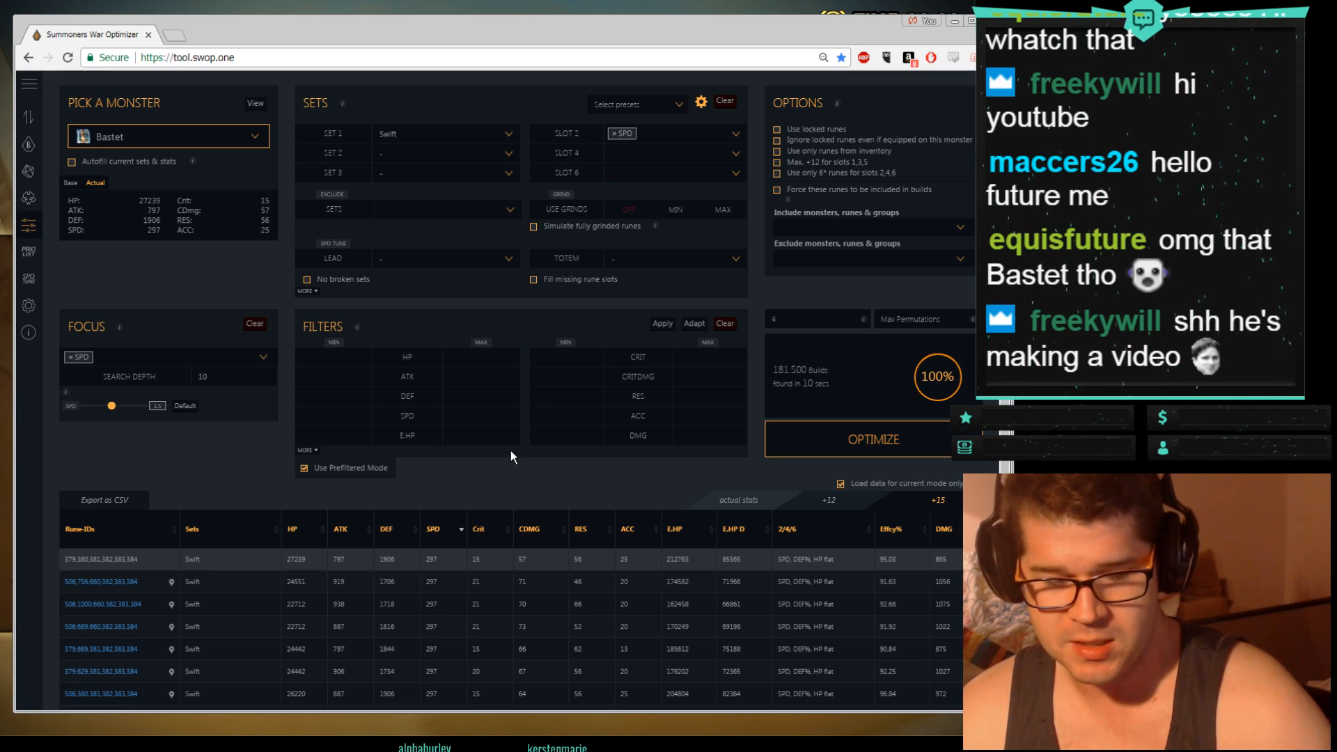
scroll("down", 3)
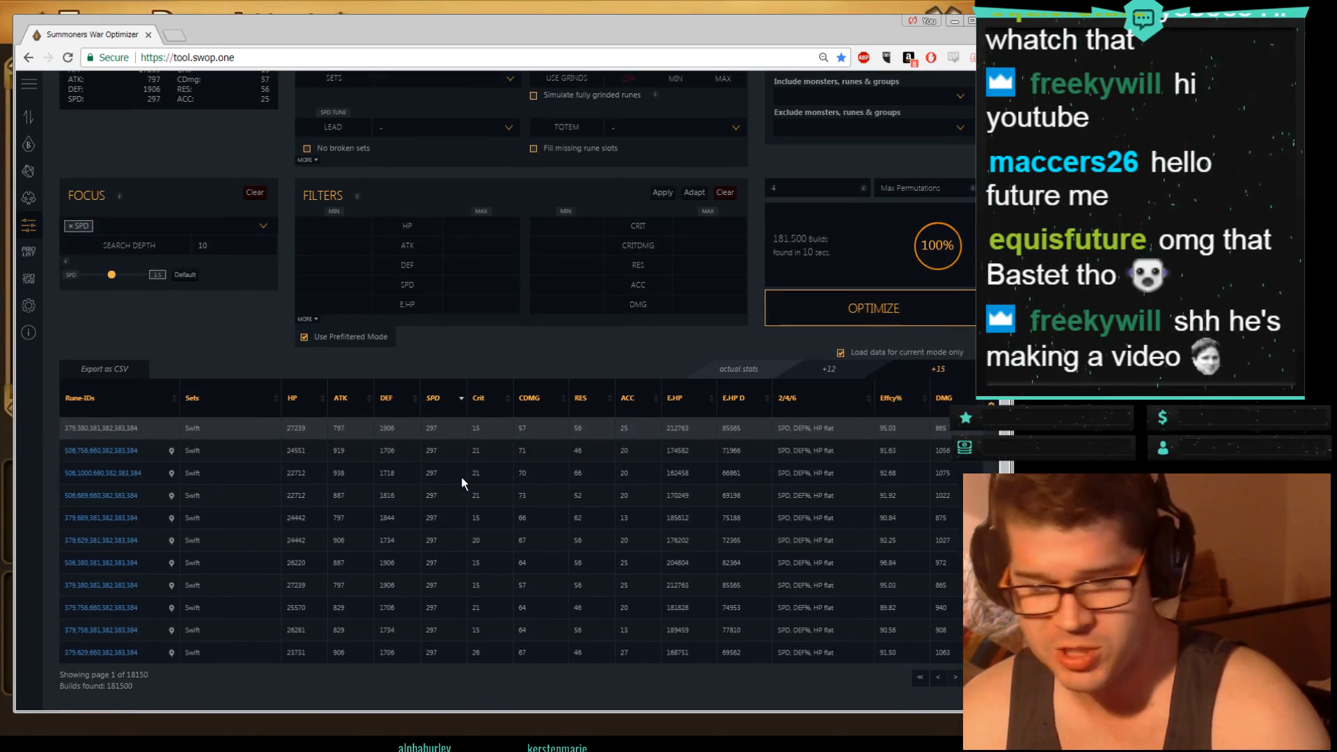
mouse_move(434, 499)
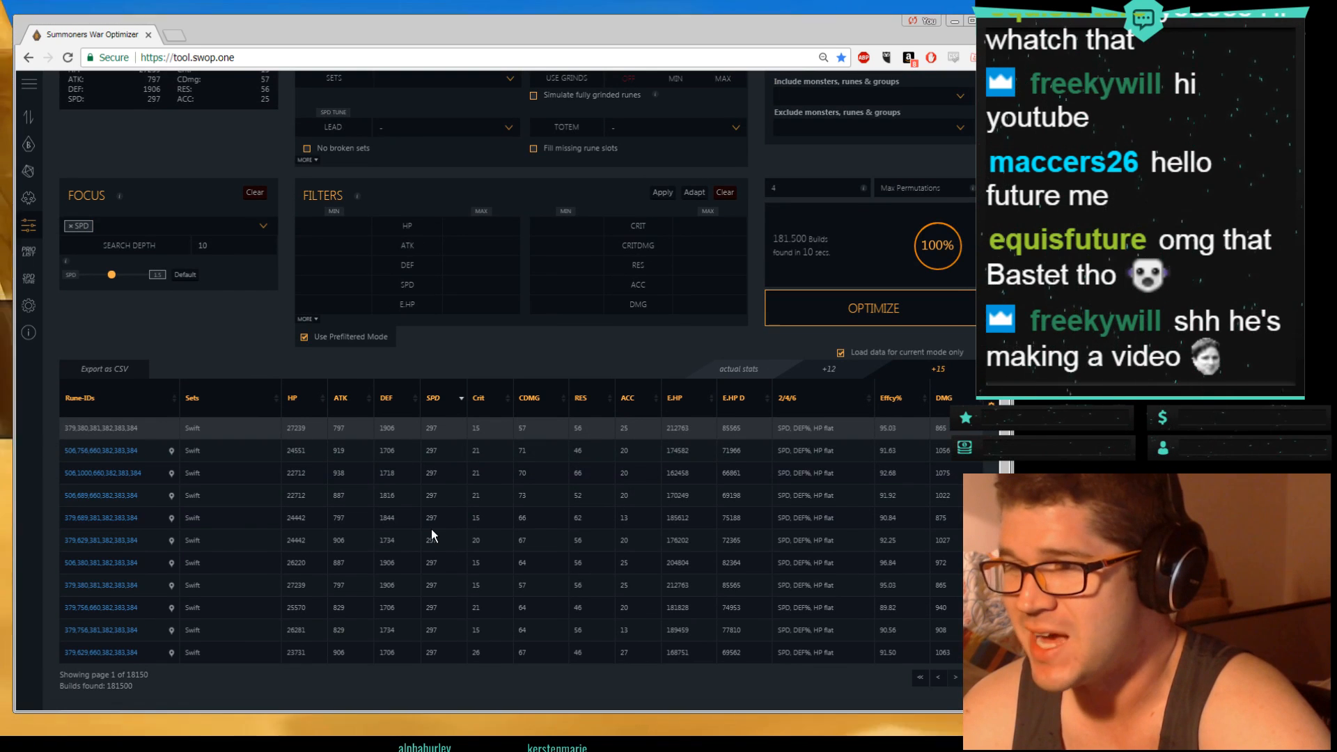
scroll("up", 3)
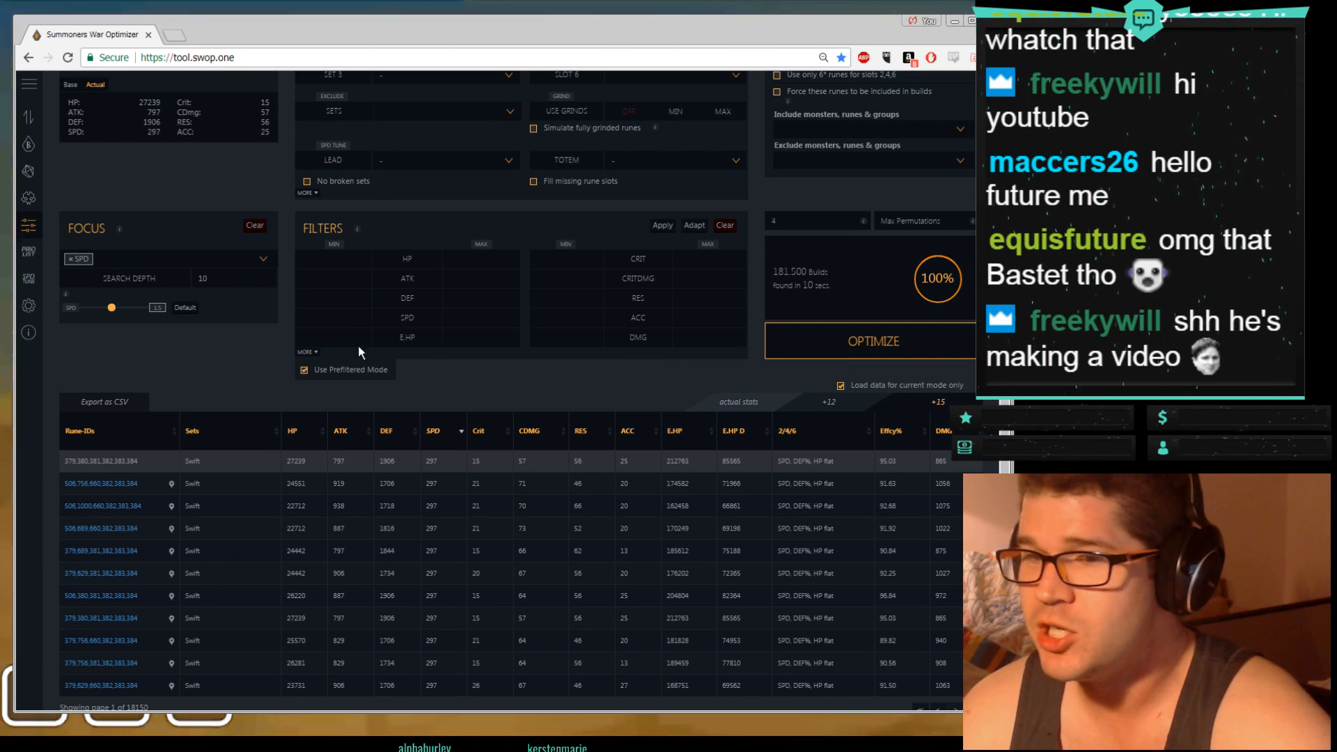
Step: Apply a 297 minimum SPD filter, leaving 24 Bastet builds
left_click(333, 318)
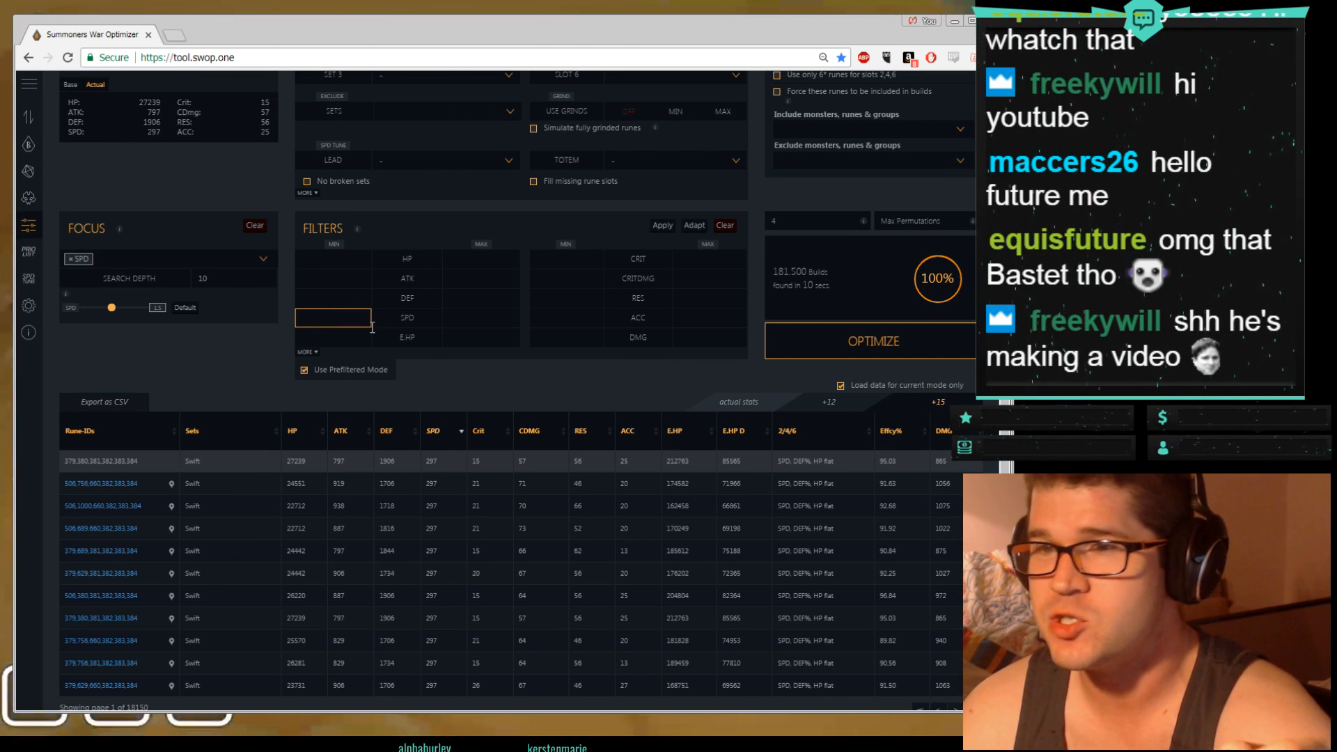
type("2")
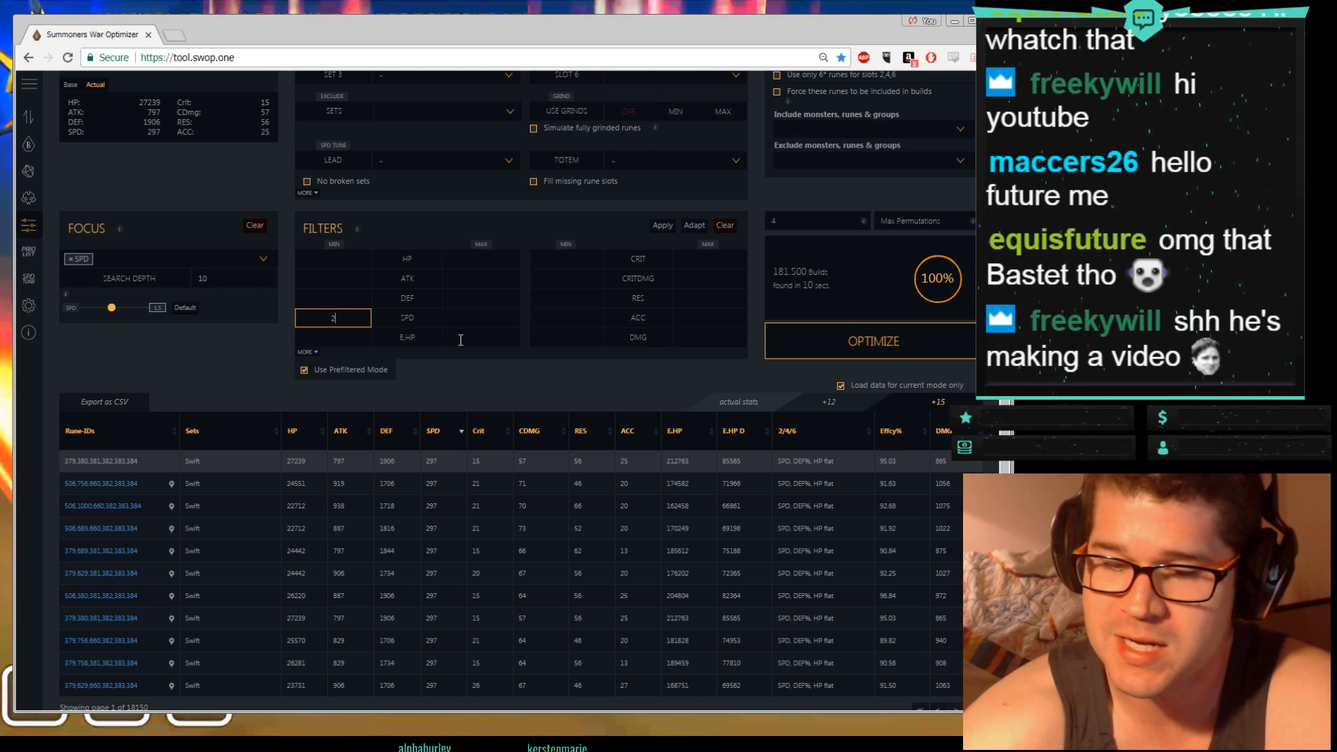
type("297")
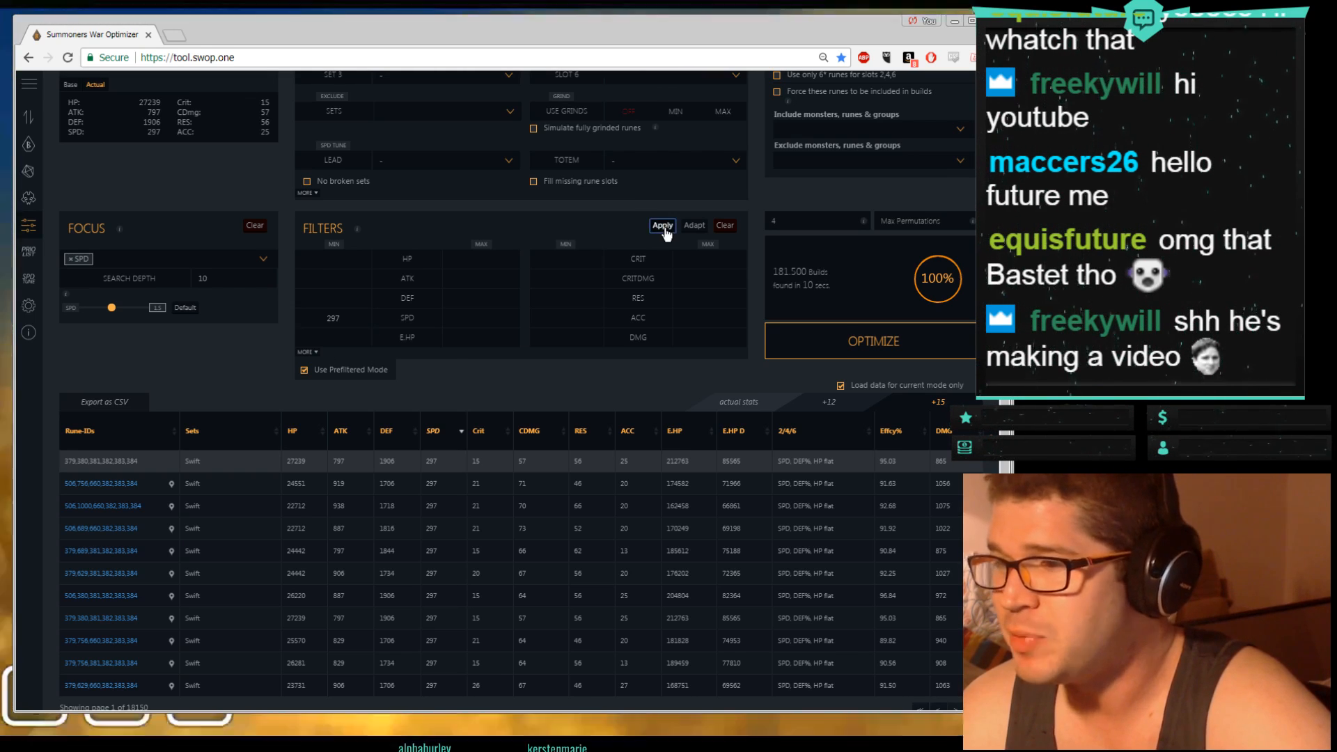
left_click(663, 225)
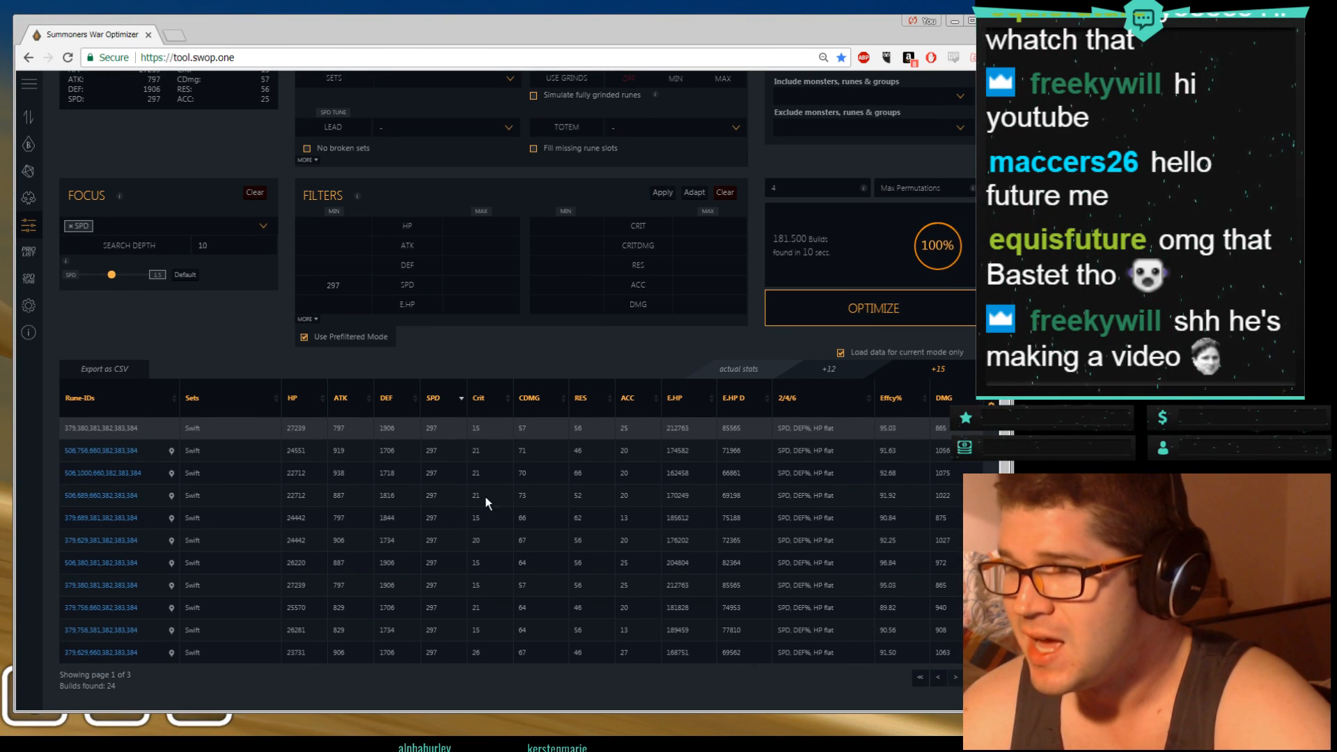
Step: Sort the 24 filtered builds by accuracy, then by Effcy% highest first
left_click(627, 398)
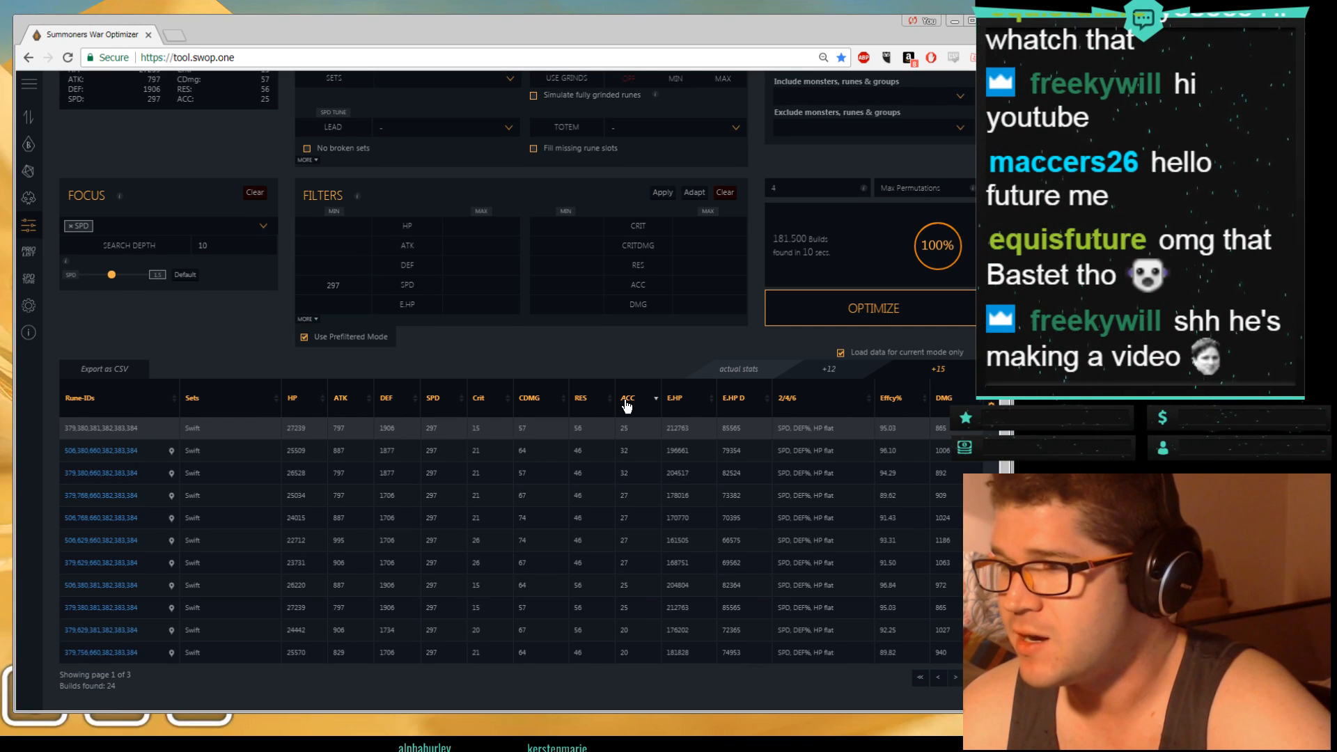
mouse_move(644, 460)
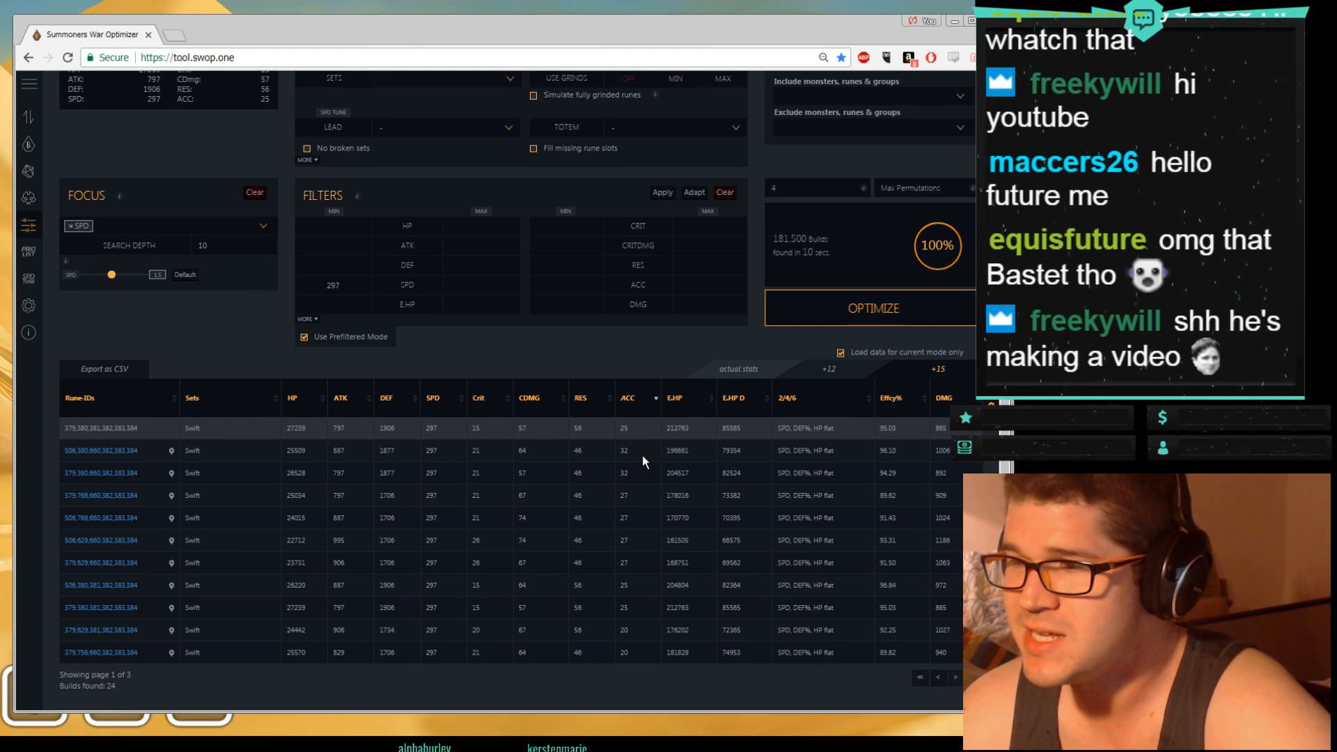
mouse_move(633, 453)
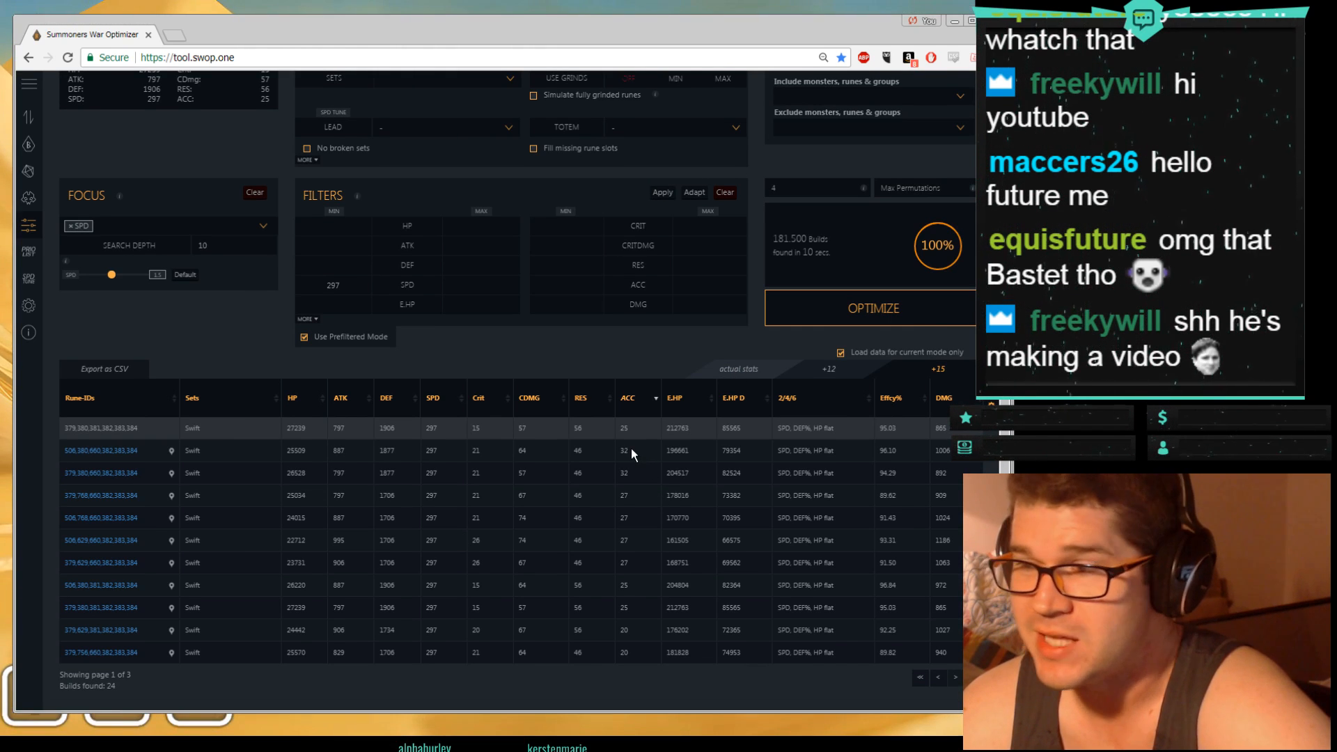
mouse_move(672, 407)
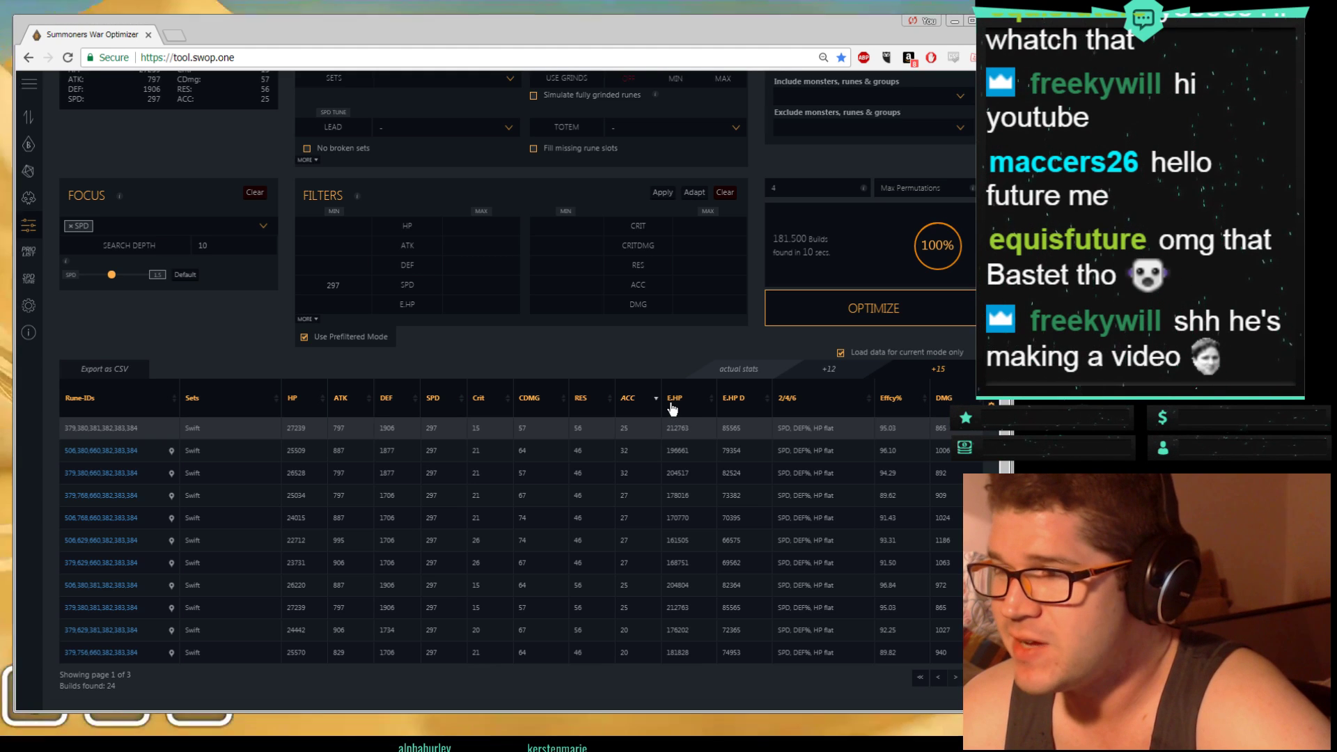
left_click(673, 398)
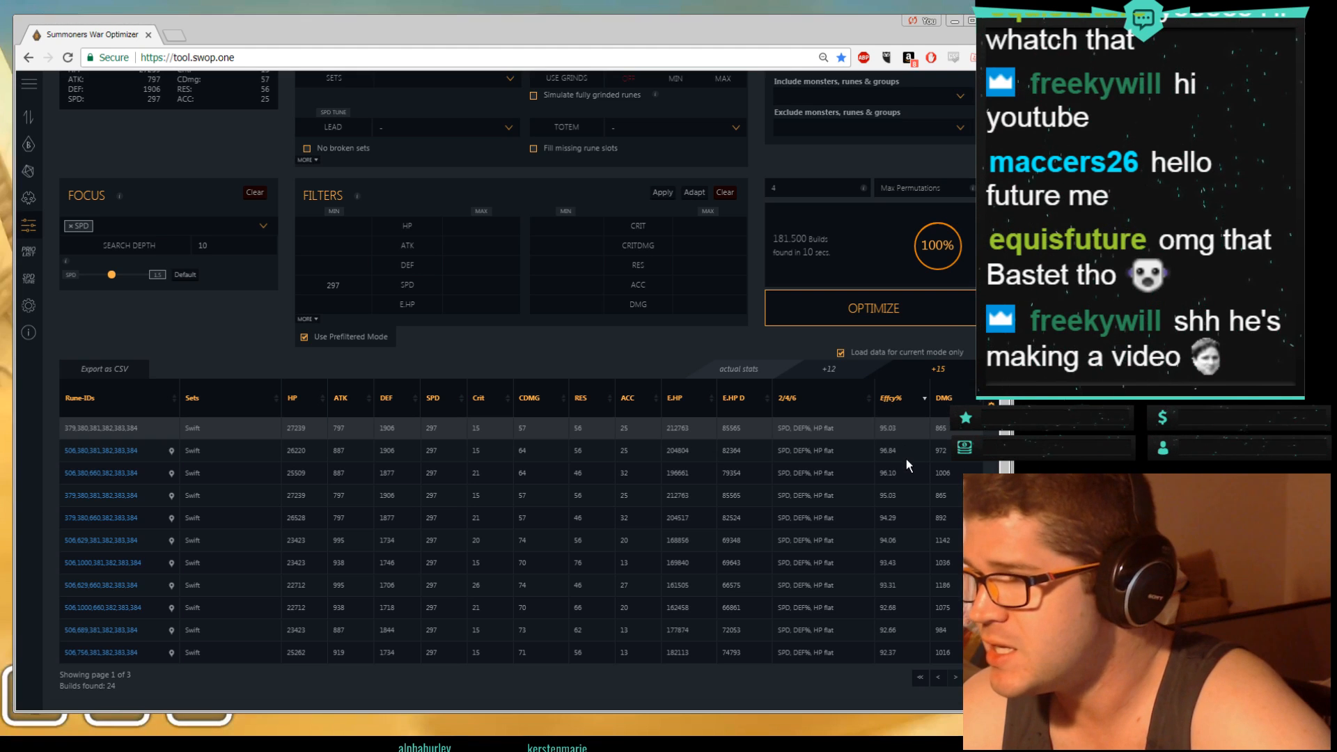
mouse_move(584, 461)
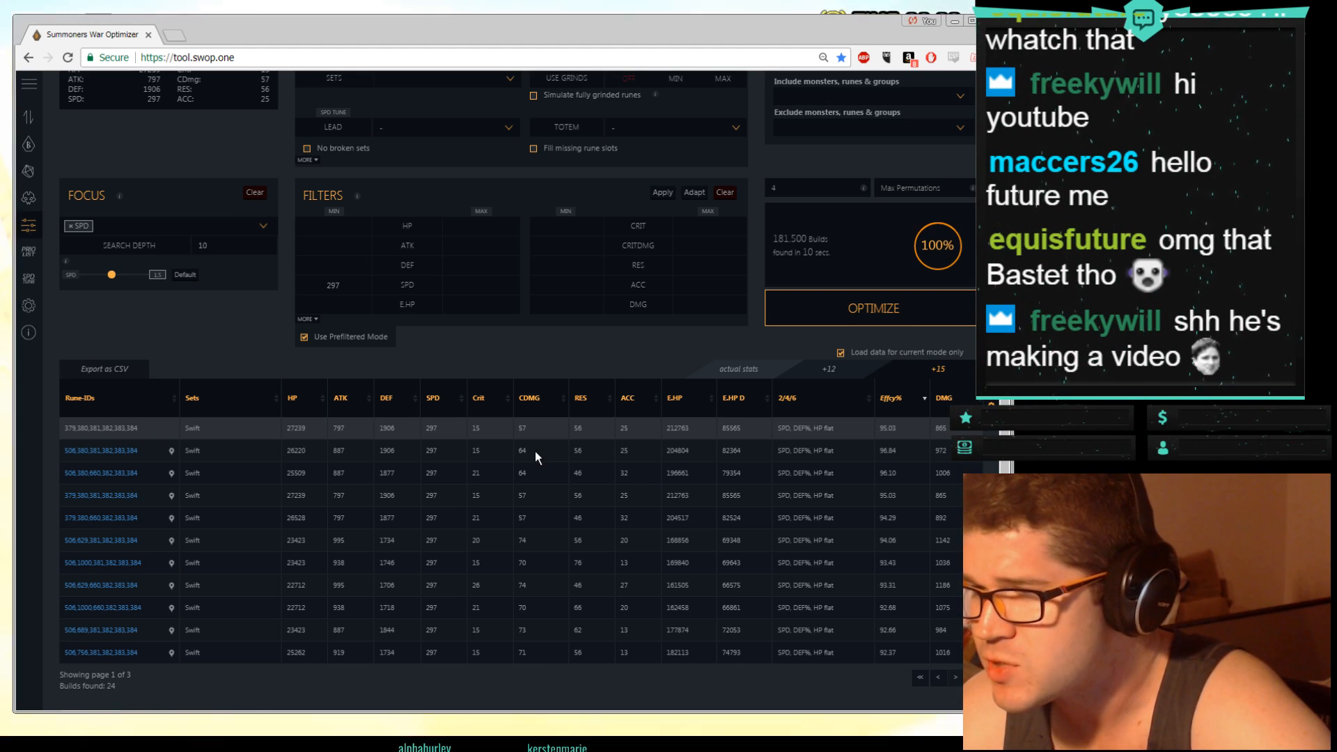
mouse_move(351, 461)
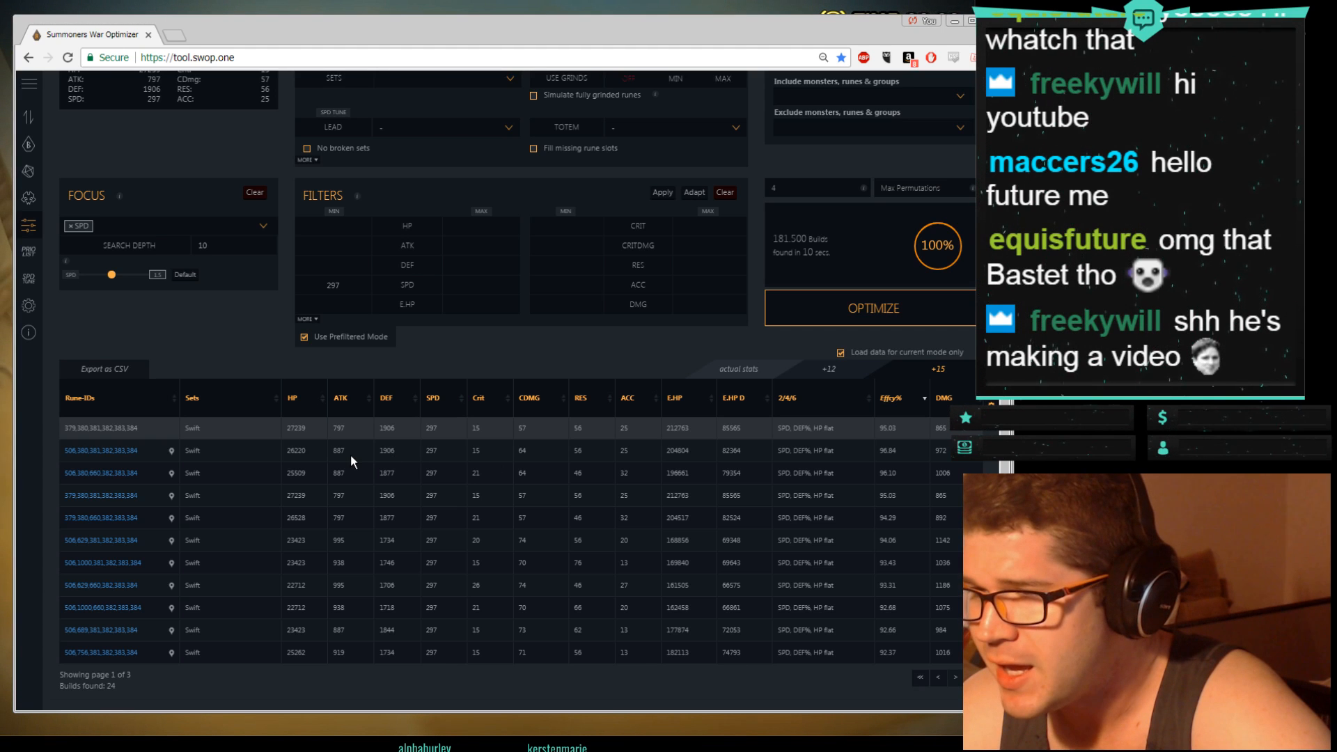
mouse_move(319, 459)
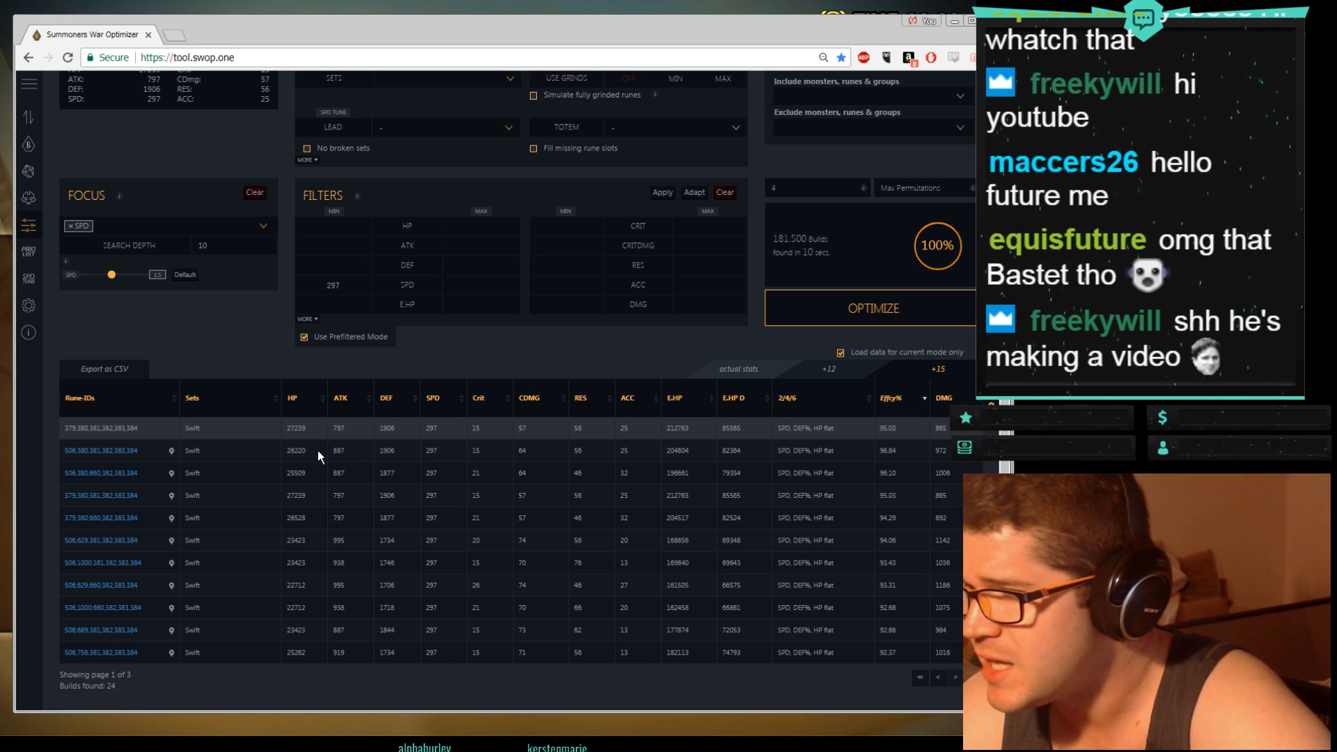
scroll("up", 3)
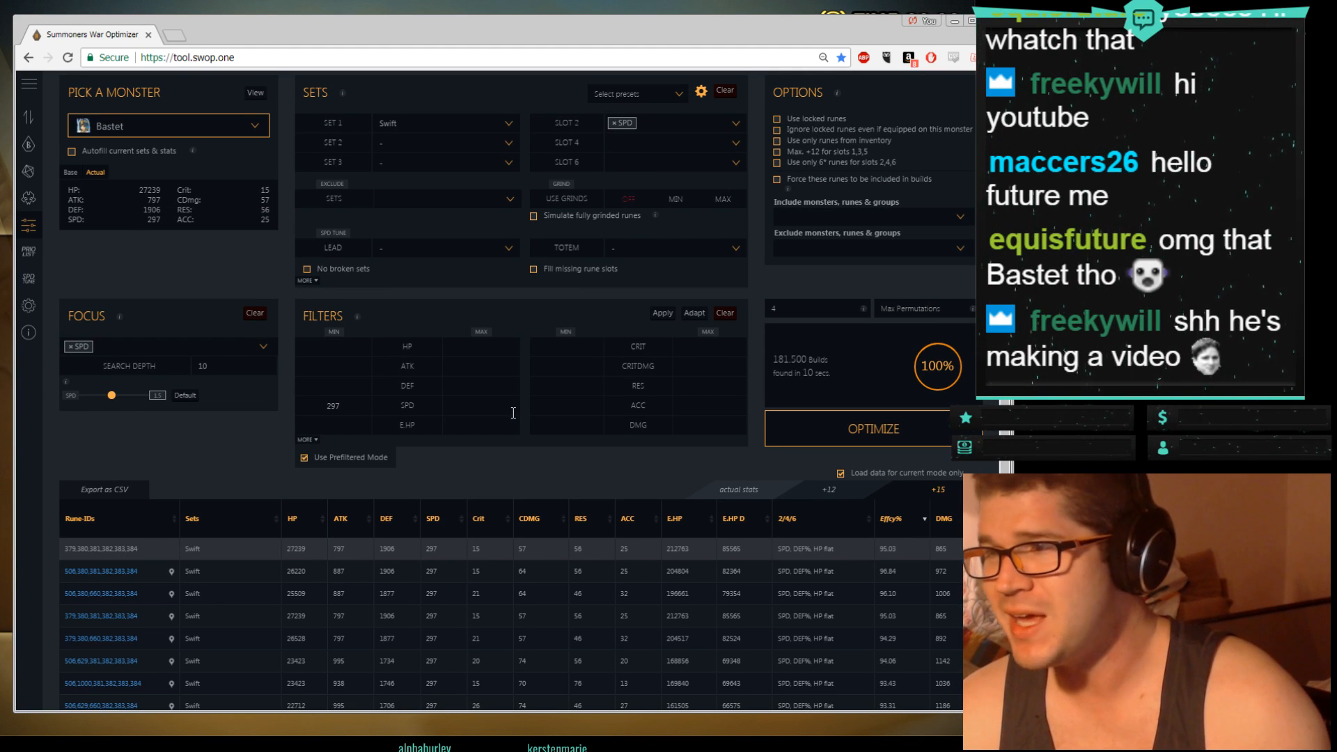
Step: Re-sort the results by effective HP and pin two 297-speed builds
scroll("down", 3)
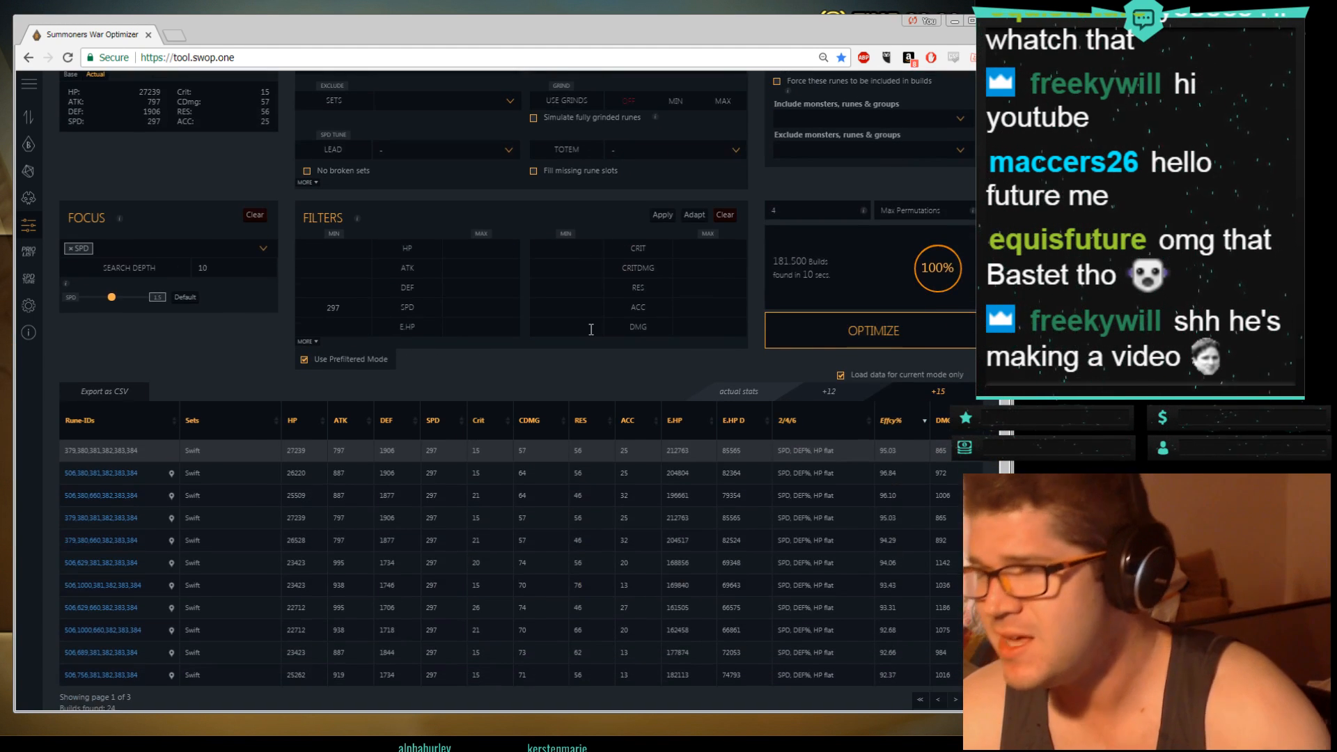
mouse_move(622, 445)
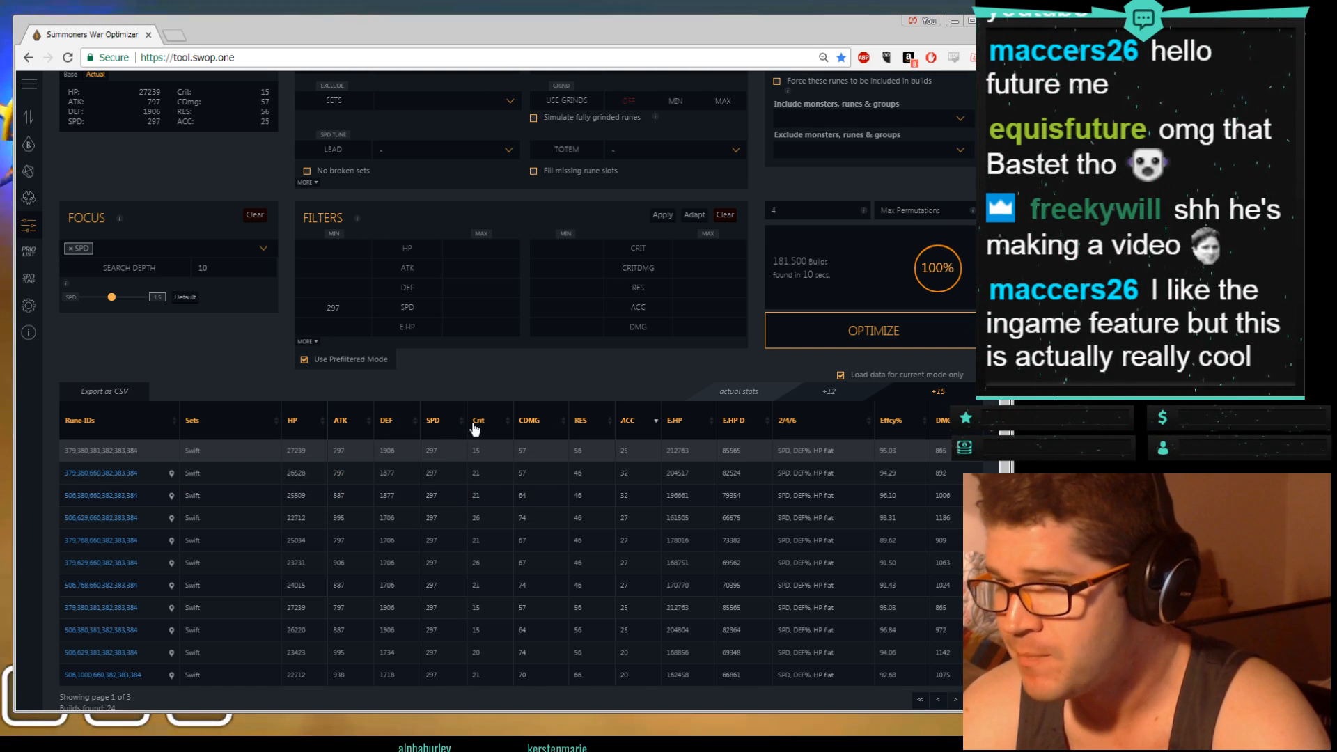
left_click(479, 419)
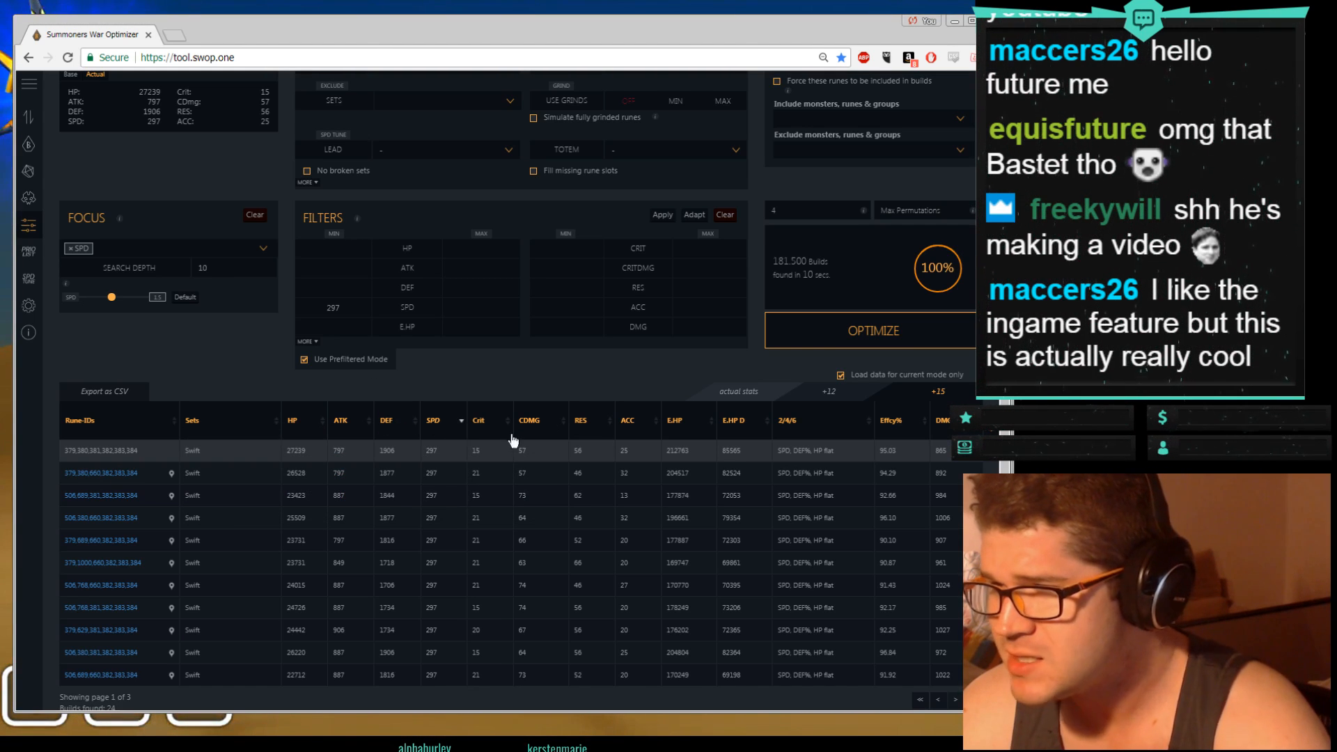
mouse_move(678, 427)
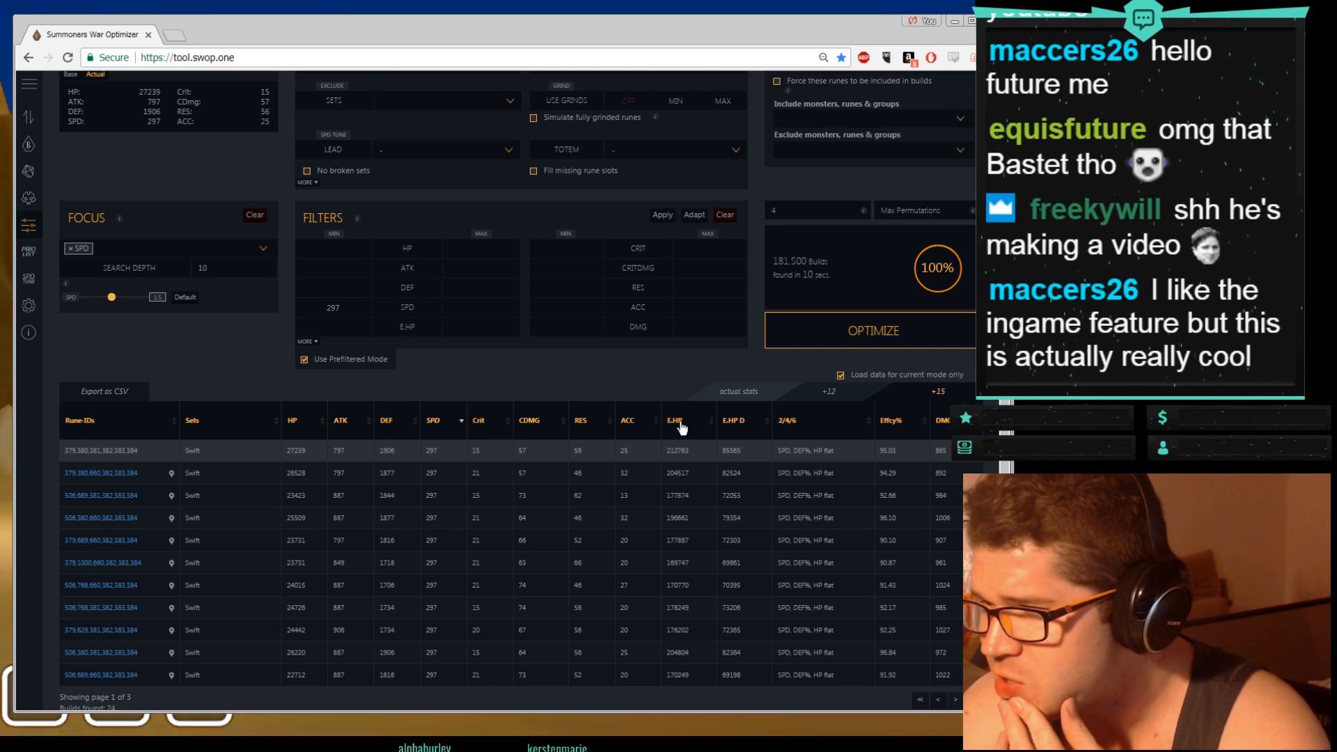
left_click(674, 420)
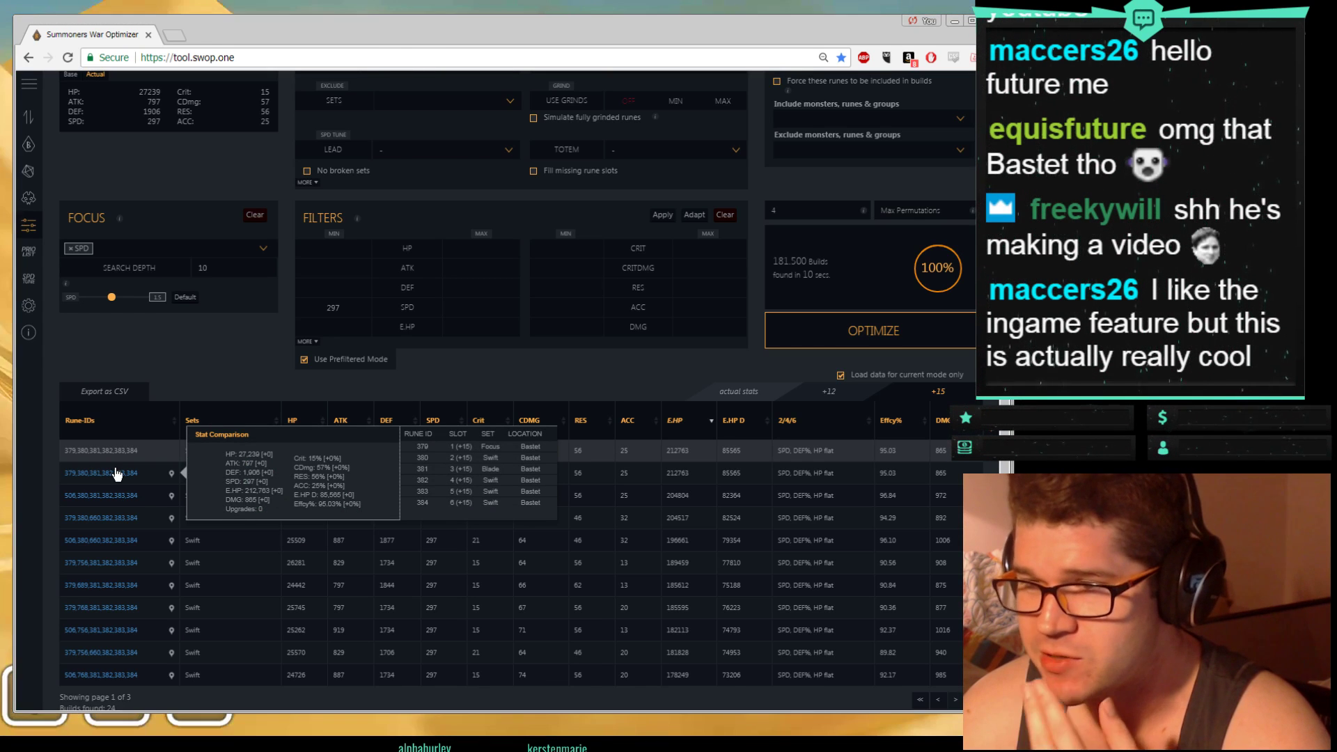
mouse_move(170, 478)
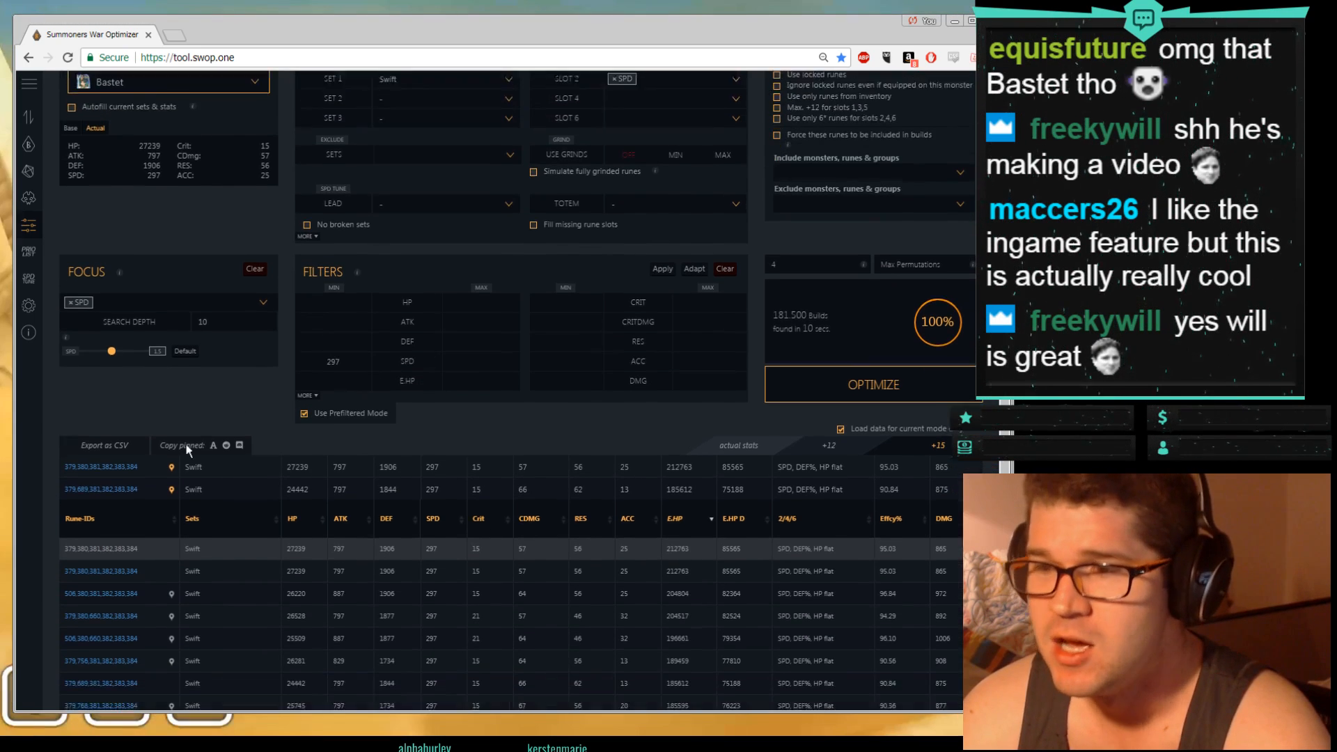
scroll("down", 3)
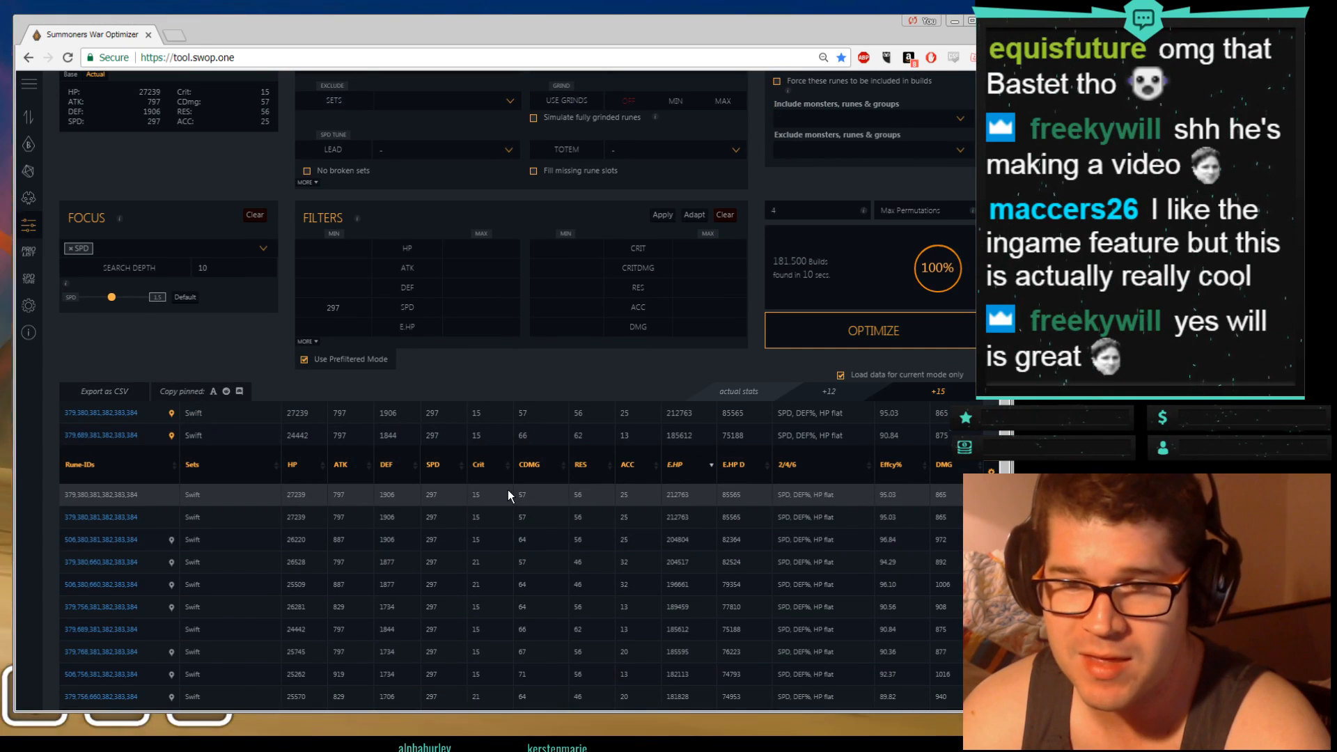
mouse_move(229, 451)
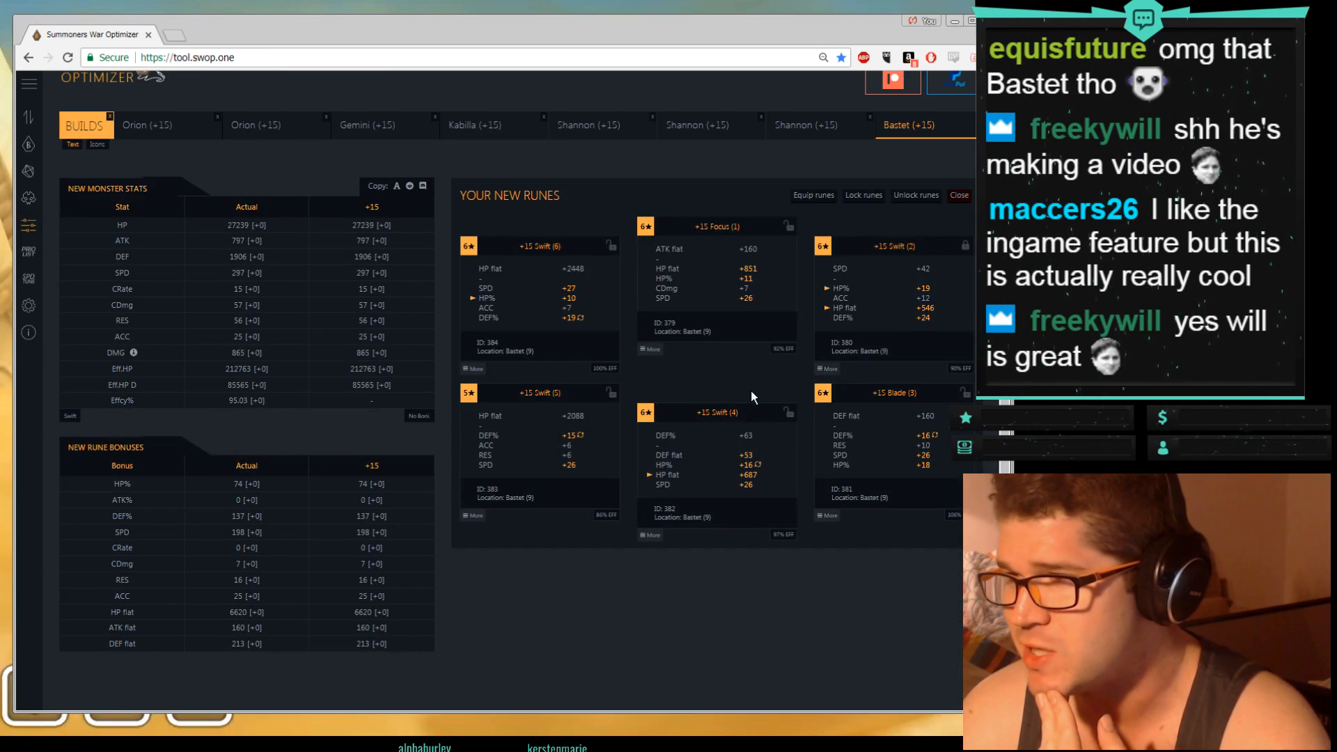
mouse_move(821, 298)
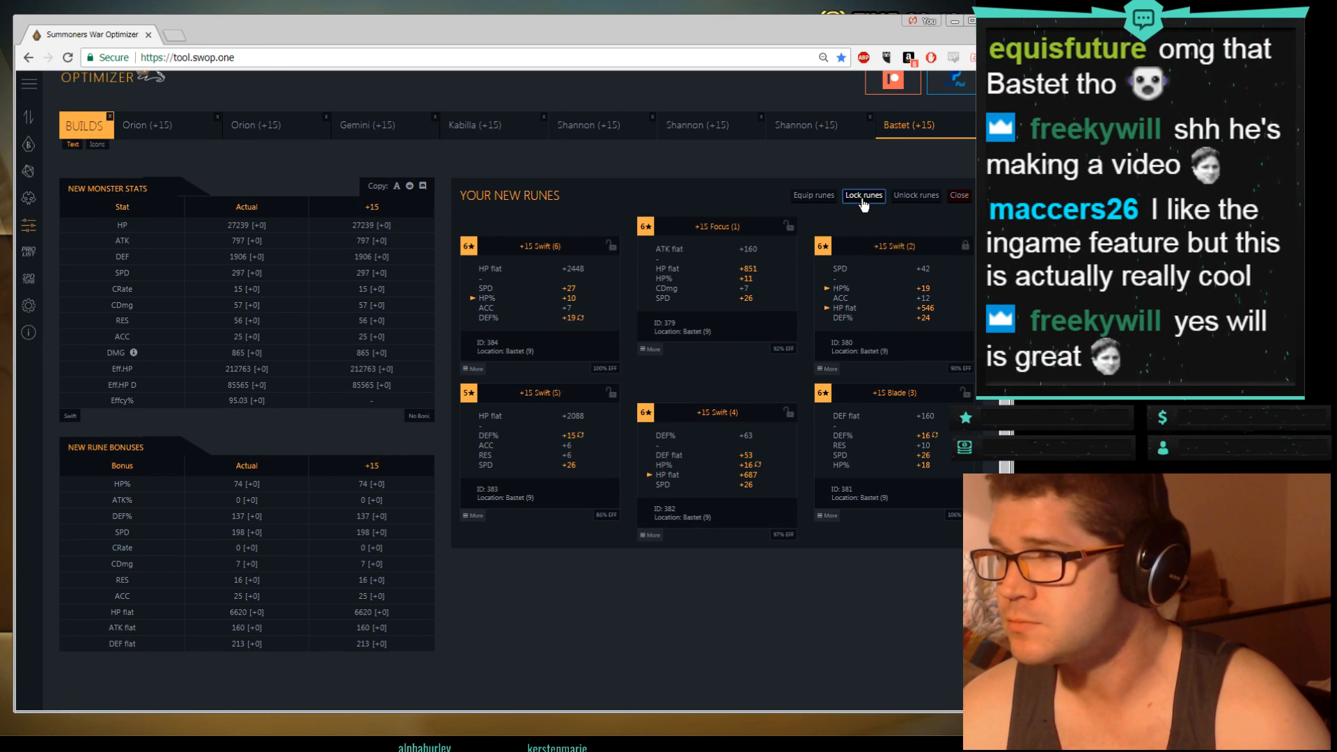
Step: Lock the six new runes of Bastet's chosen build
left_click(863, 195)
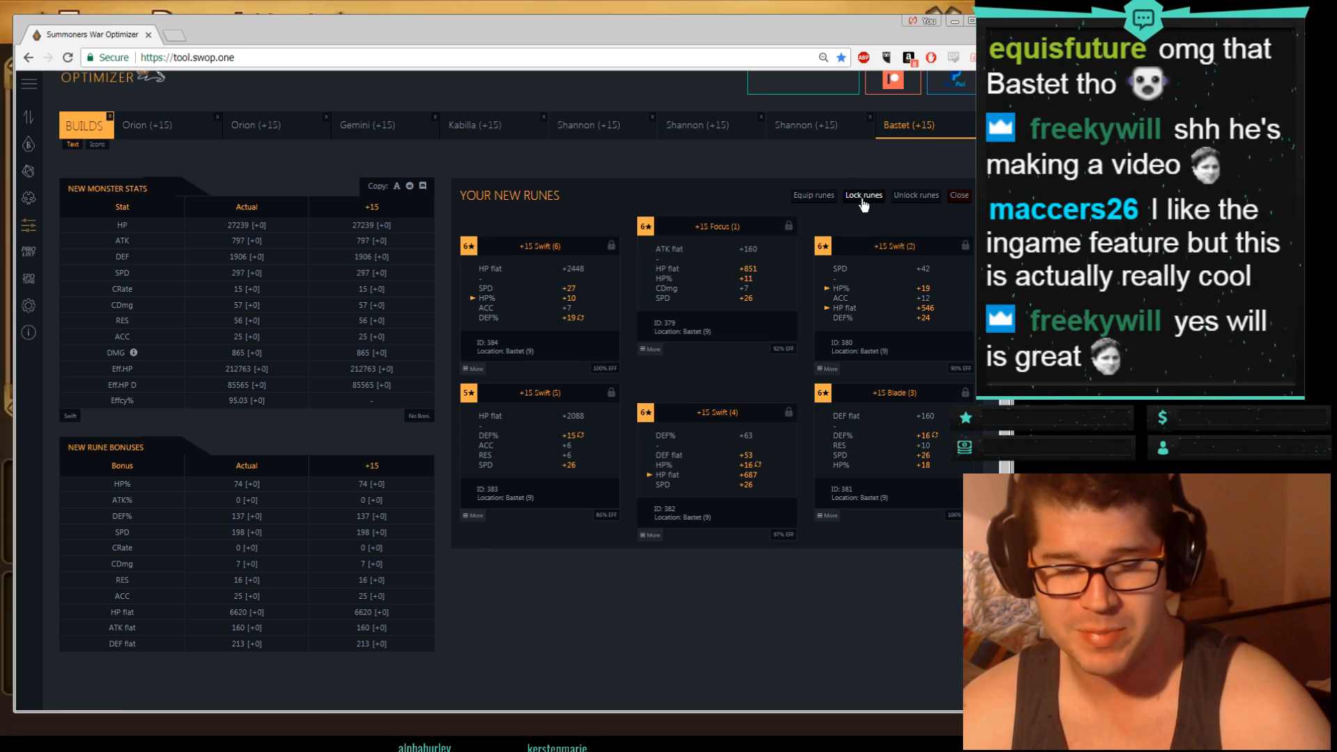
mouse_move(791, 320)
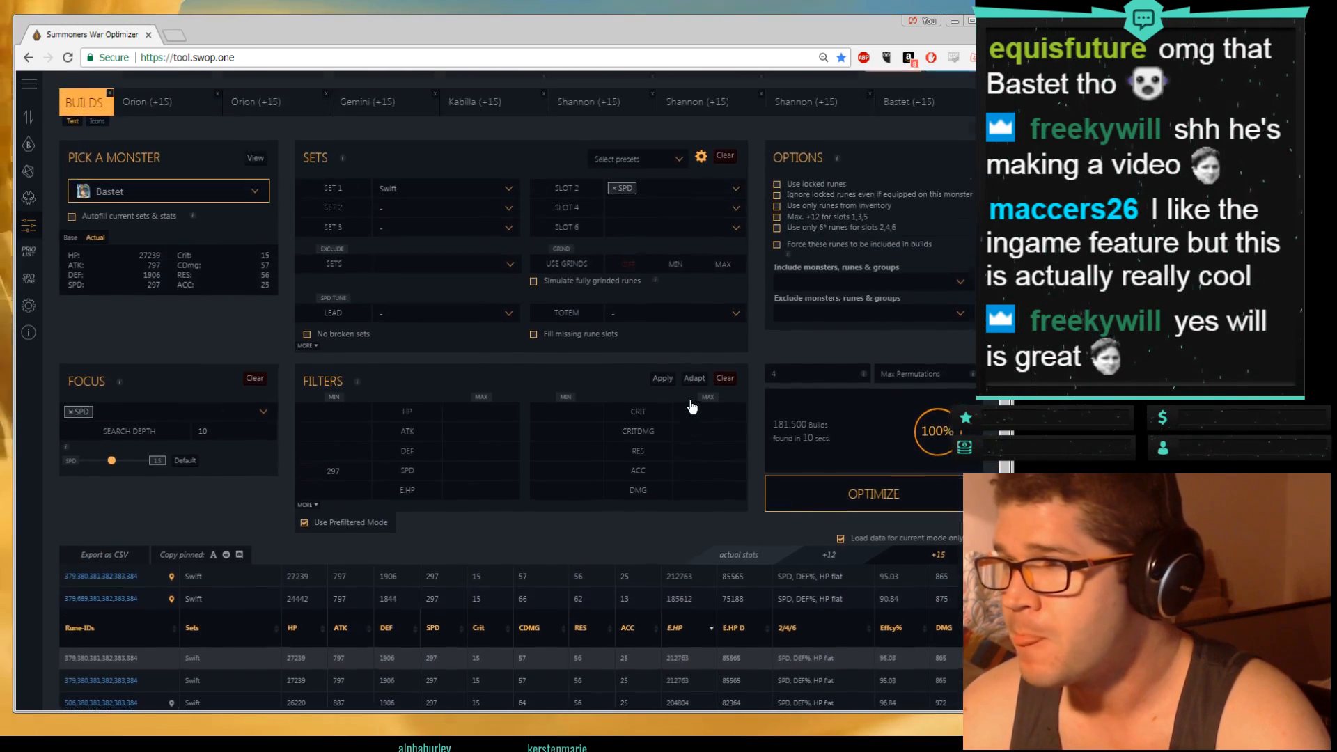
Step: Tick 'Ignore locked runes even if equipped on this monster', bringing the estimate to 262,440
scroll("up", 3)
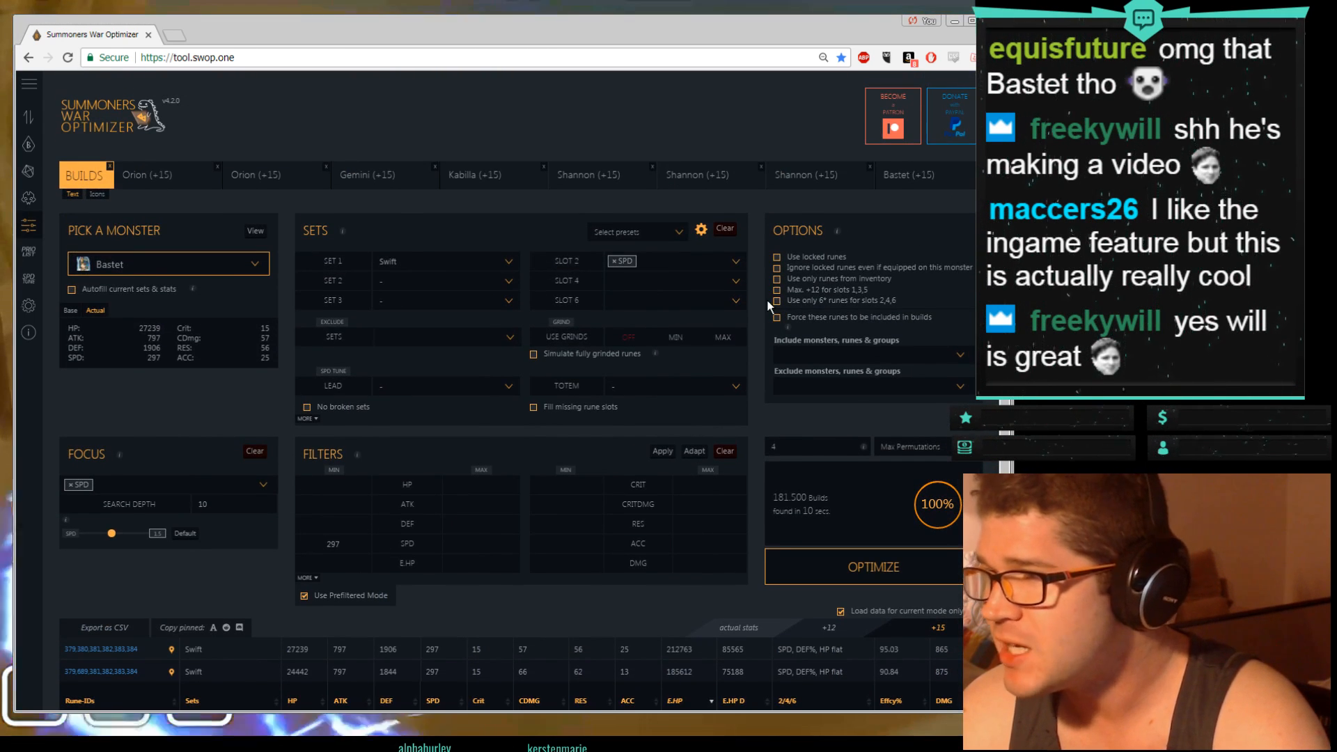
left_click(776, 268)
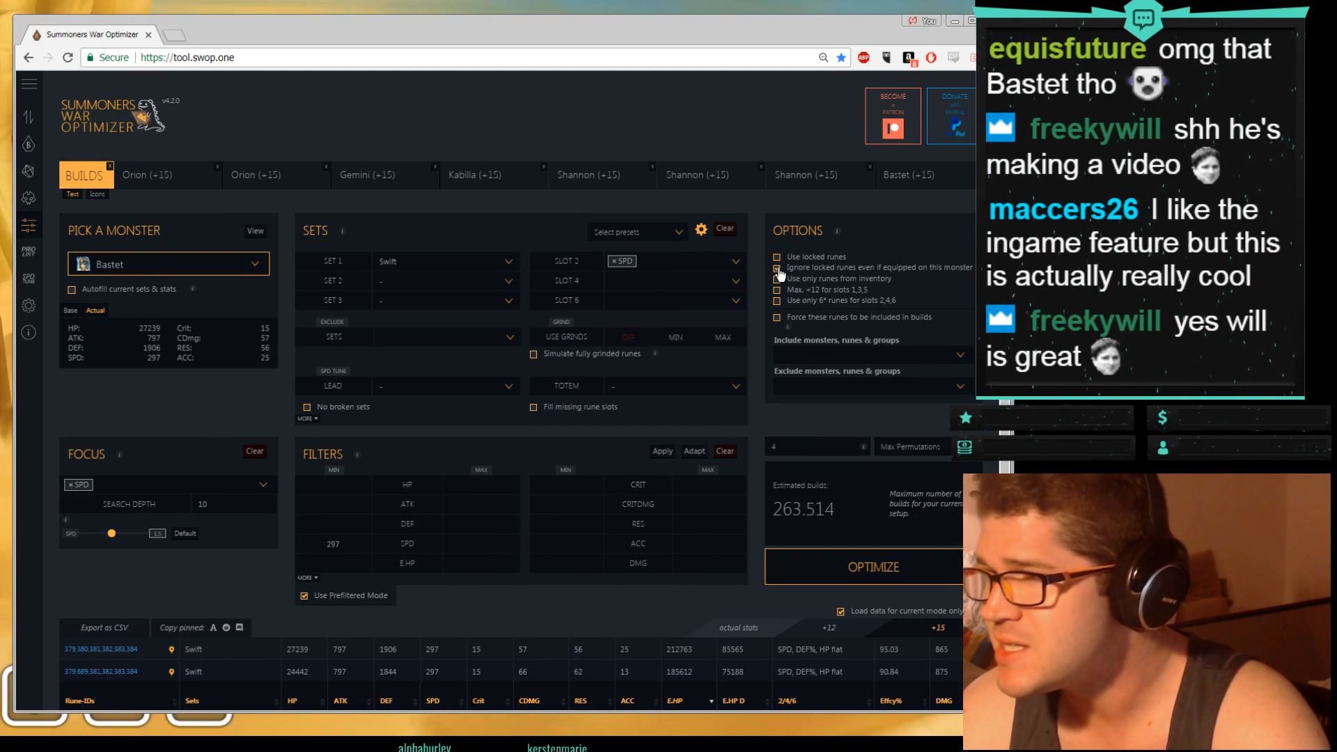
left_click(776, 267)
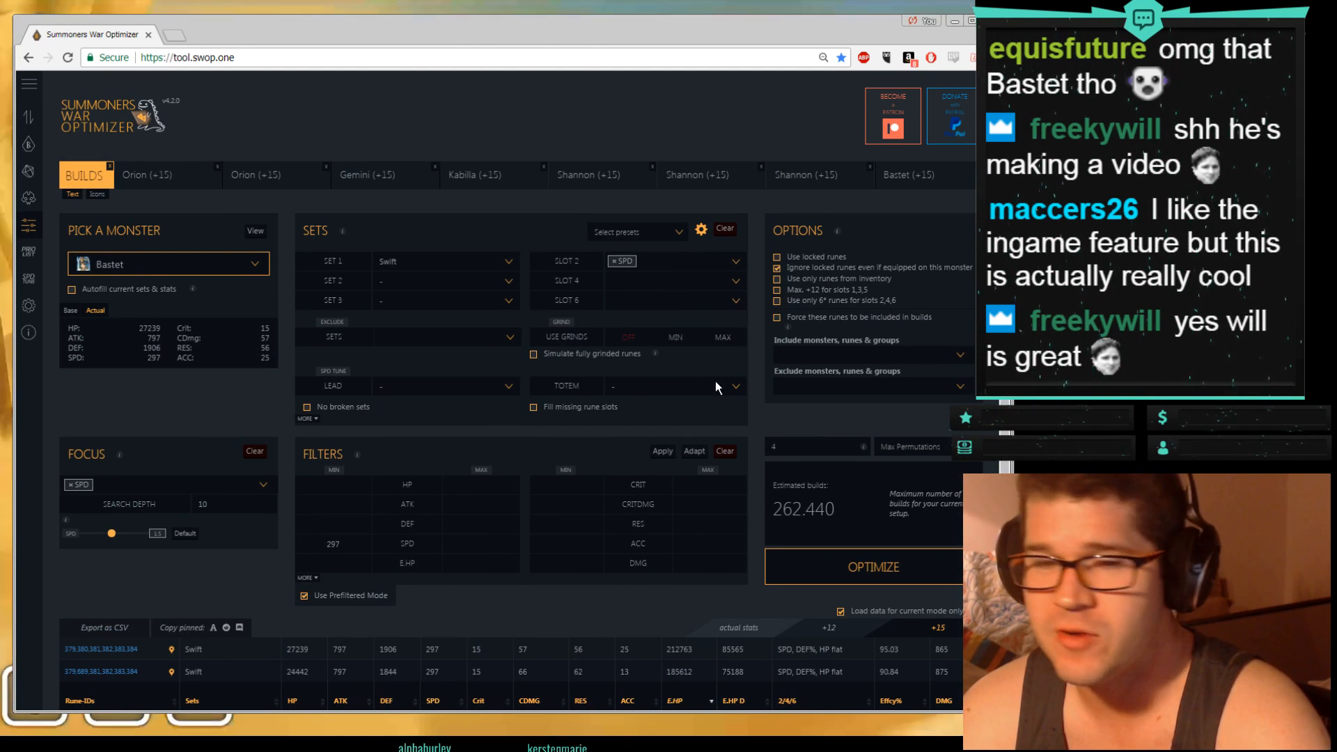
mouse_move(610, 425)
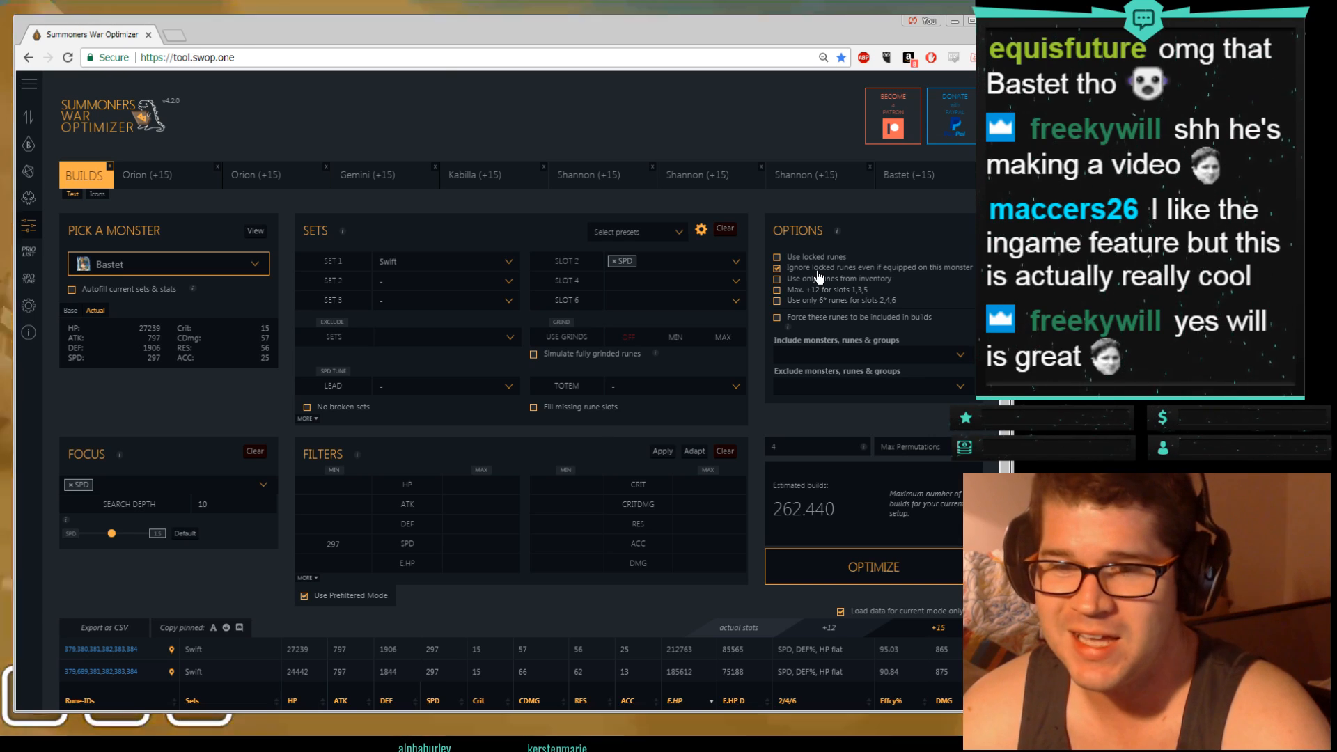
mouse_move(751, 281)
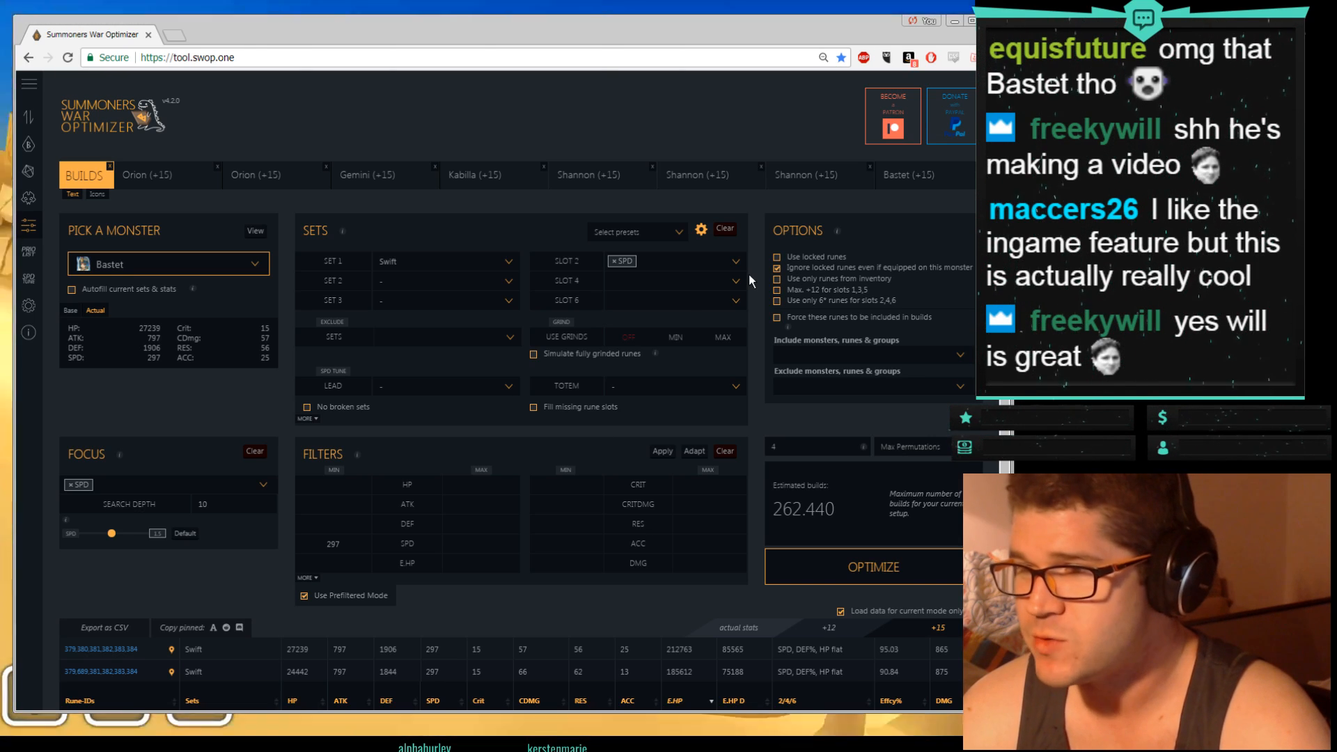
scroll("down", 3)
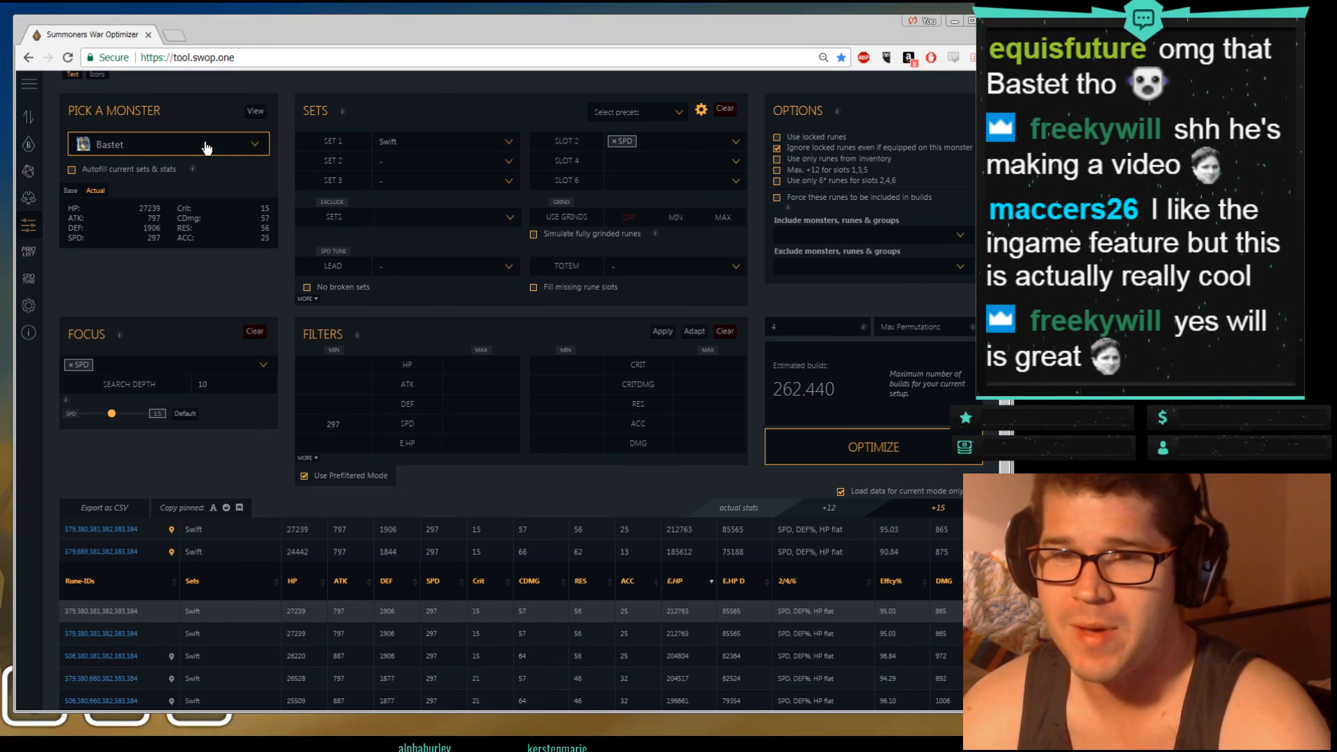
Step: Search the monster list for 'ok' and select Okeanos
left_click(167, 143)
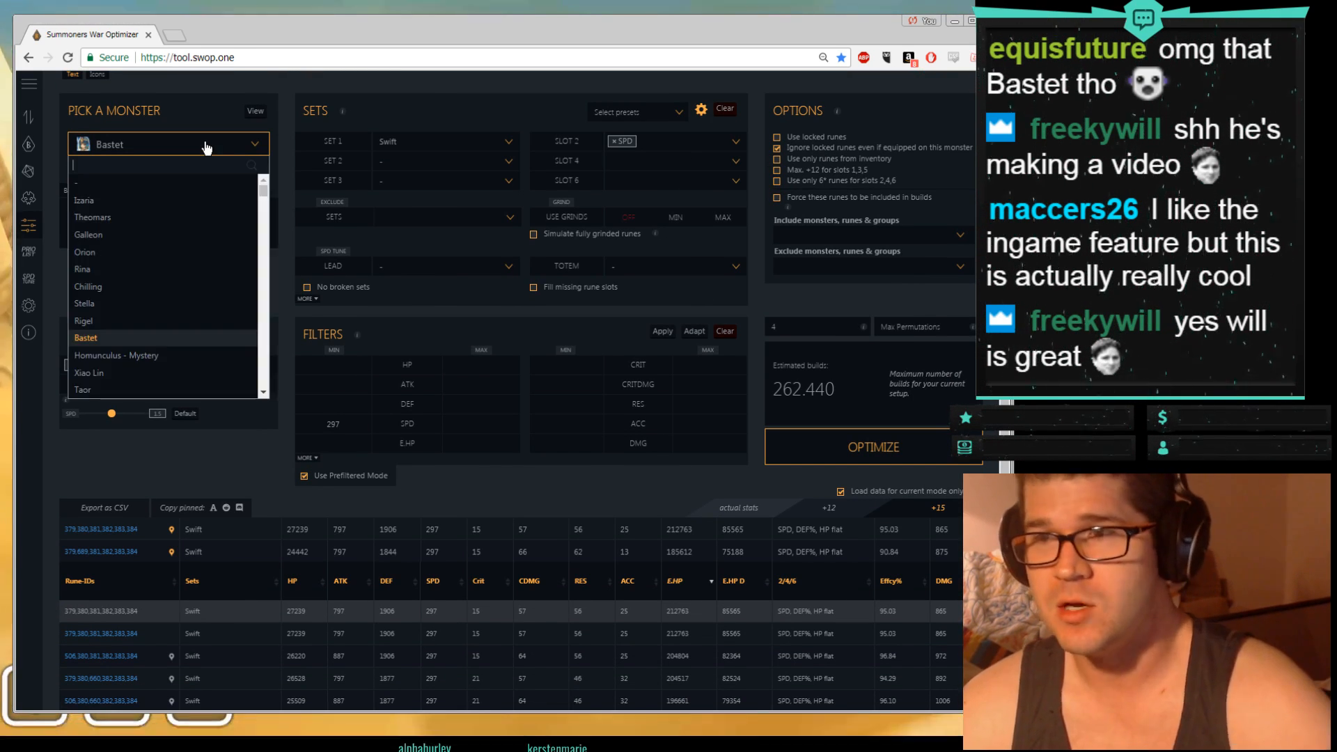
type("ok")
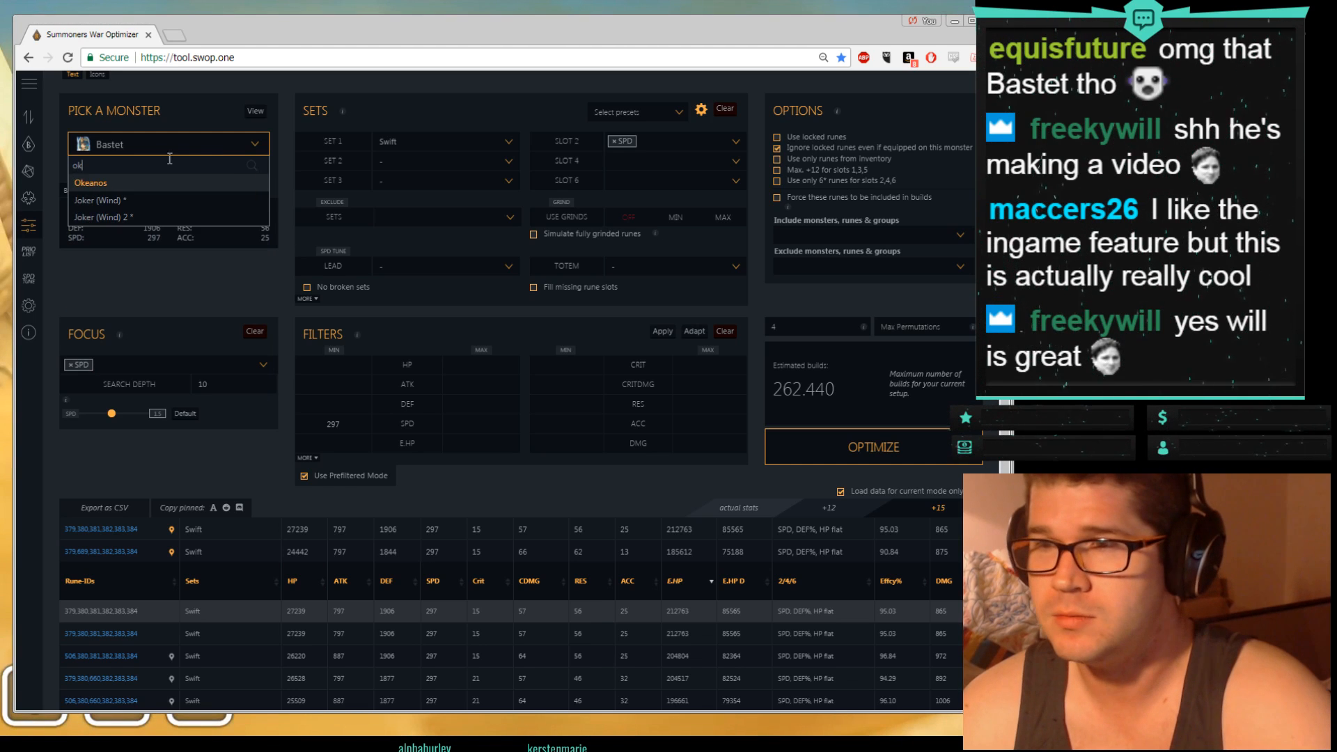
left_click(91, 183)
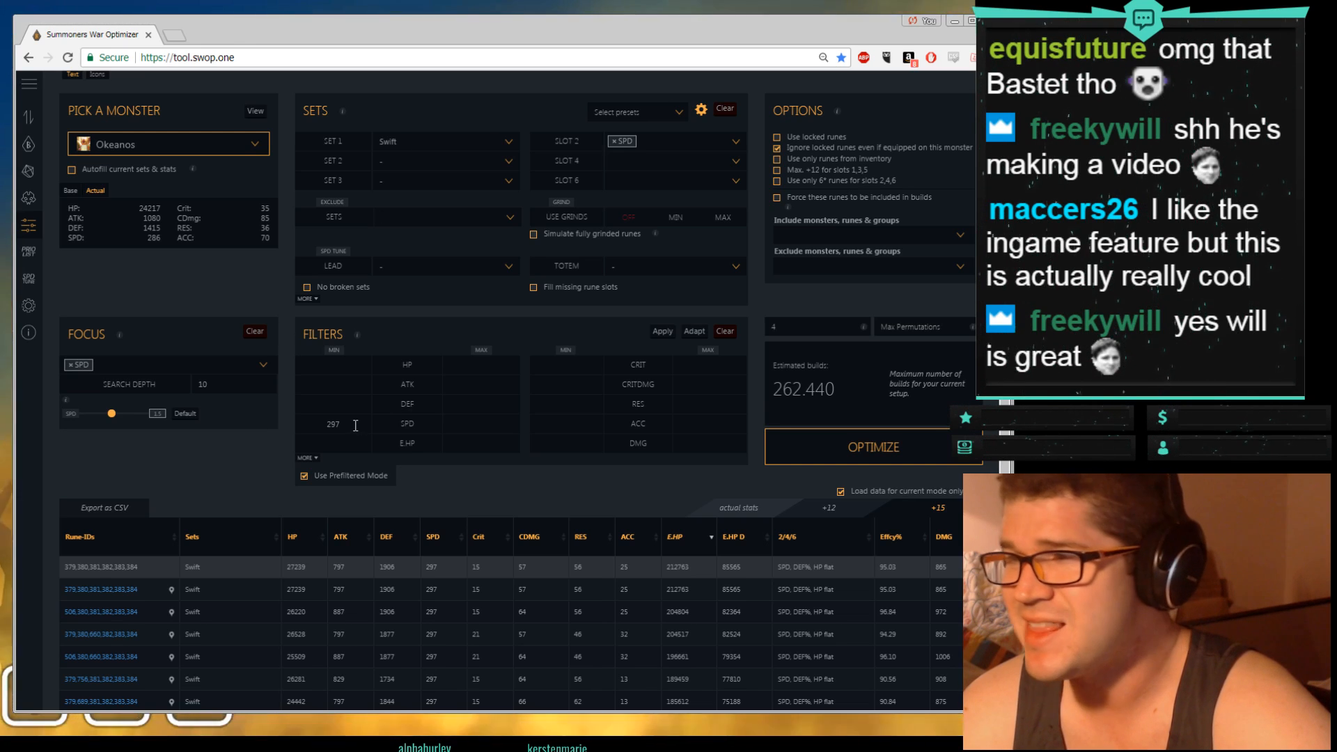
mouse_move(807, 447)
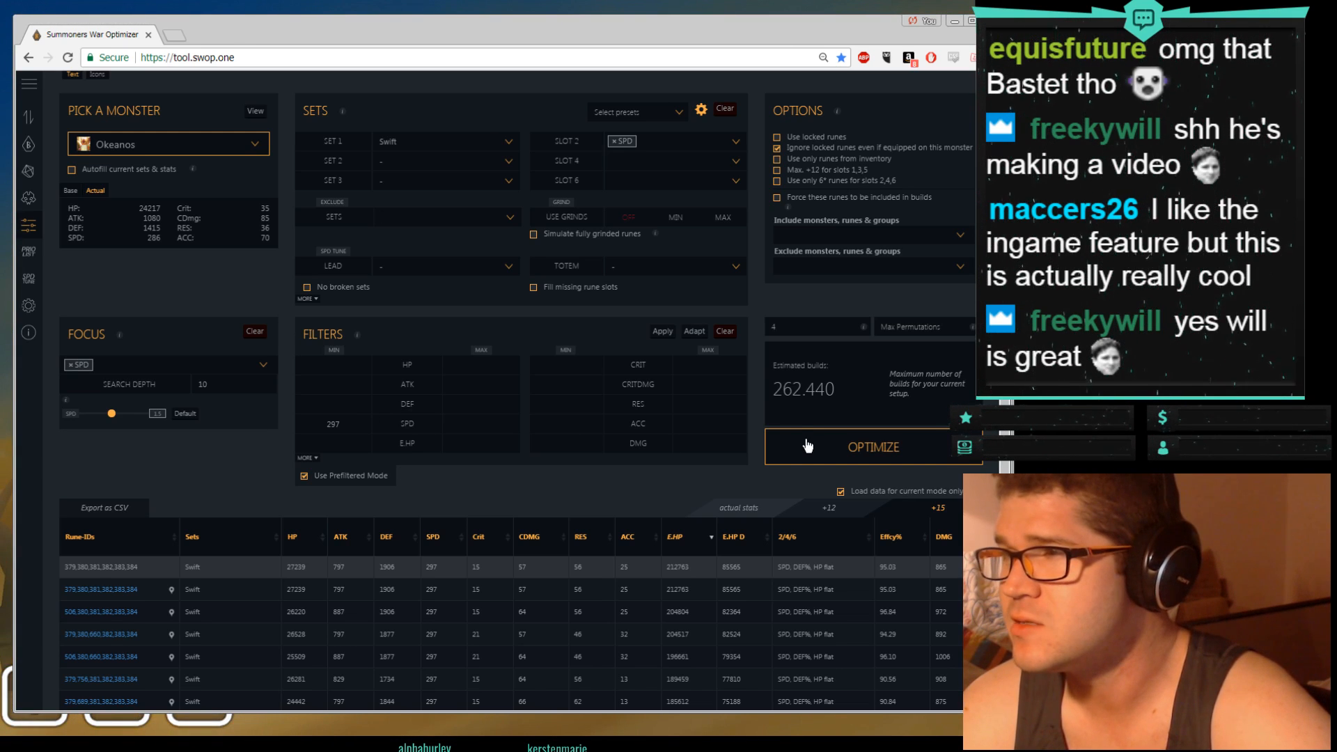
Step: Optimize Okeanos and filter to 290 minimum SPD, yielding 18 Swift builds
left_click(872, 446)
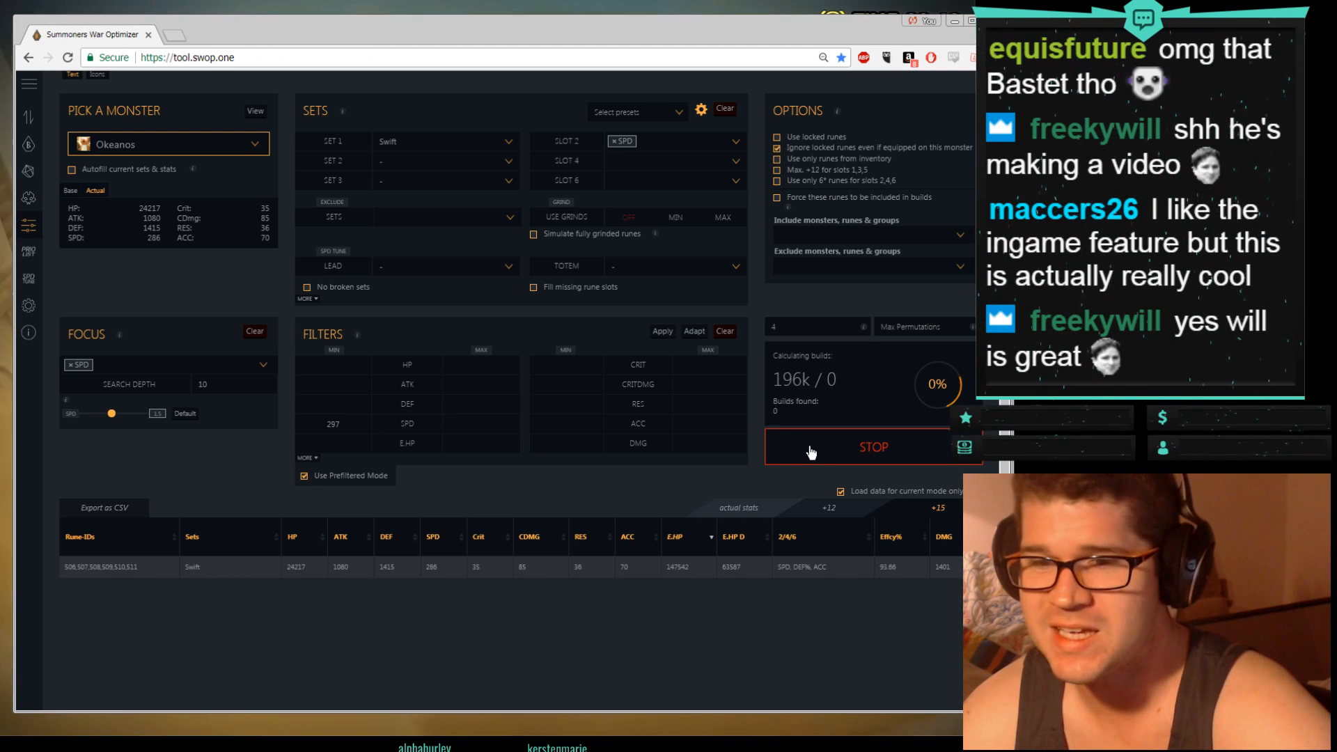
mouse_move(594, 471)
type("290")
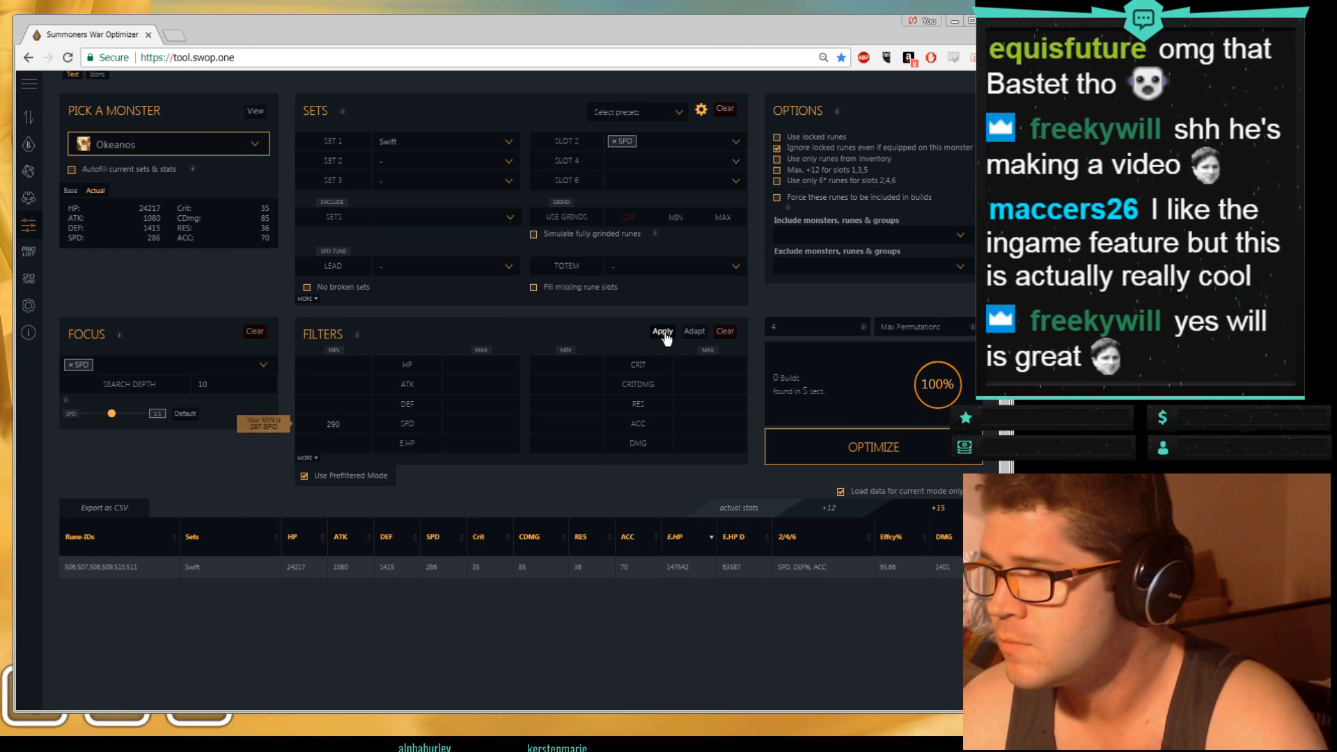
left_click(873, 445)
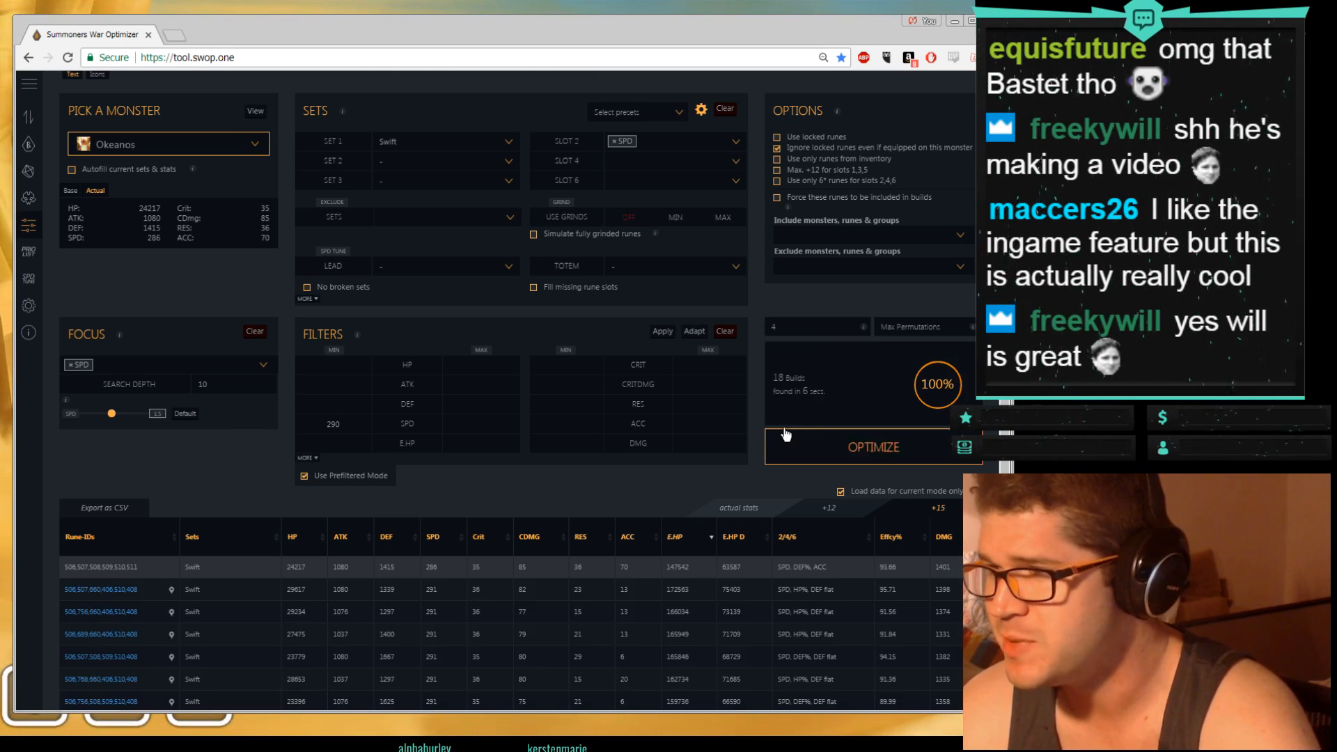
scroll("down", 3)
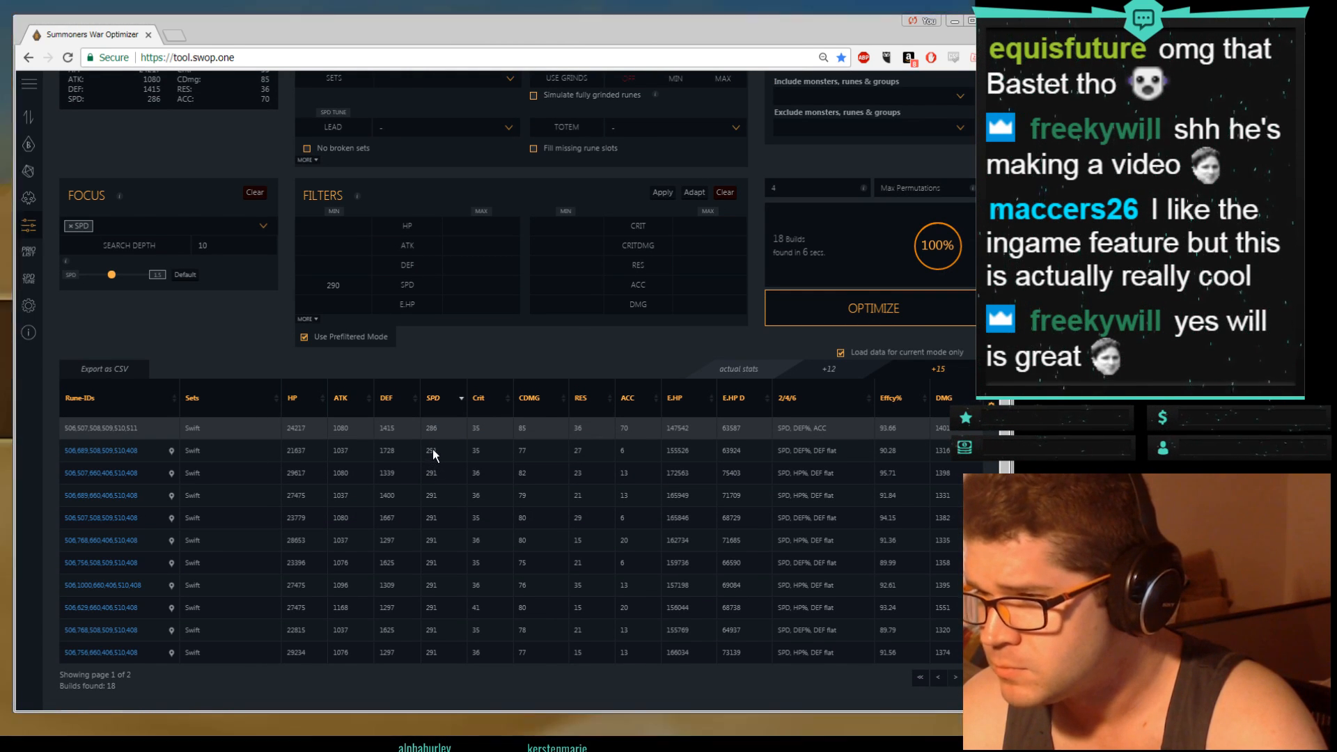
mouse_move(179, 482)
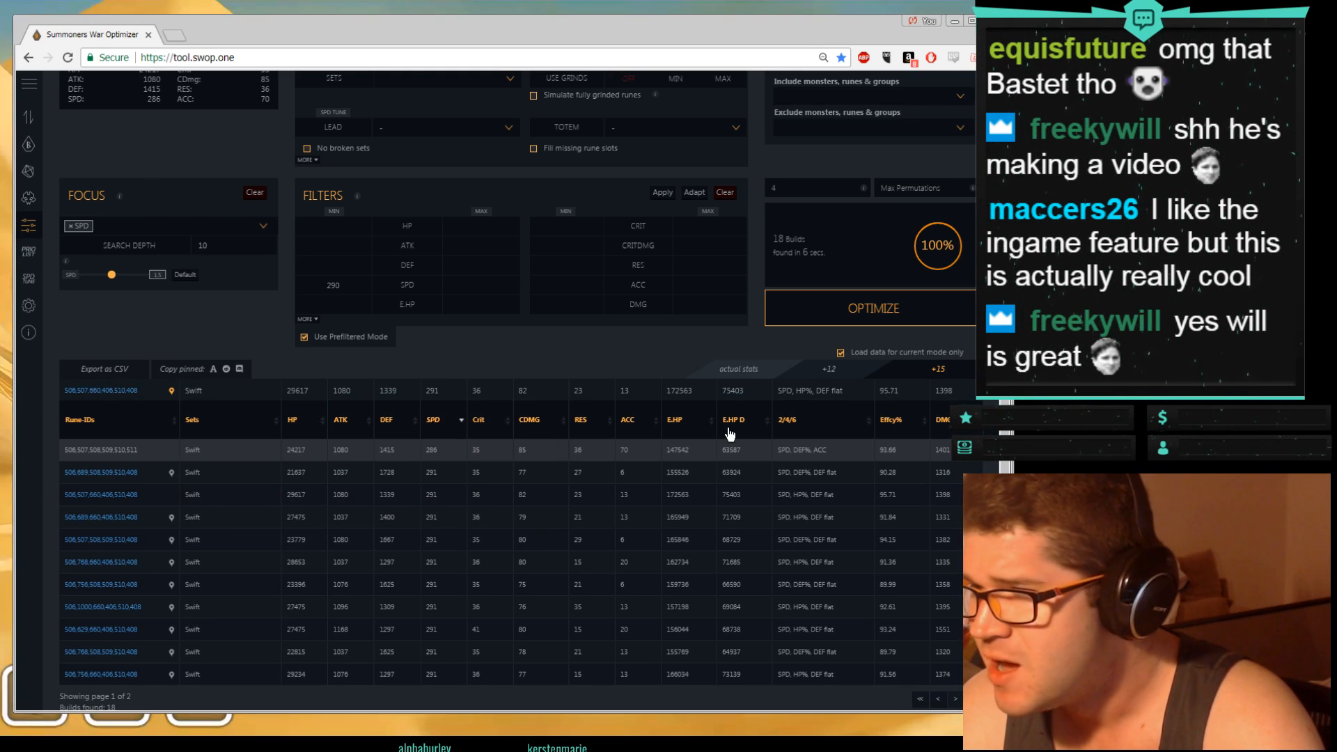
mouse_move(132, 472)
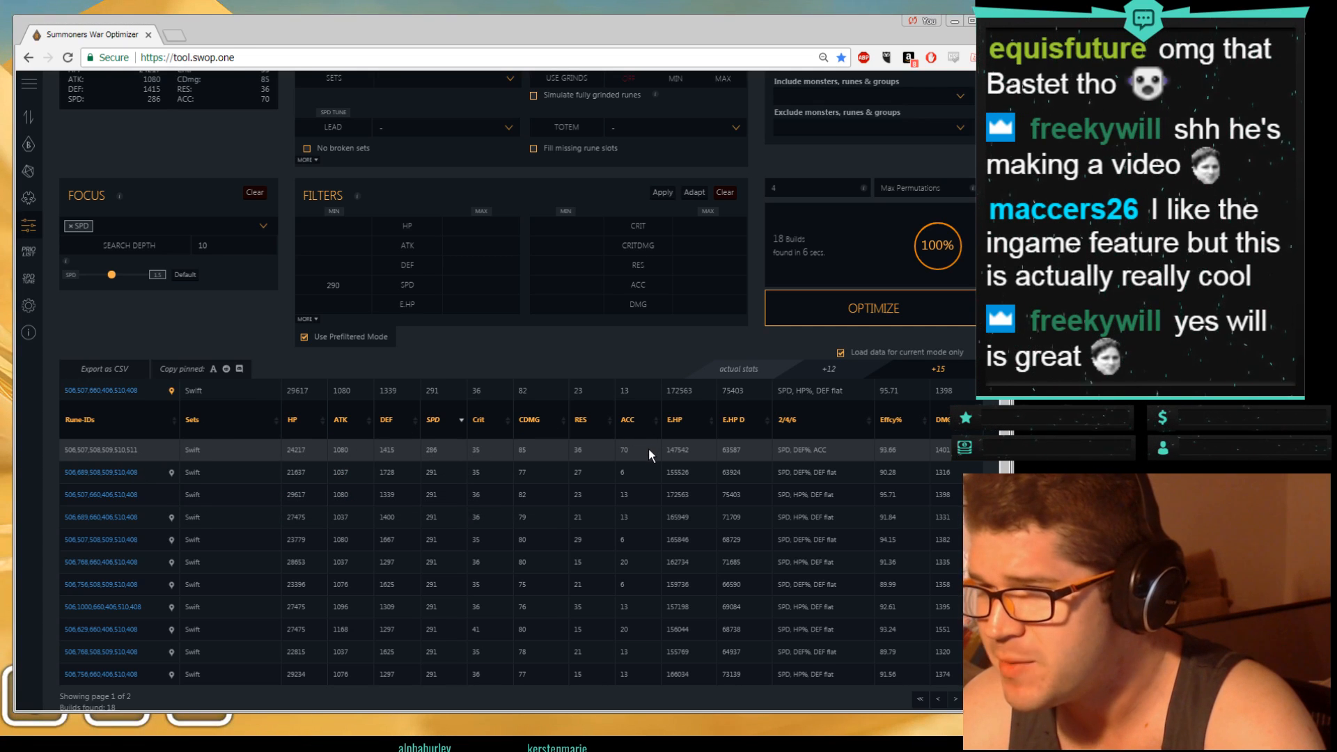
mouse_move(443, 466)
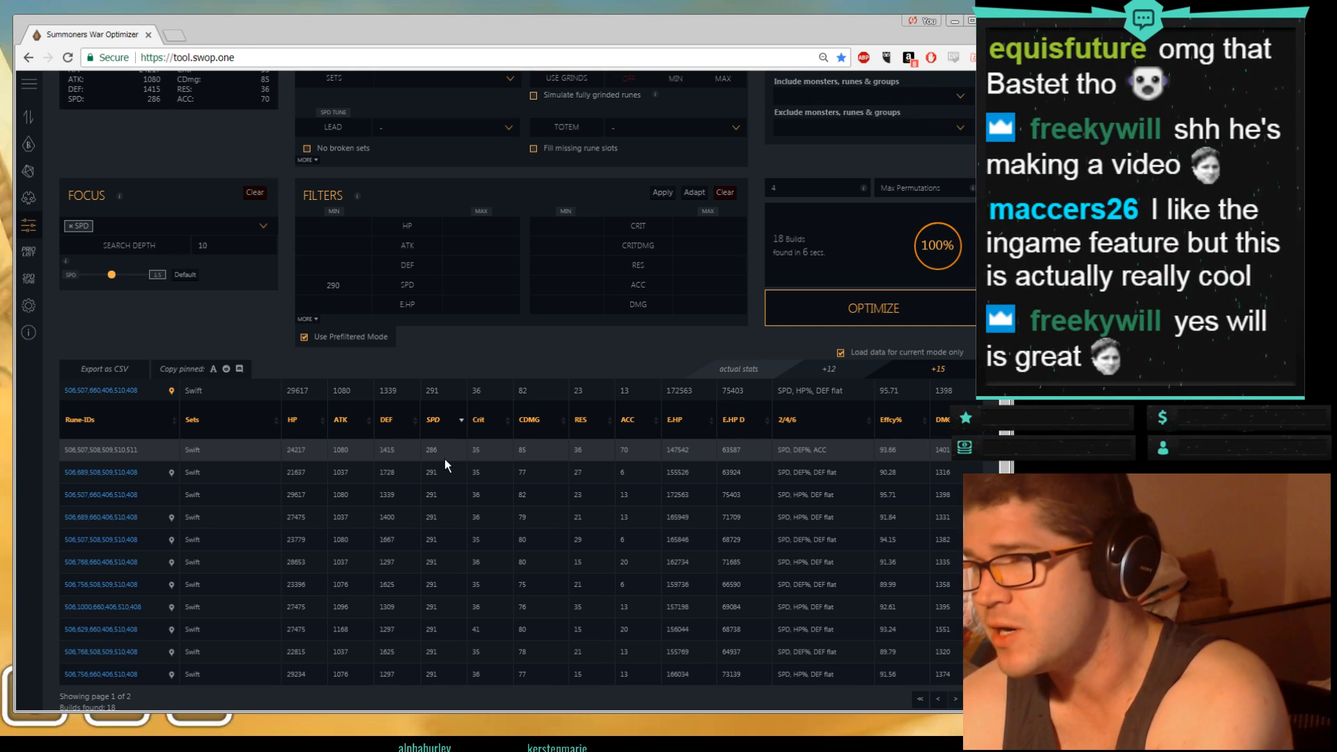
mouse_move(639, 401)
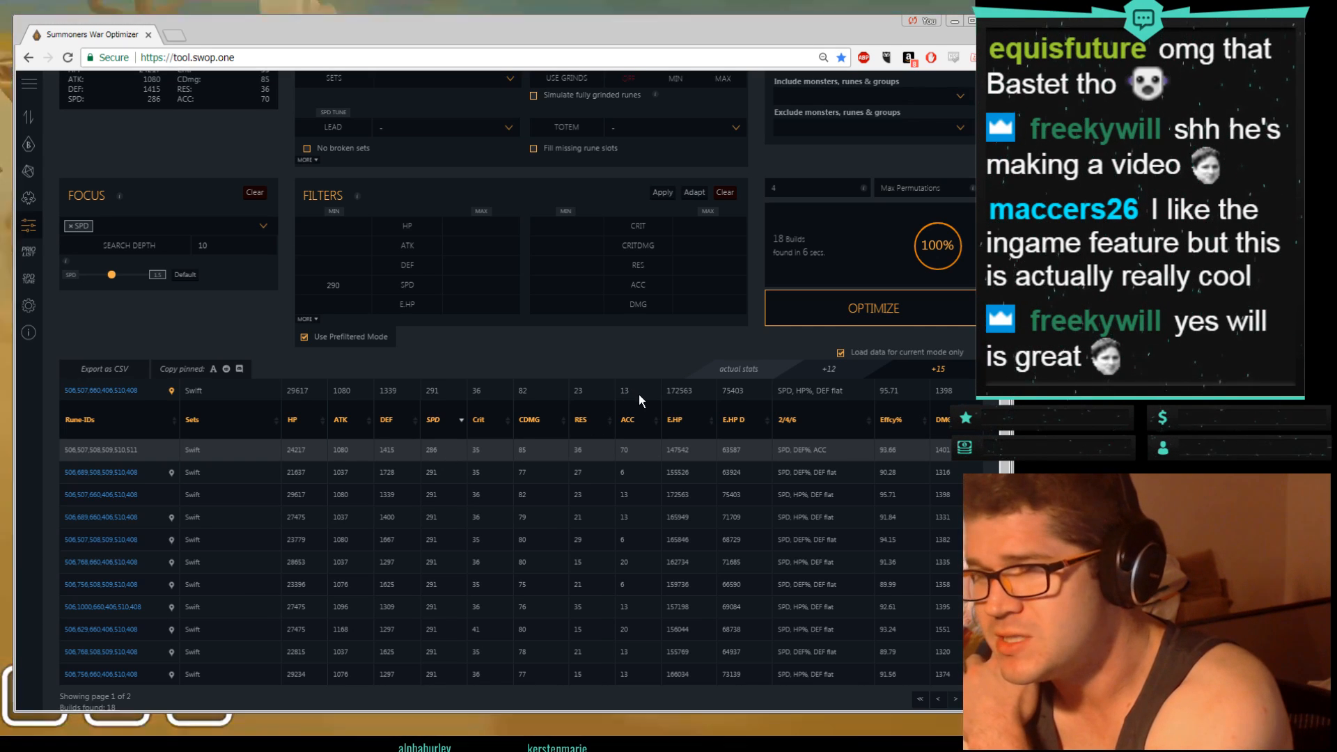
mouse_move(628, 411)
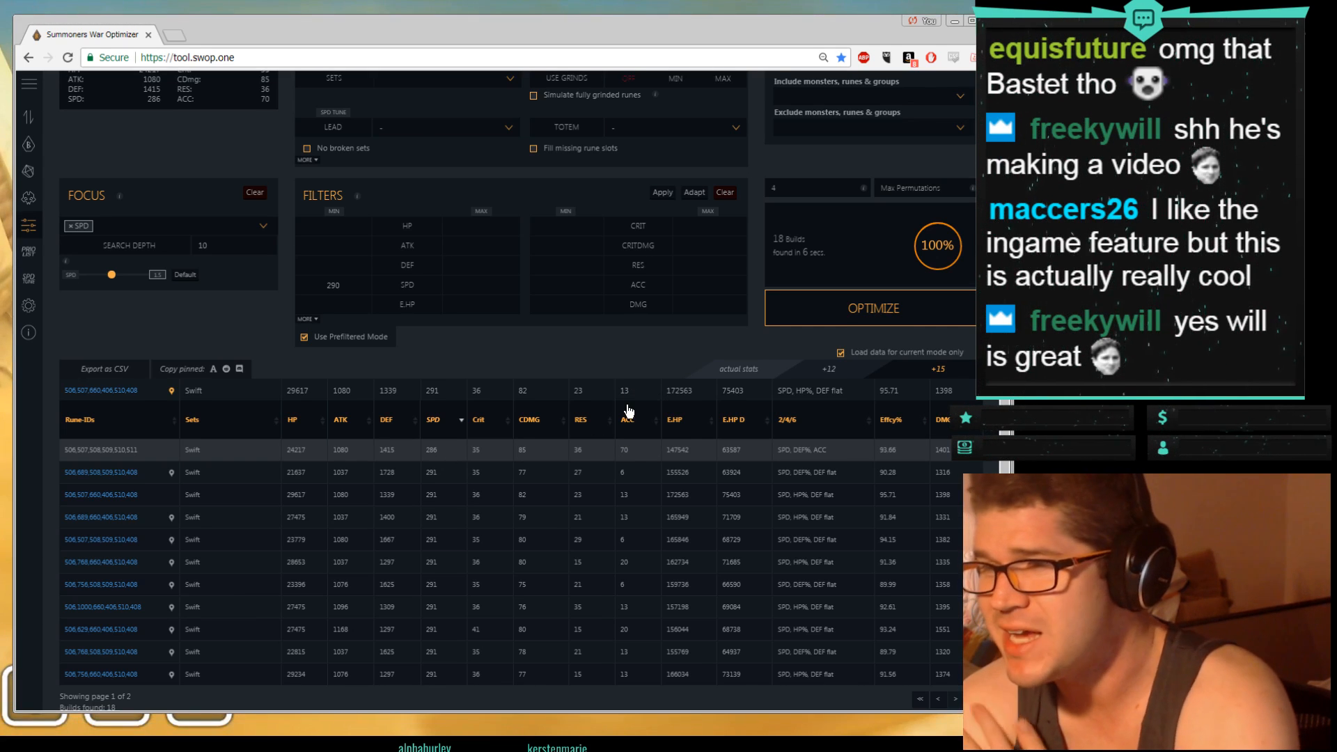
mouse_move(654, 460)
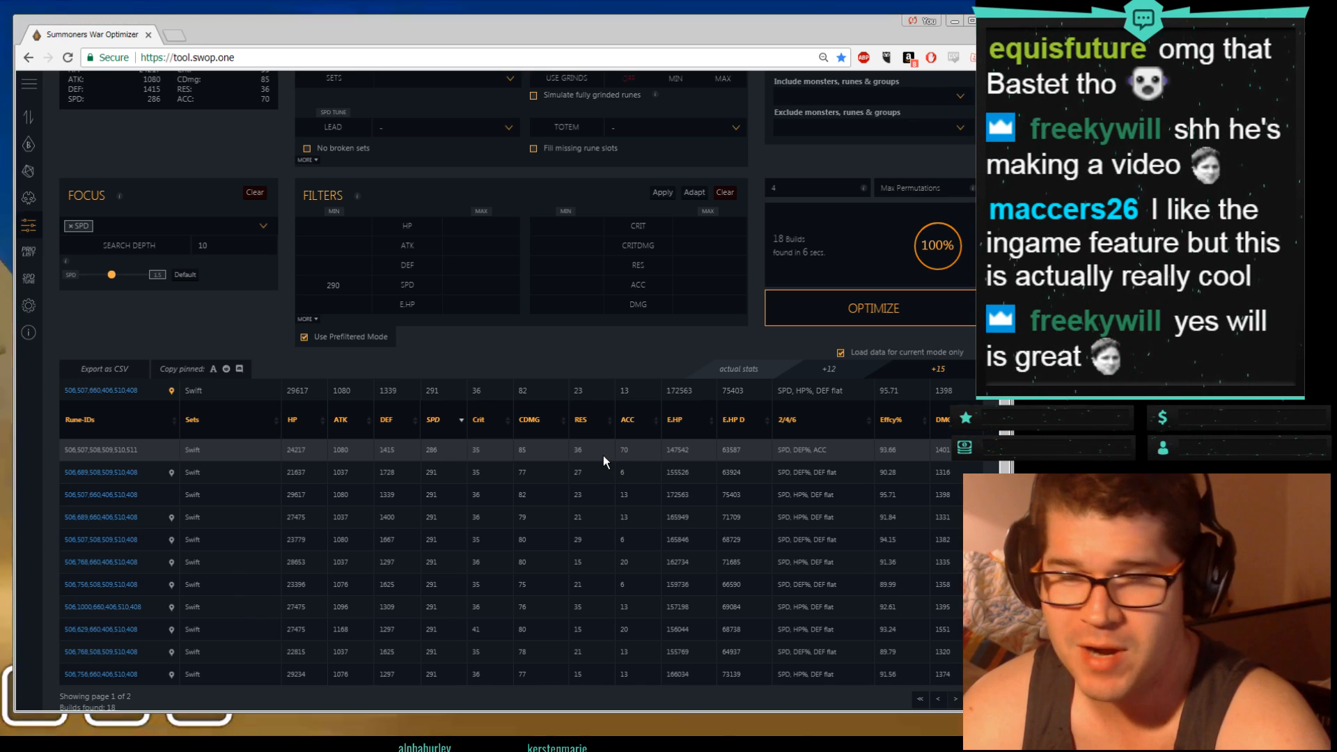
mouse_move(300, 454)
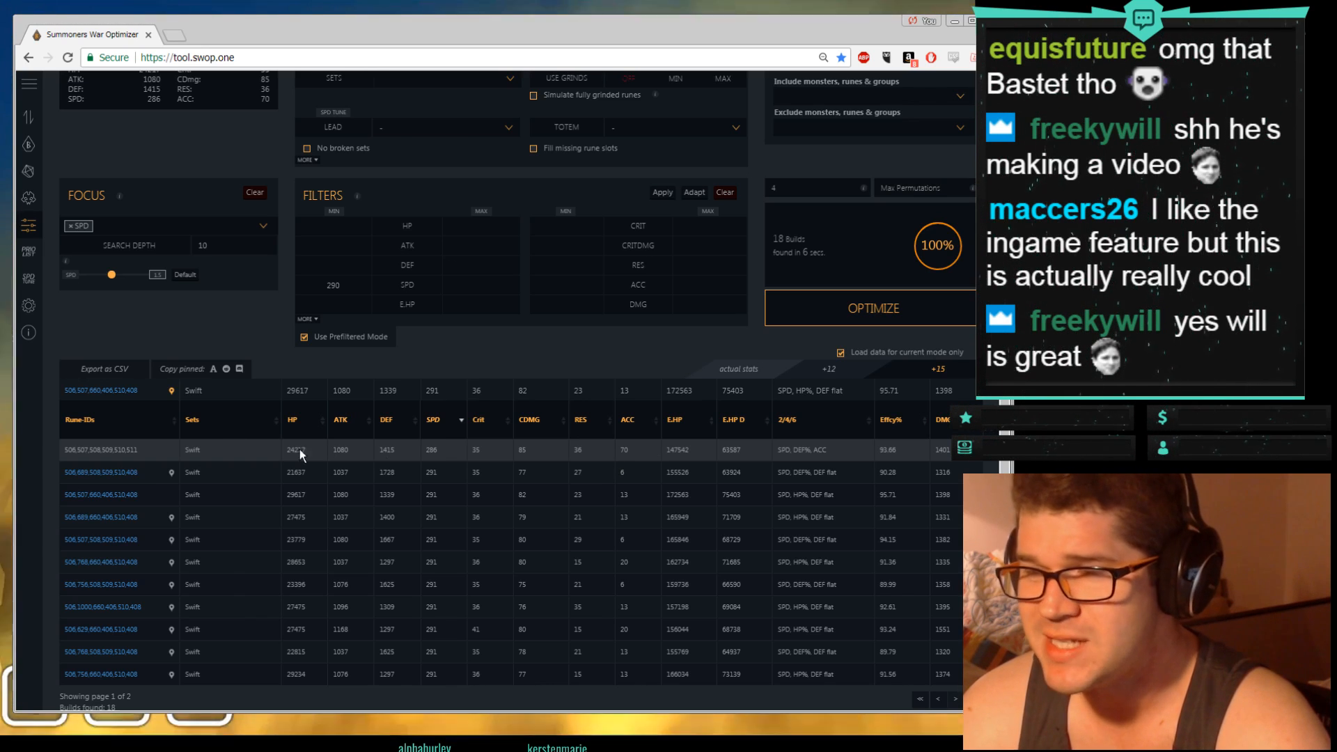
mouse_move(418, 401)
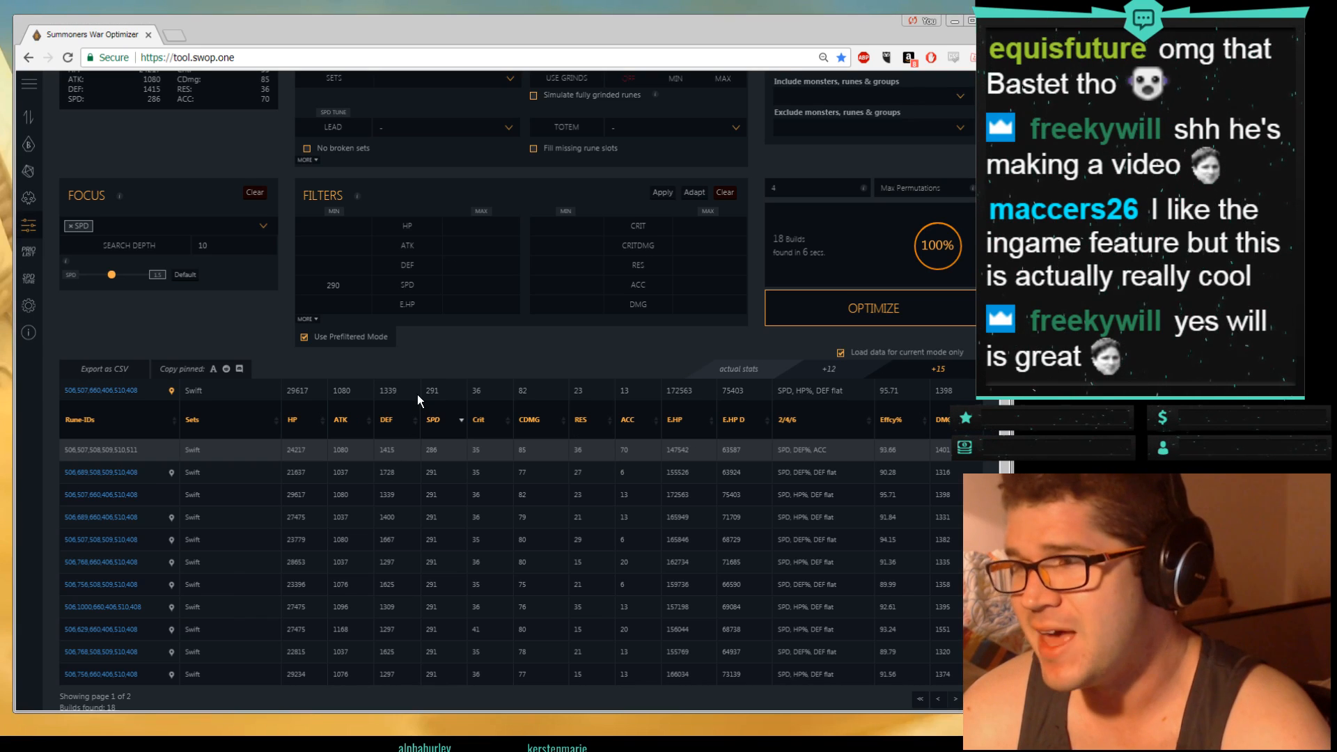
Step: Scroll back up above Okeanos's 18 builds after pinning the 29617 HP build
scroll("up", 3)
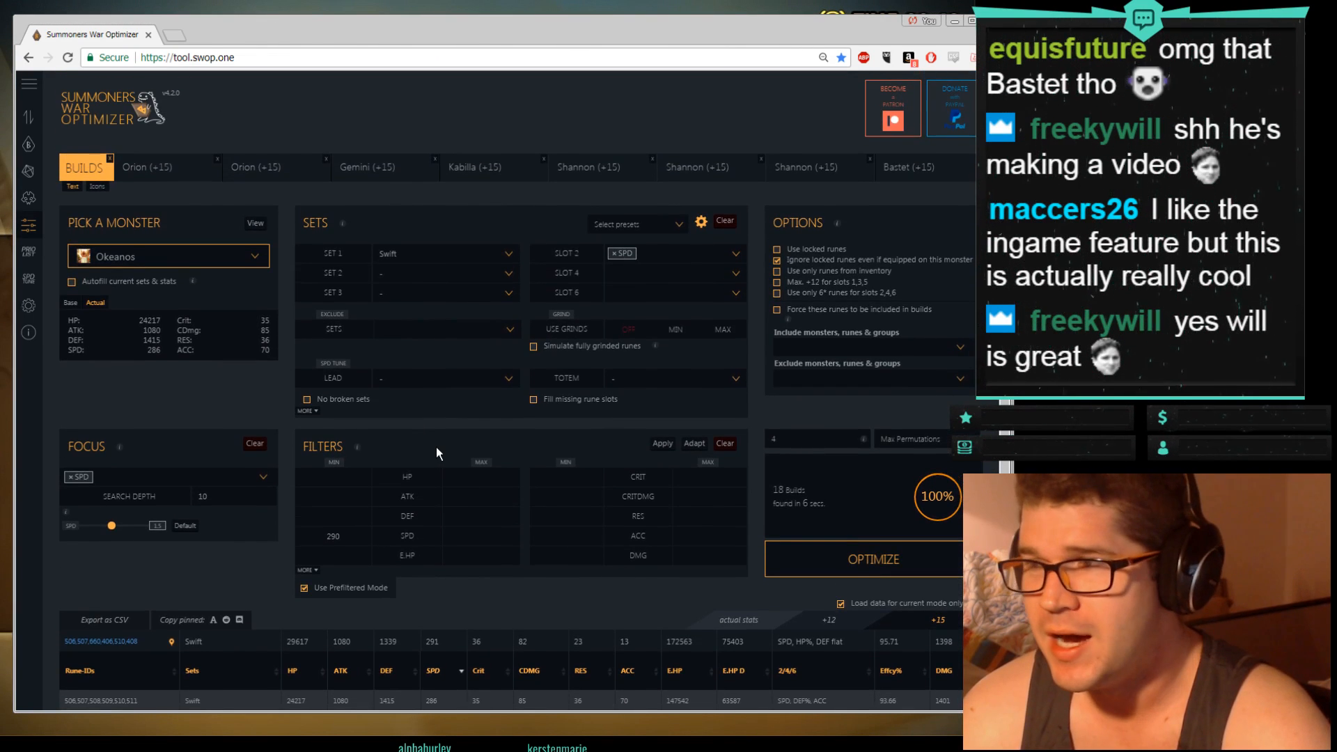
mouse_move(422, 470)
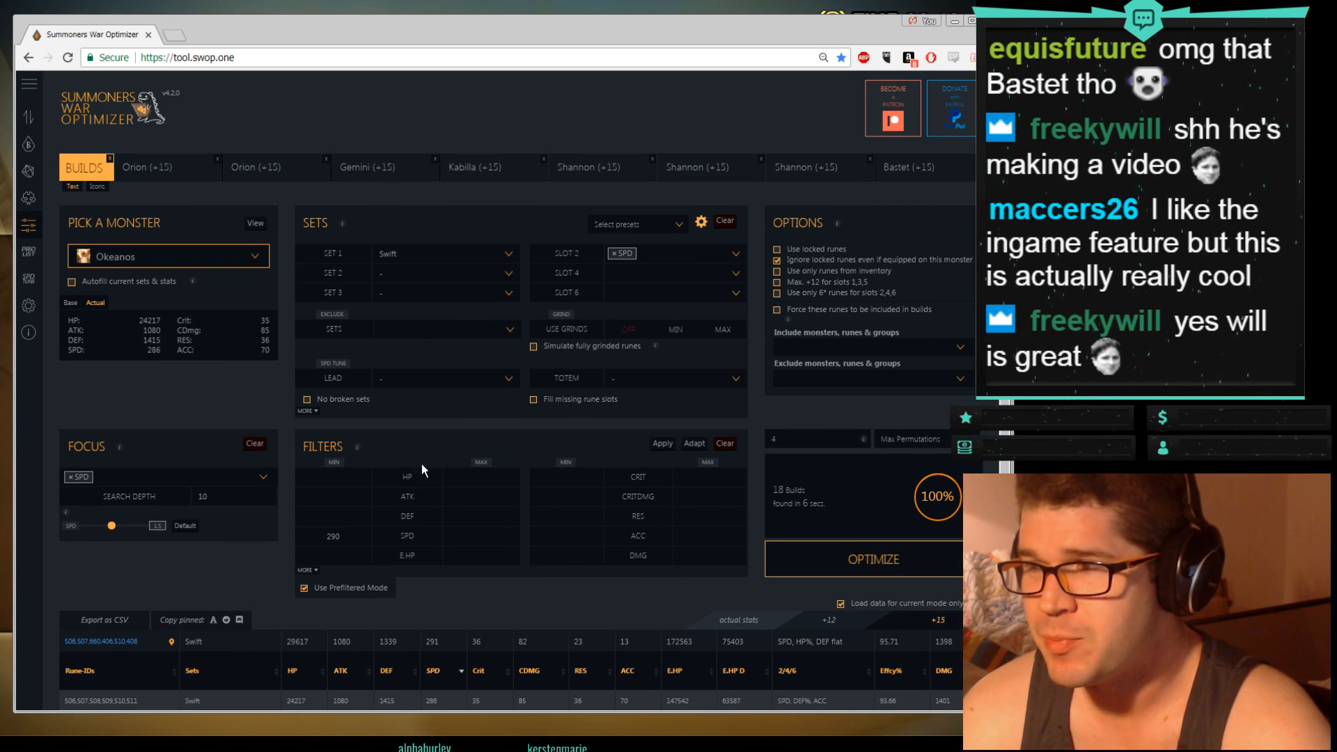
mouse_move(152, 213)
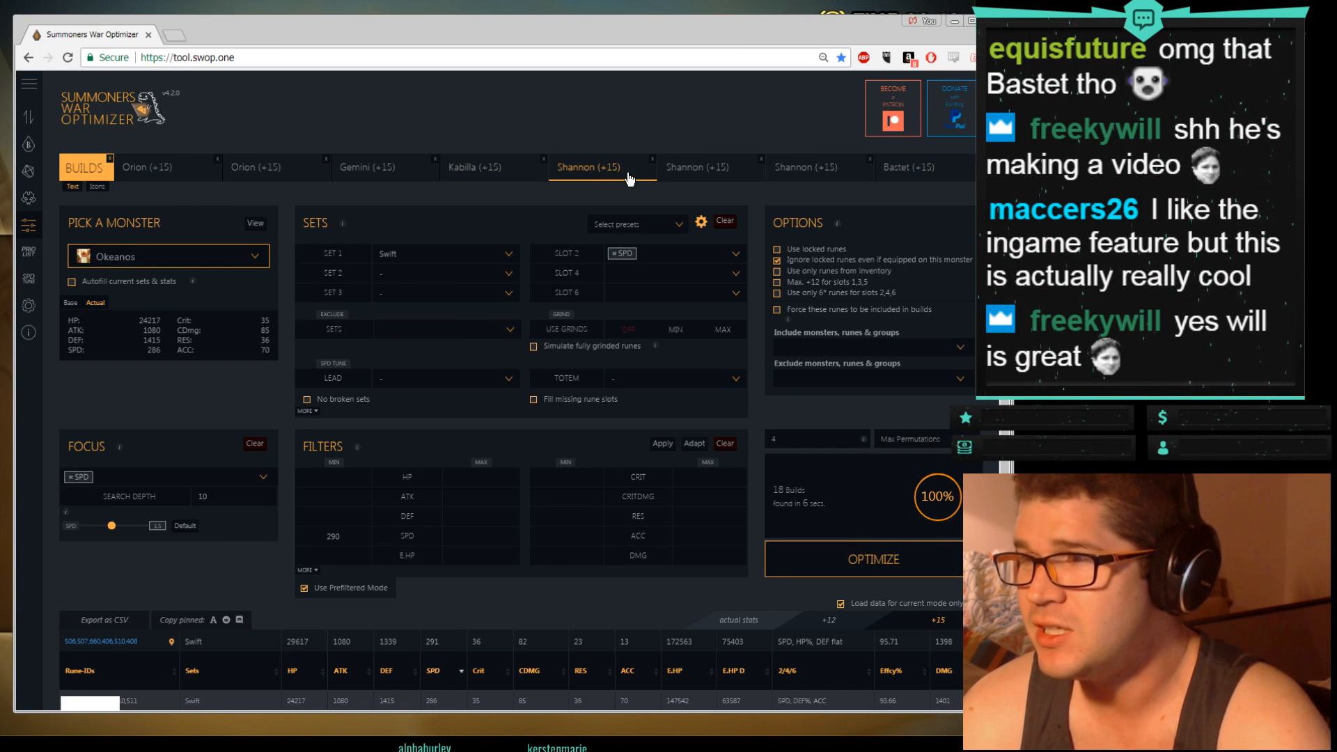
mouse_move(809, 193)
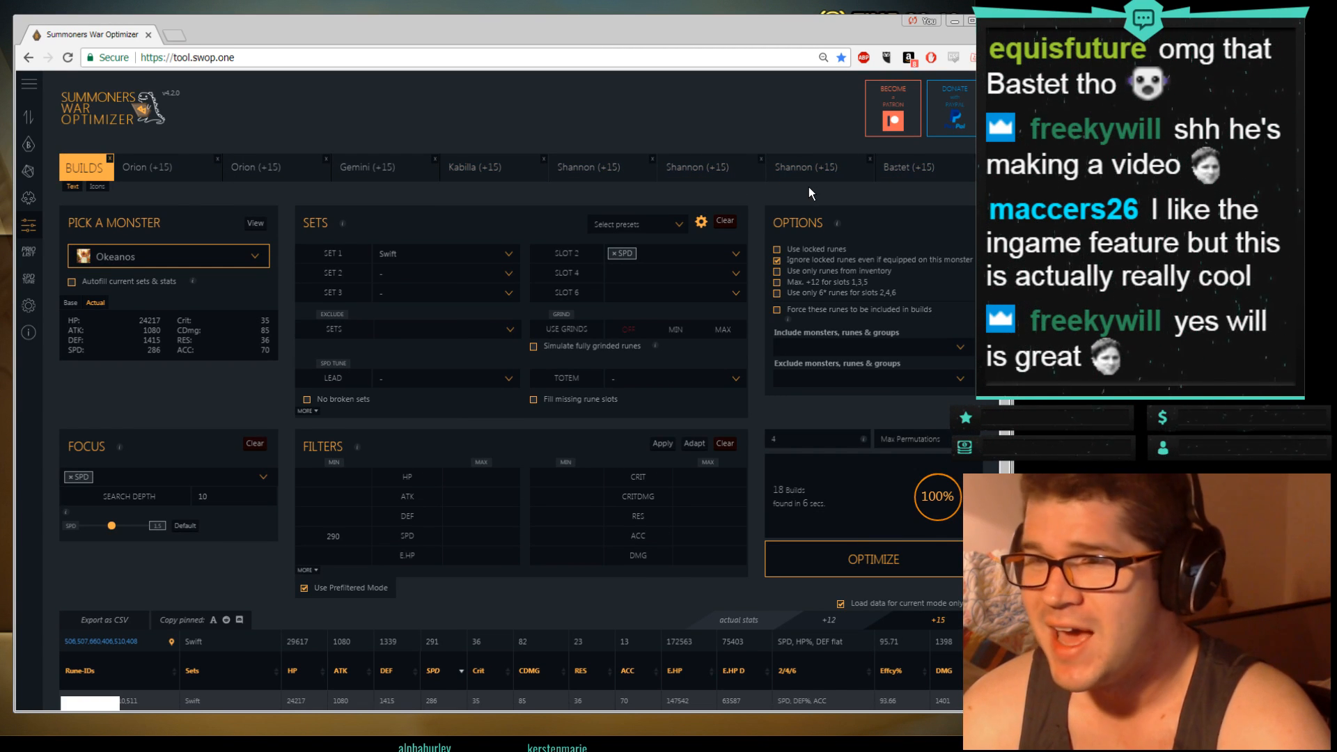
mouse_move(810, 208)
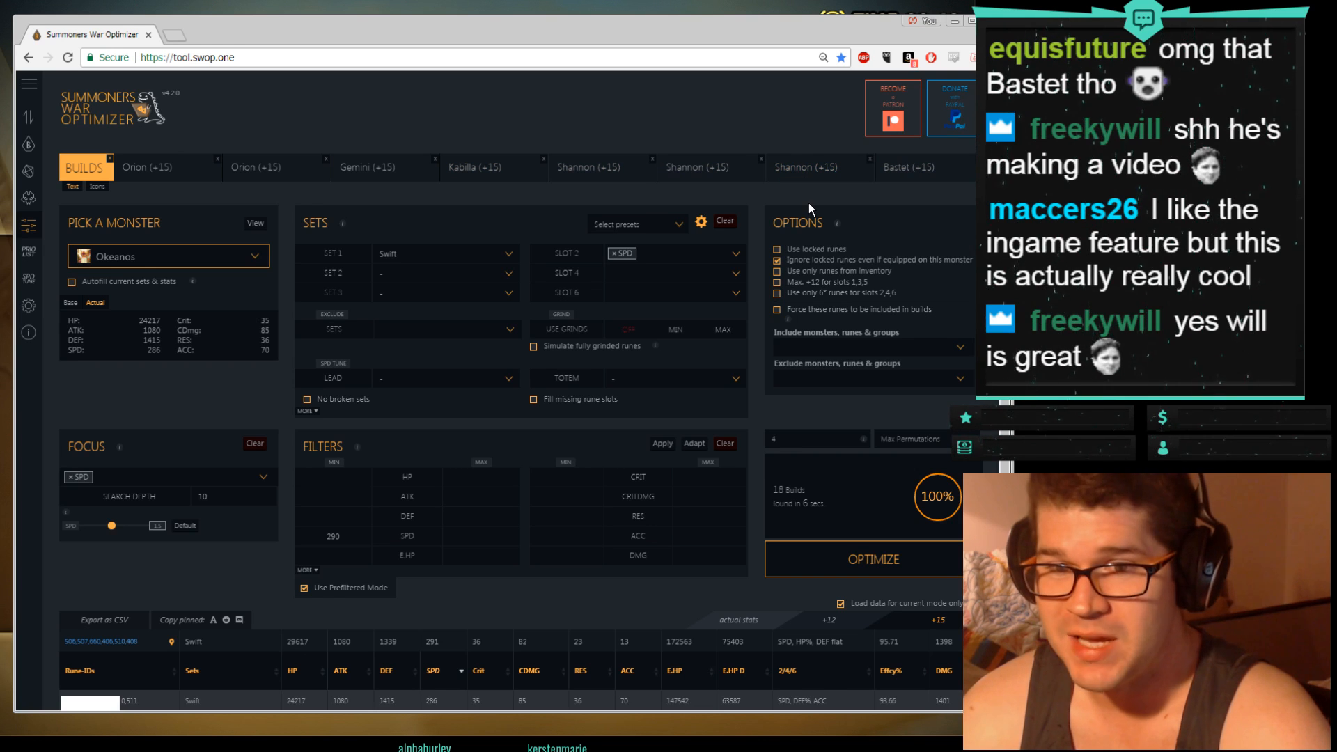
mouse_move(847, 246)
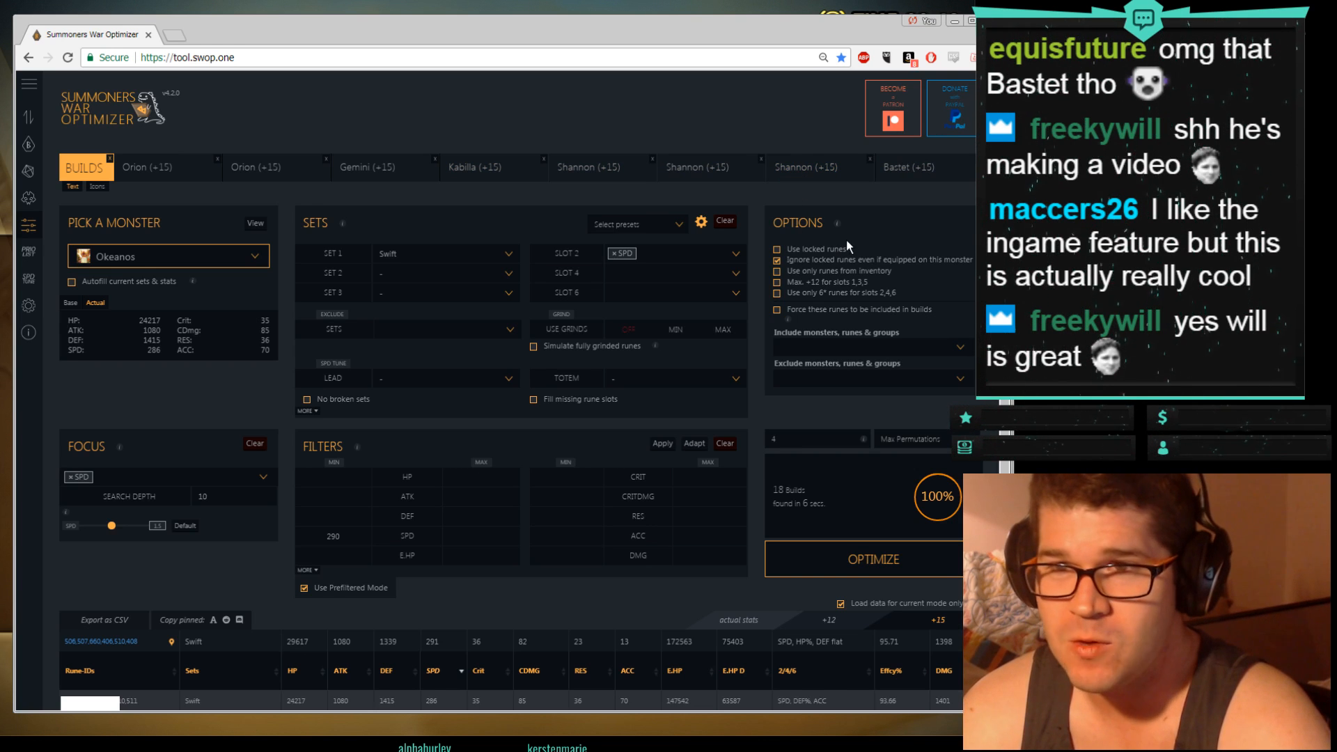